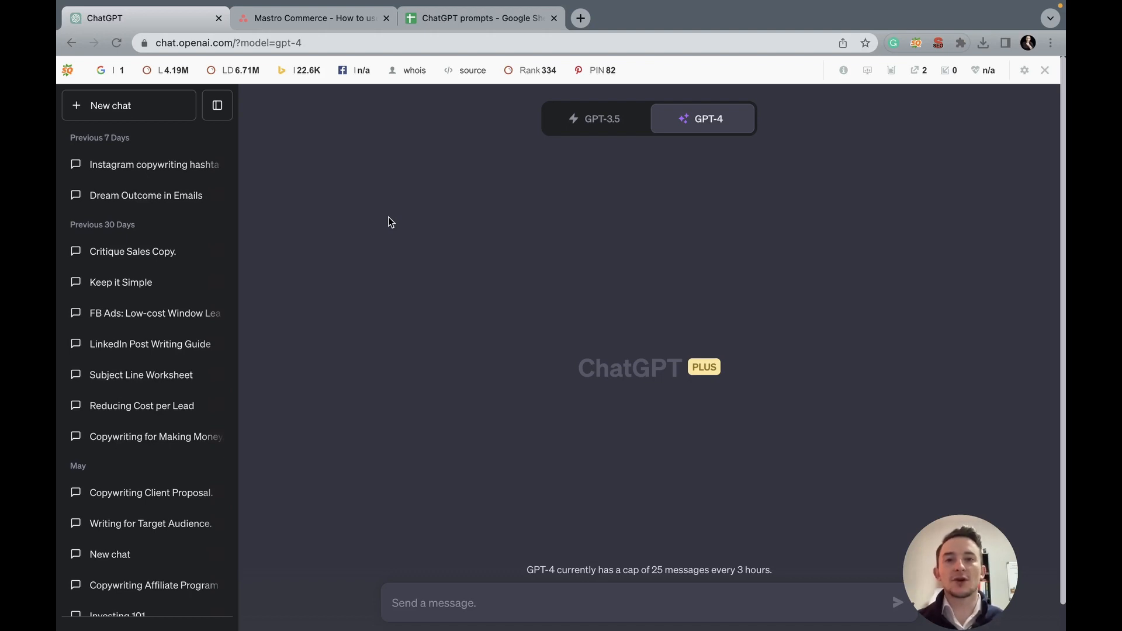
mouse_move(323, 200)
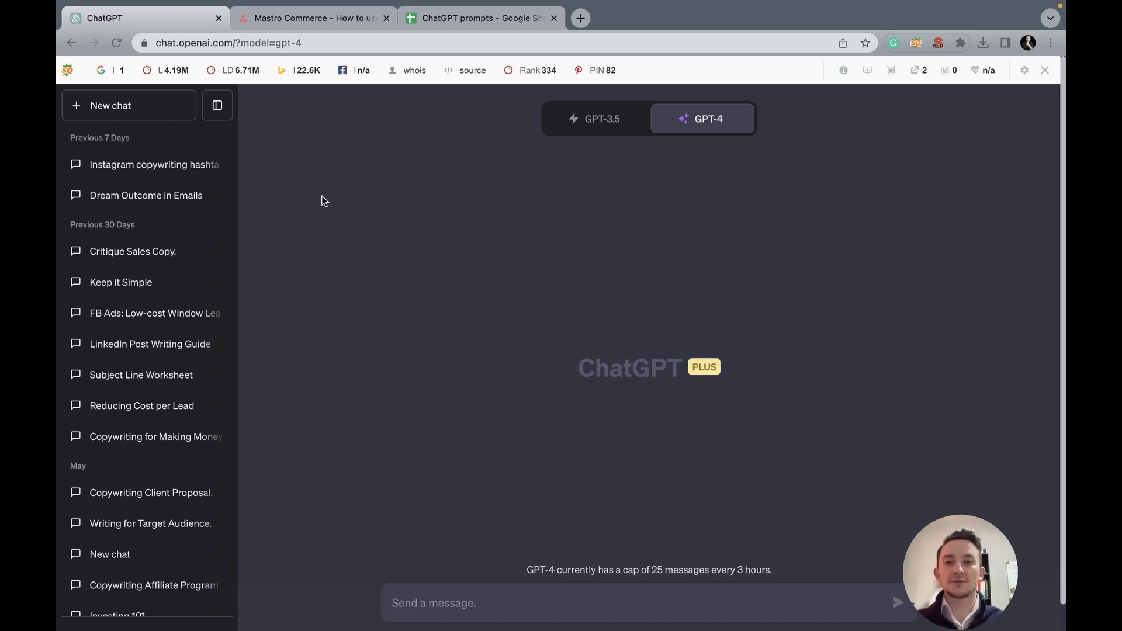
mouse_move(512, 265)
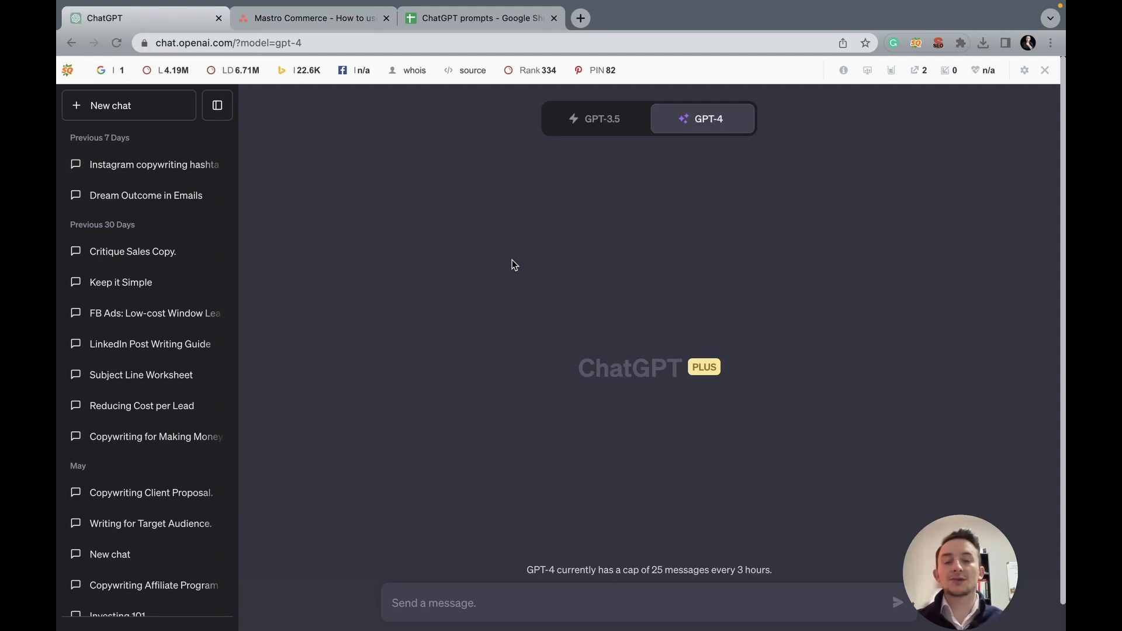
mouse_move(529, 291)
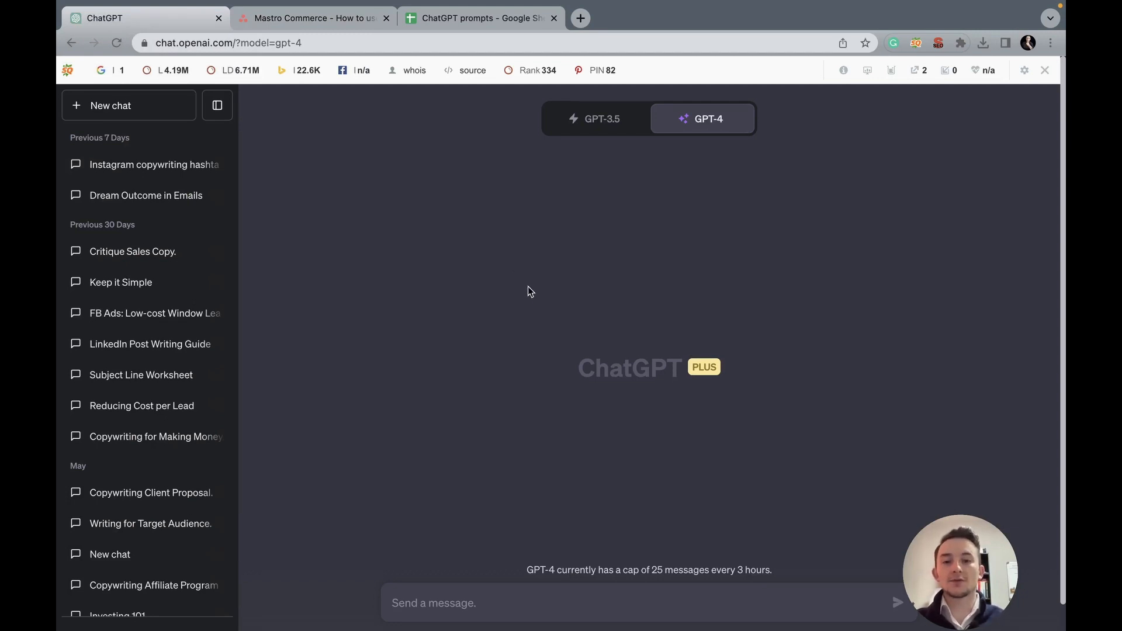
mouse_move(523, 314)
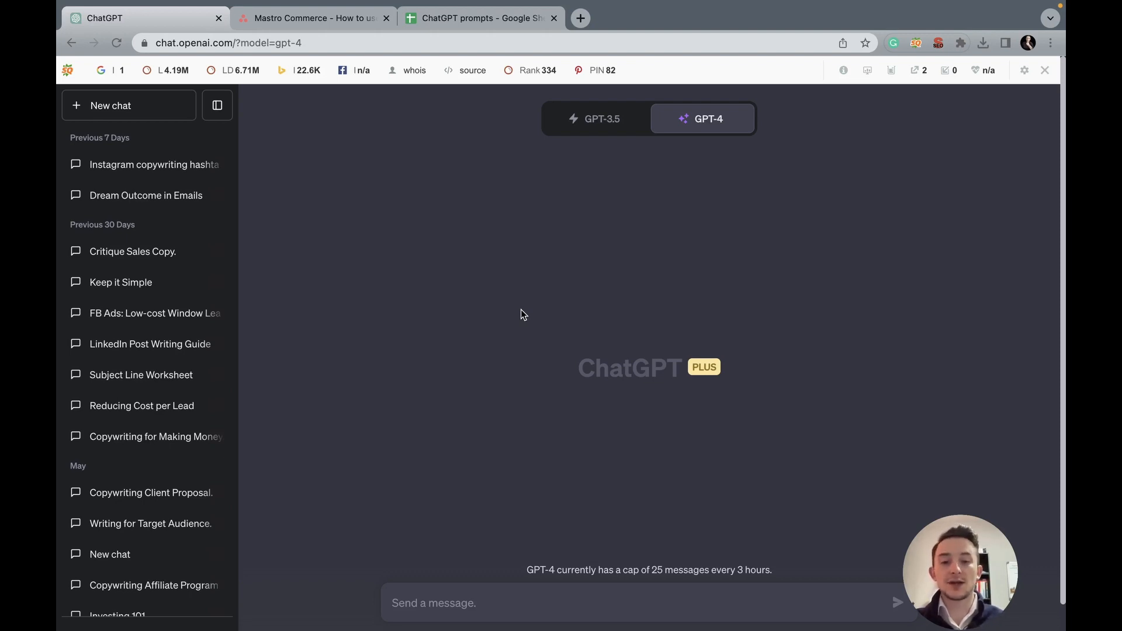
mouse_move(481, 505)
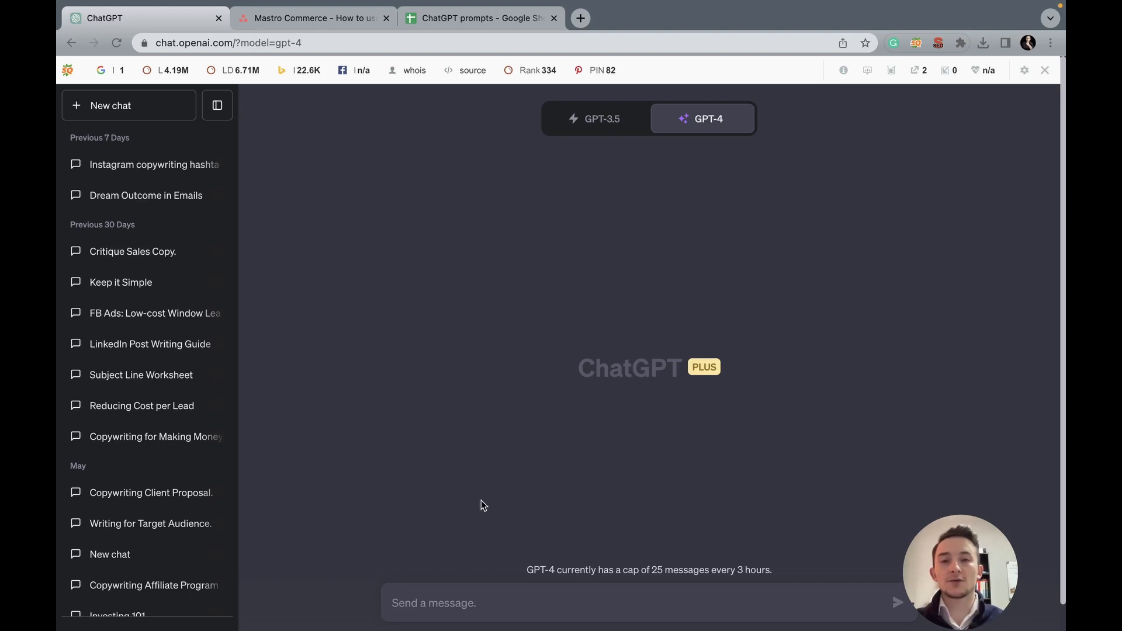
Step: Send GPT-4 the prompt asking for a list of SEO topics related to digital marketing
click(446, 603)
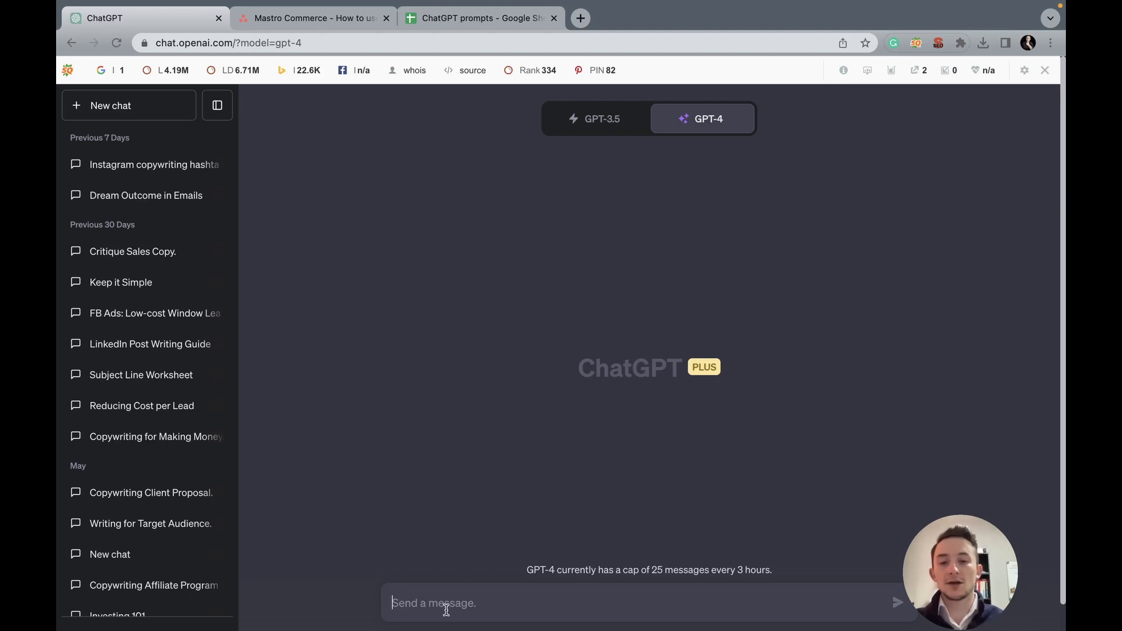
text(Please provide us with a list)
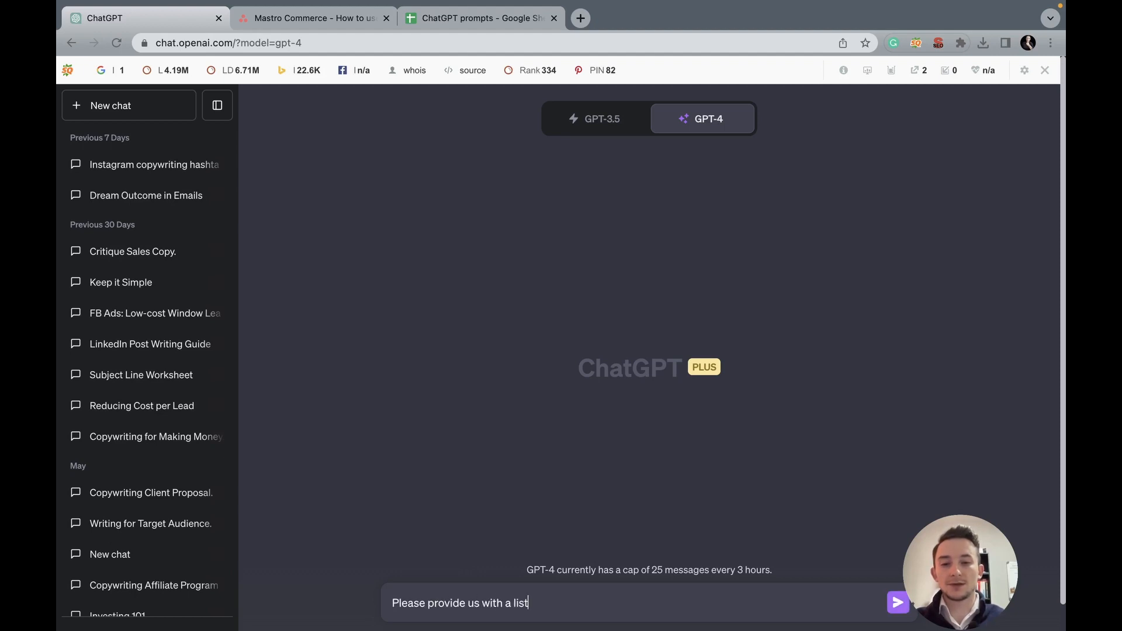
text(of SEO topics related to)
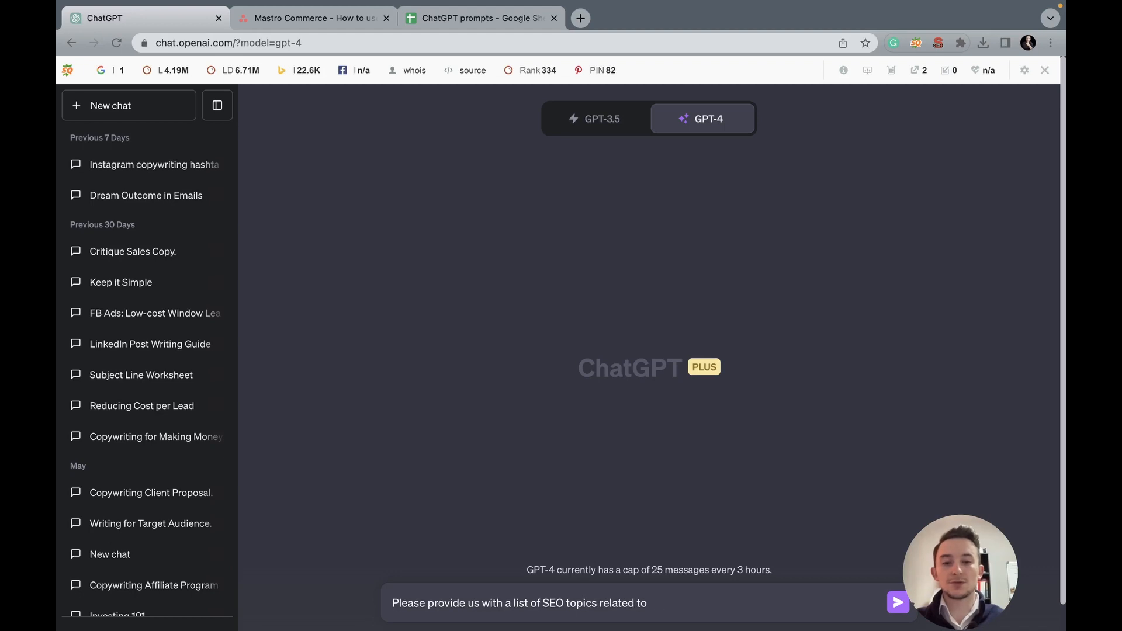
text(digital marketi)
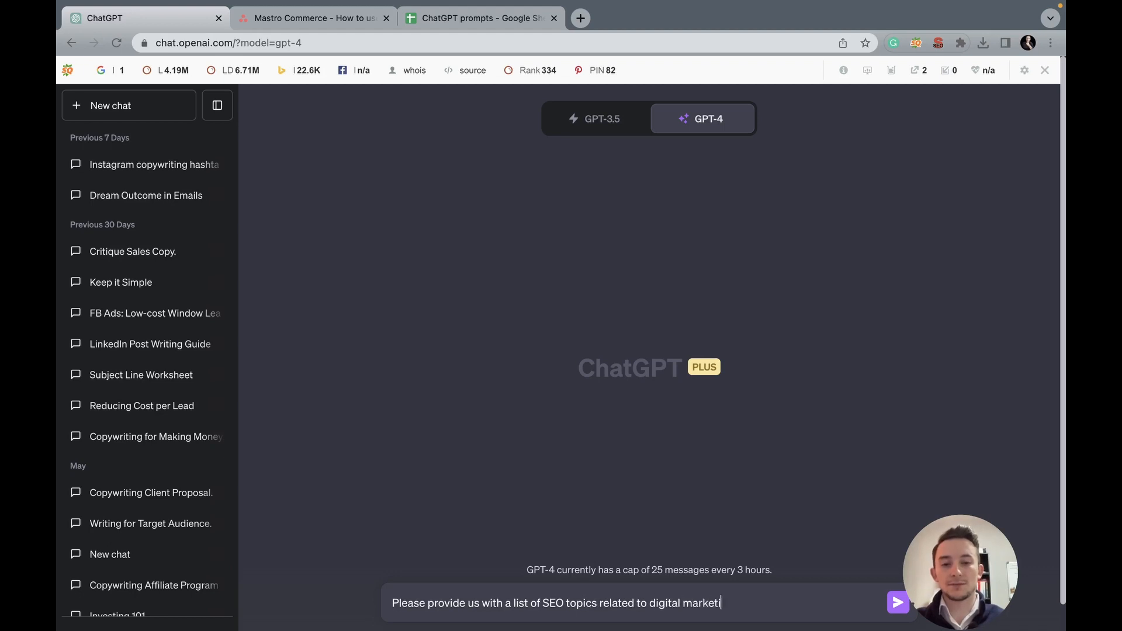
click(898, 602)
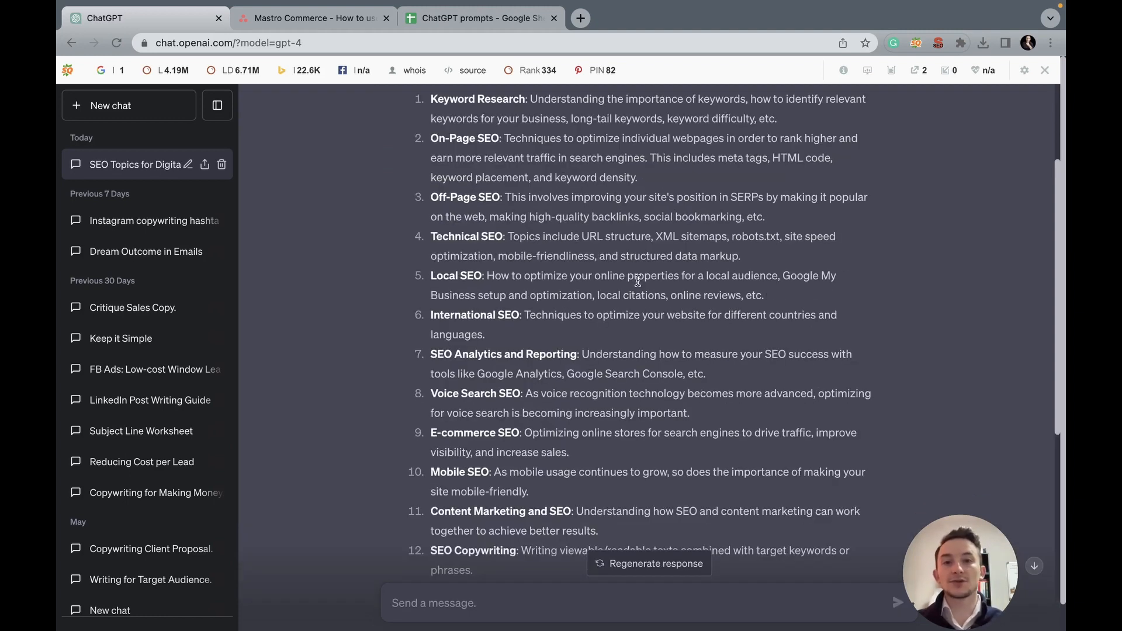
double_click(455, 275)
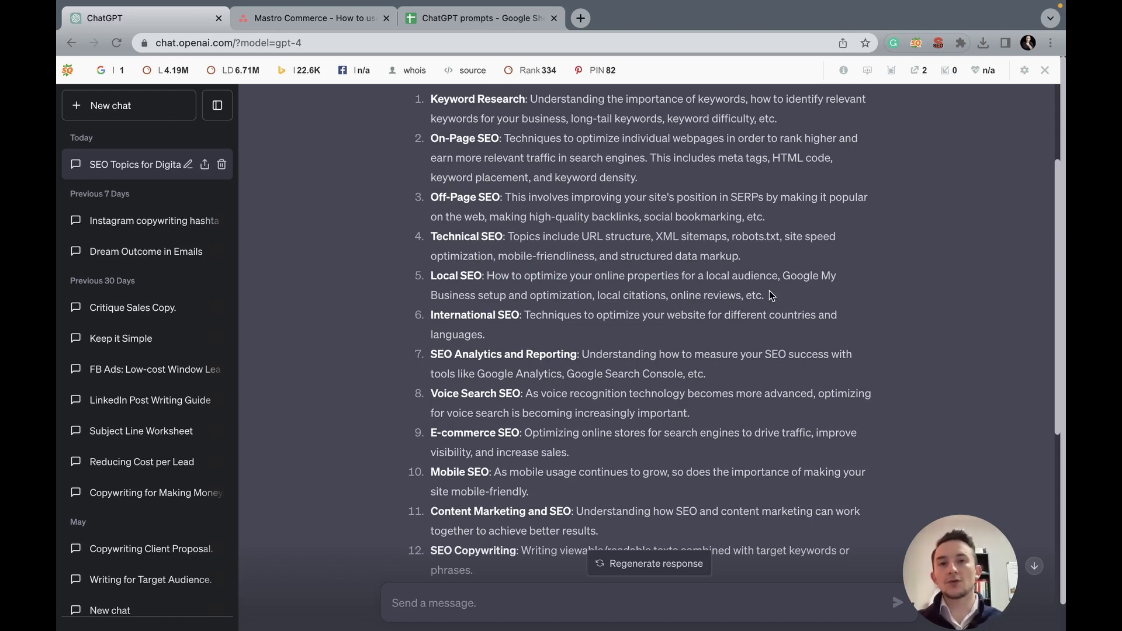
mouse_move(480, 270)
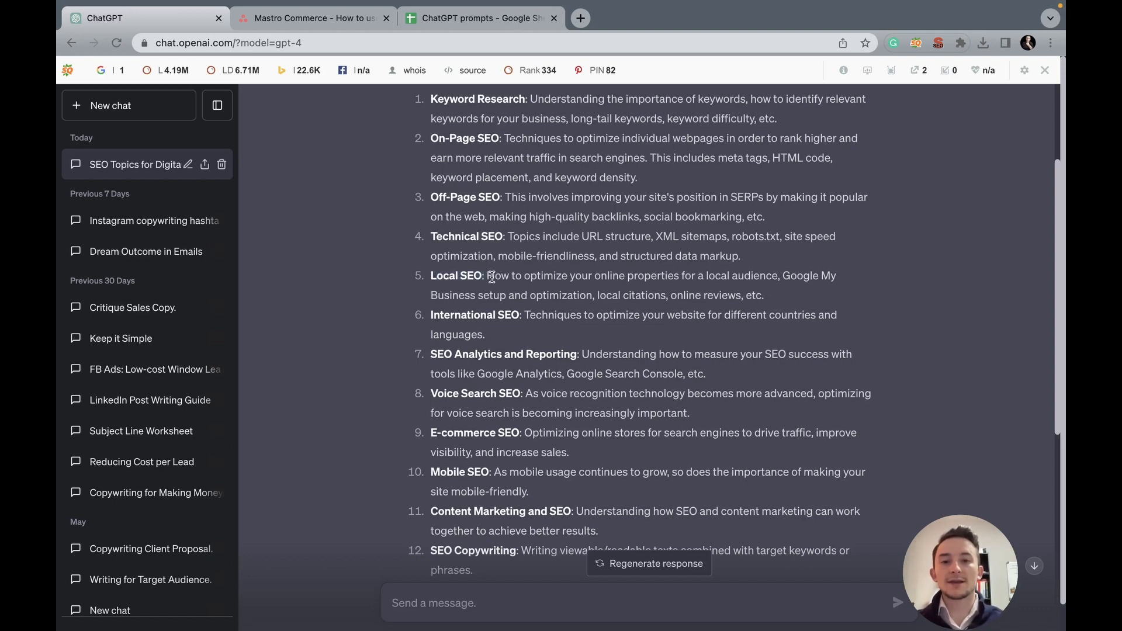
drag(488, 276, 763, 294)
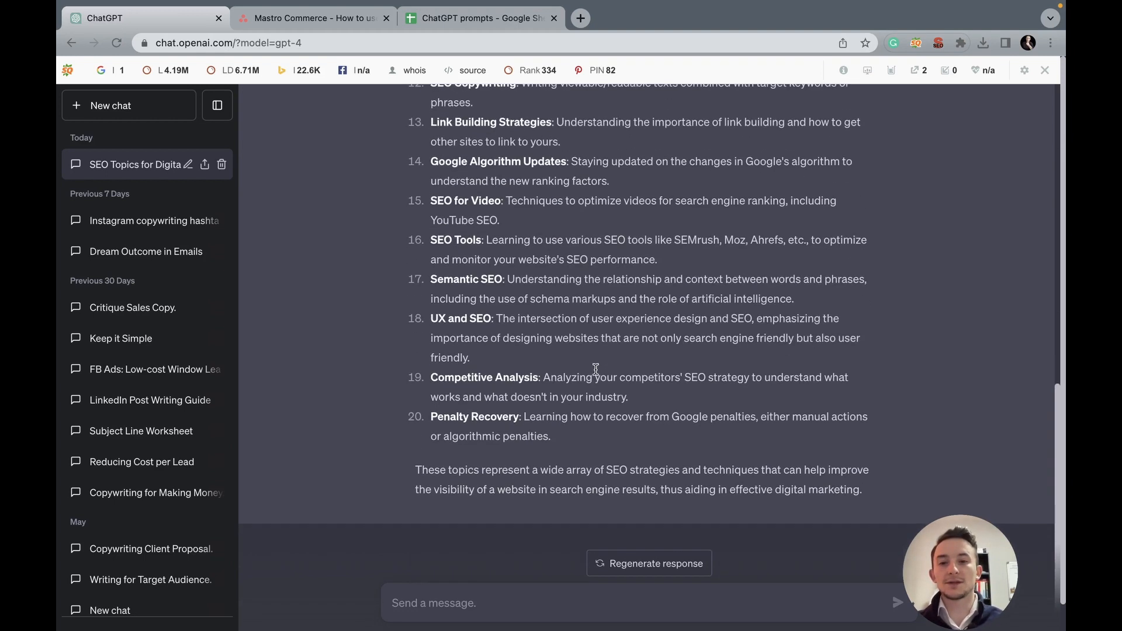
scroll(up, 3)
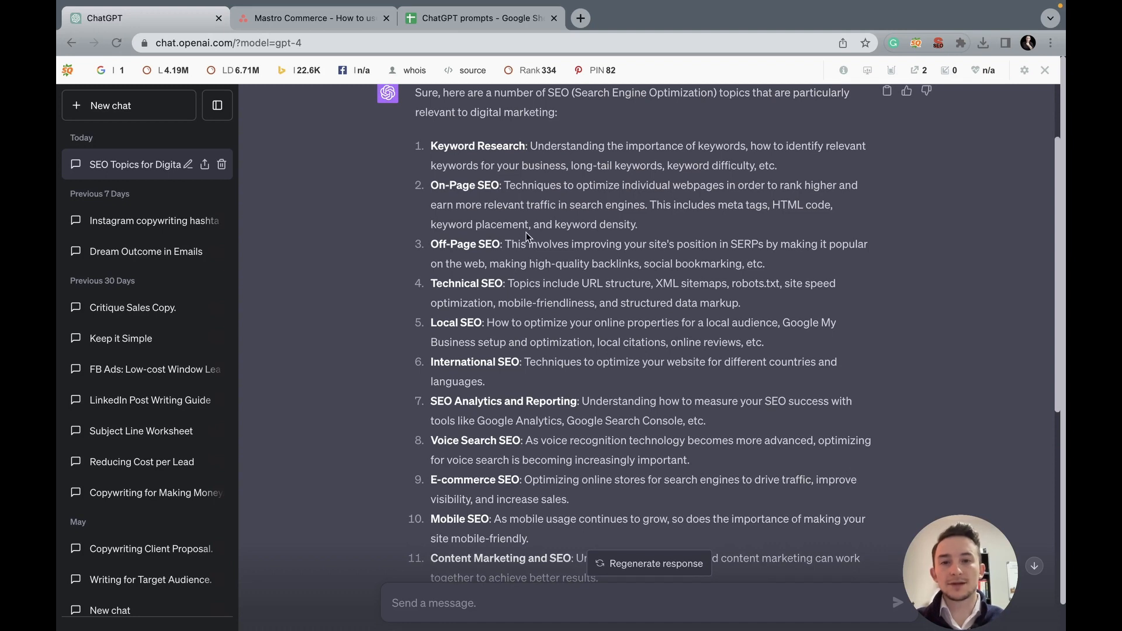
double_click(477, 224)
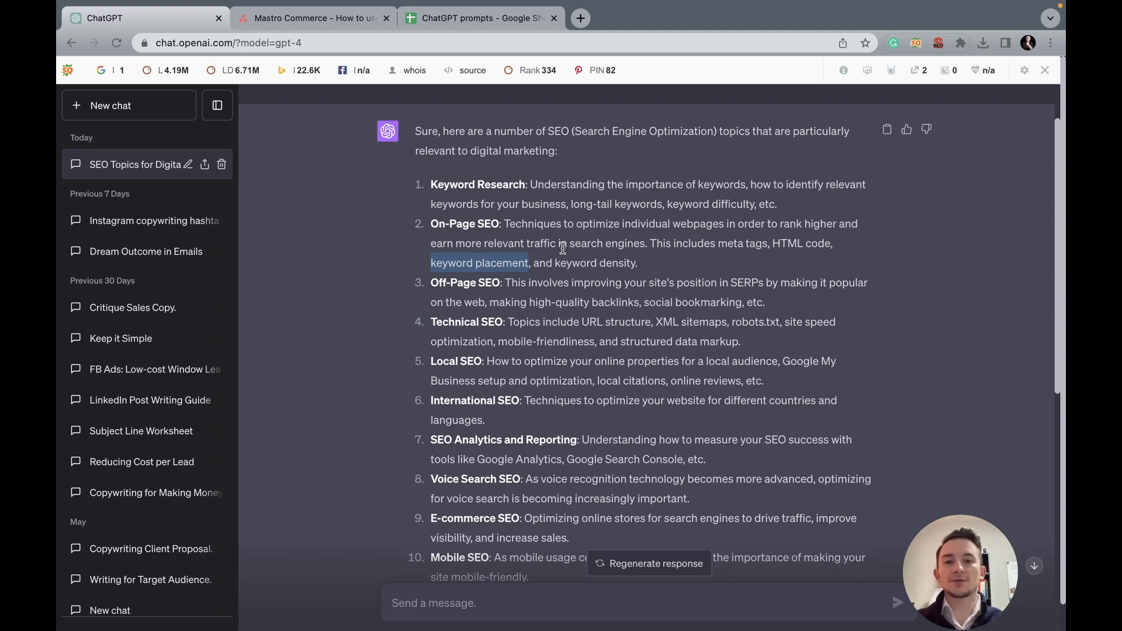
mouse_move(454, 221)
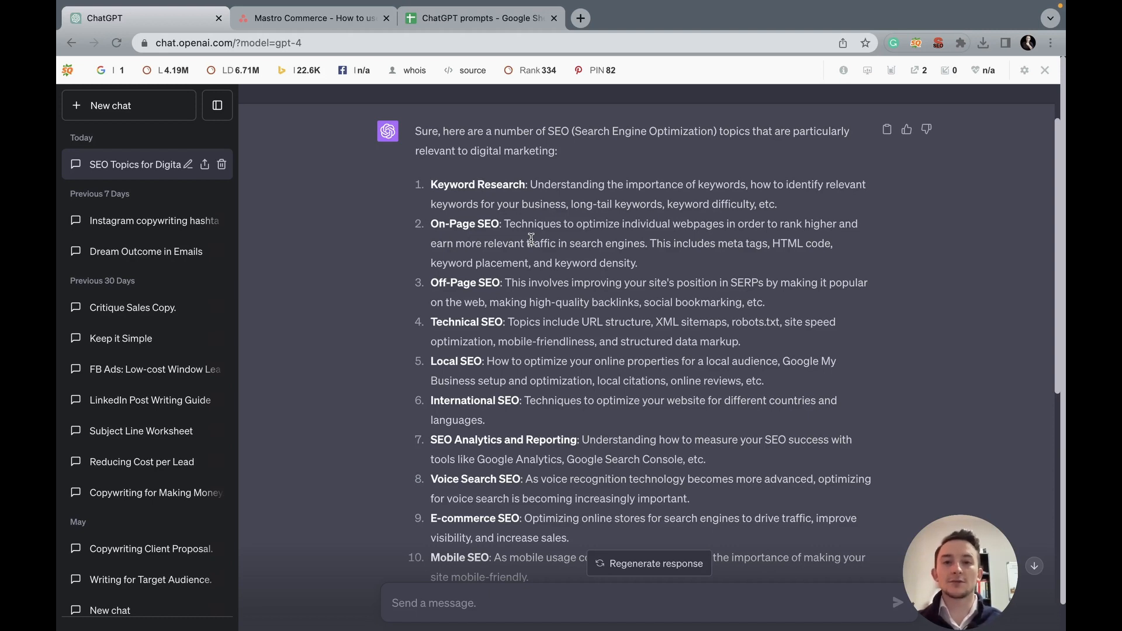
scroll(down, 3)
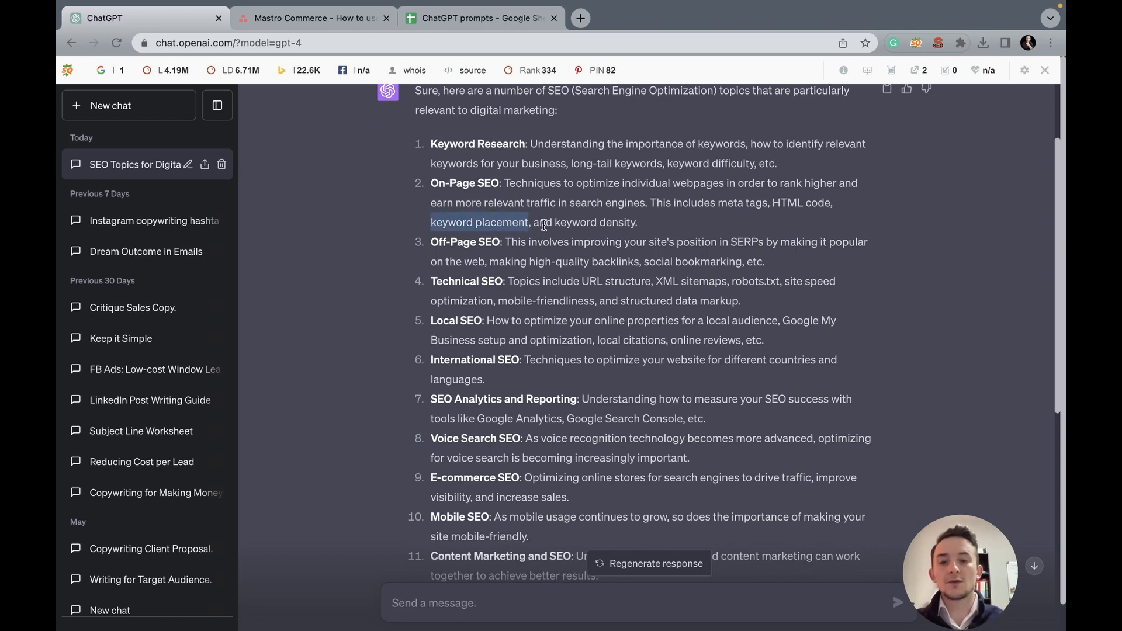
scroll(down, 3)
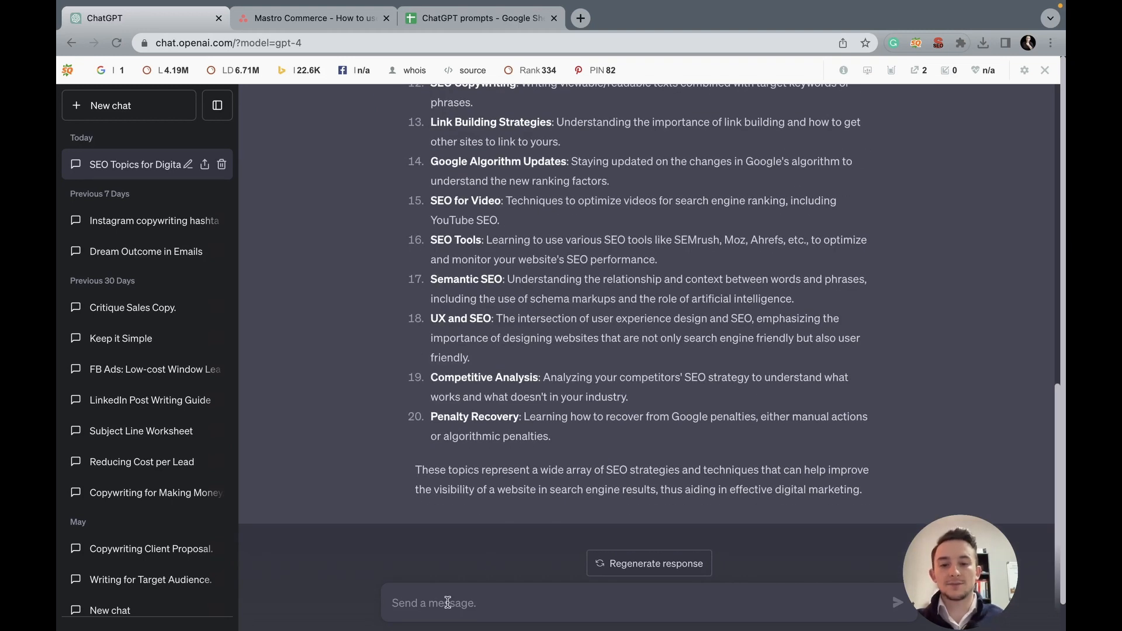
Step: Request 'Write a SEO blog post outline on the topic of keyword placement' and read through the reply
text(Write a SEO blog)
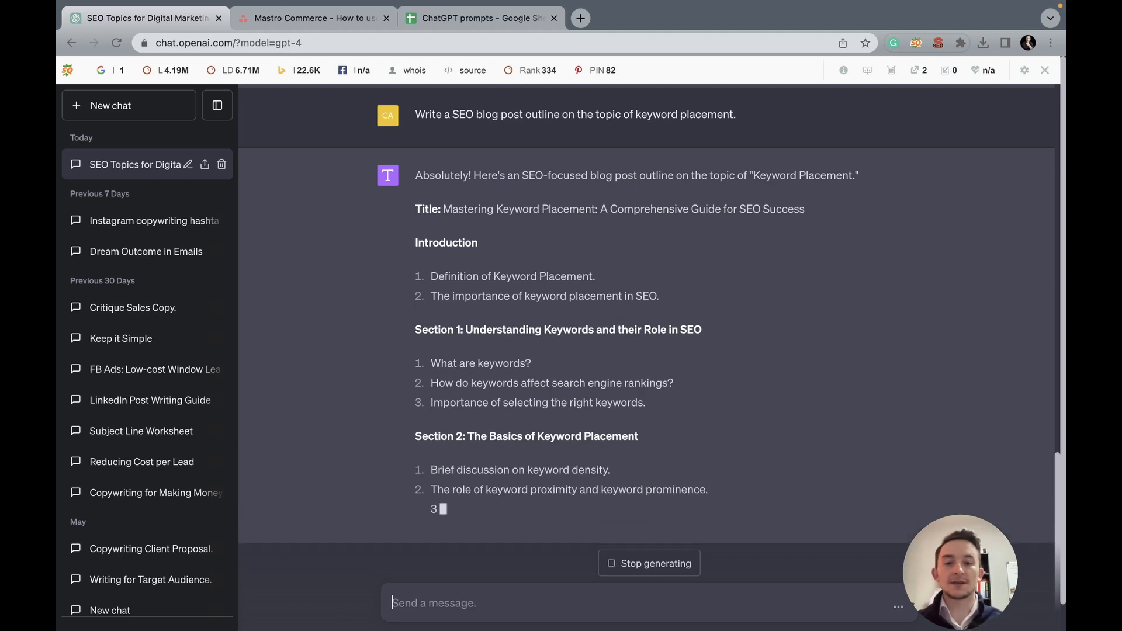
scroll(down, 3)
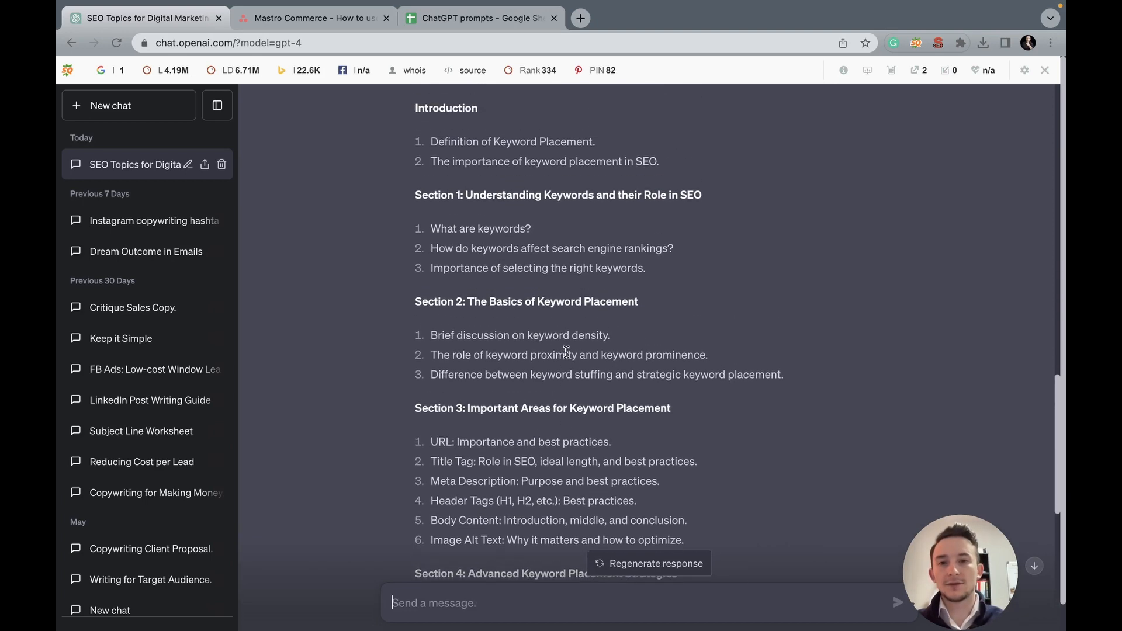
scroll(down, 3)
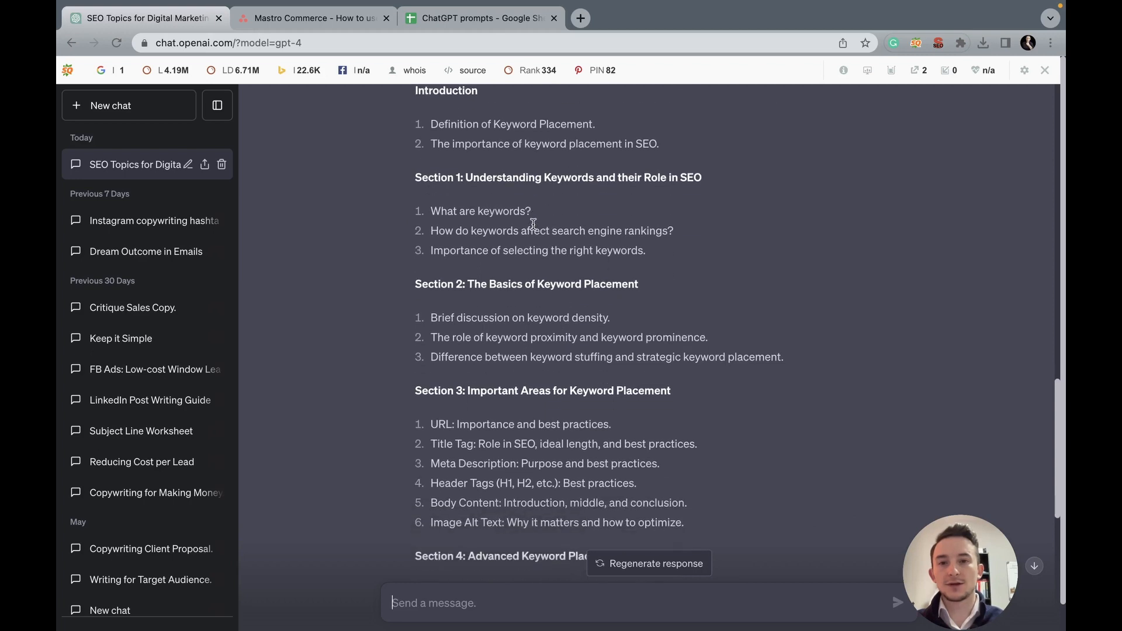
scroll(down, 3)
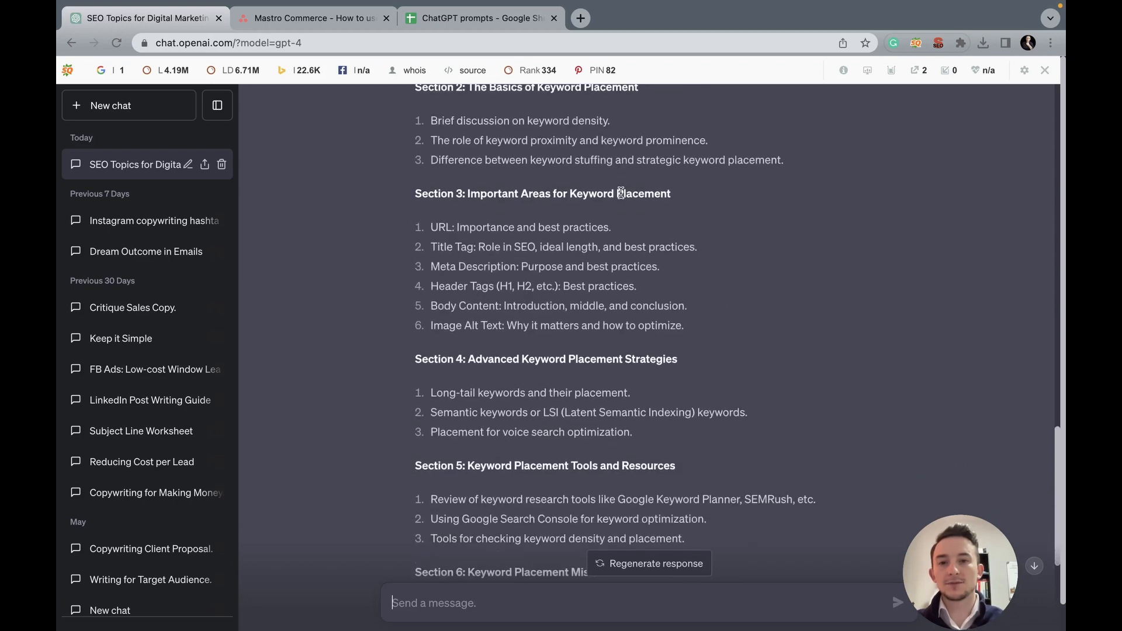
scroll(down, 3)
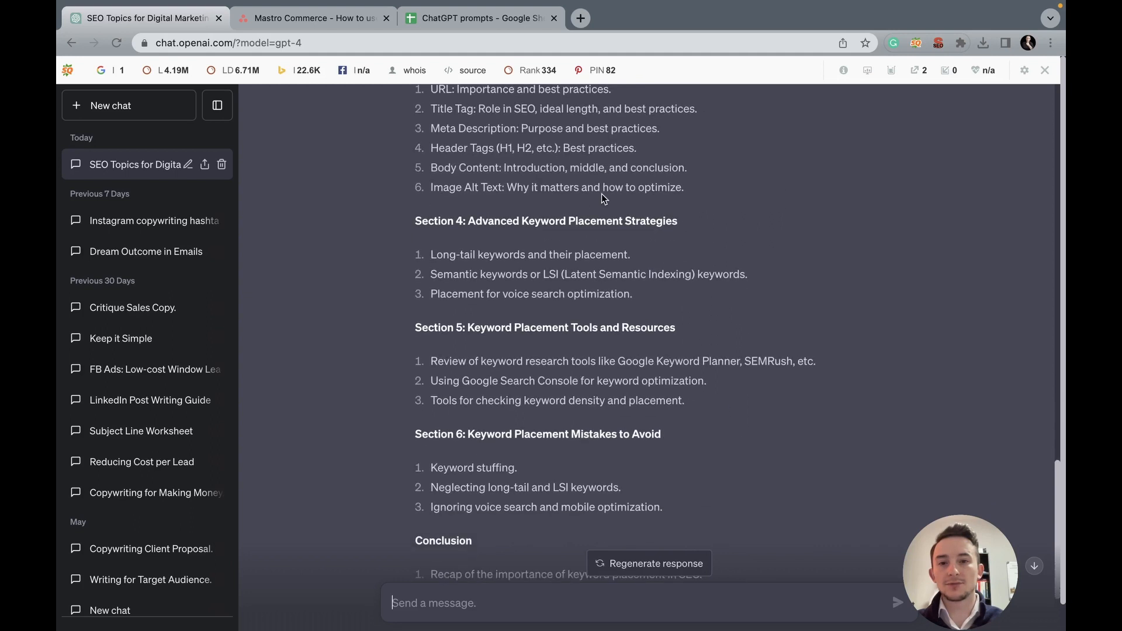
scroll(down, 3)
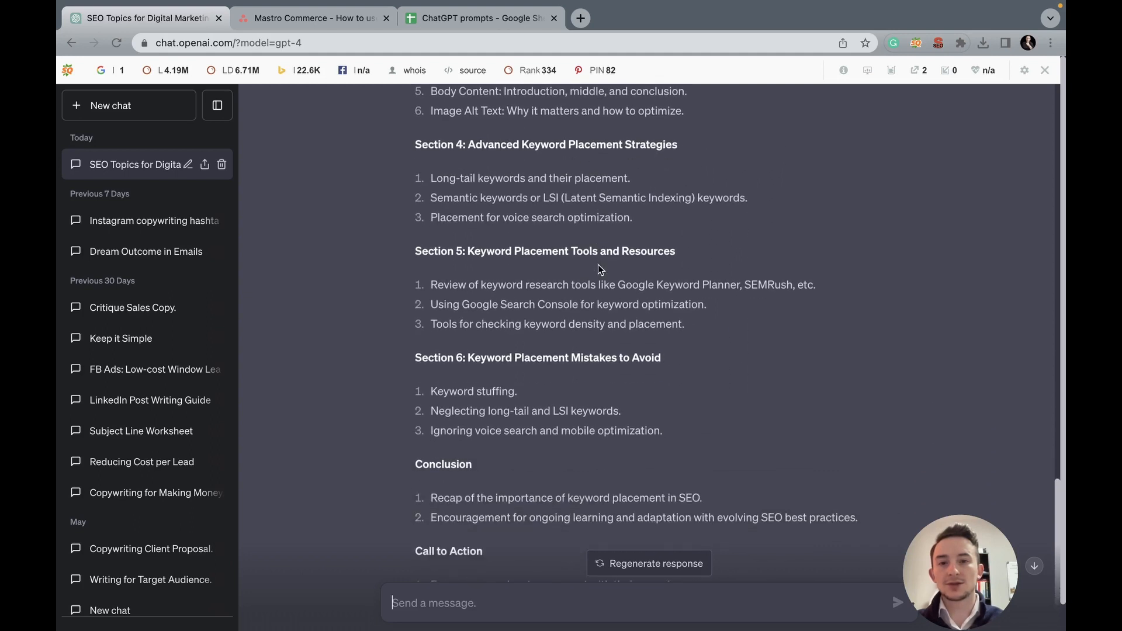
scroll(down, 3)
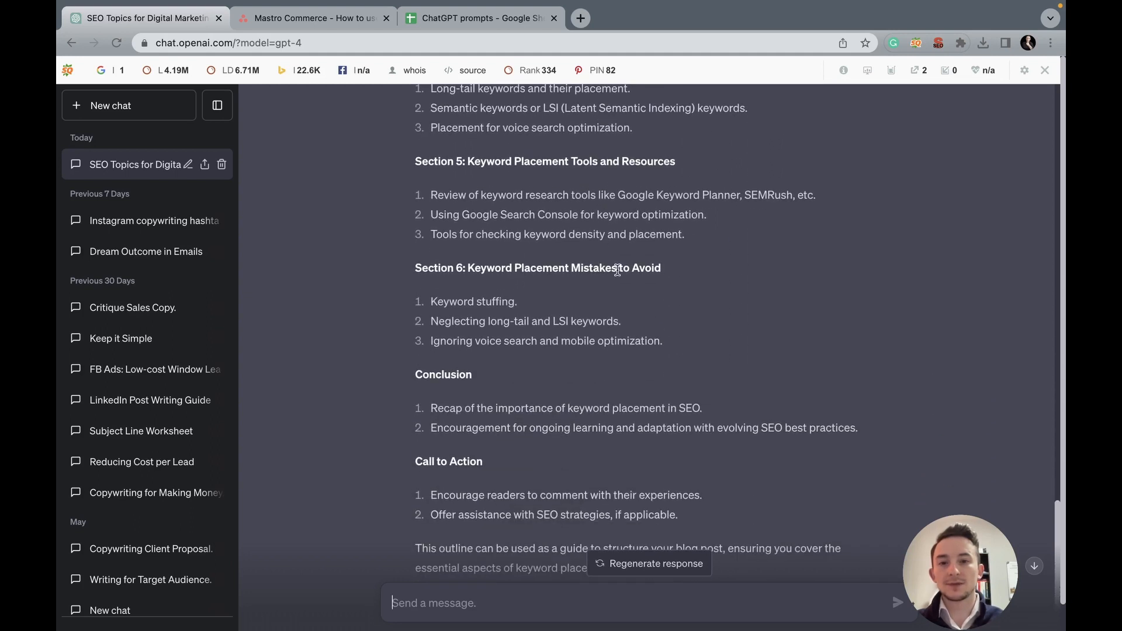
scroll(down, 3)
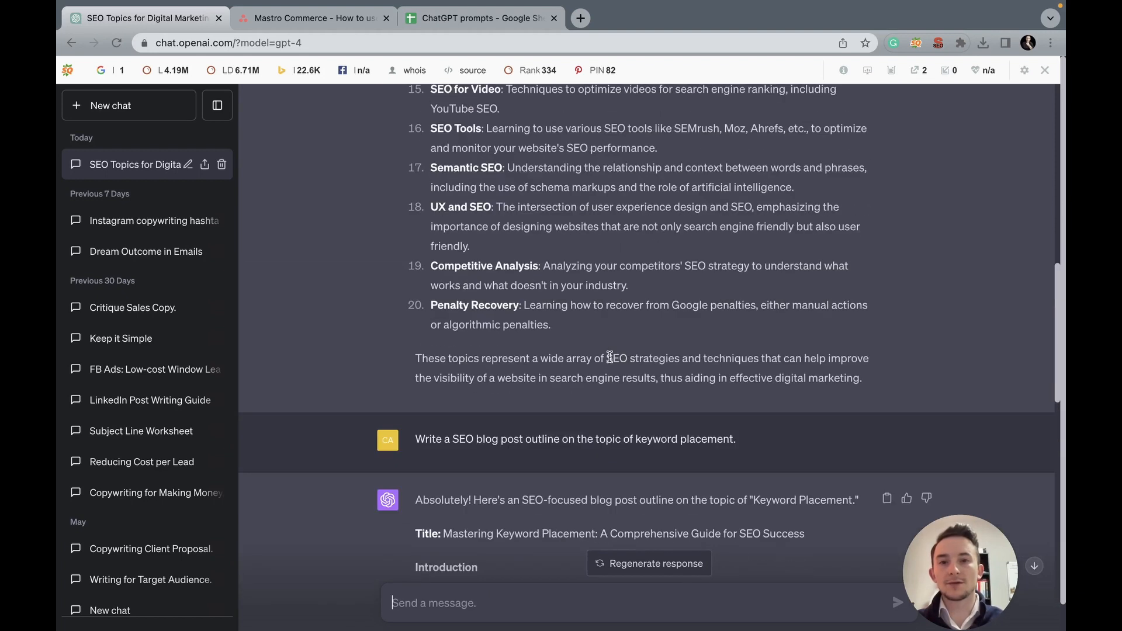
Step: Search Google for 'keyword placement' in a new Chrome tab
click(747, 18)
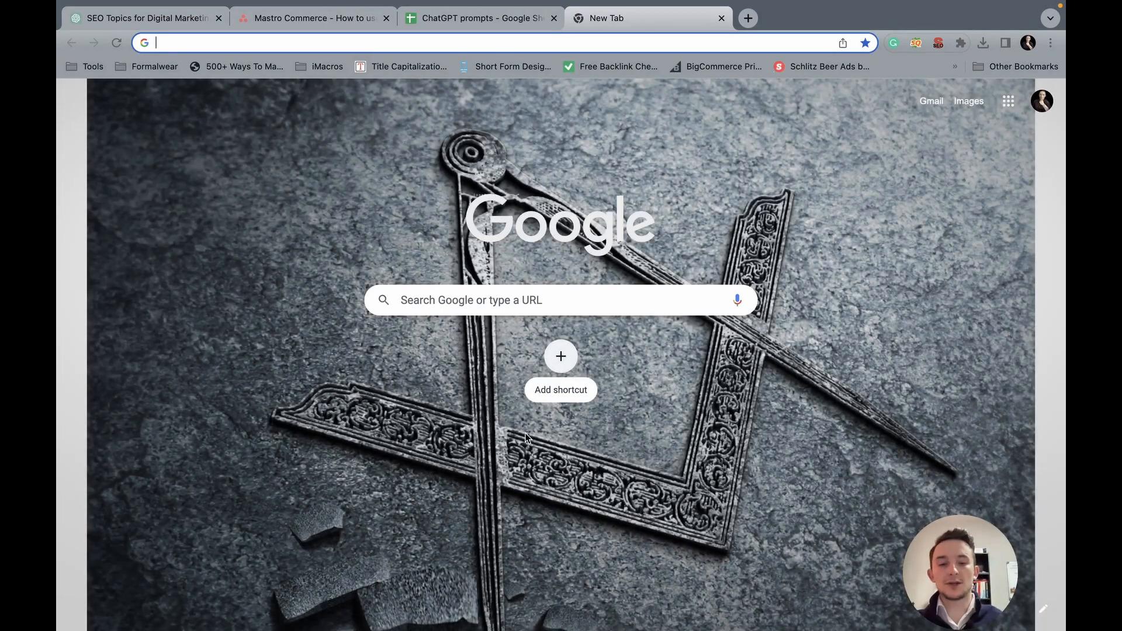
text(keyword placement)
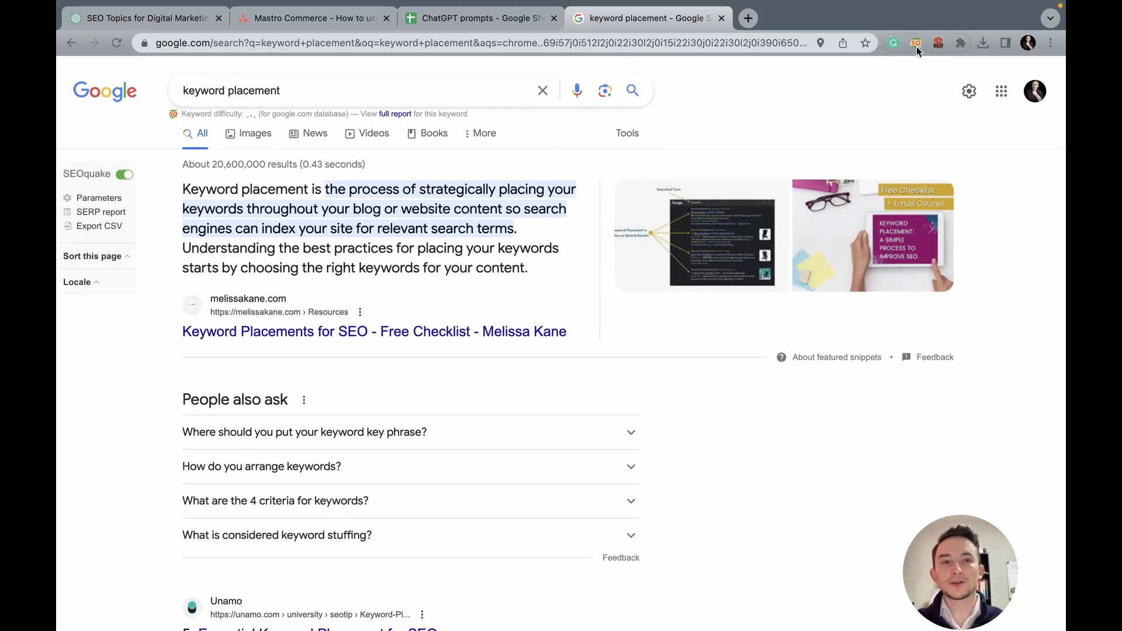
mouse_move(915, 43)
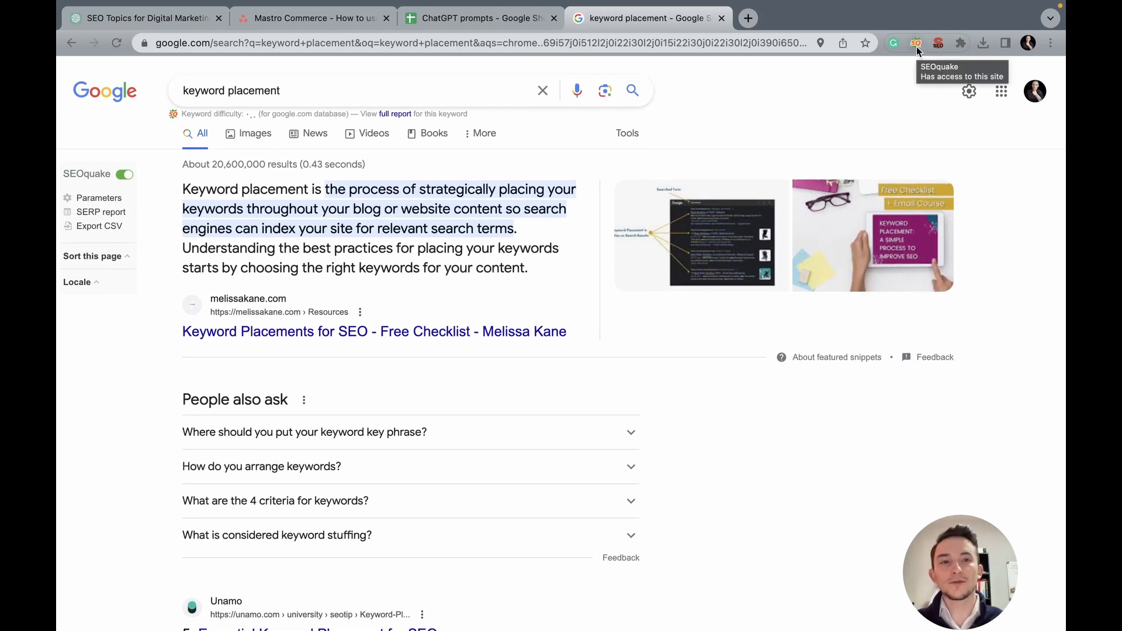
mouse_move(938, 44)
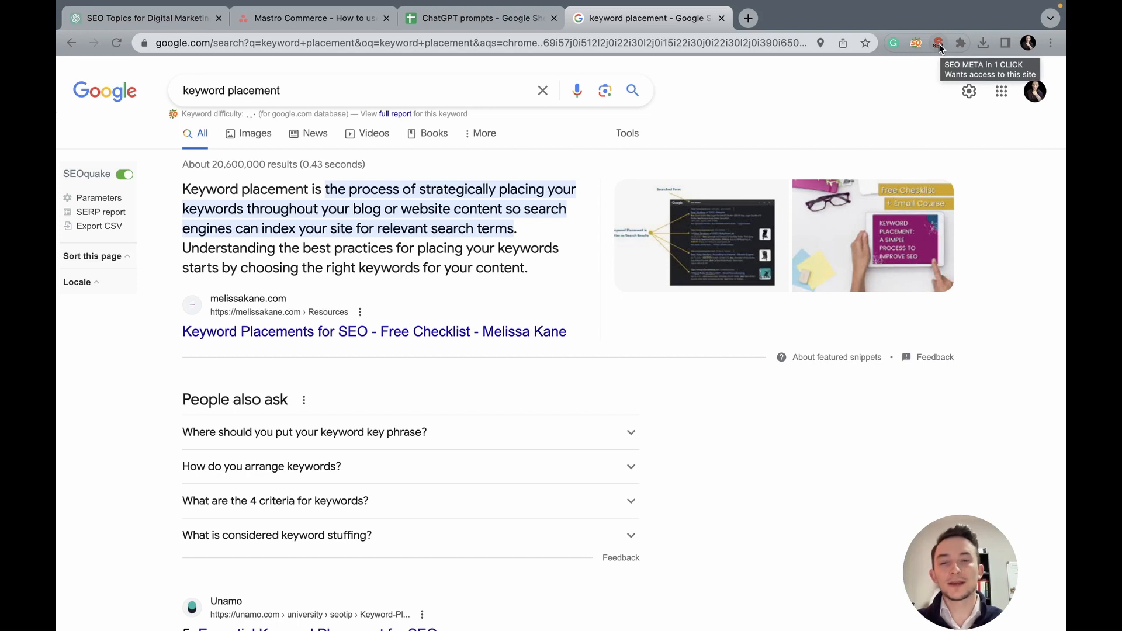
scroll(down, 3)
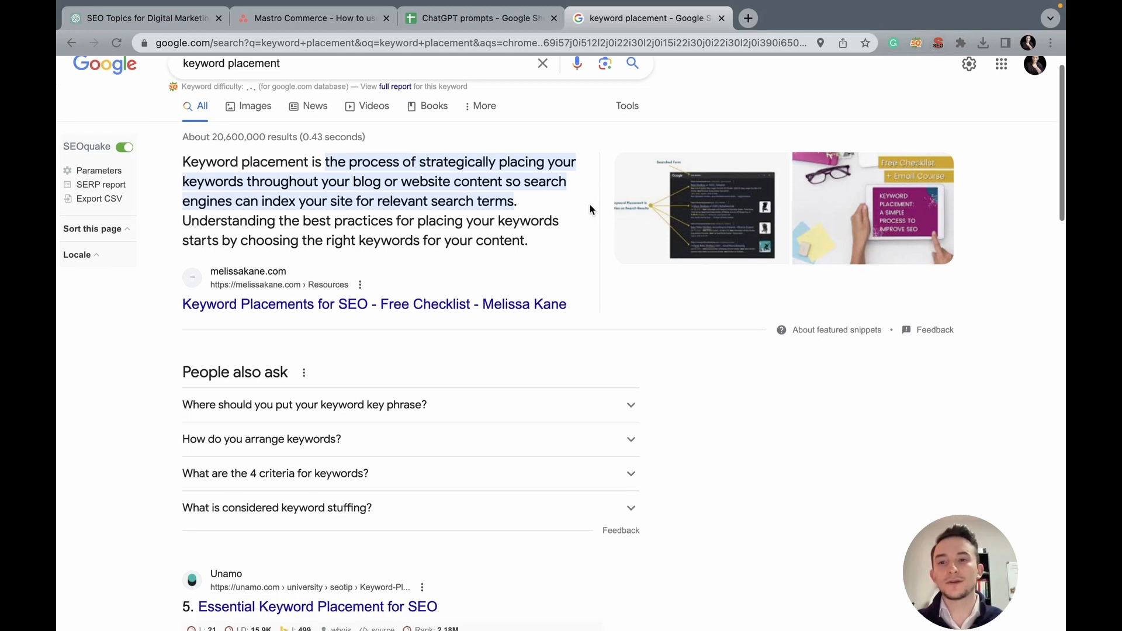
Step: Review the keyword placement results and open the Melissa Kane, Unamo and BrightEdge pages in new tabs
scroll(down, 3)
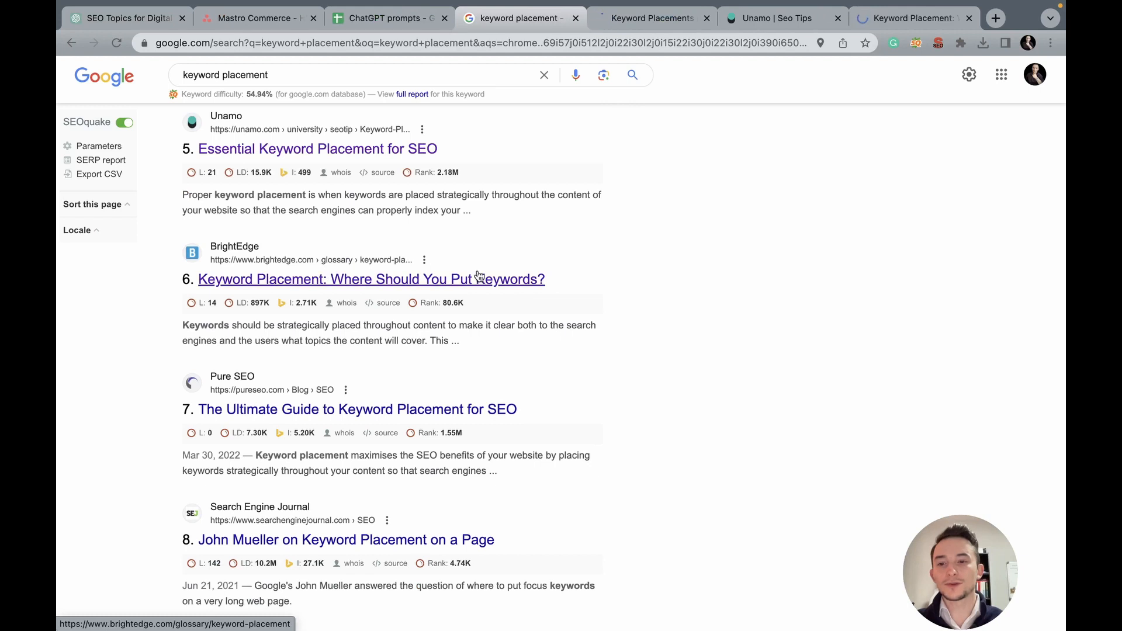
scroll(down, 3)
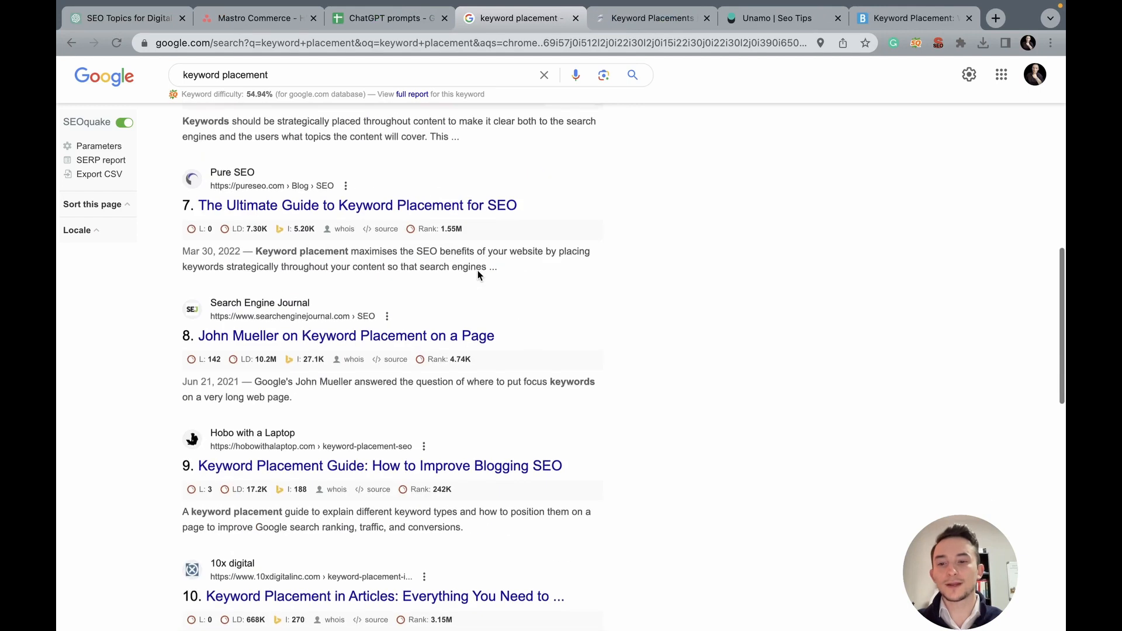
scroll(down, 3)
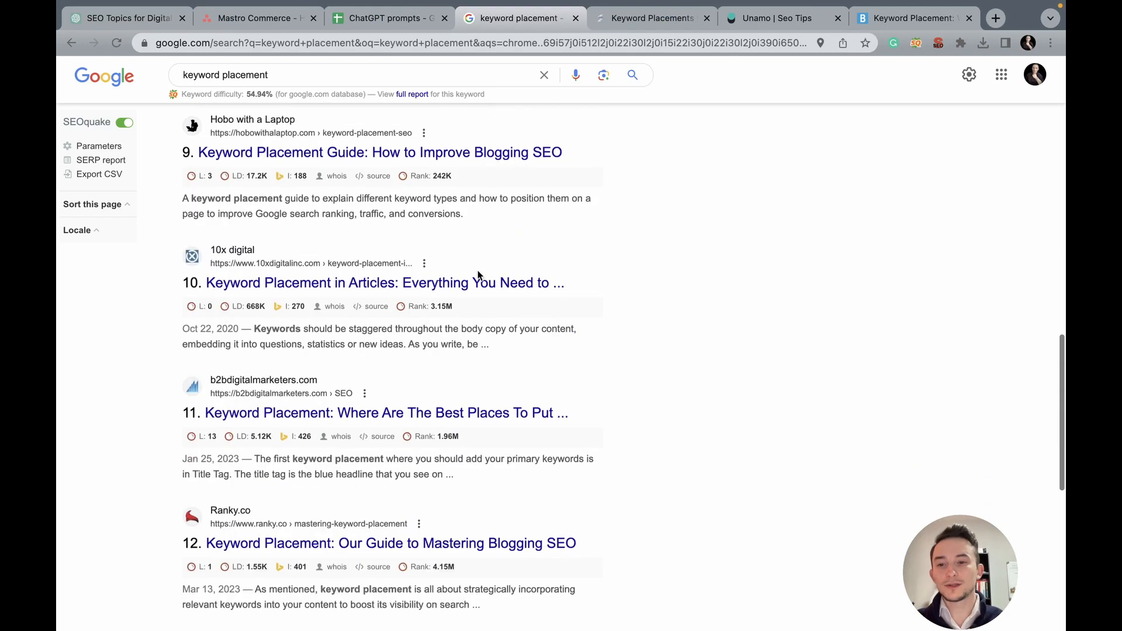
scroll(down, 3)
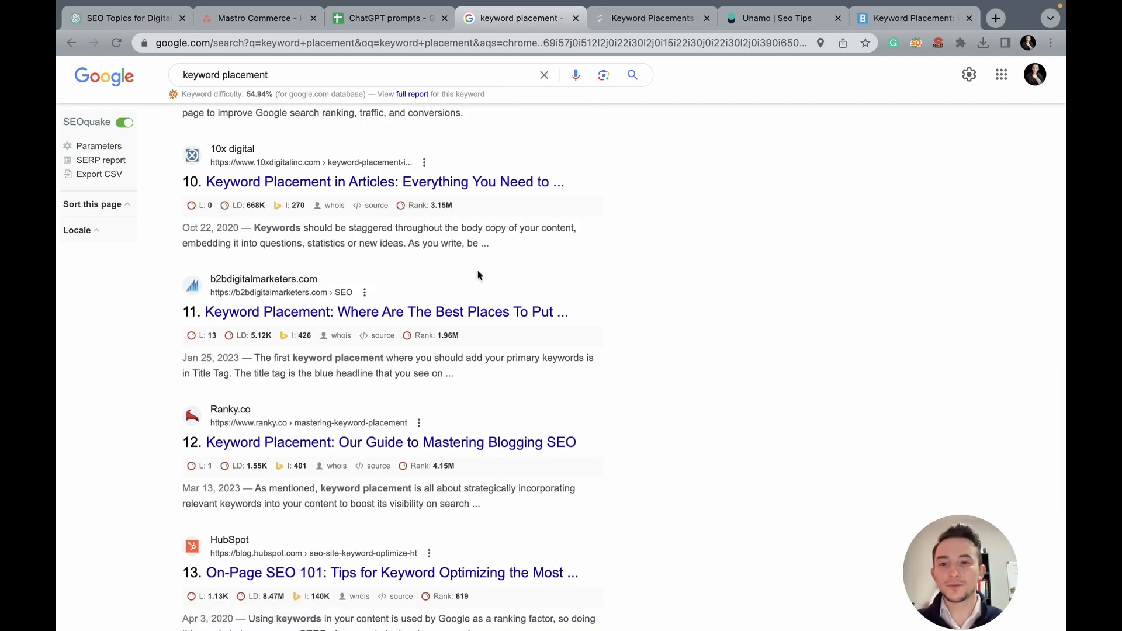
scroll(down, 3)
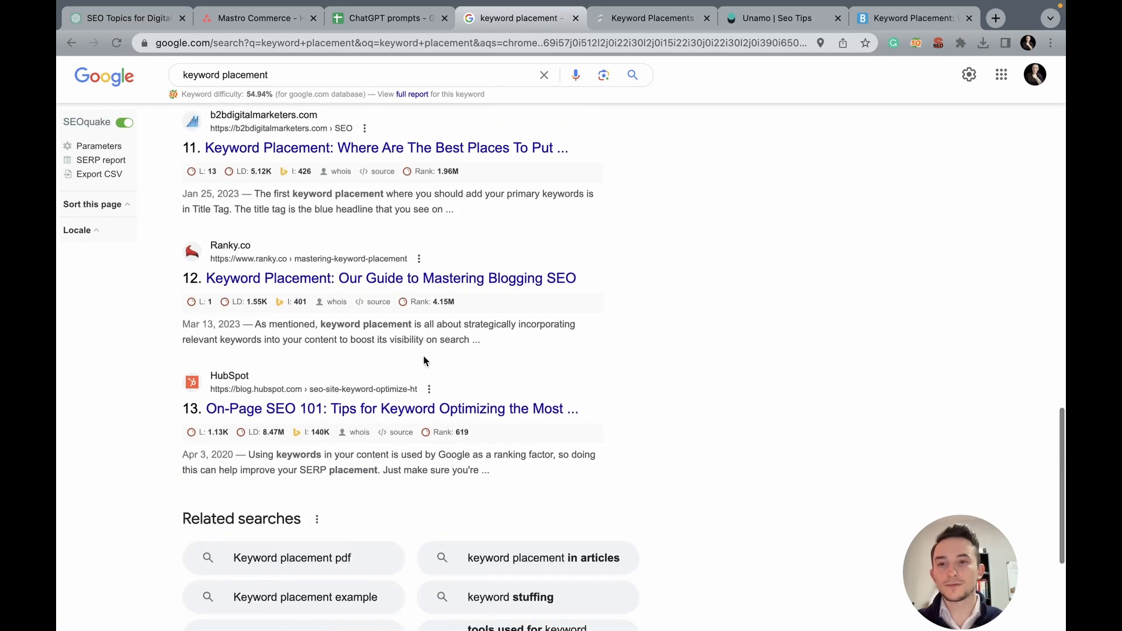
scroll(up, 3)
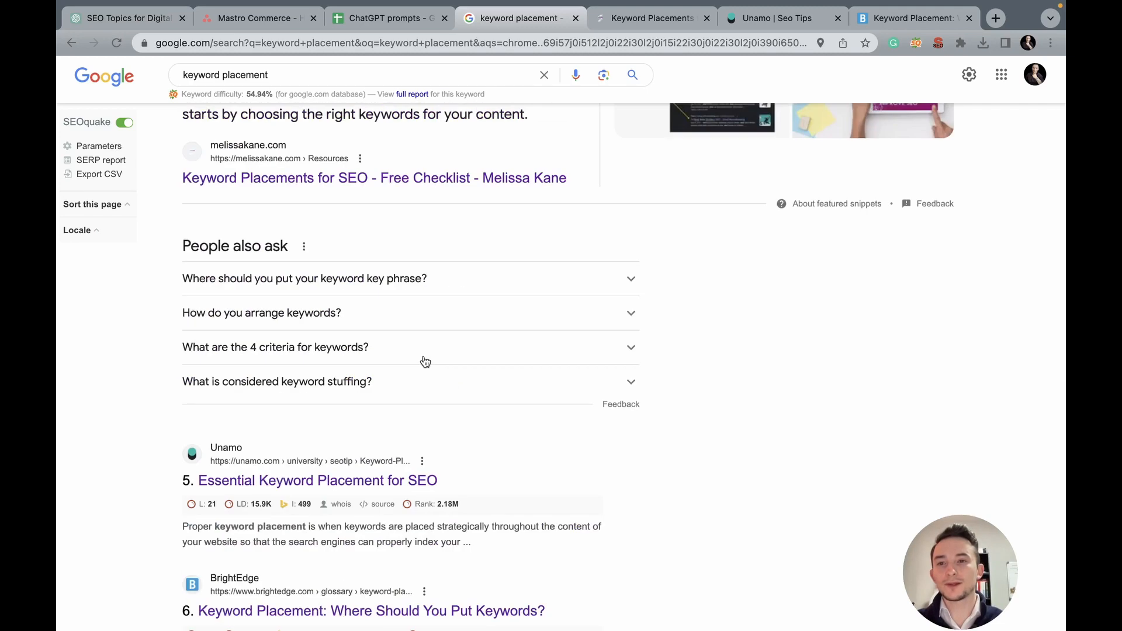
scroll(down, 3)
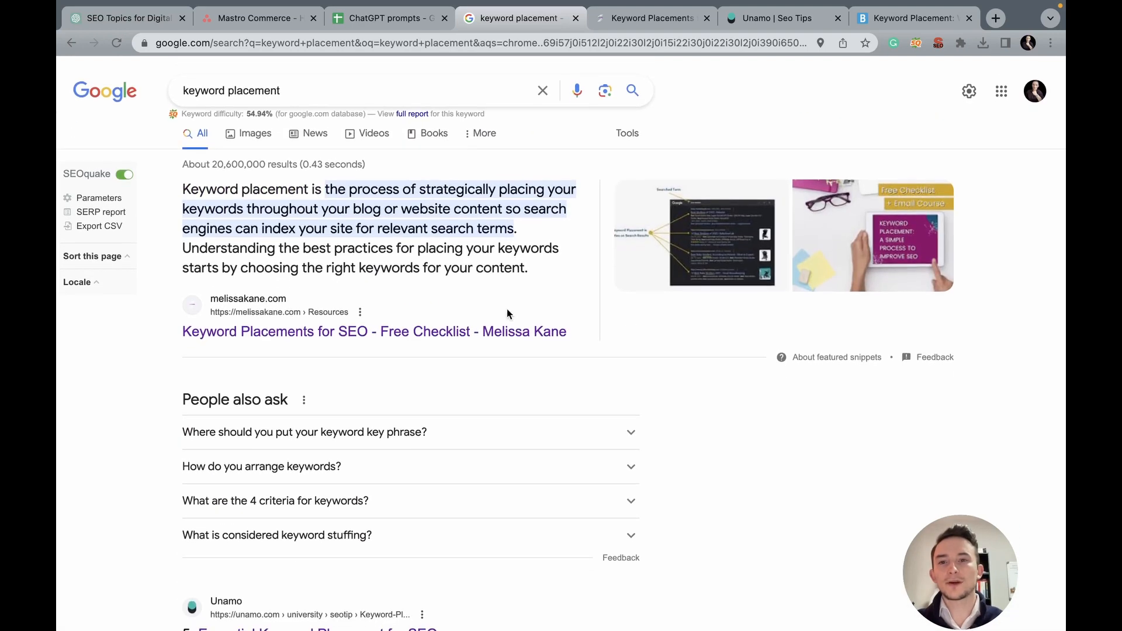
scroll(down, 3)
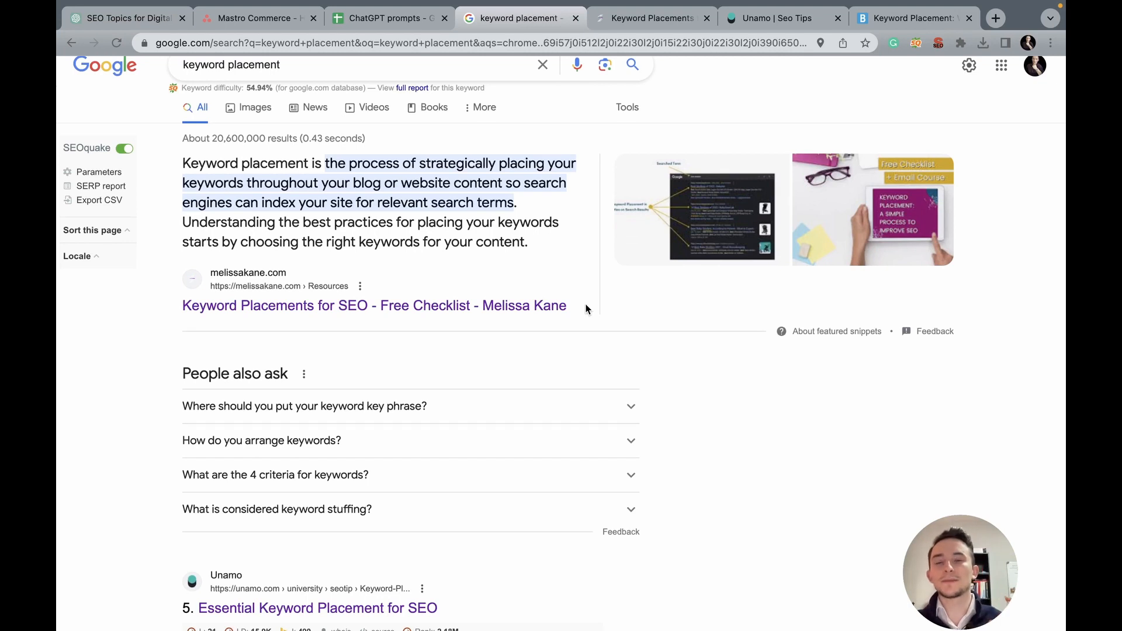
scroll(down, 3)
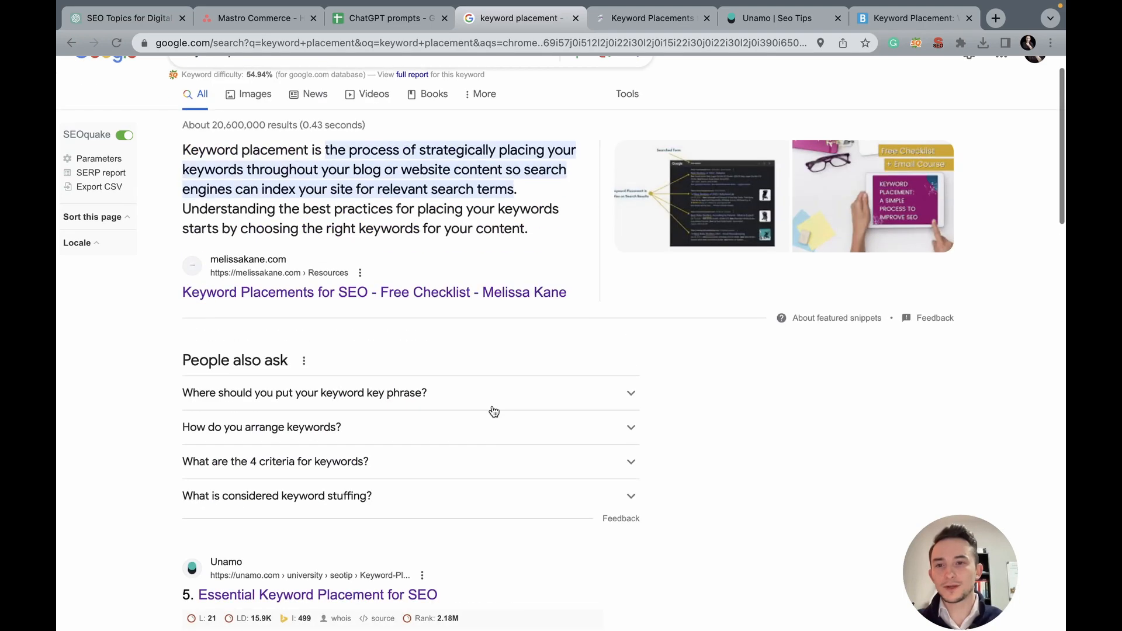
Step: Read through the Melissa Kane keyword placement checklist article
scroll(down, 3)
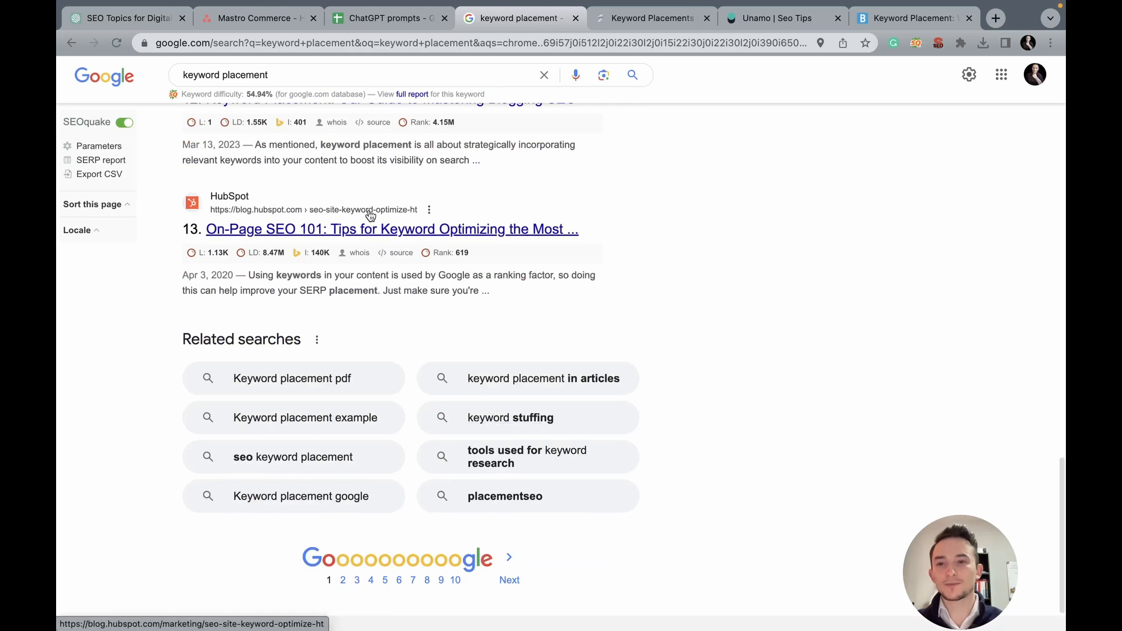
scroll(up, 3)
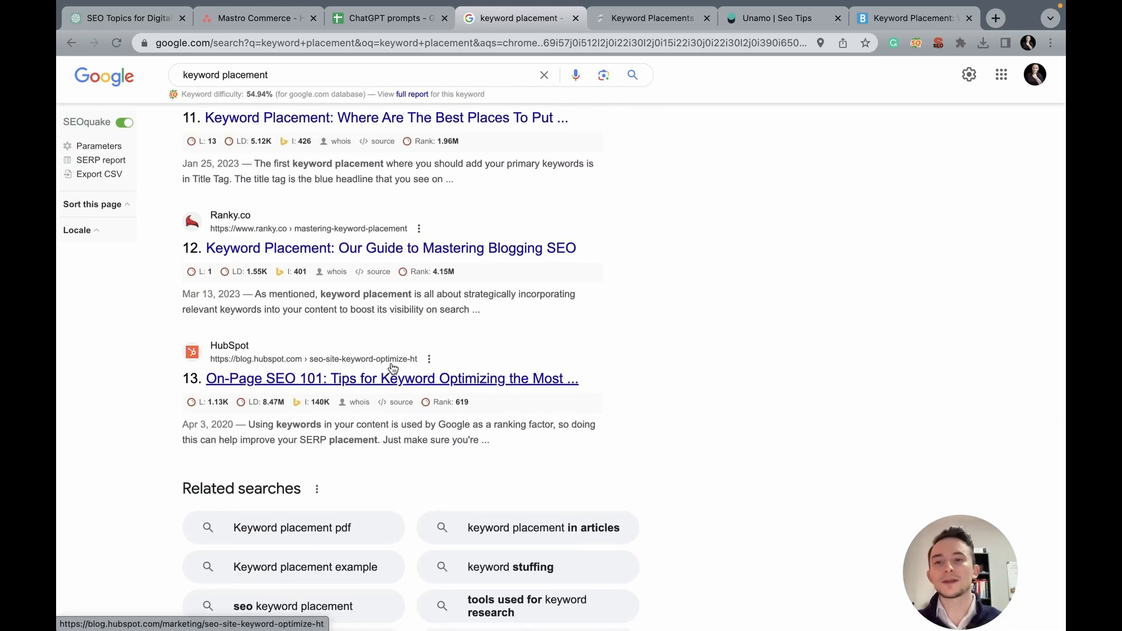
scroll(down, 3)
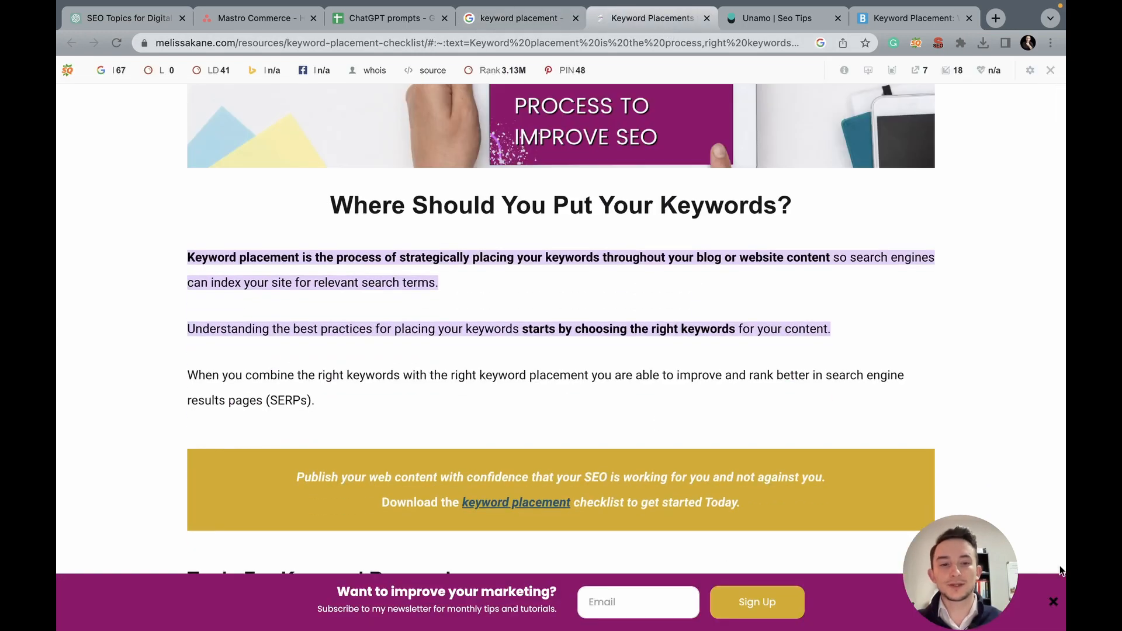
scroll(down, 3)
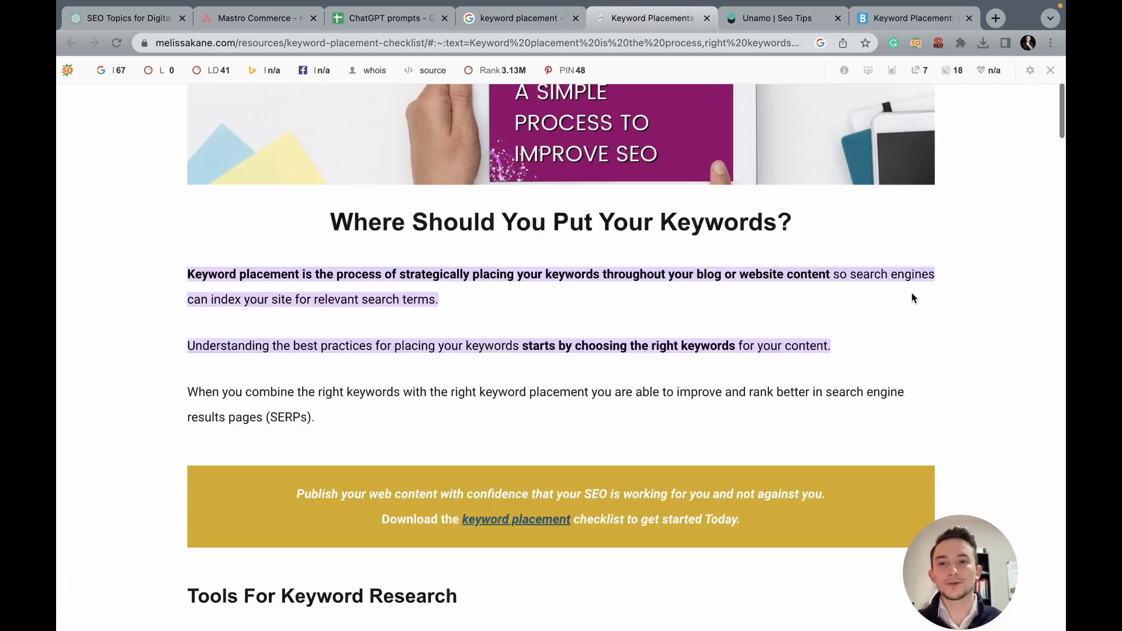
scroll(down, 3)
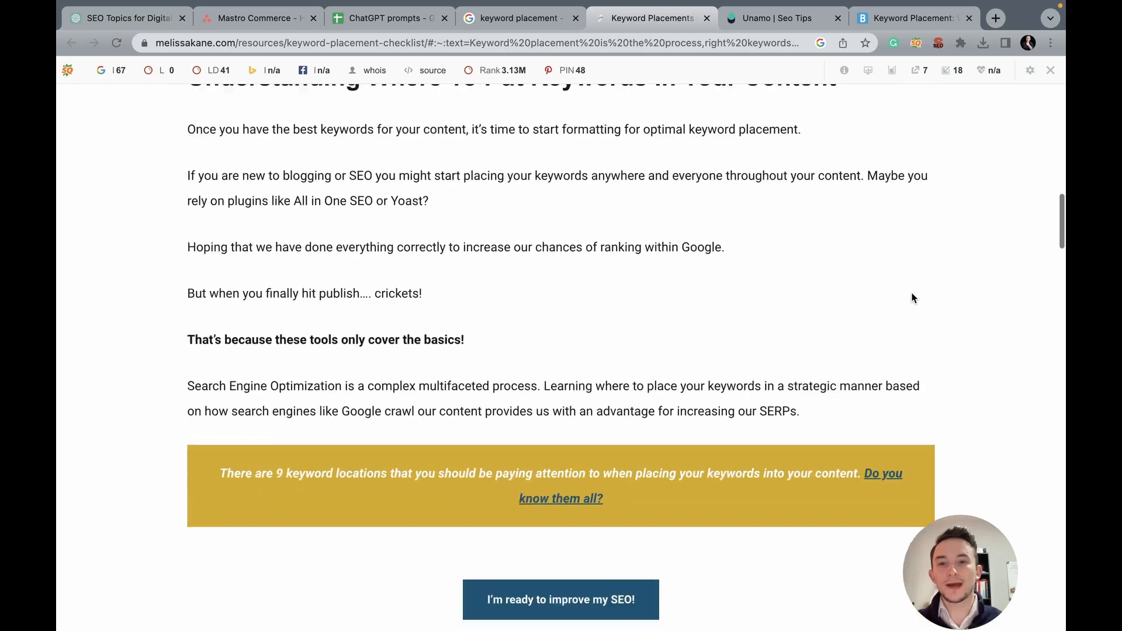
scroll(down, 3)
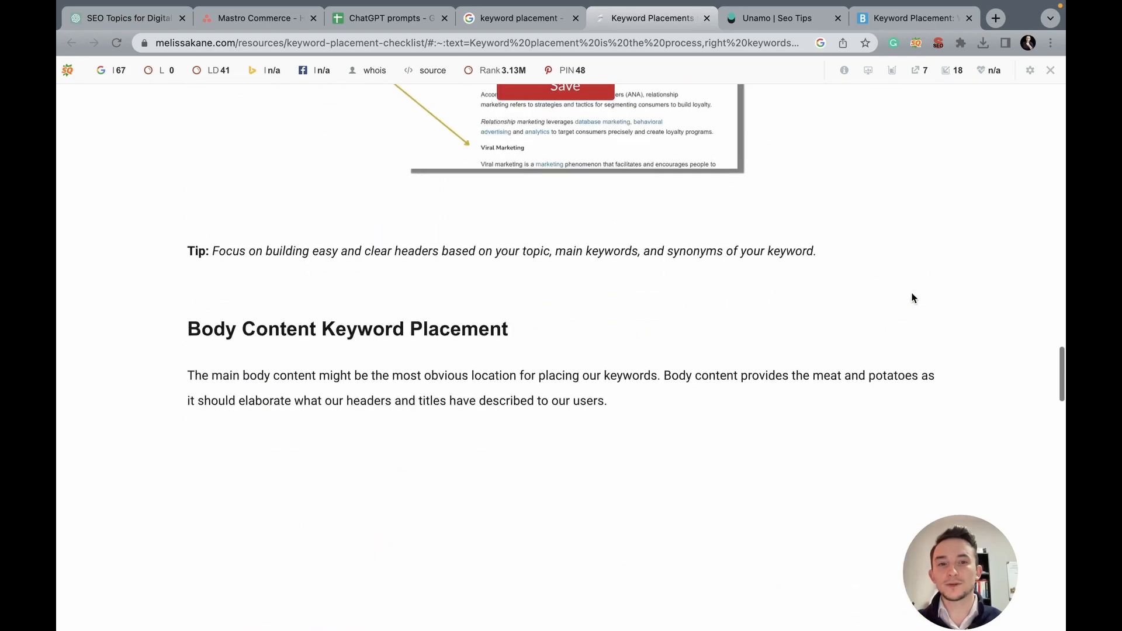
scroll(down, 3)
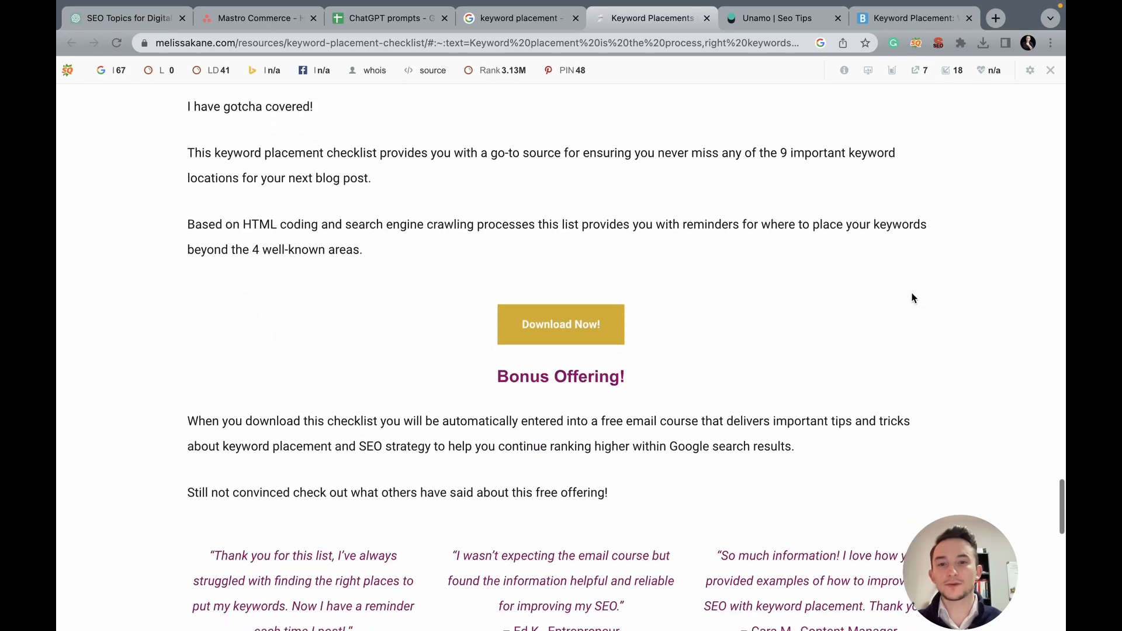
scroll(down, 3)
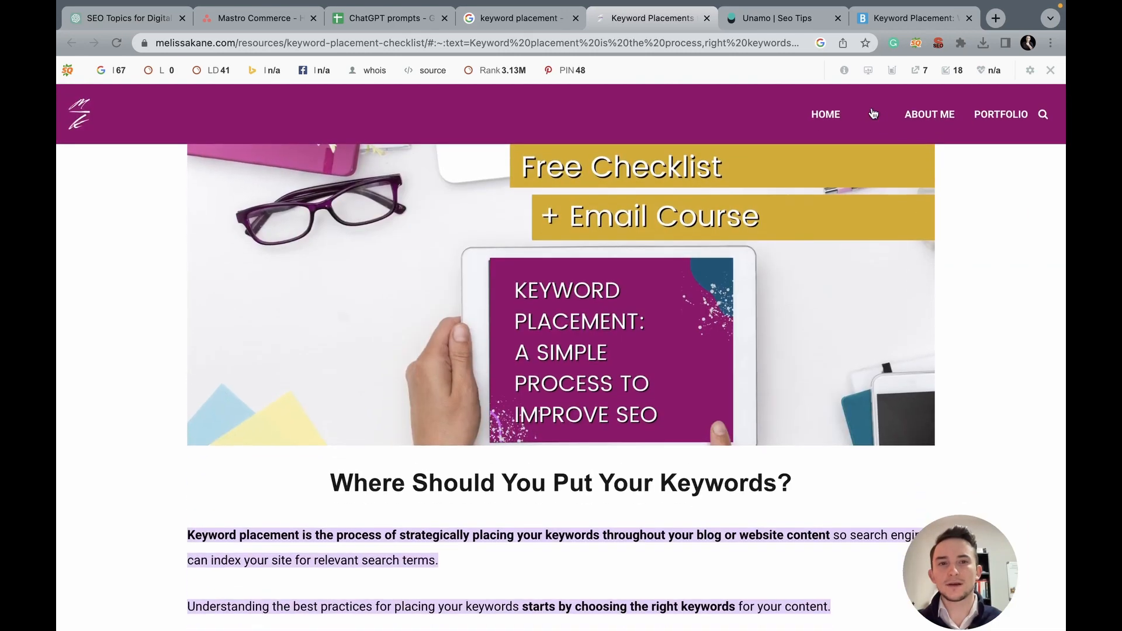
mouse_move(871, 118)
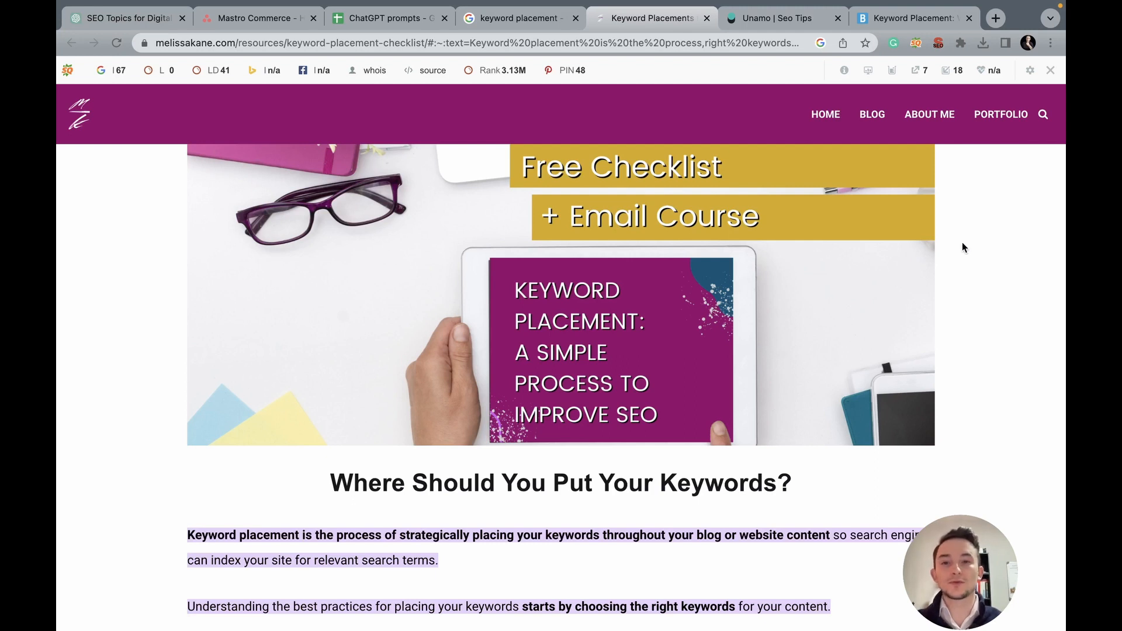
mouse_move(808, 90)
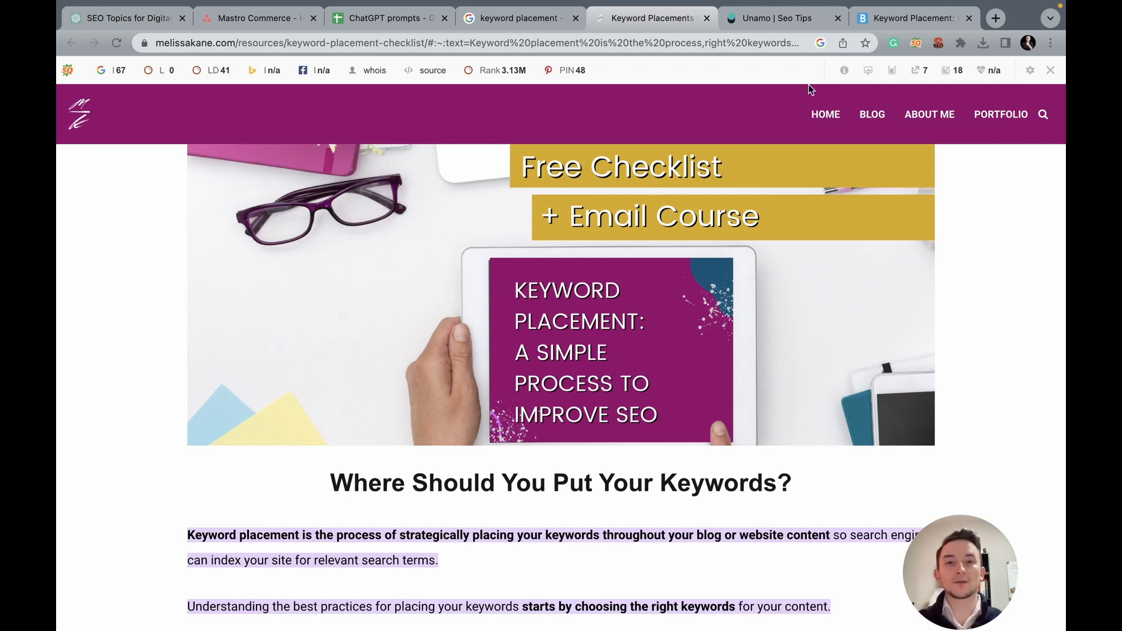
Step: Skim Unamo's Essential Keyword Placement for SEO article, then move to the BrightEdge page
click(772, 18)
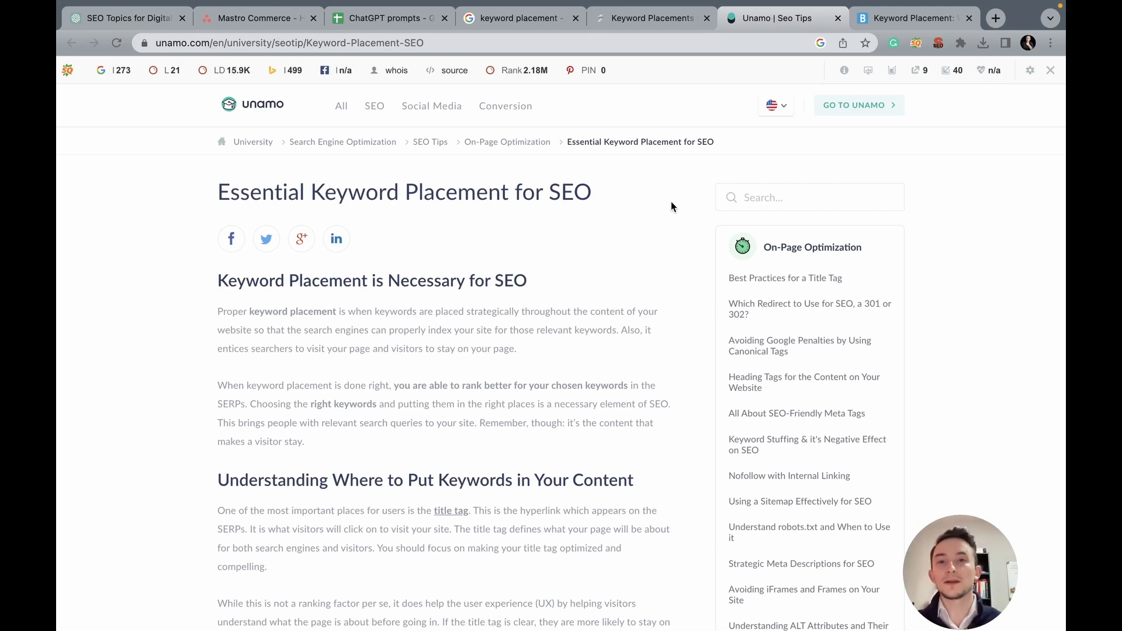
scroll(down, 3)
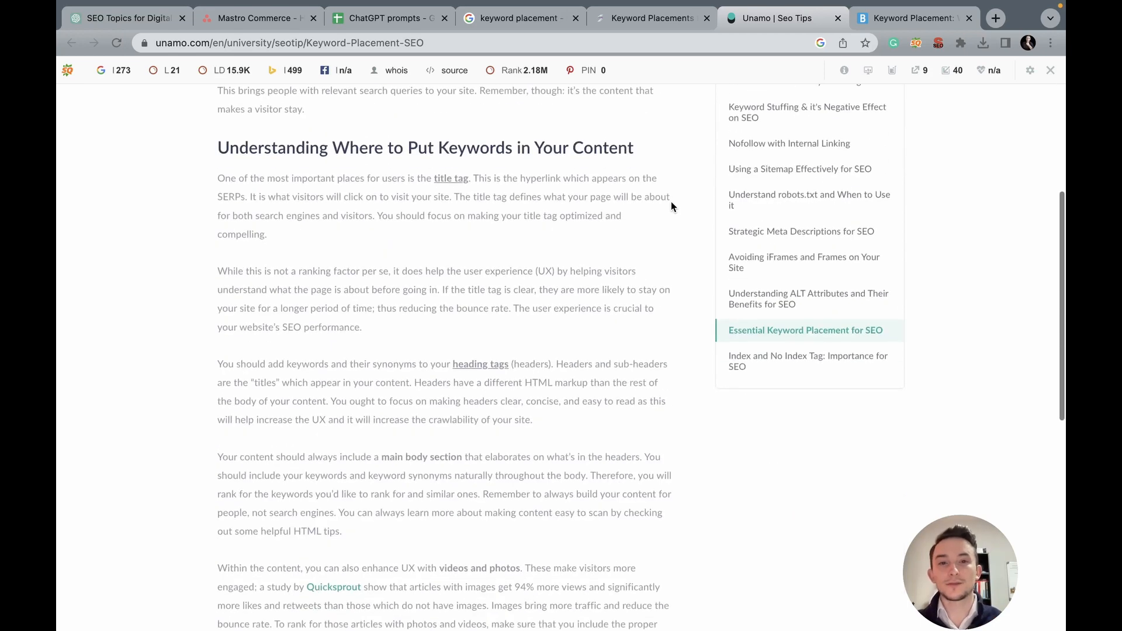
scroll(down, 3)
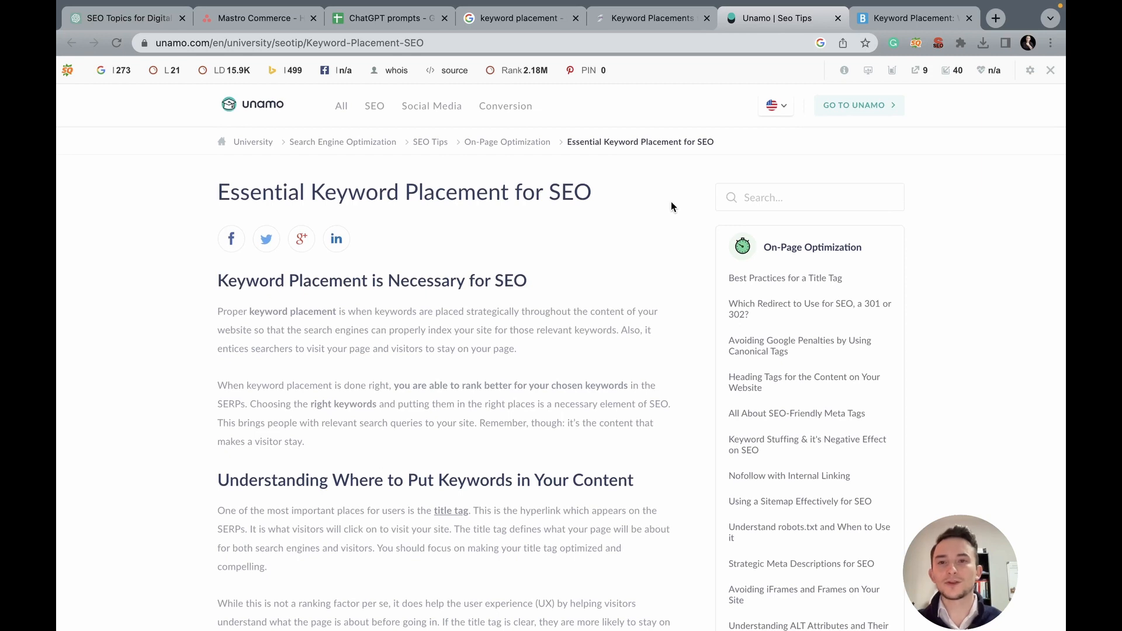
mouse_move(505, 142)
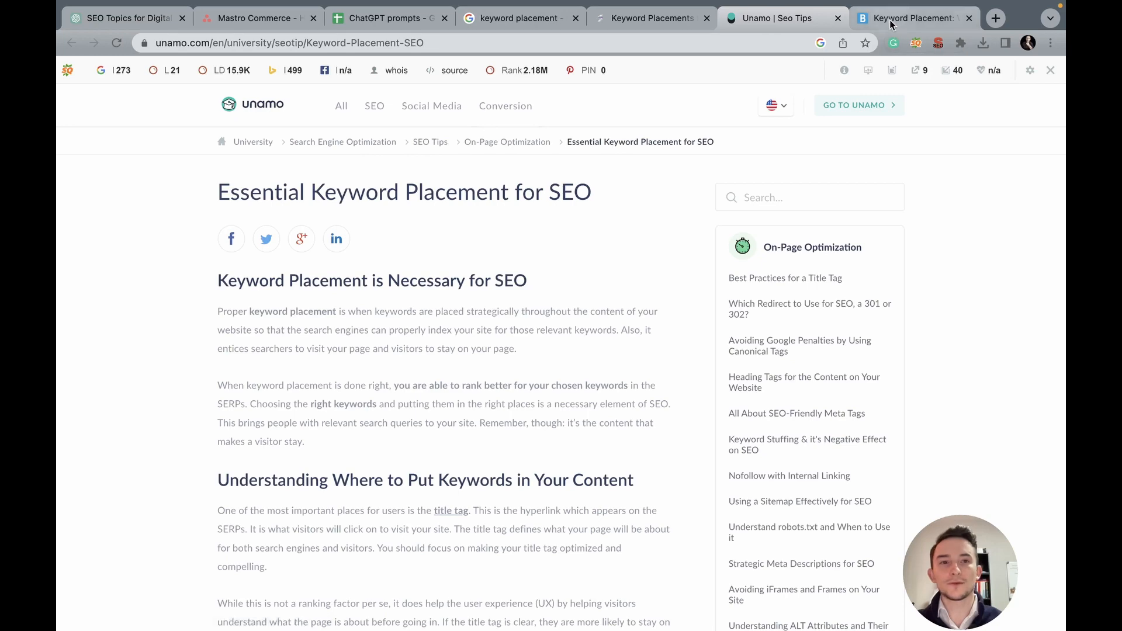
click(909, 18)
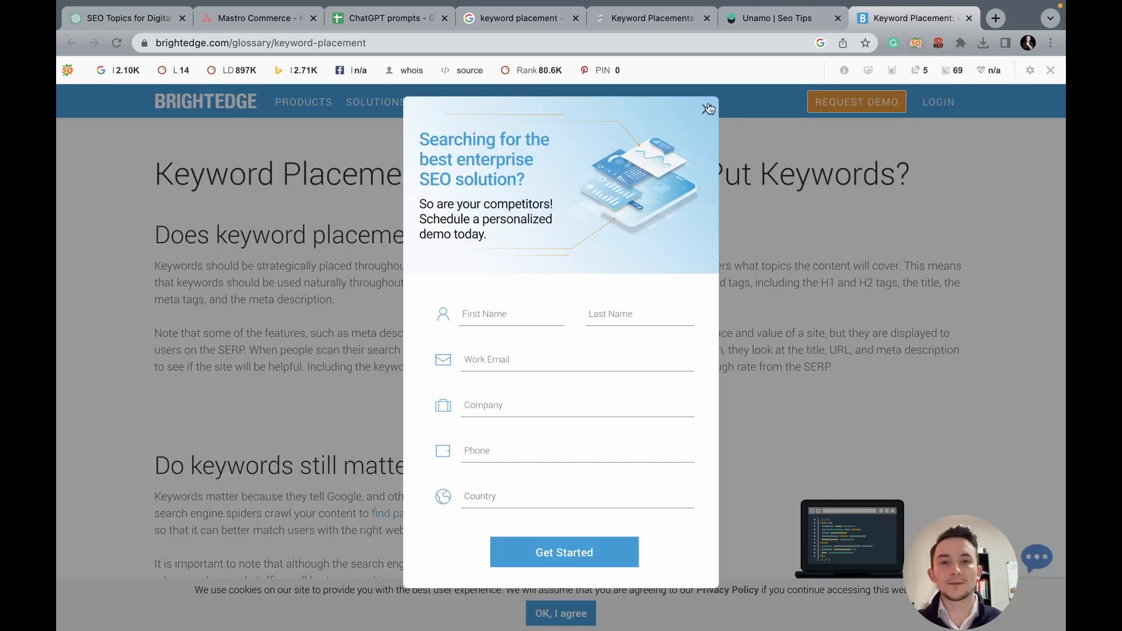
click(707, 107)
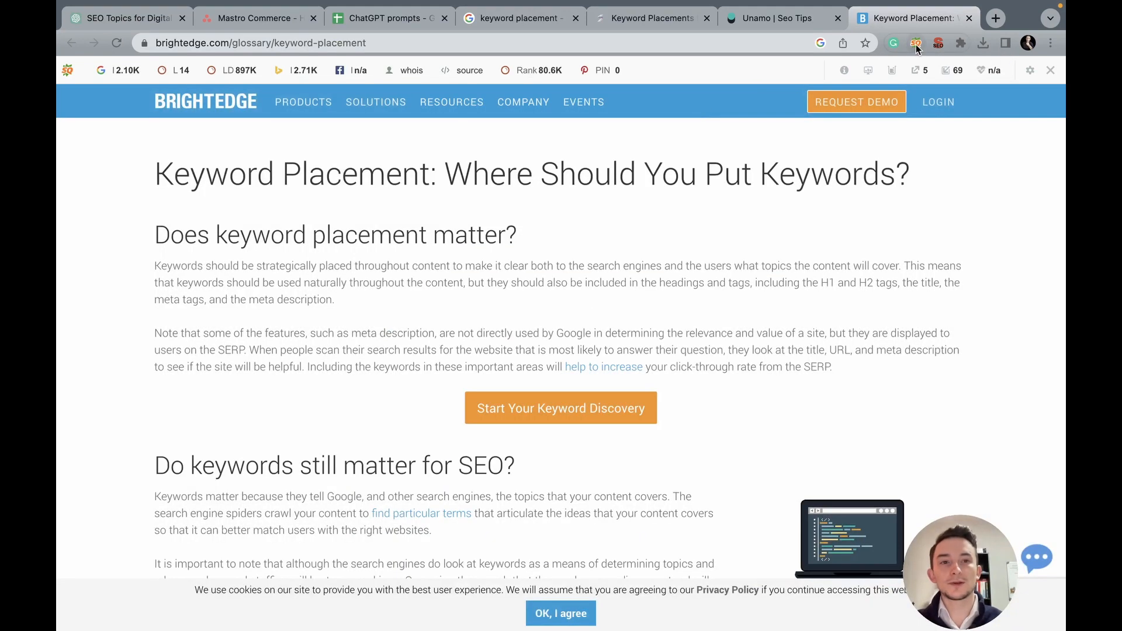
click(916, 44)
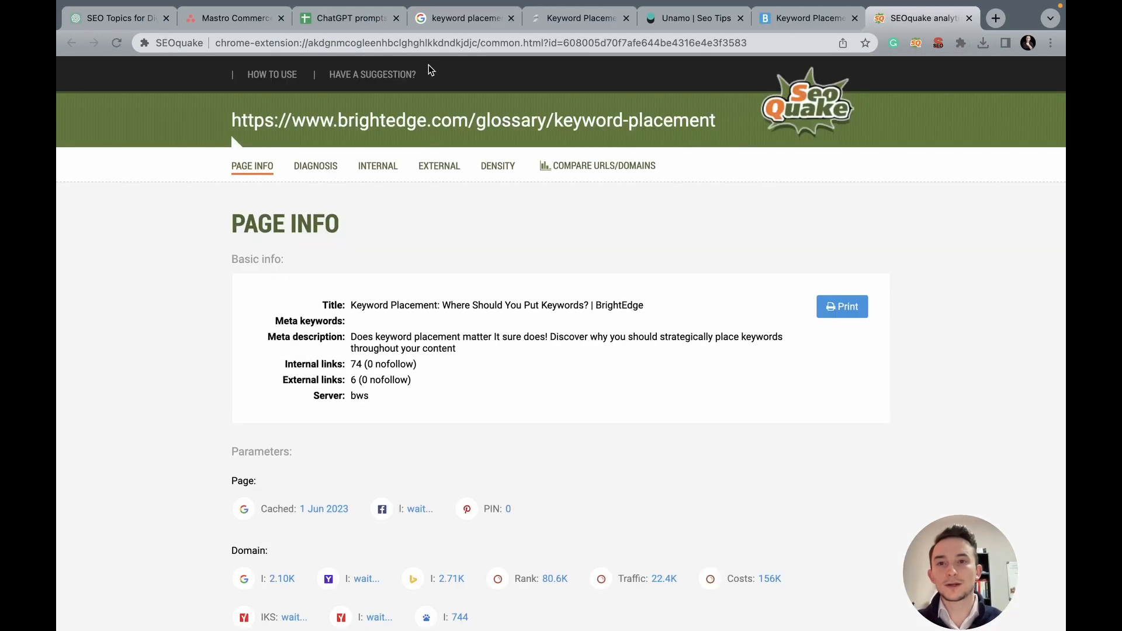
scroll(down, 3)
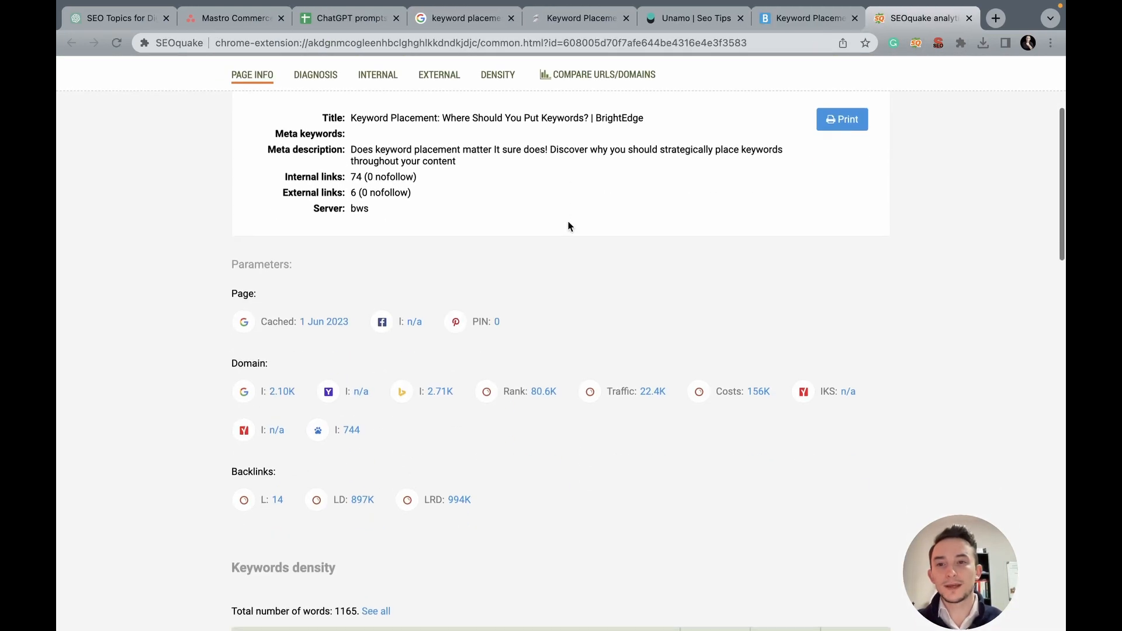
scroll(down, 3)
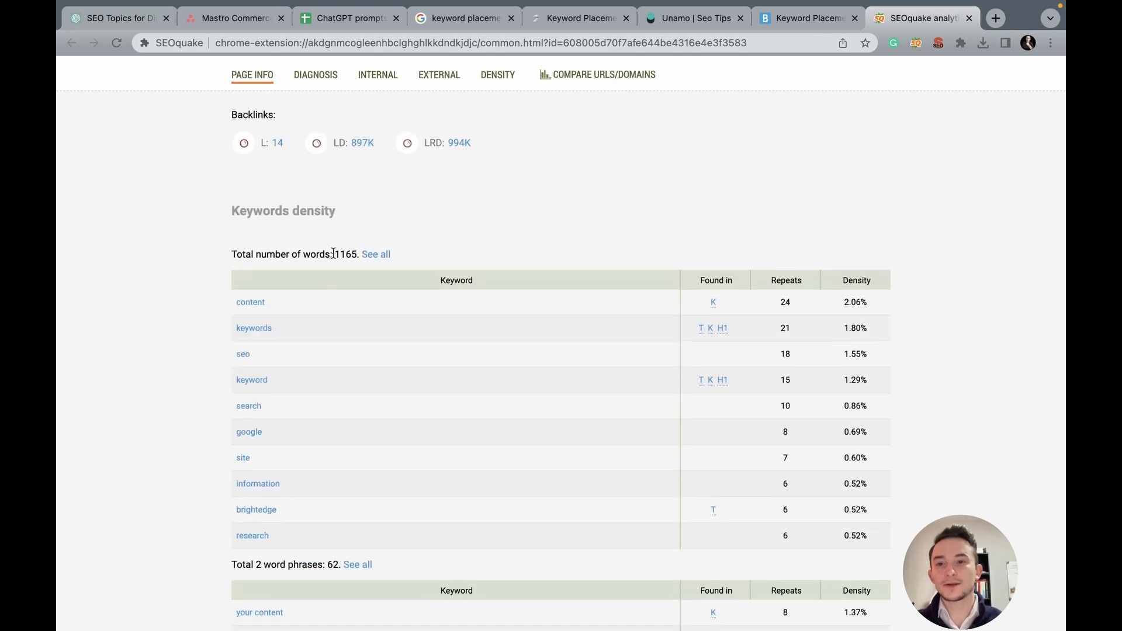
mouse_move(436, 228)
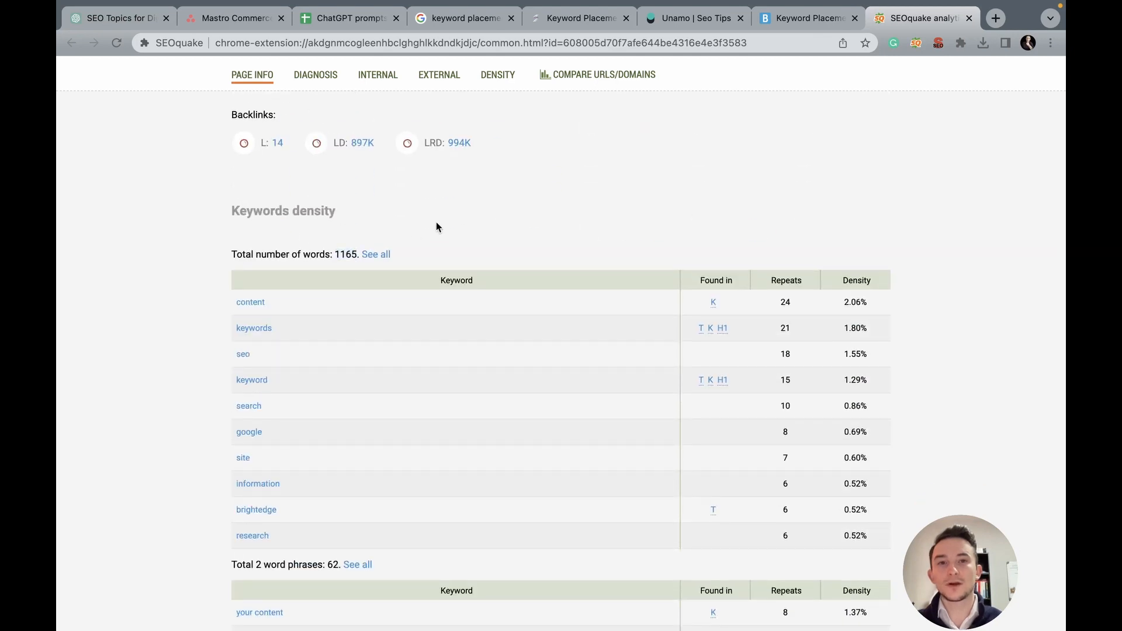
scroll(down, 3)
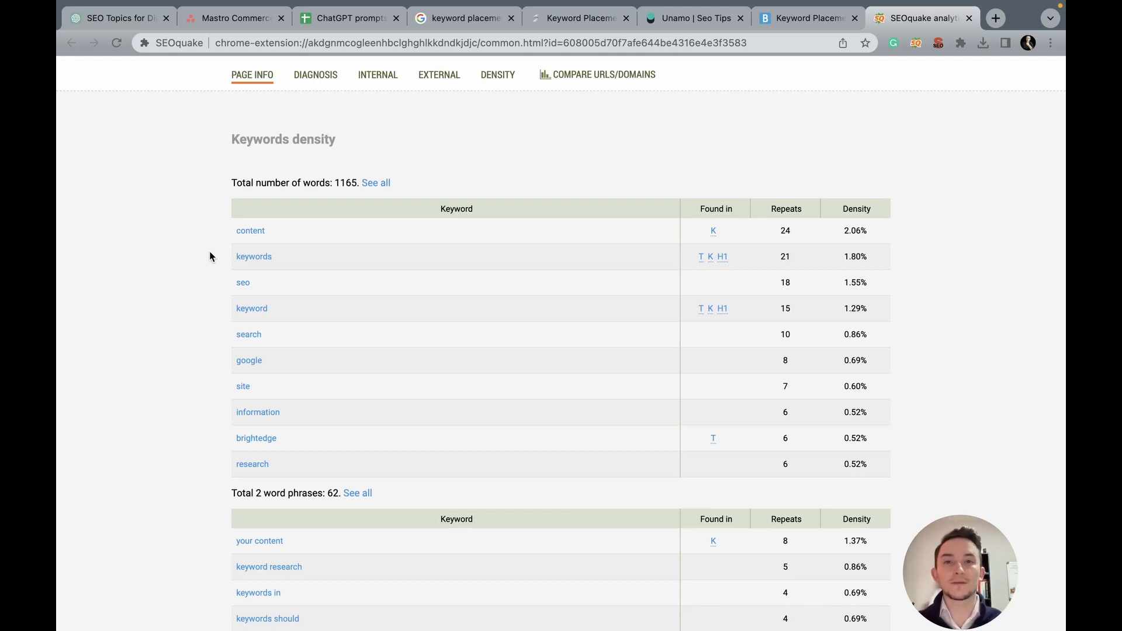
mouse_move(326, 200)
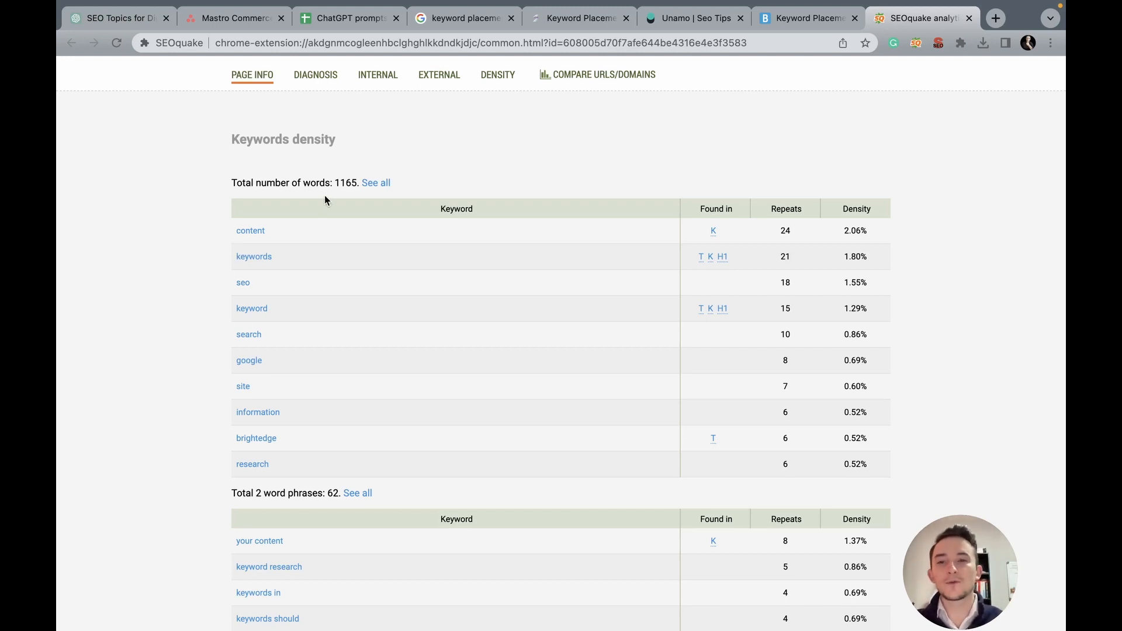
double_click(346, 182)
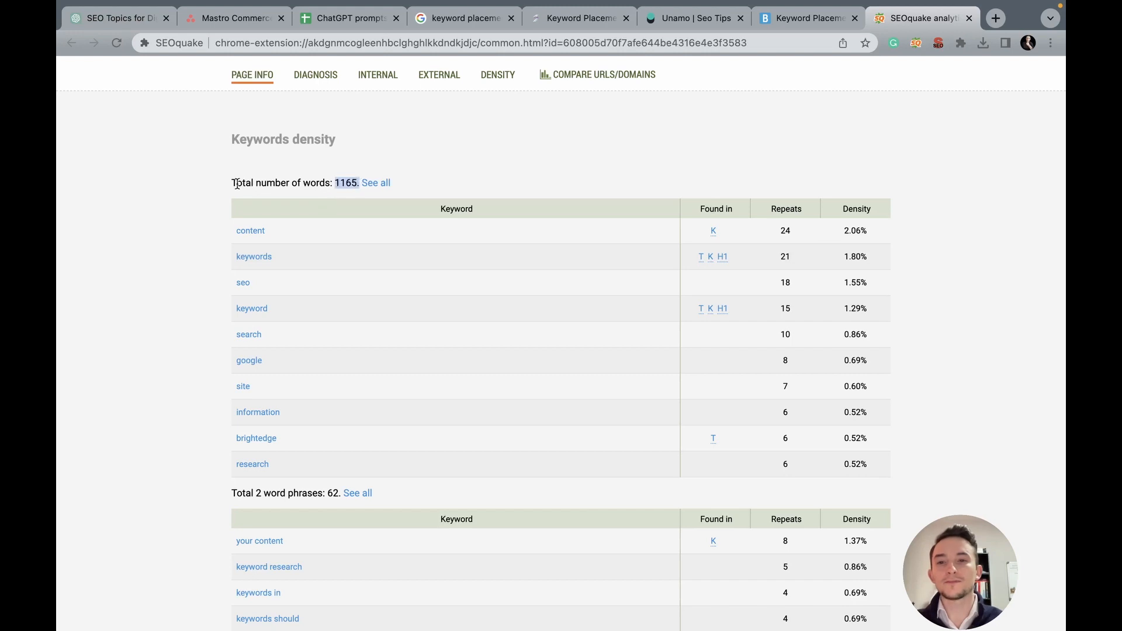
scroll(down, 3)
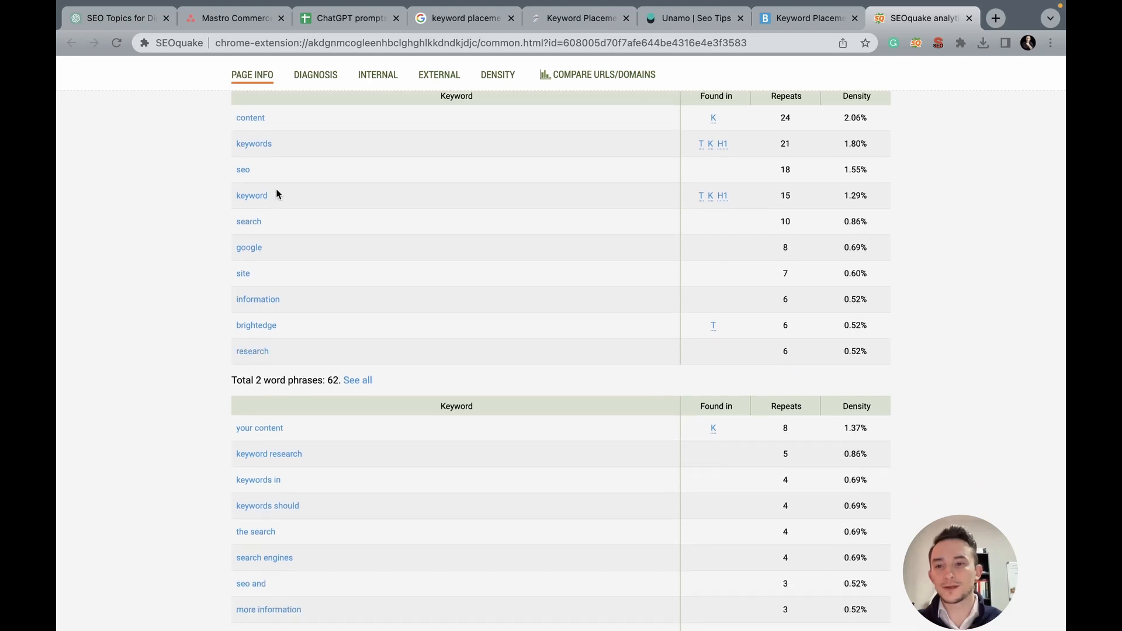
scroll(down, 3)
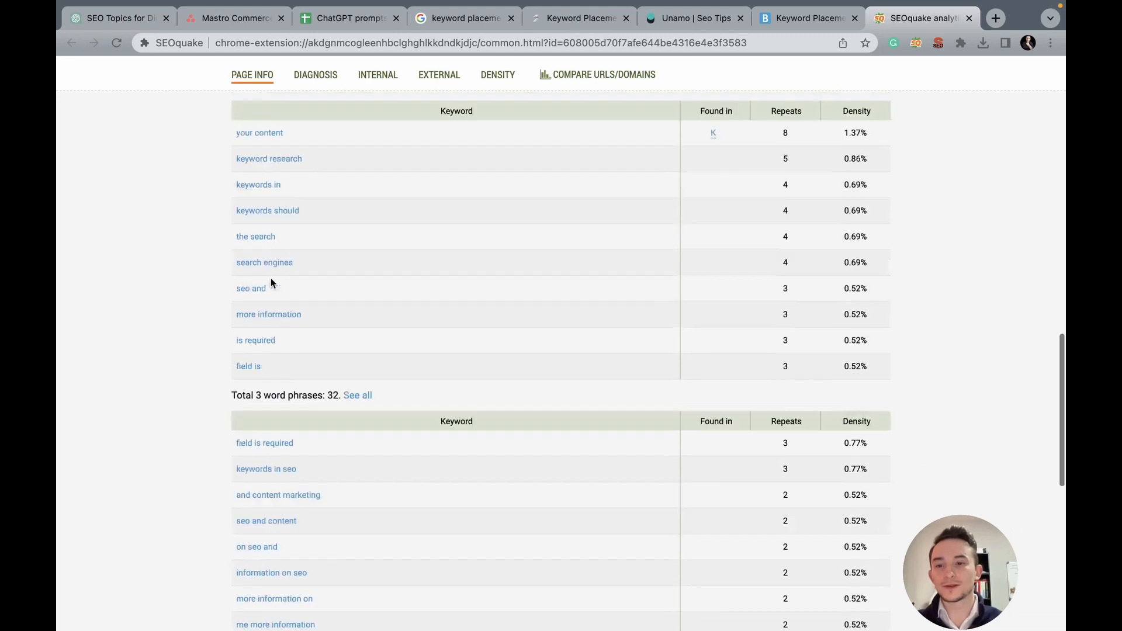
scroll(down, 3)
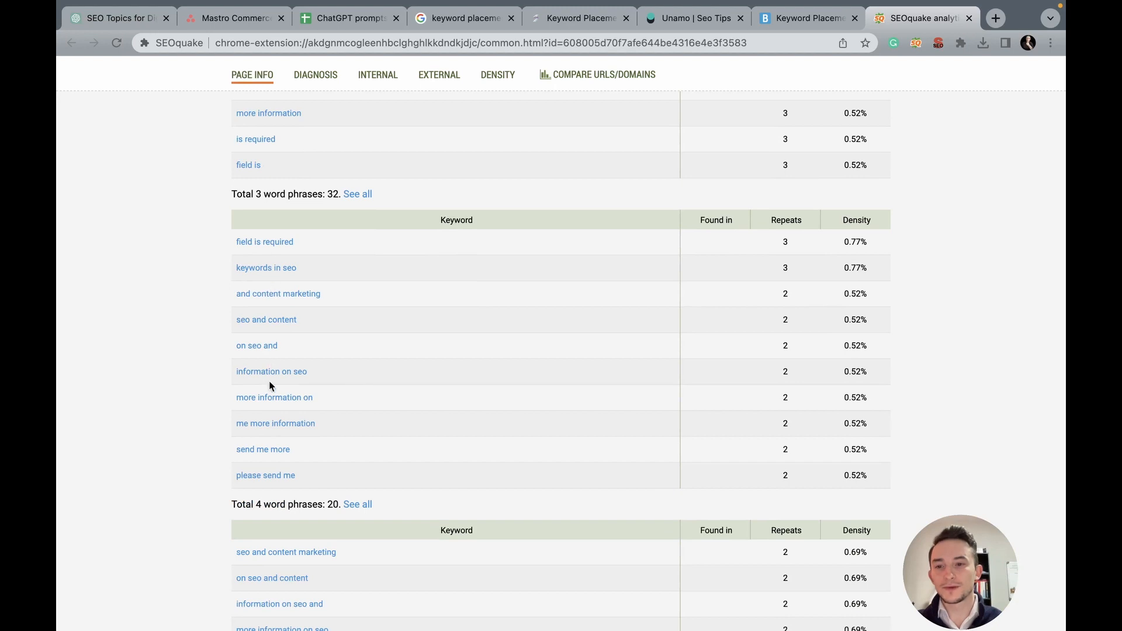
scroll(down, 3)
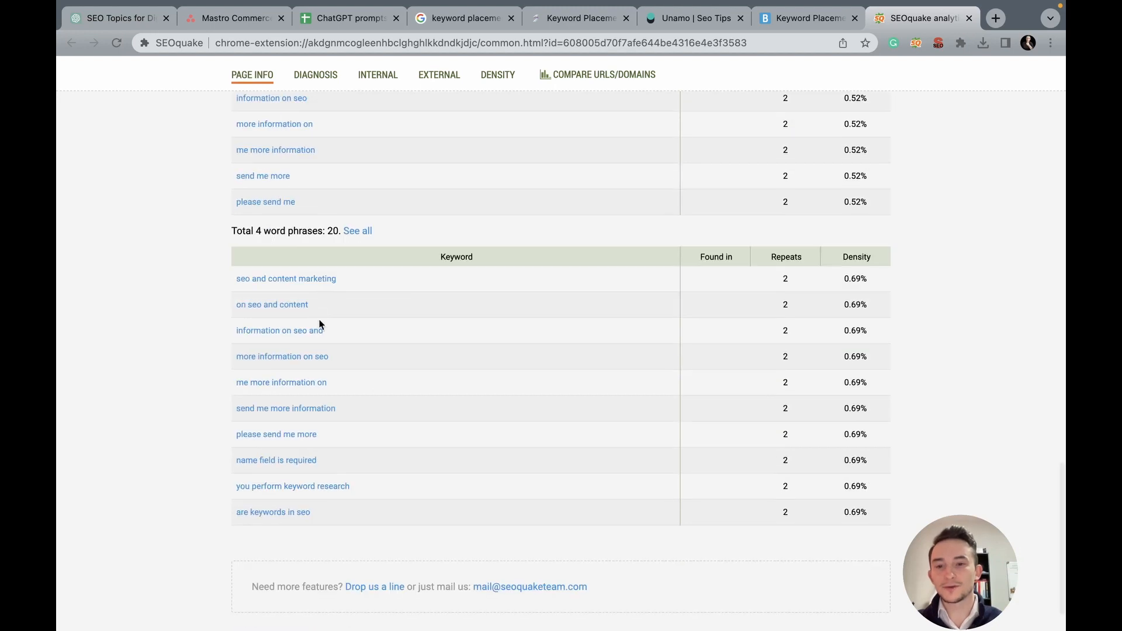
Step: Show the BrightEdge article's SEO META in 1 CLICK summary and its header outline
click(806, 17)
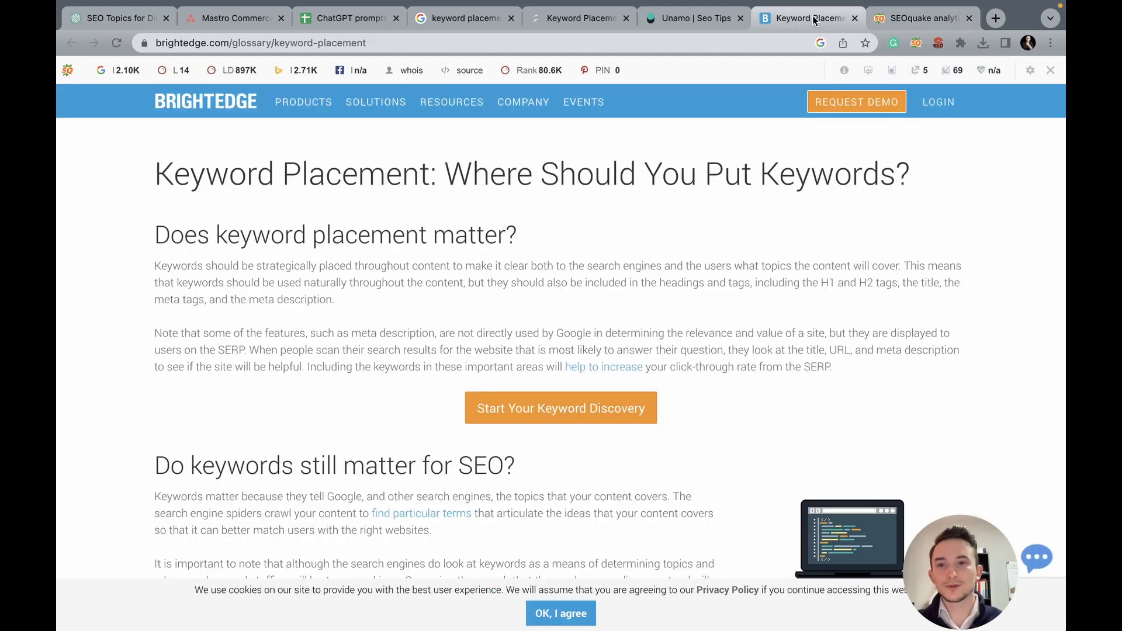
mouse_move(937, 47)
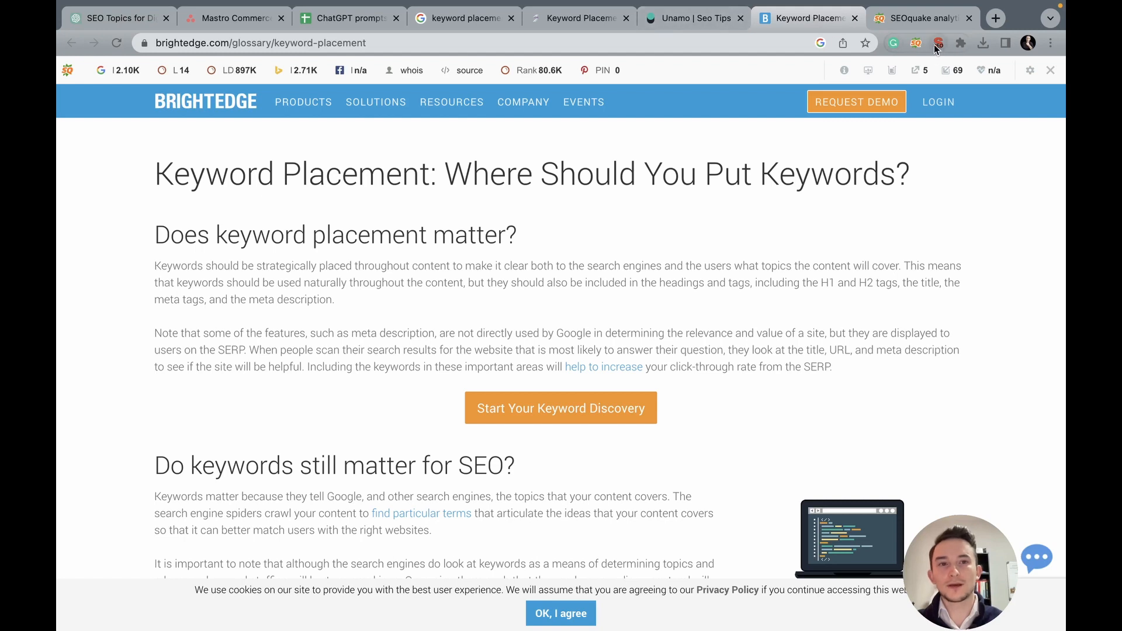
click(938, 44)
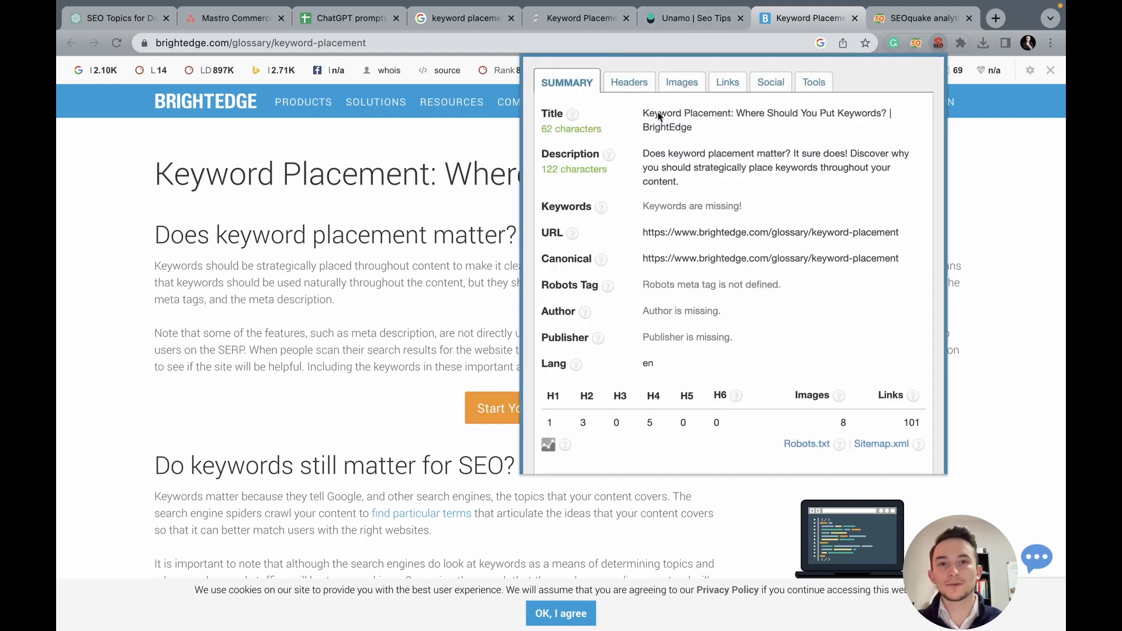
scroll(down, 3)
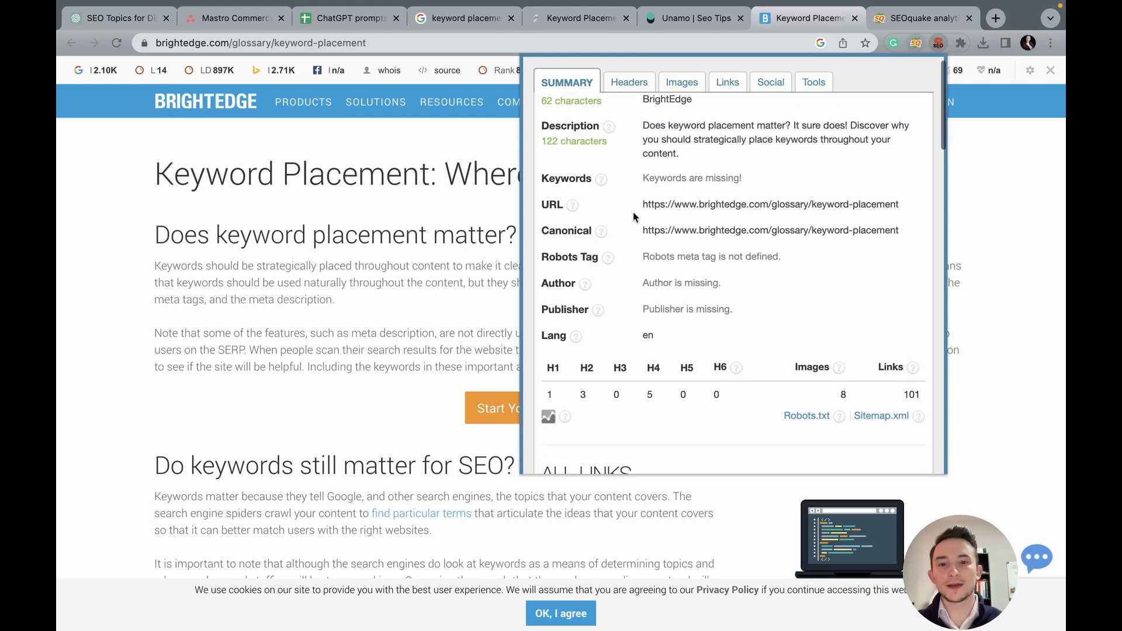
scroll(down, 3)
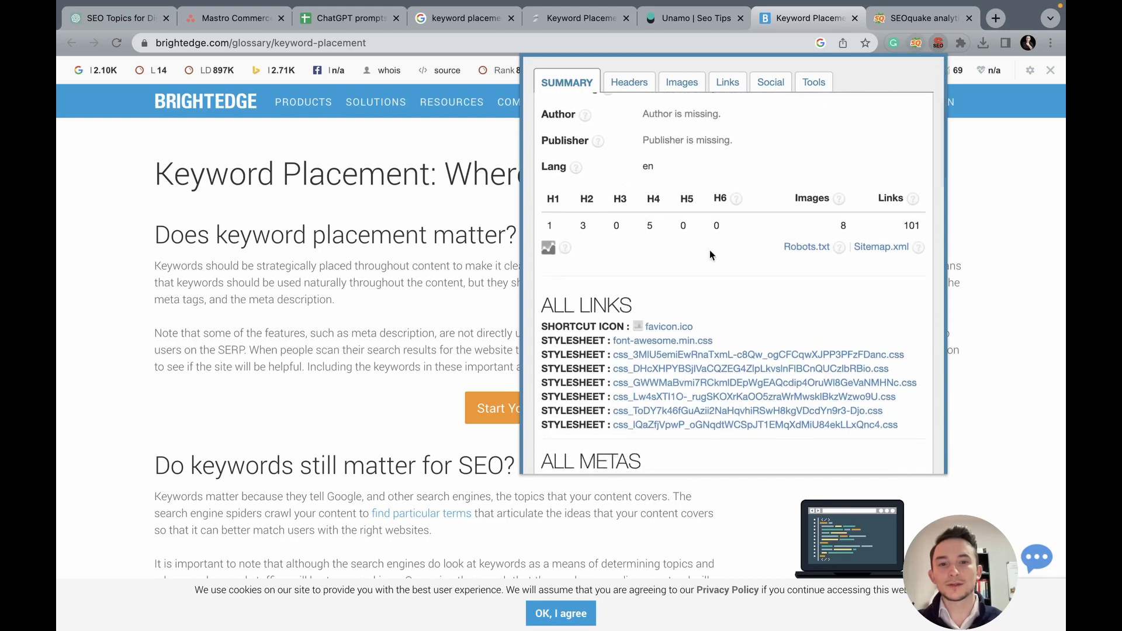
click(626, 82)
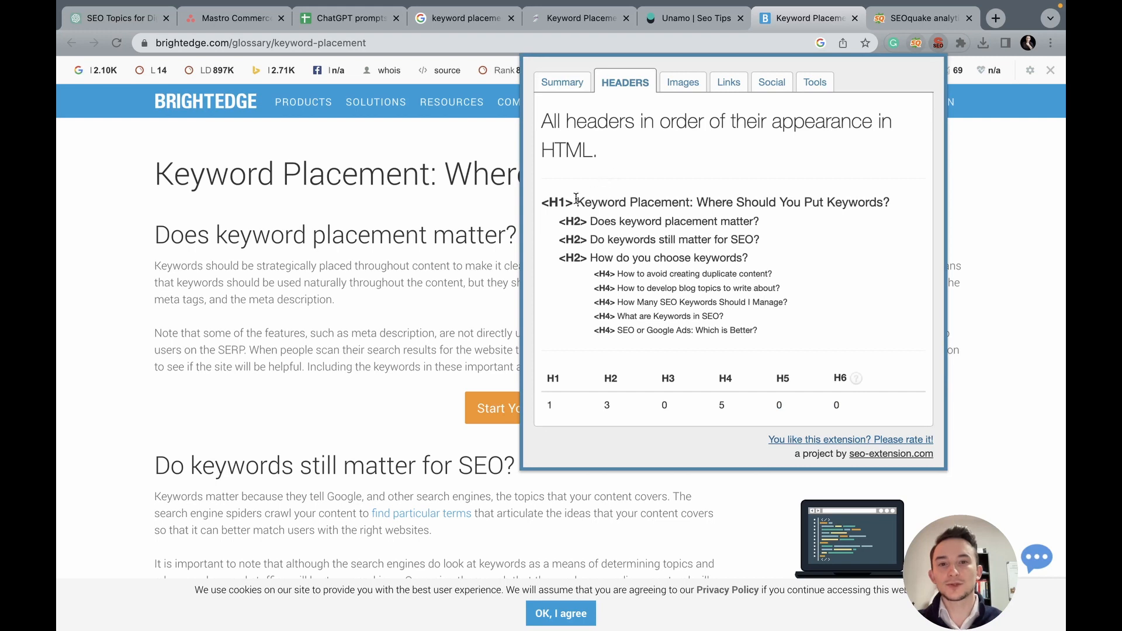
mouse_move(763, 327)
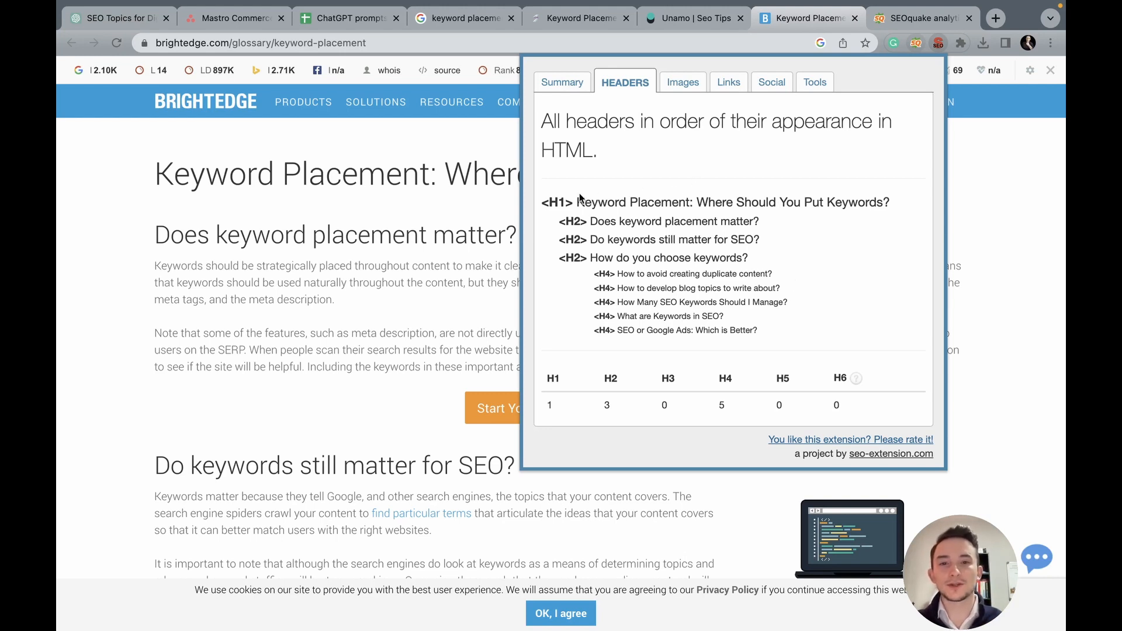
mouse_move(729, 212)
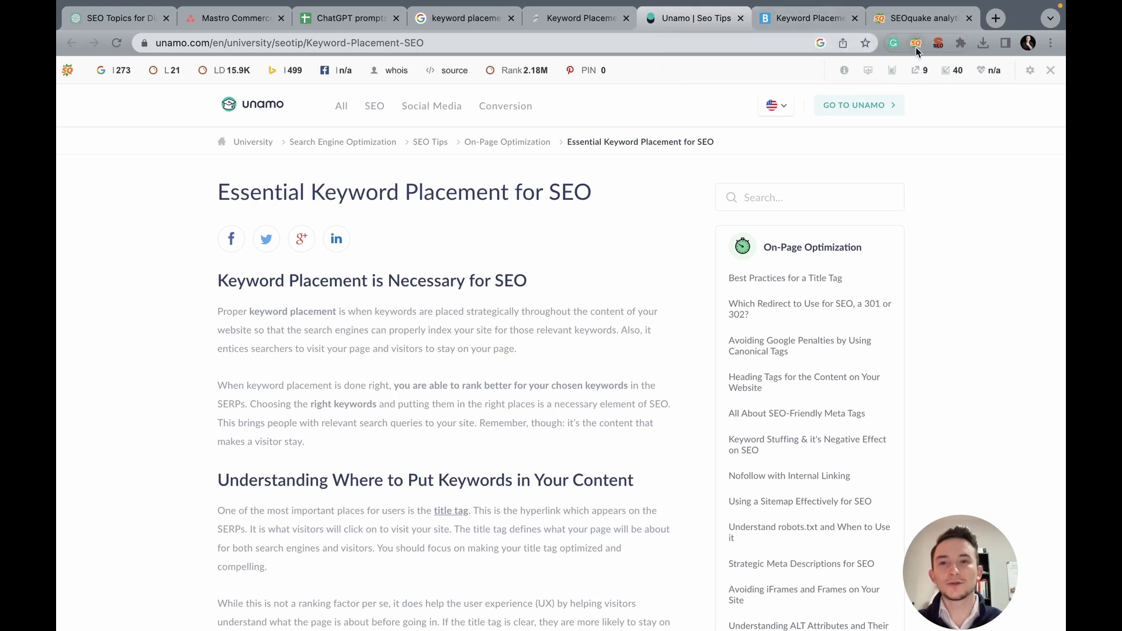
Step: Run SEOquake analysis on the Unamo page and on the keyword placement checklist page
click(915, 43)
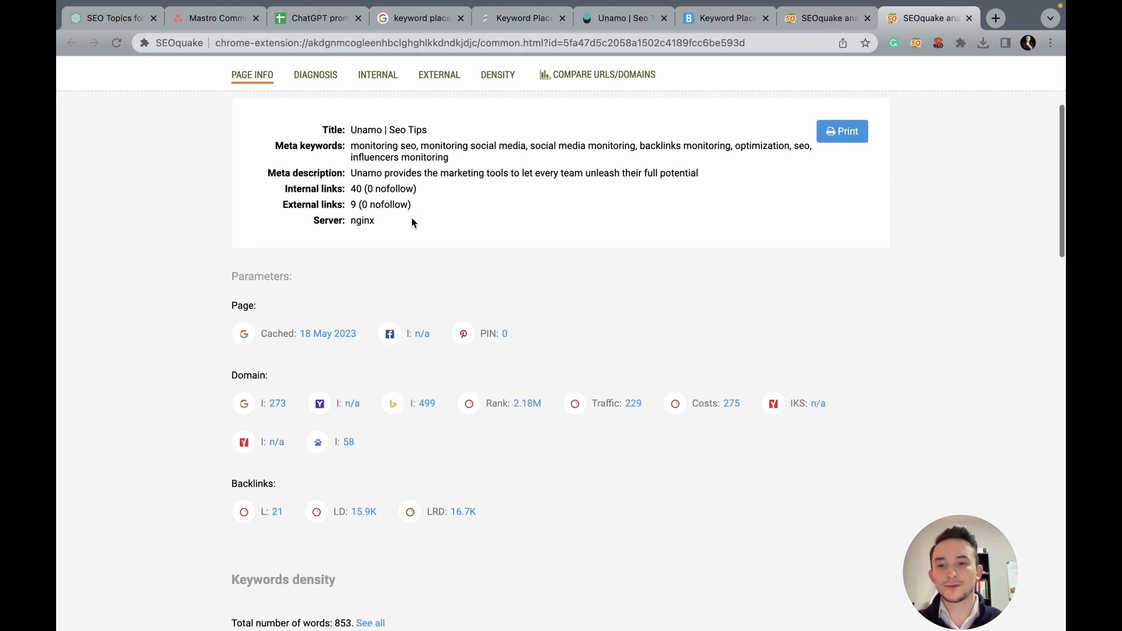
scroll(down, 3)
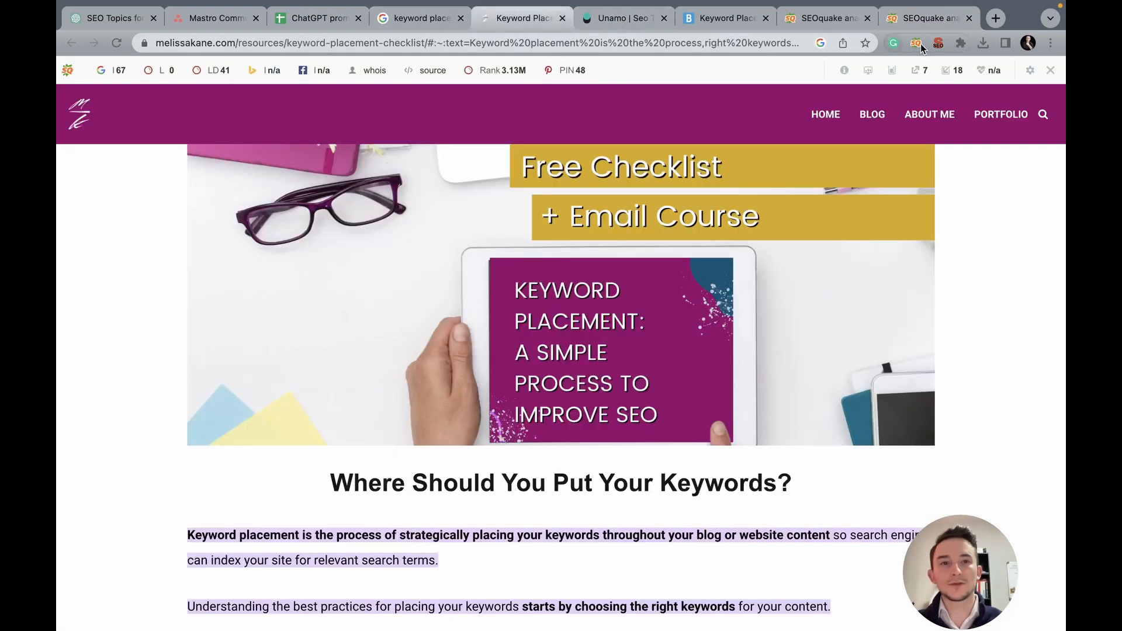
click(915, 43)
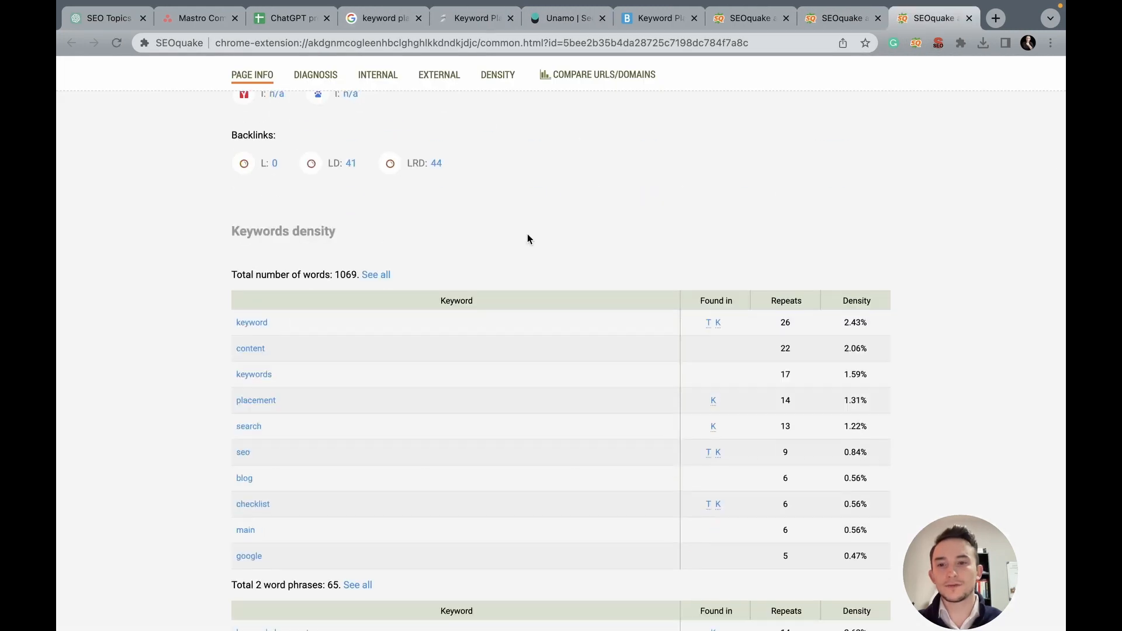
scroll(up, 3)
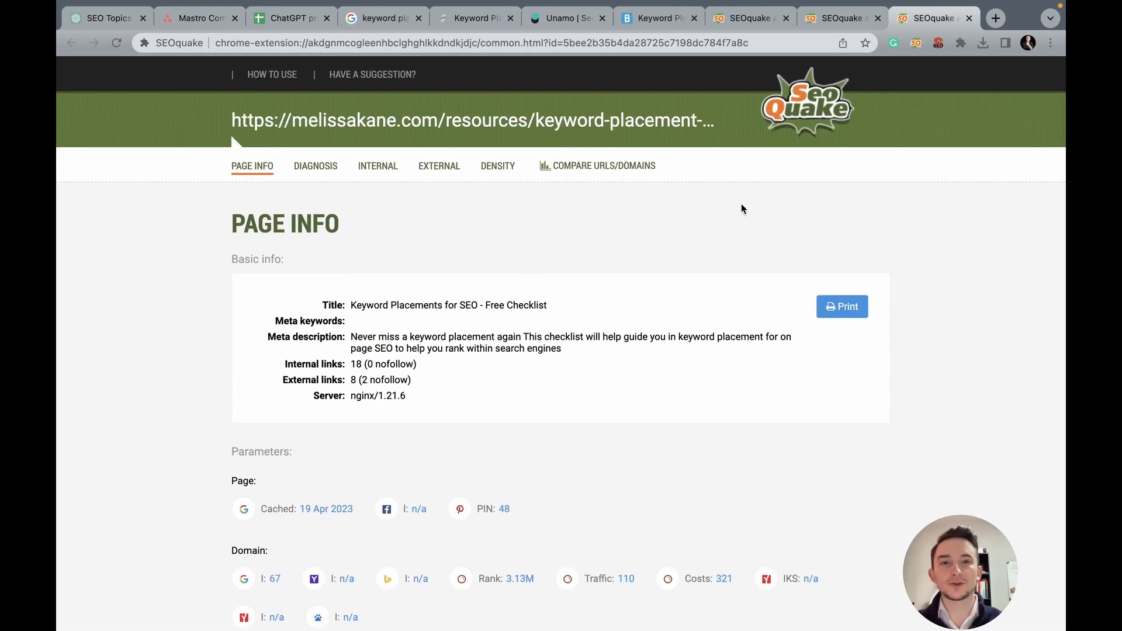
mouse_move(632, 106)
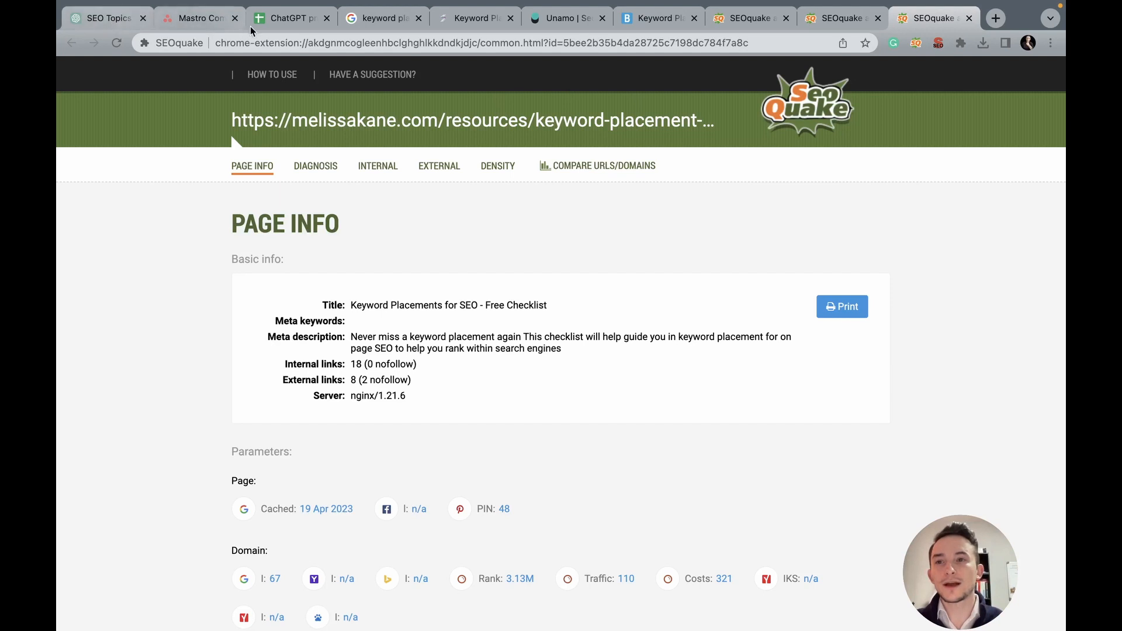
Step: Back in the outline chat, write the 'Write the introduction.' prompt in Neil Patel's voice with keywords
click(107, 18)
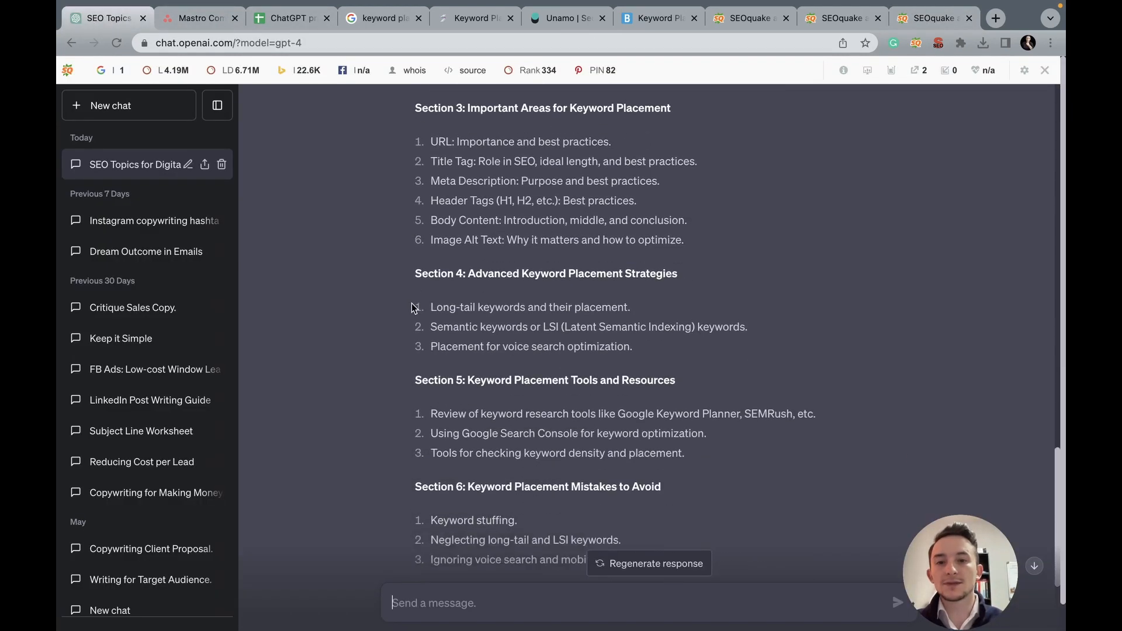
scroll(up, 3)
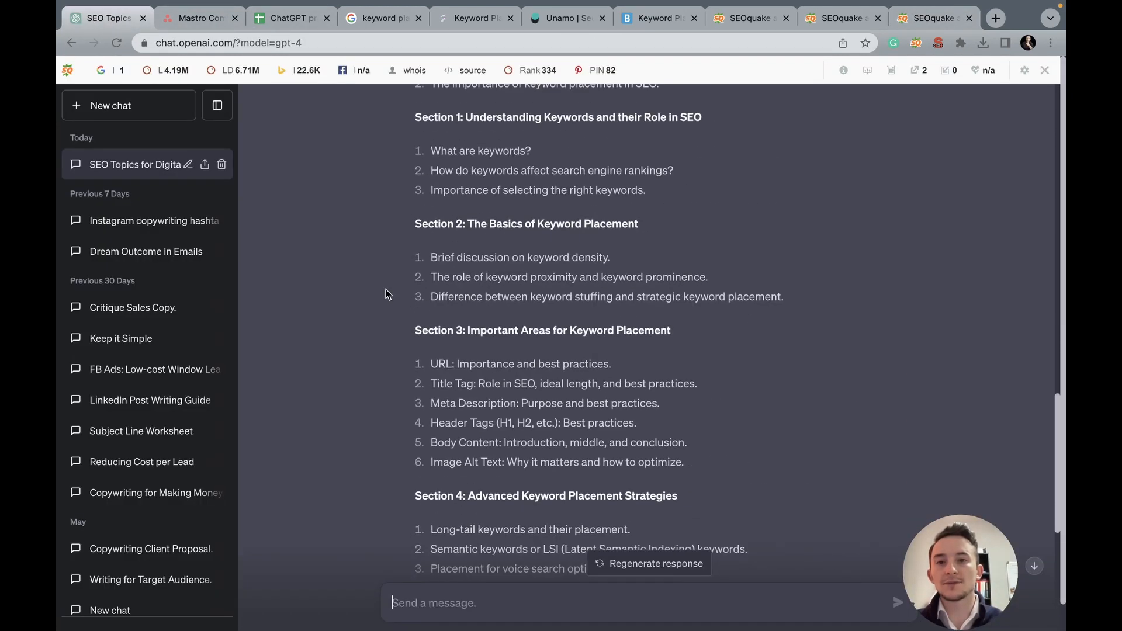
scroll(up, 3)
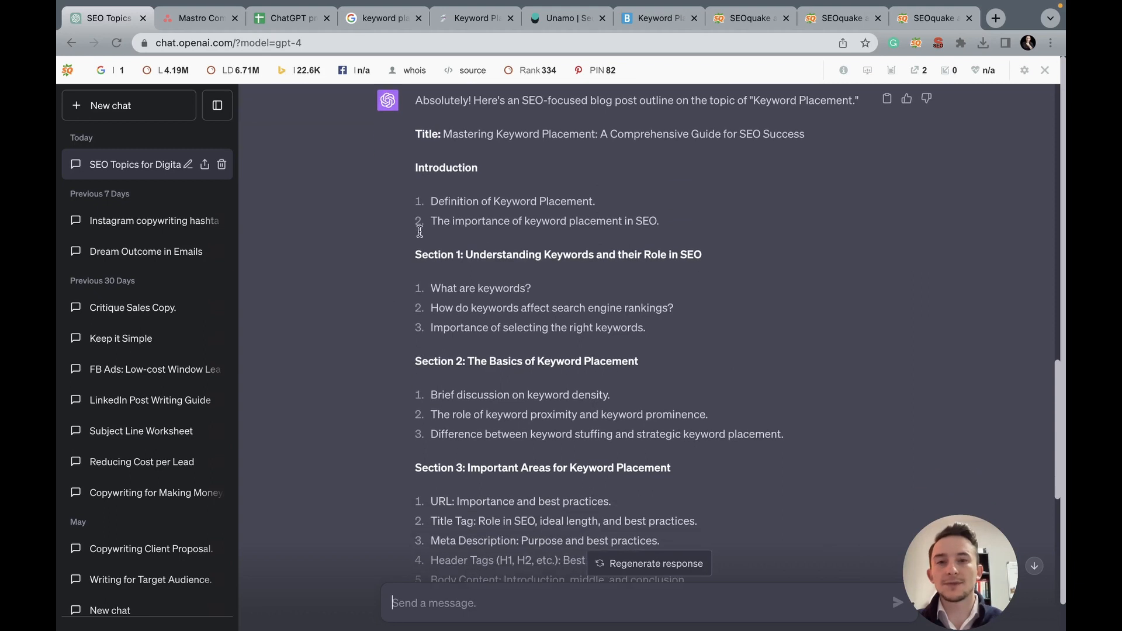
scroll(down, 3)
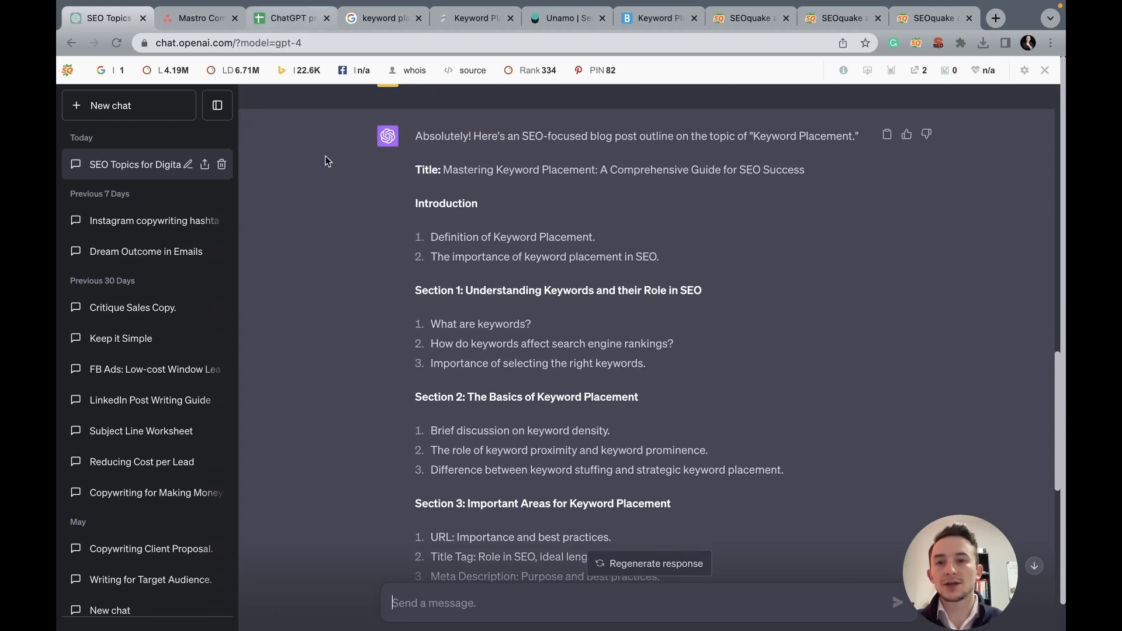
mouse_move(338, 227)
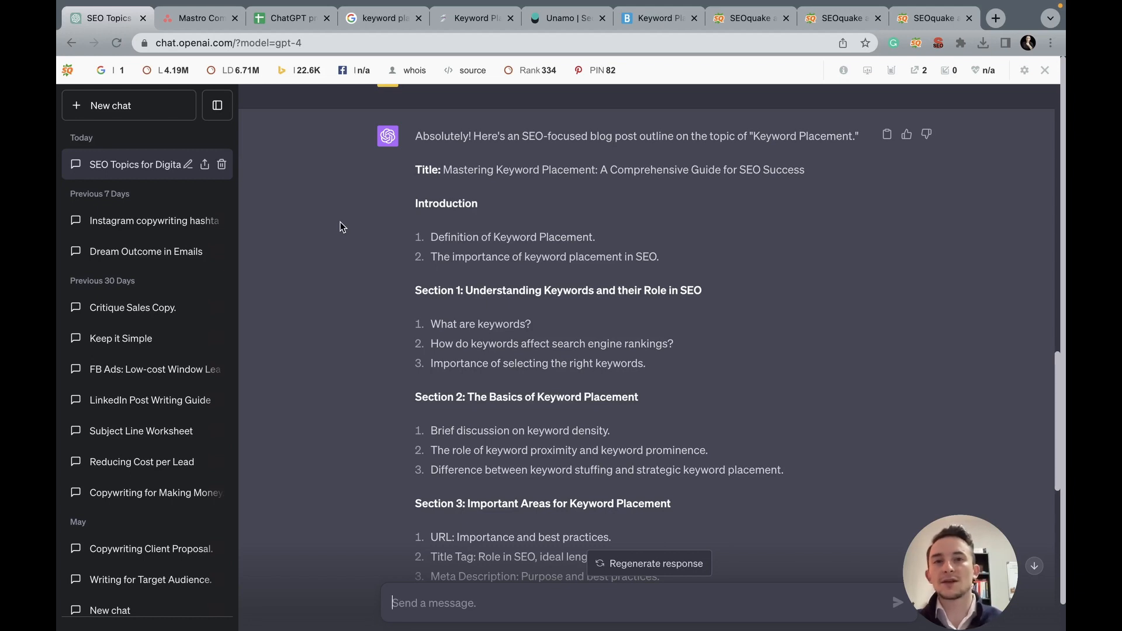
click(286, 17)
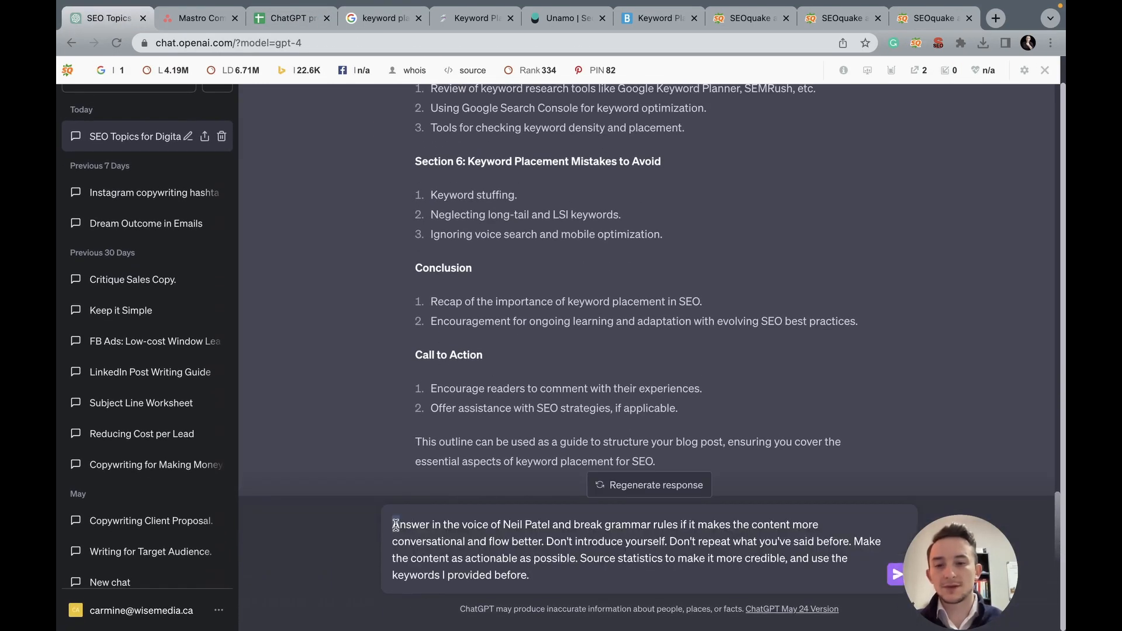
text(Wri)
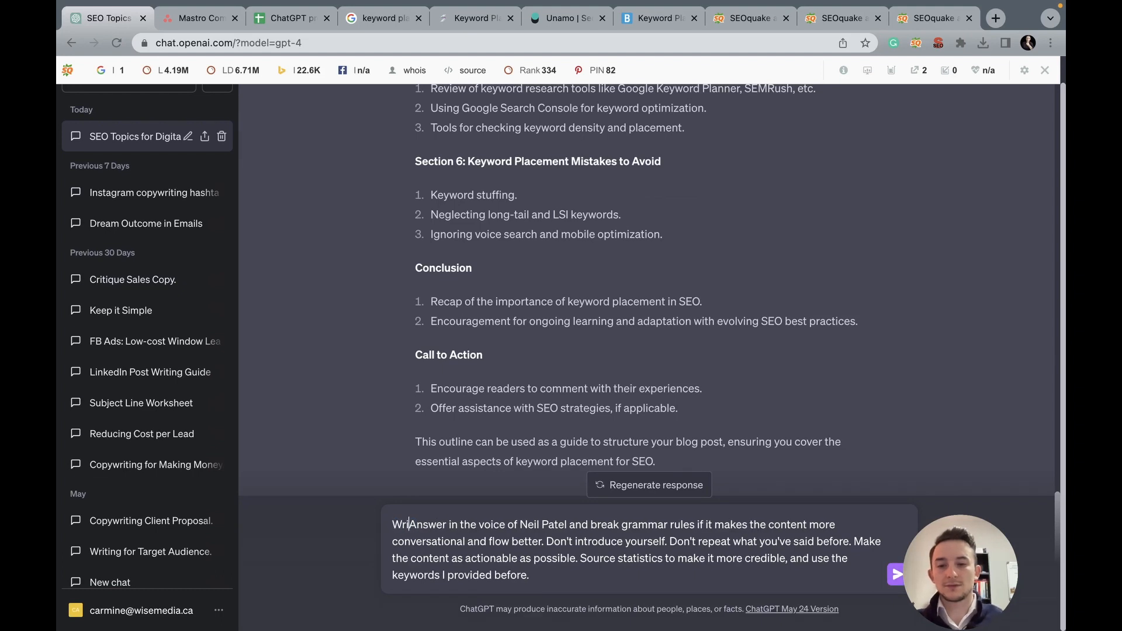
text(Write the introduction.)
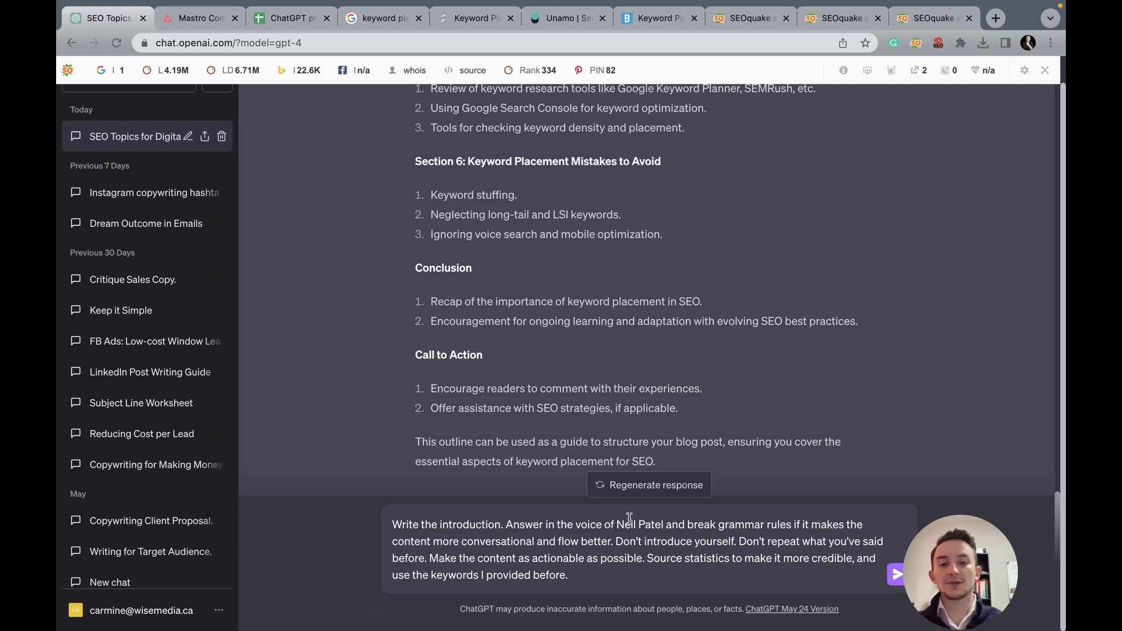
Step: Adjust the voice instruction and select the whole introduction prompt
drag(567, 524, 668, 523)
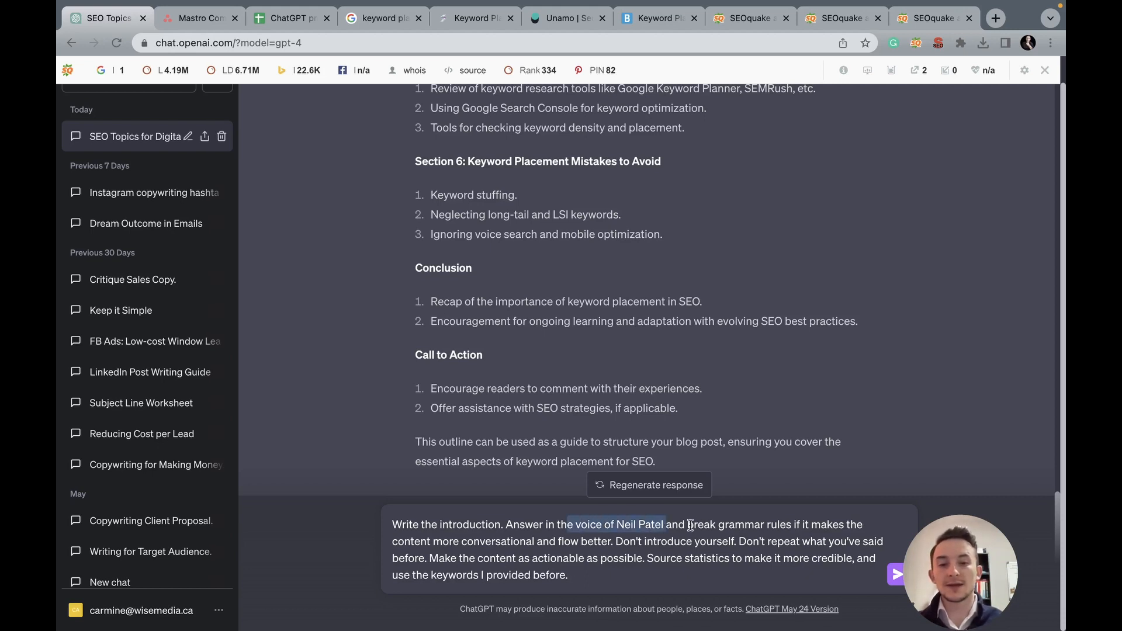
click(443, 523)
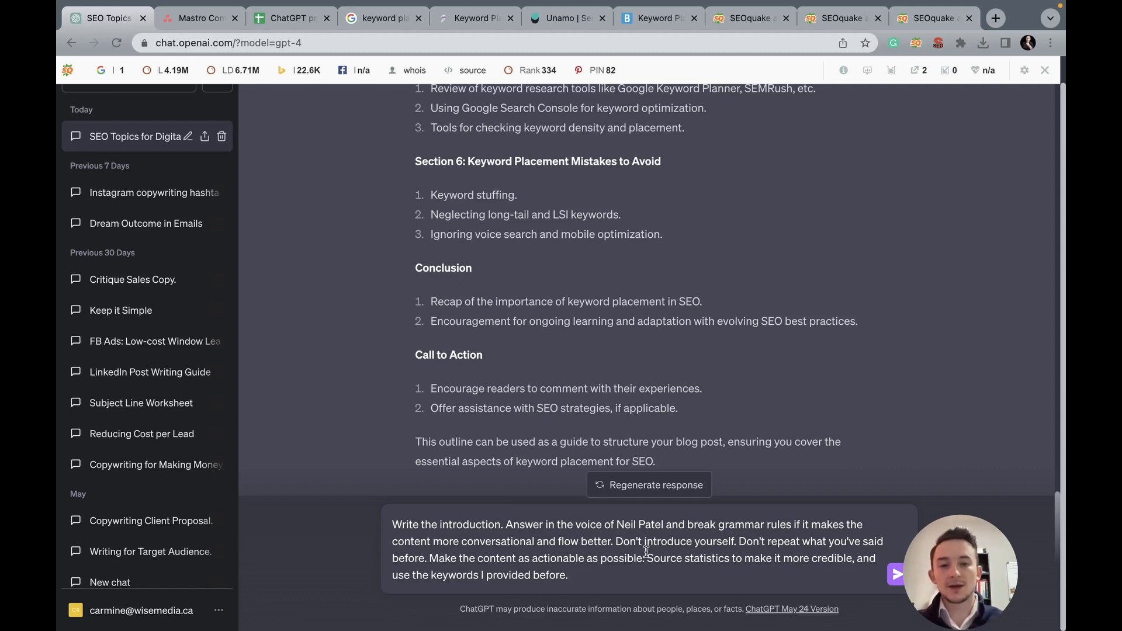
double_click(673, 541)
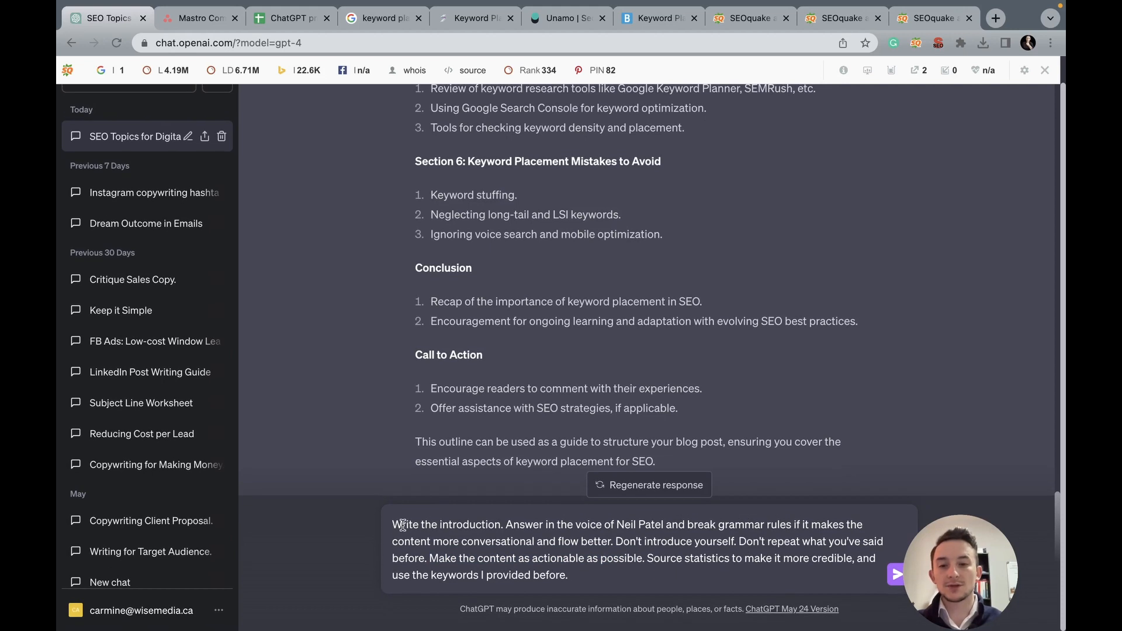
triple_click(628, 549)
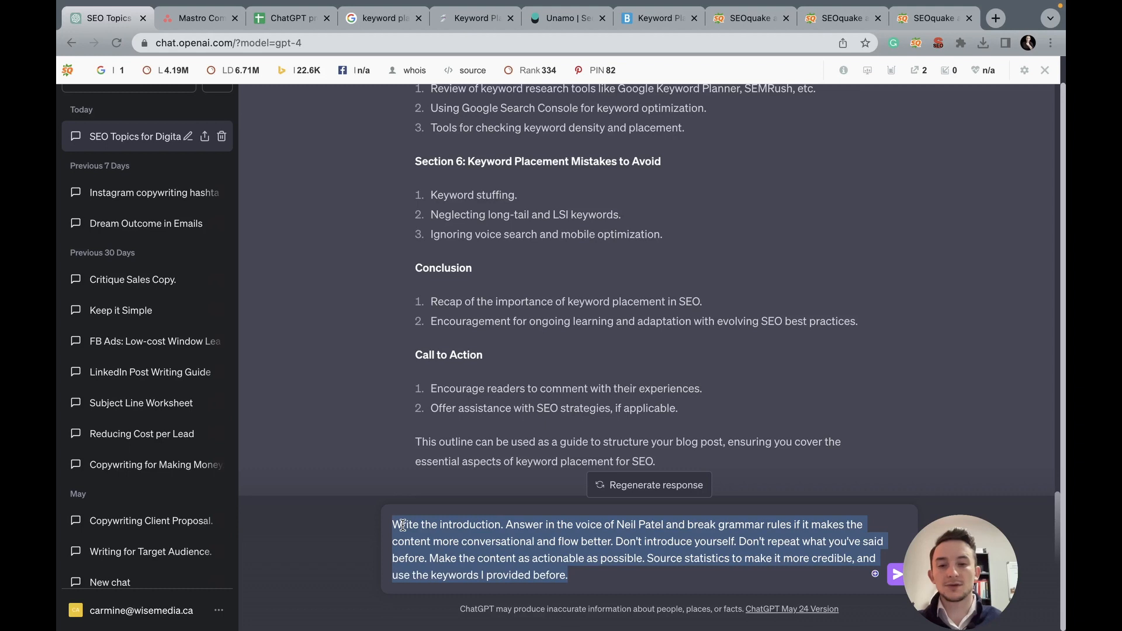
Step: Replace it with 'Please use the following keywords. Do not write the article… Do you understand'
click(895, 574)
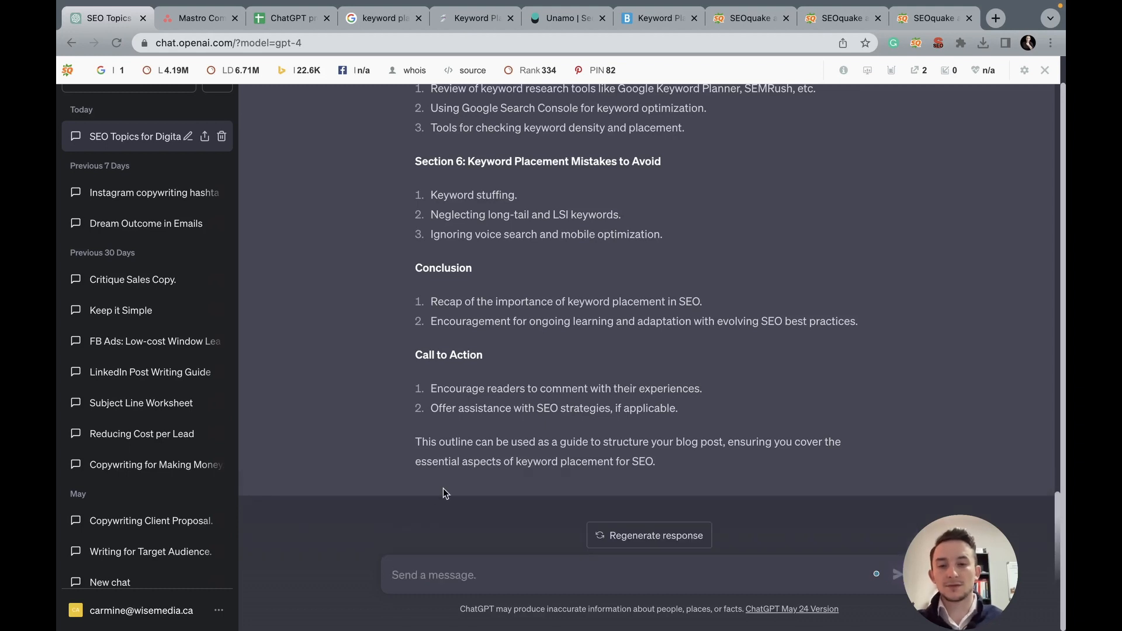
text(Please use the follow)
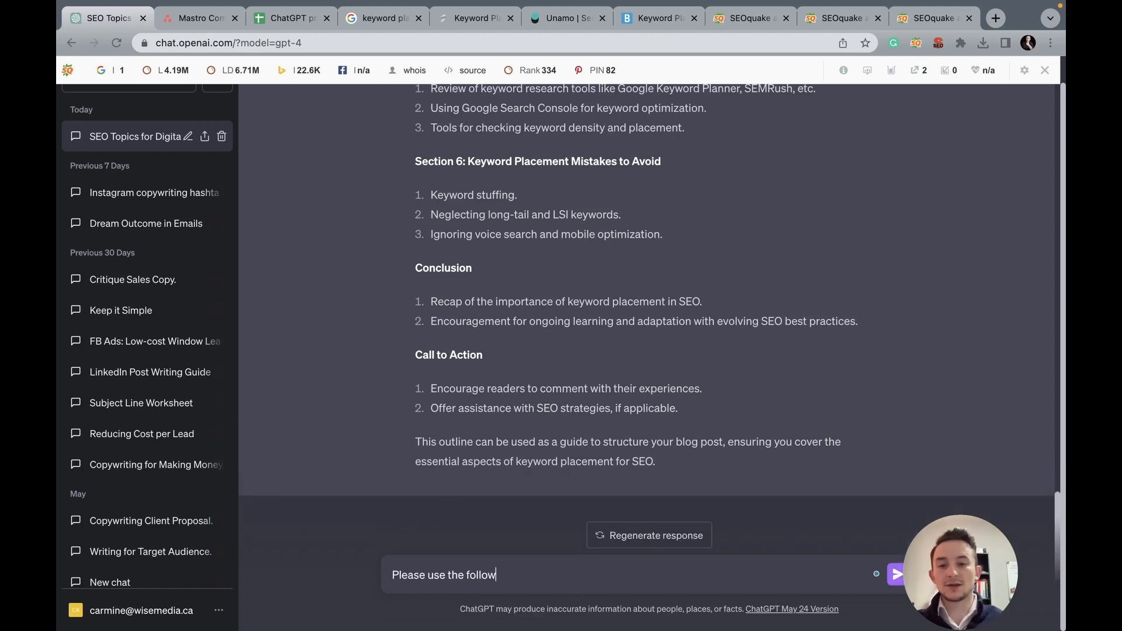
text(ing keywords. D)
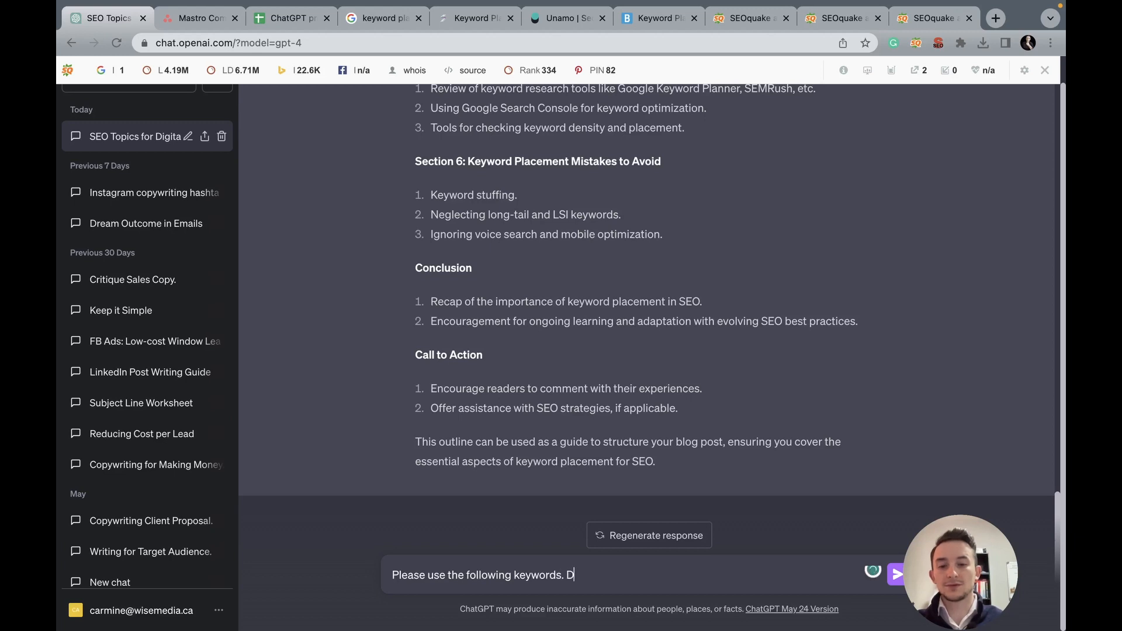
text(o not wri)
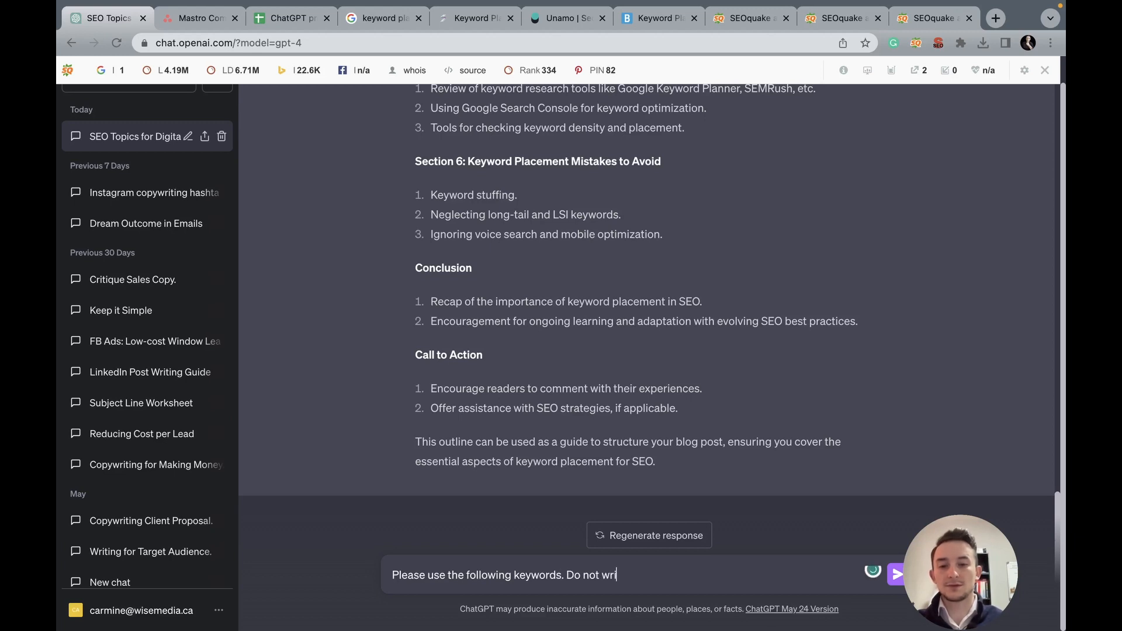
text(te the article. I only want you to think about the)
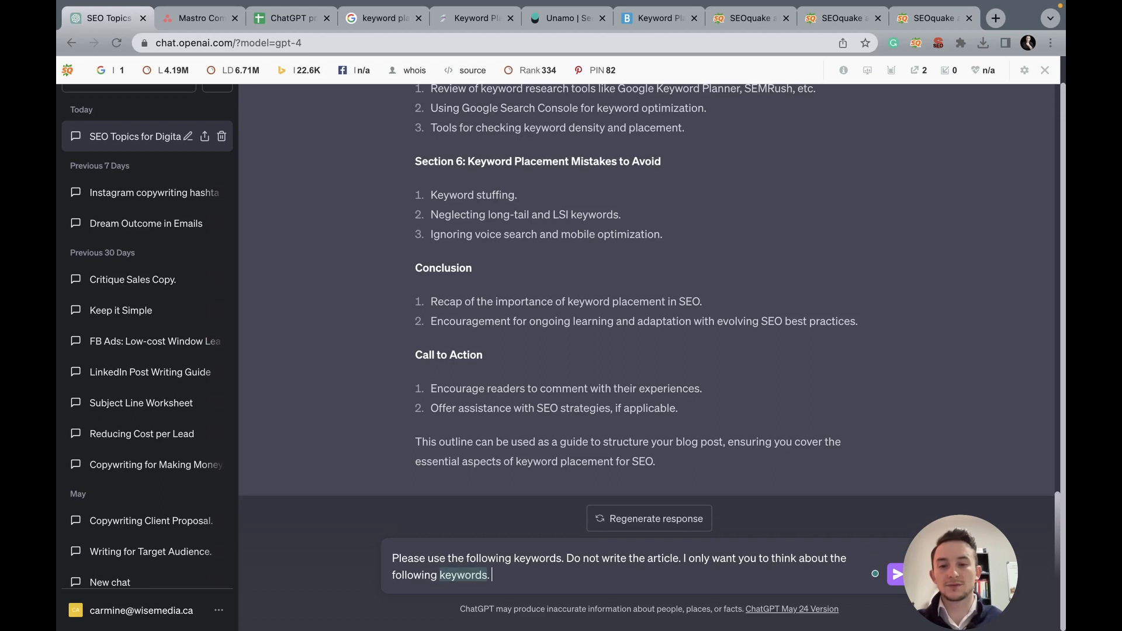
text(Do you understnad)
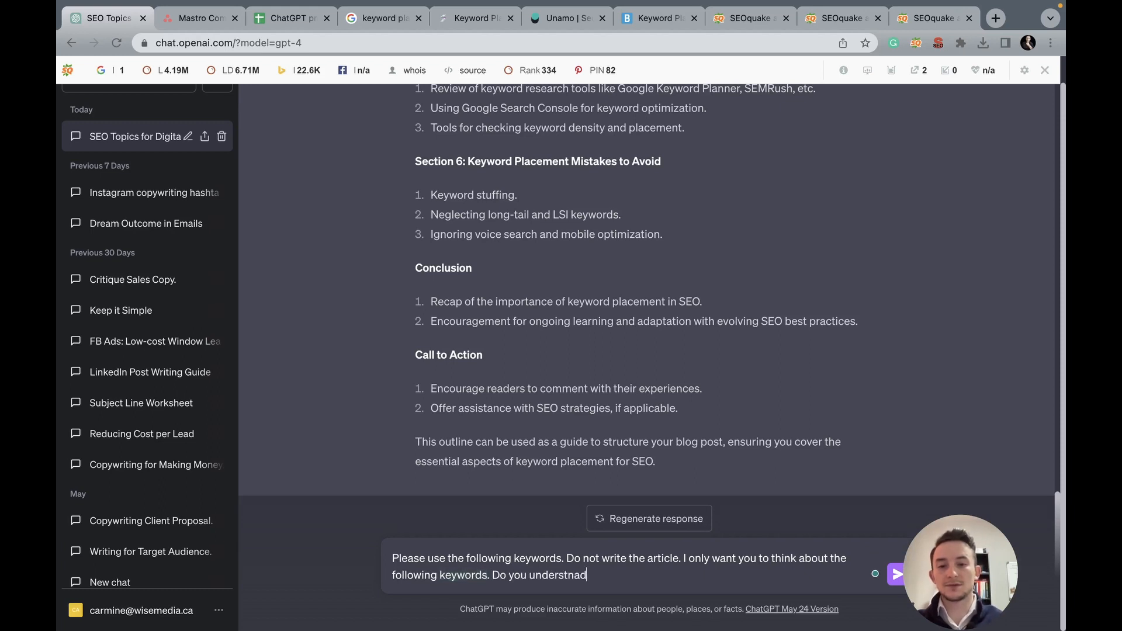
click(655, 18)
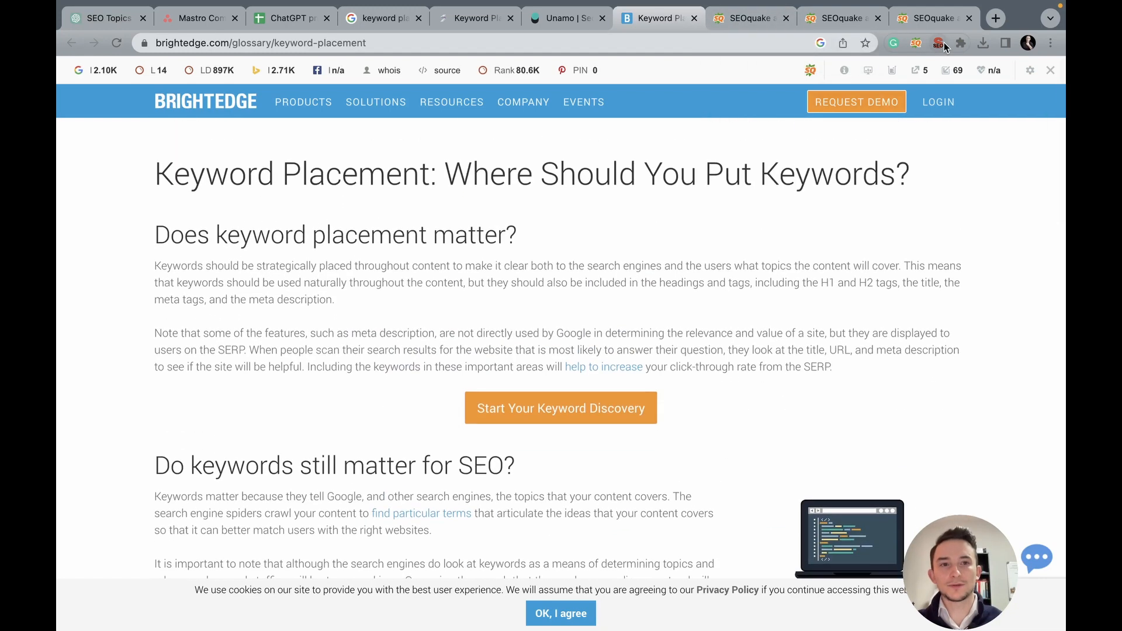
Step: Bring up the BrightEdge keyword placement article's headings to copy into the message
click(938, 43)
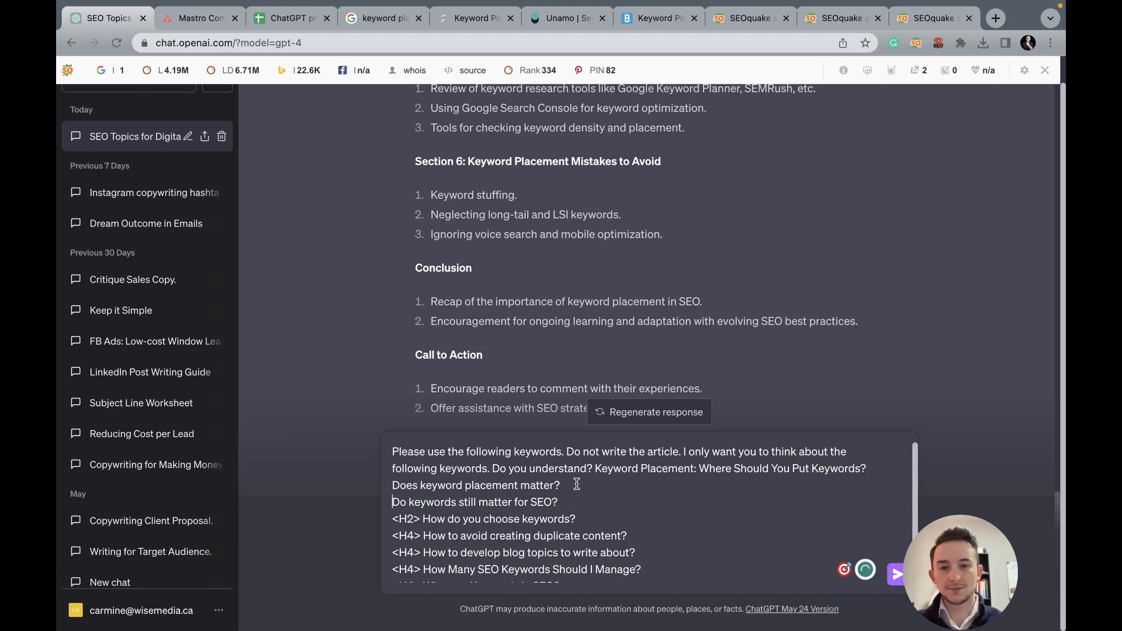
mouse_move(594, 464)
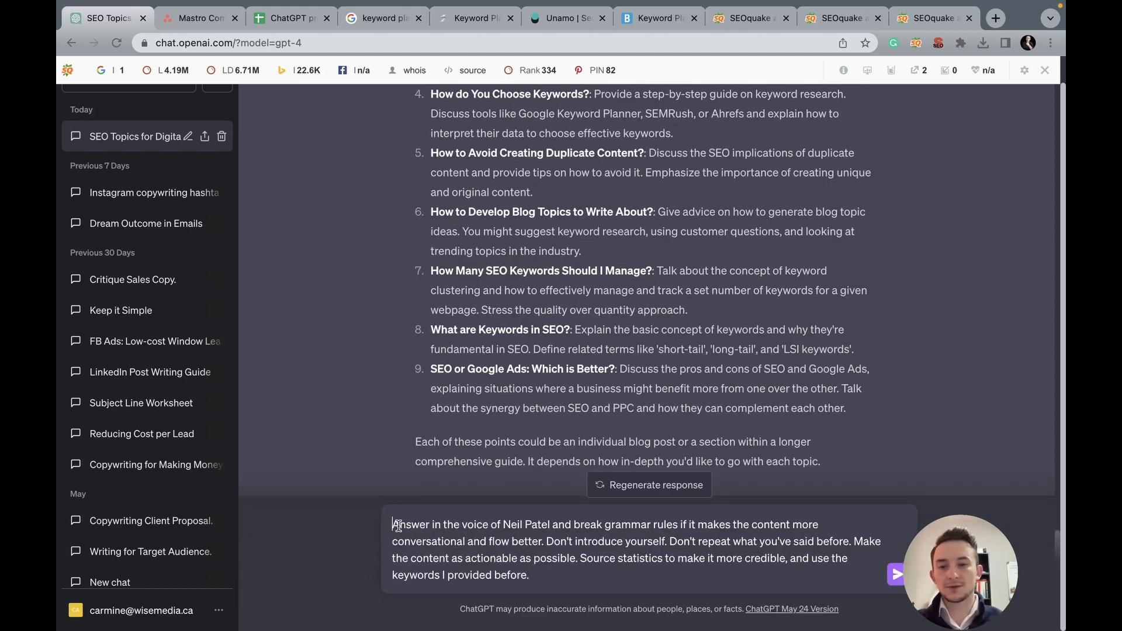
Step: Send the 'Write the introduction to the blog post' prompt with the saved voice instructions and review the reply
text(Write the introduction to the blog post.)
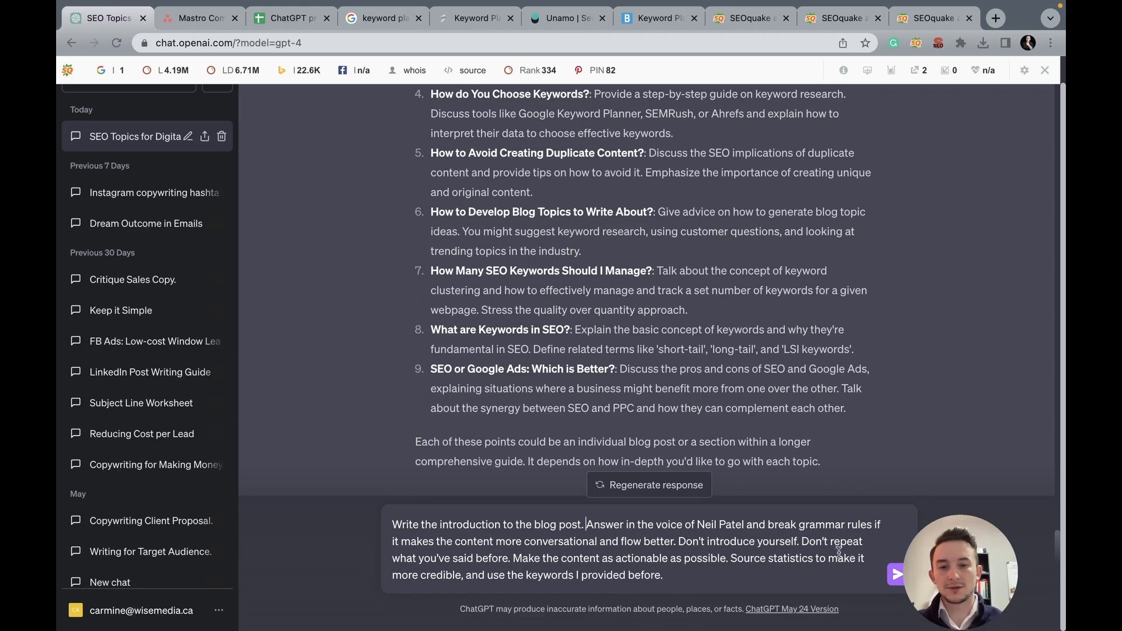
click(895, 574)
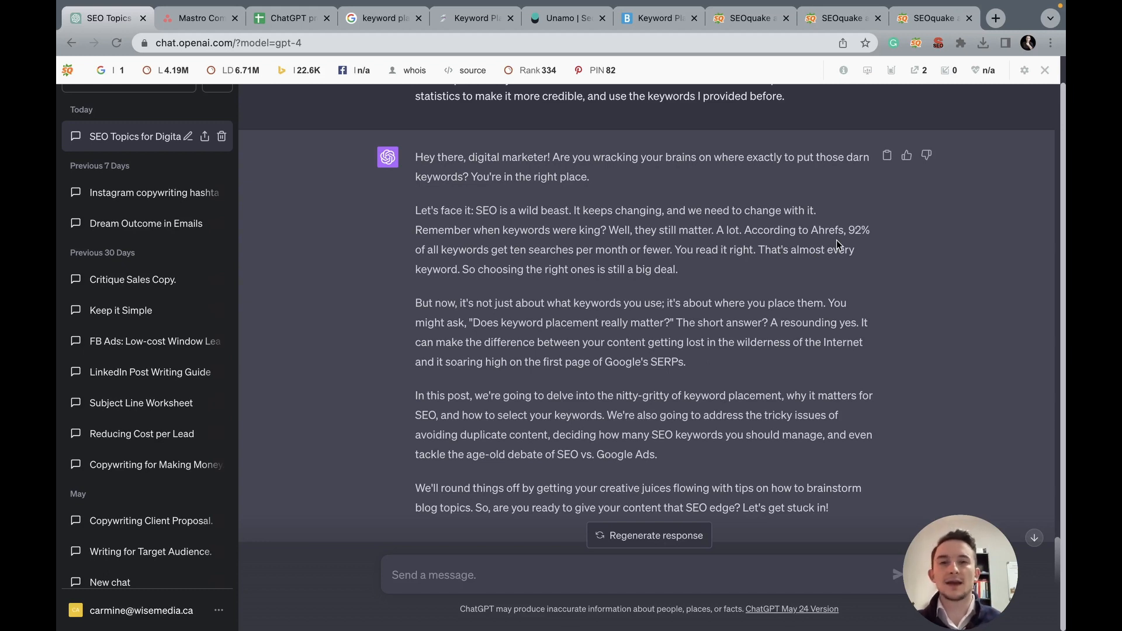
scroll(down, 3)
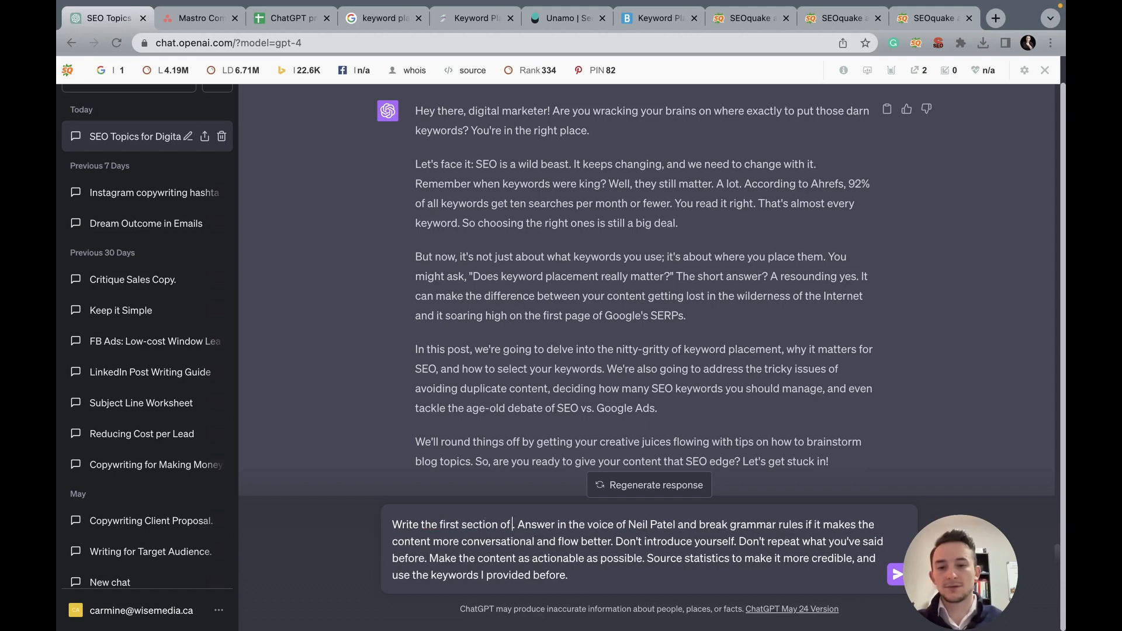
Step: Send the 'Write the first section of the blog post' prompt, then switch to the WordPress draft
text(the blog post)
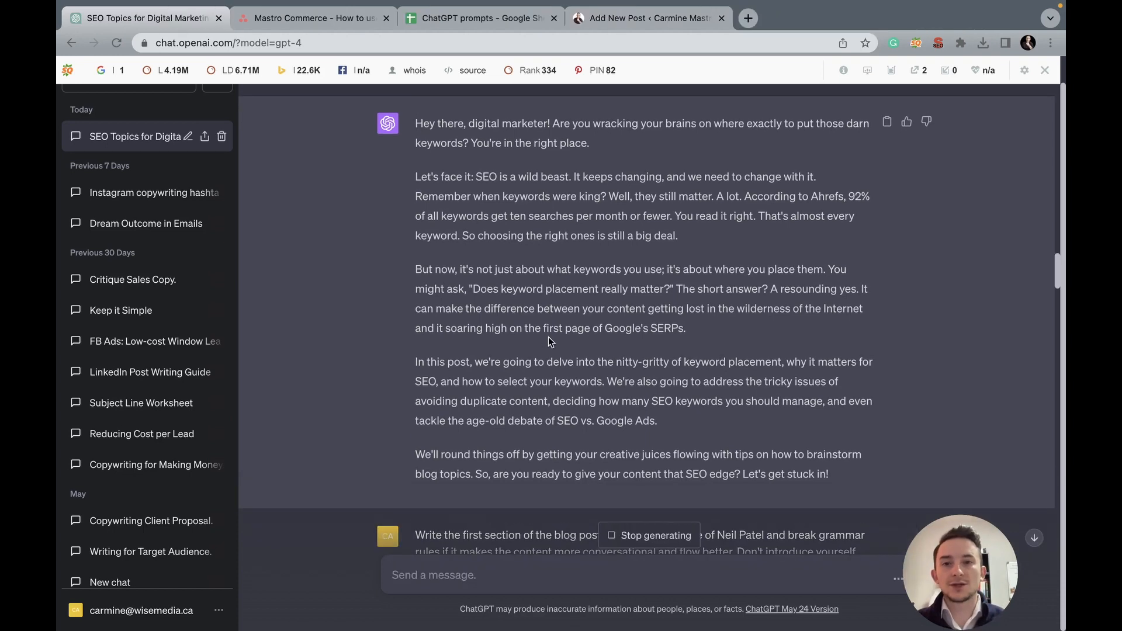
scroll(down, 3)
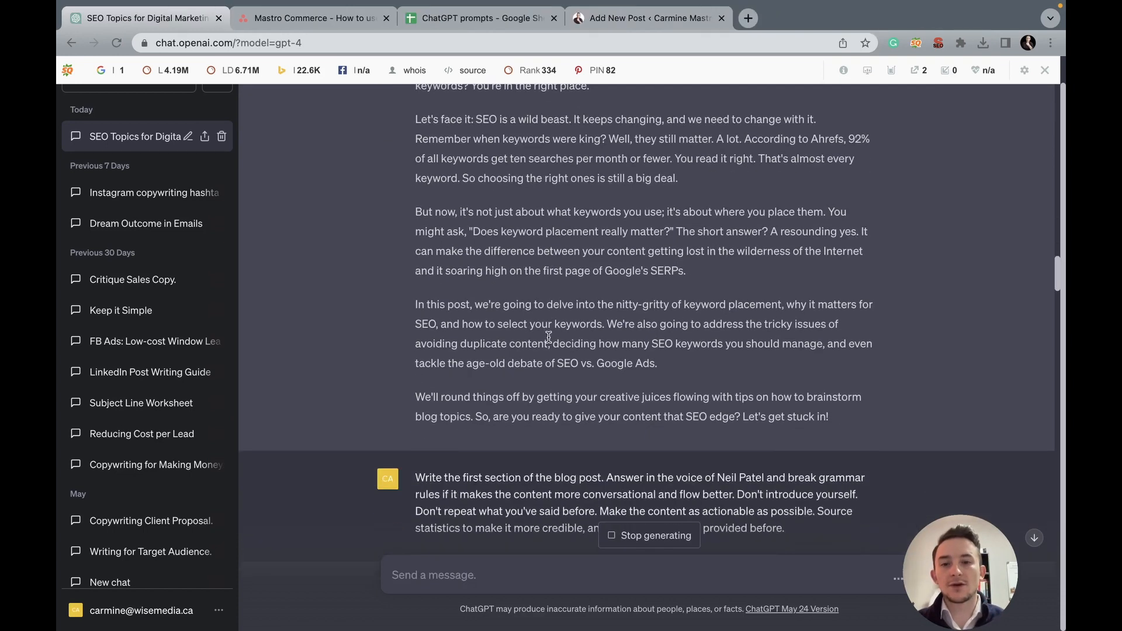
click(647, 17)
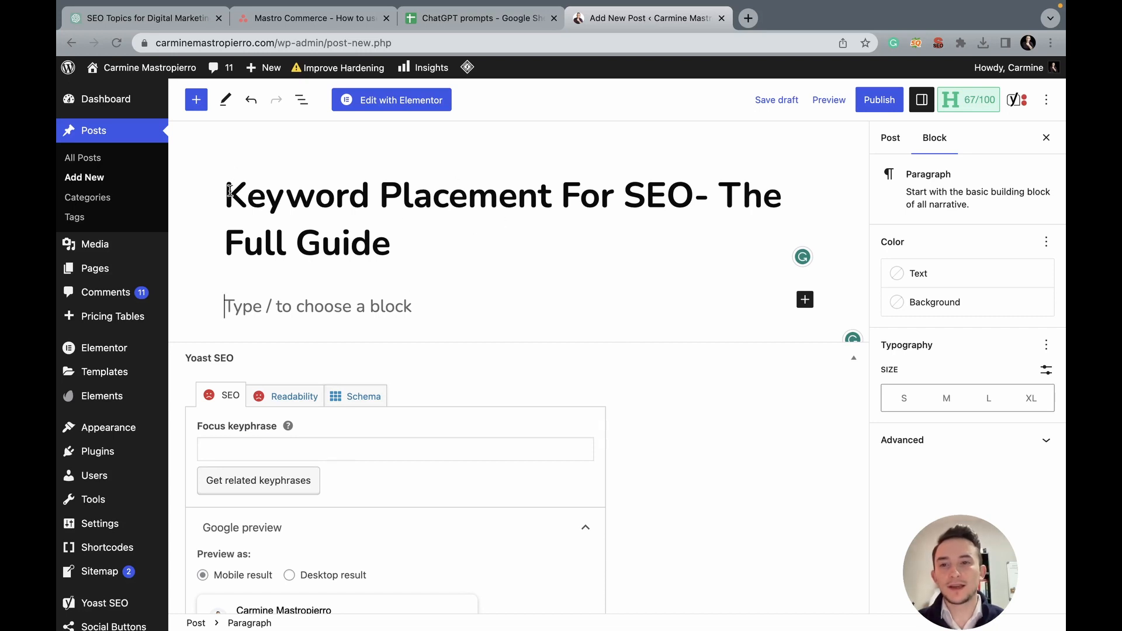
Step: Save the 'Keyword Placement For SEO- The Full Guide' post as a draft with an empty body
double_click(307, 195)
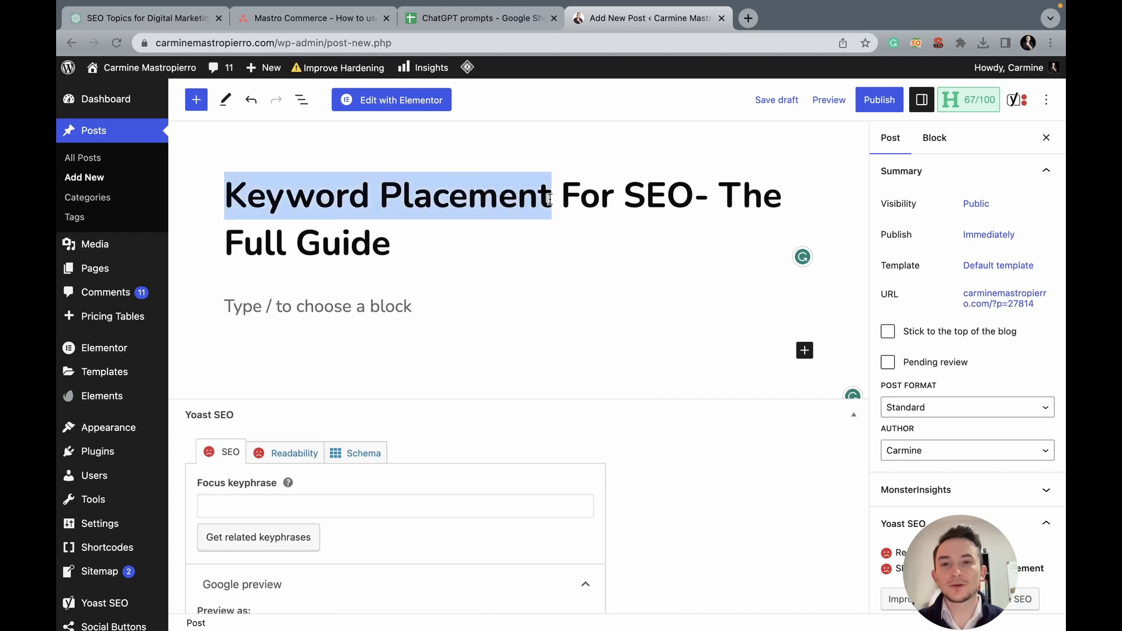
double_click(656, 195)
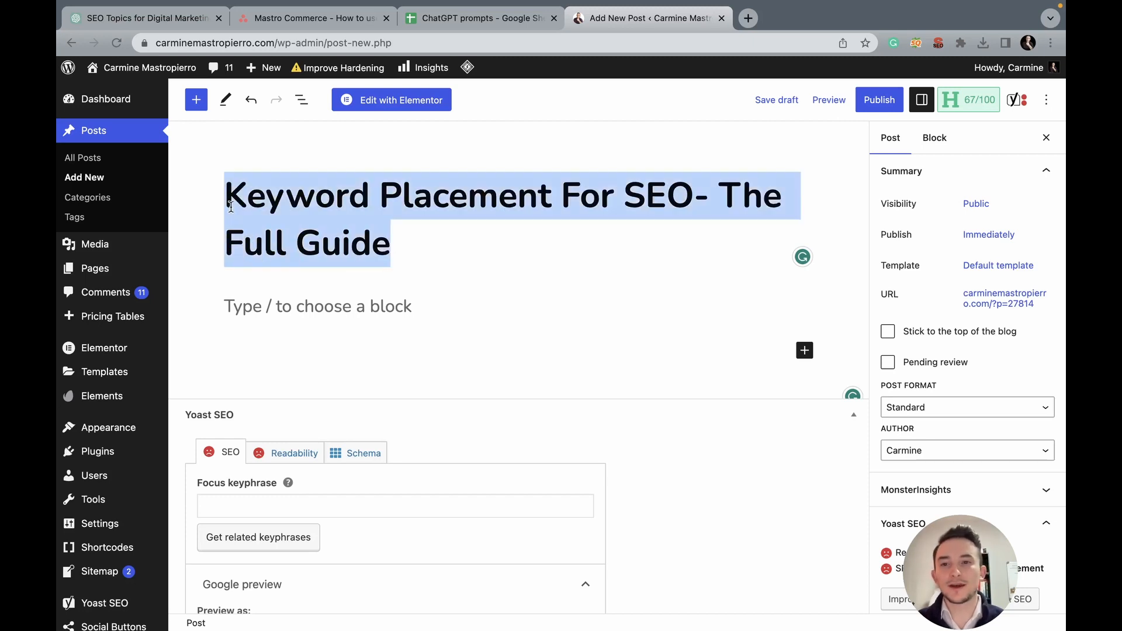
click(726, 193)
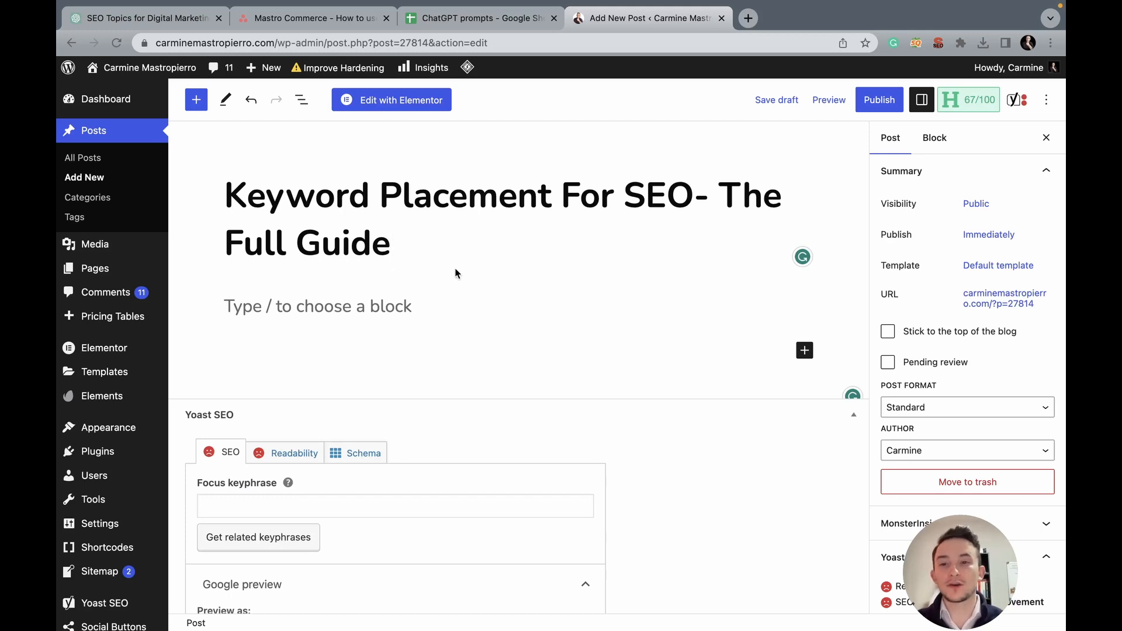
click(317, 305)
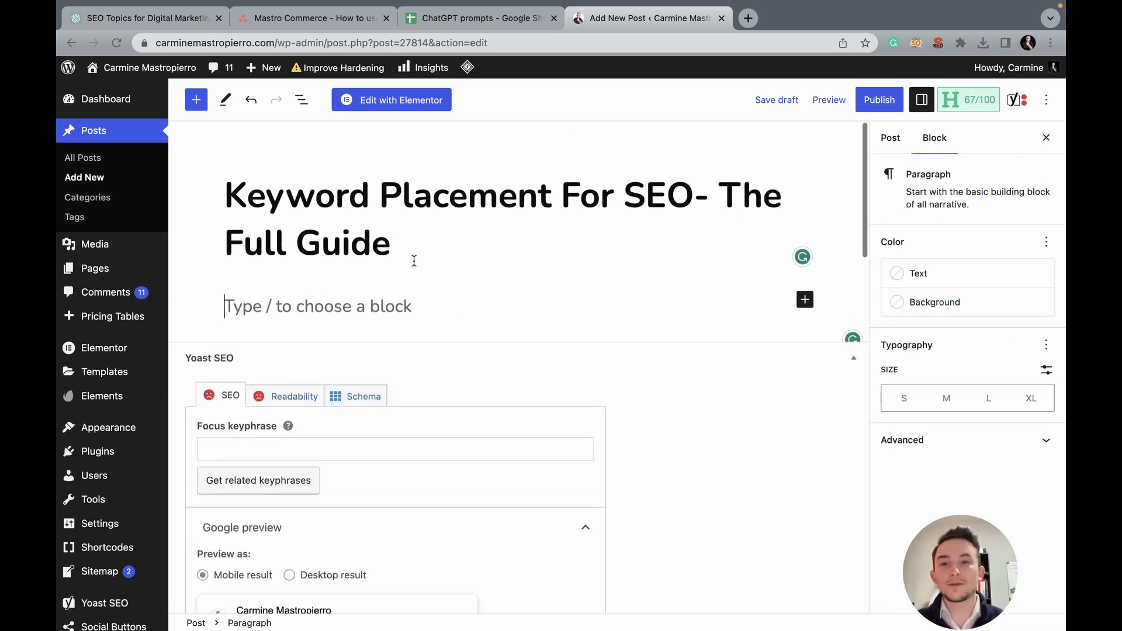
mouse_move(456, 241)
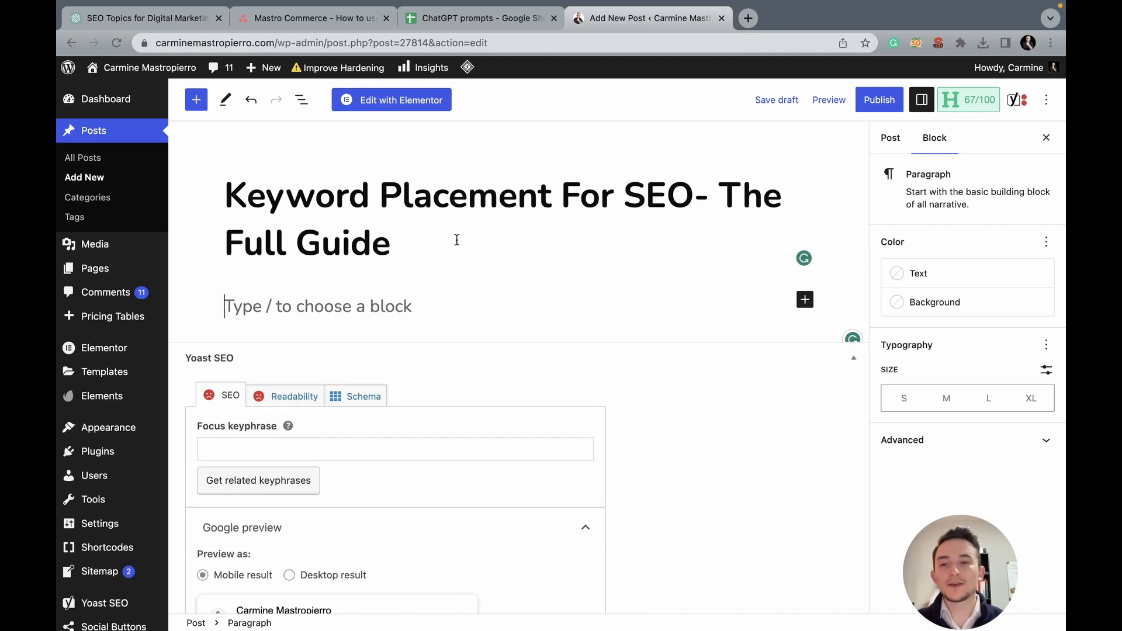
mouse_move(467, 350)
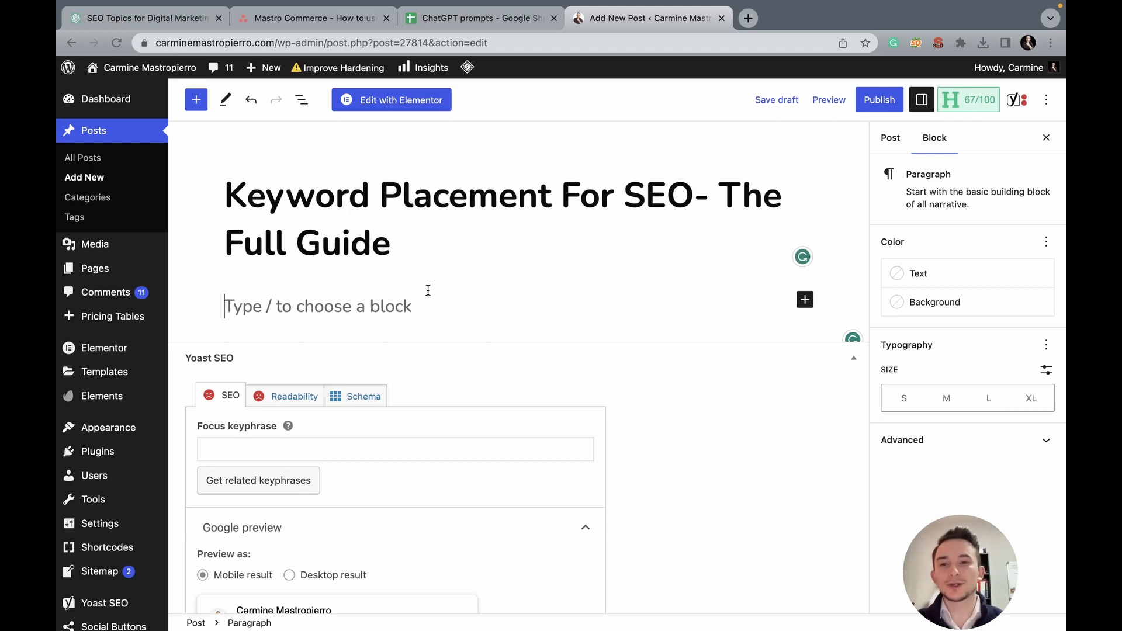
click(890, 137)
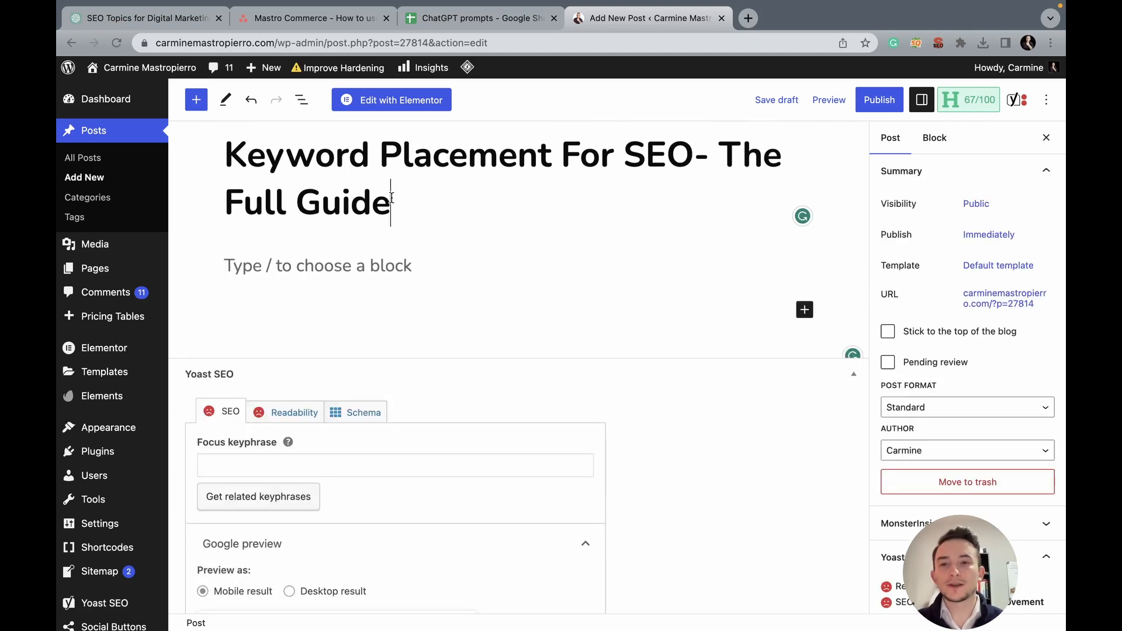
click(317, 306)
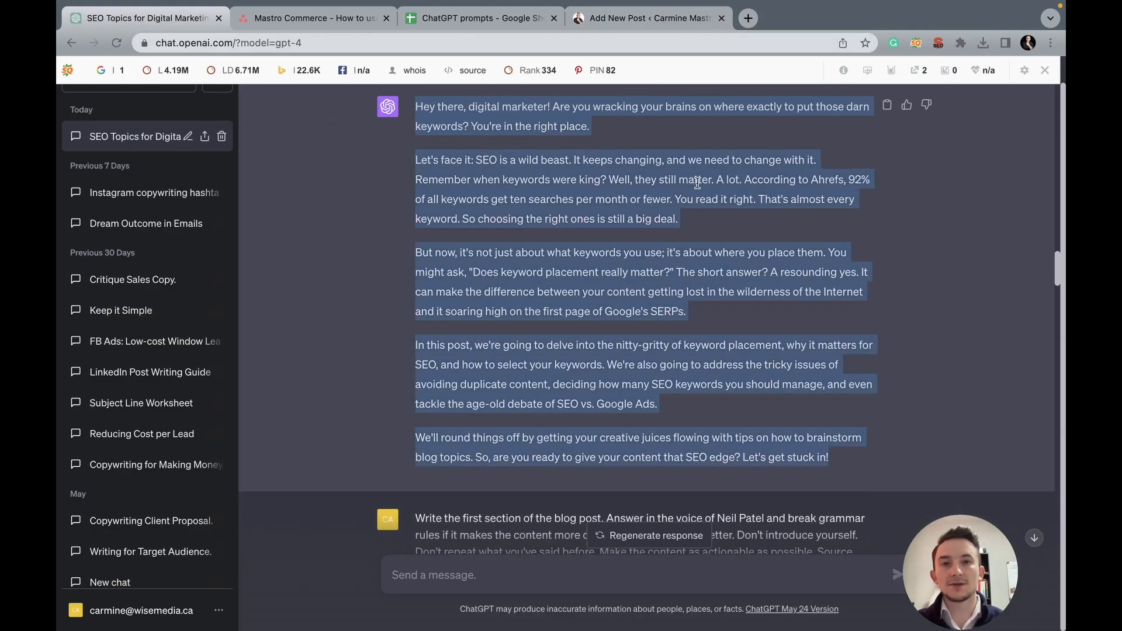
Step: Paste ChatGPT's introduction into the post body and scroll back to the blog outline in the chat
click(647, 17)
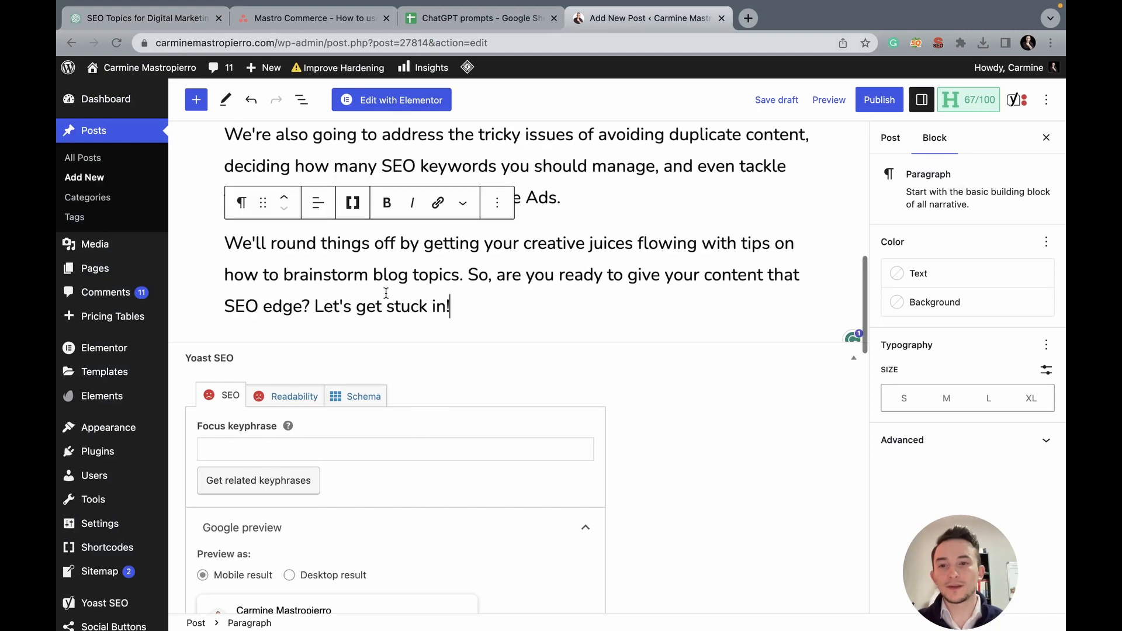
scroll(down, 3)
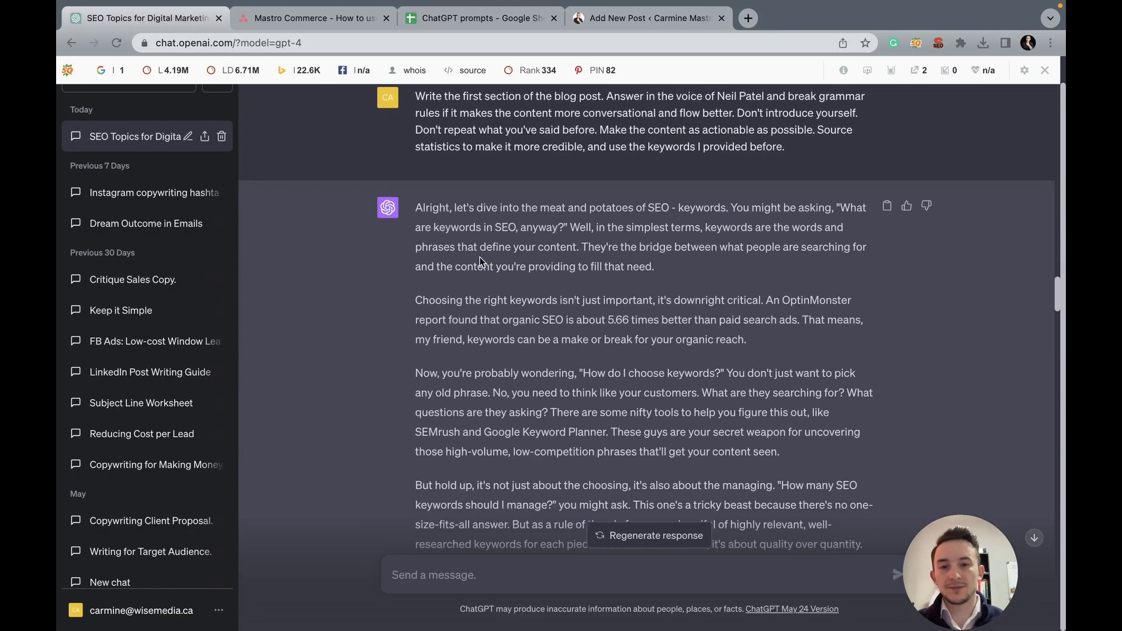
scroll(down, 3)
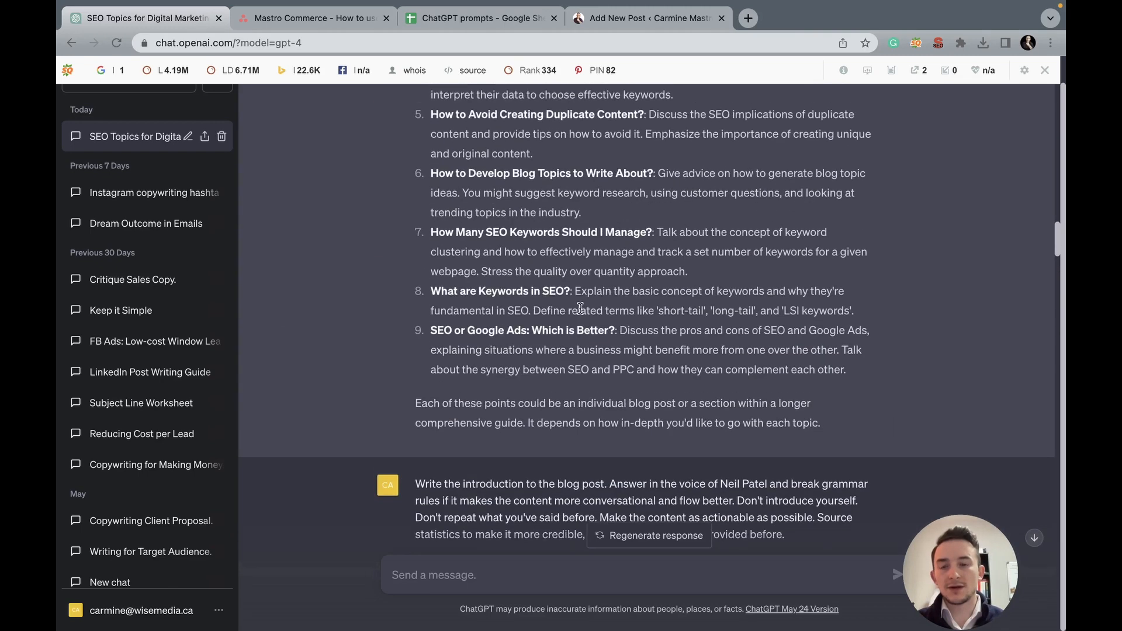
scroll(down, 3)
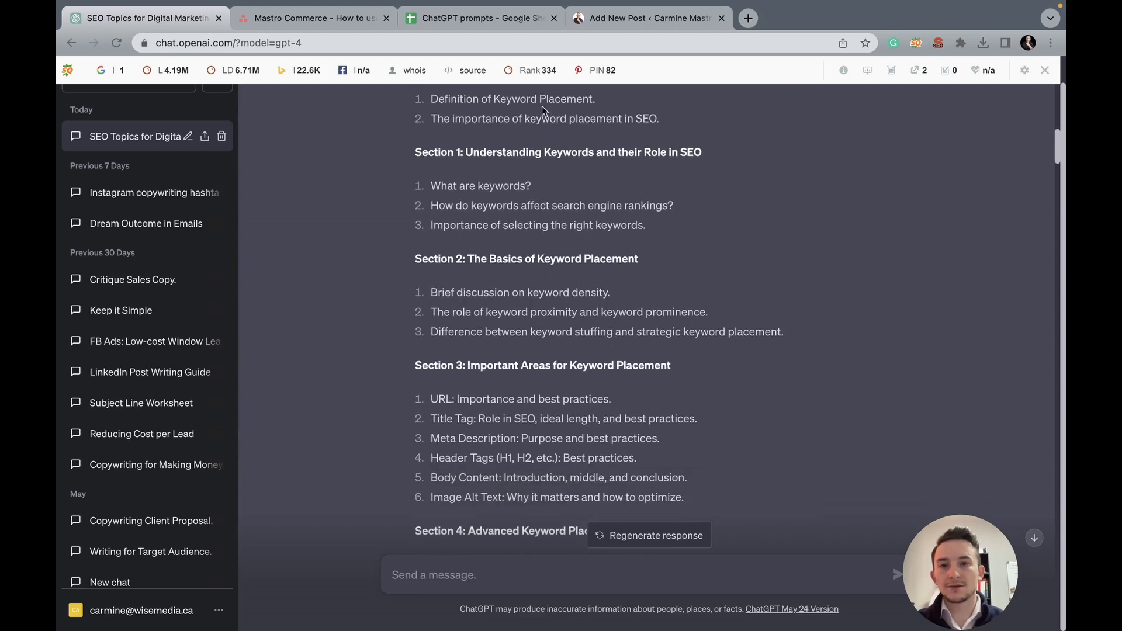
Step: Add the heading 'Understanding Keywords and Their Role in SEO' as a Heading block
click(647, 17)
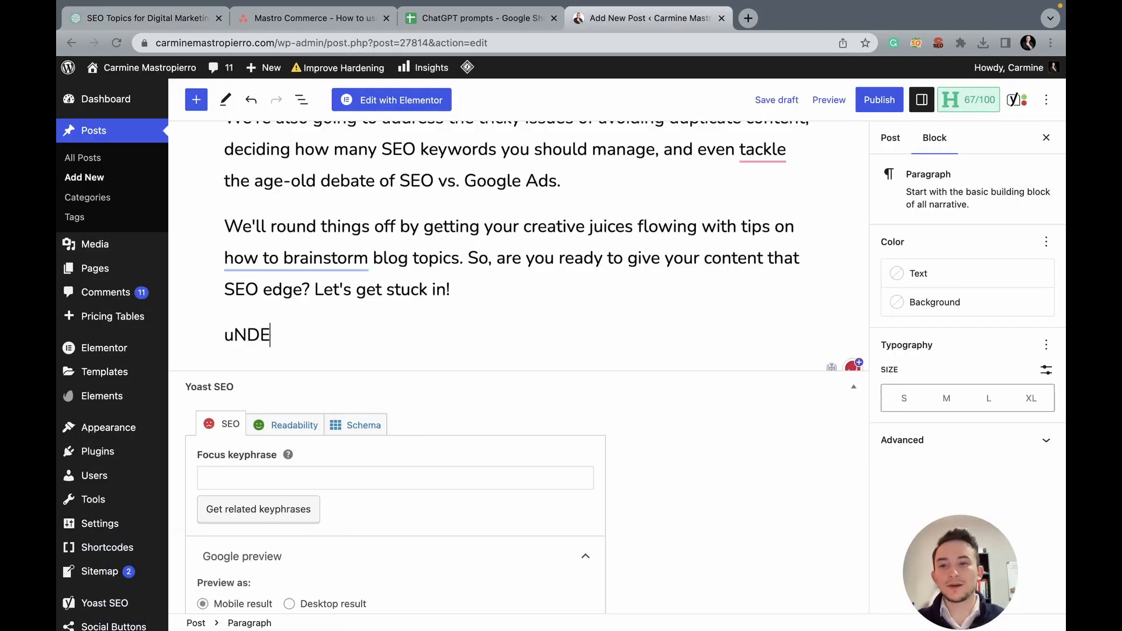
text(Understan)
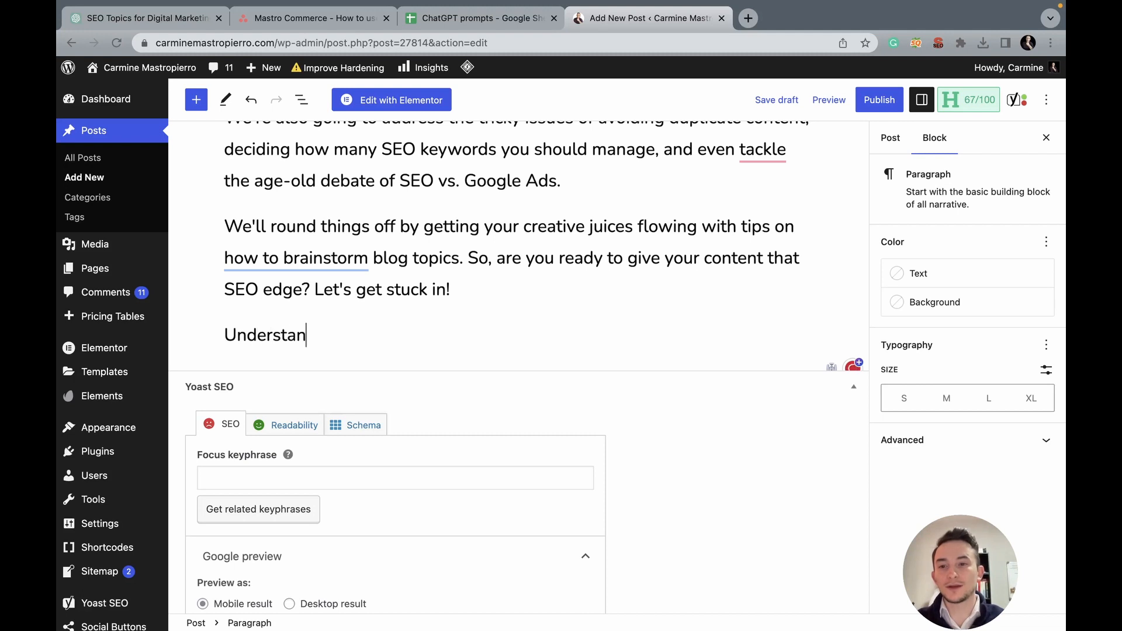
text(ding Key)
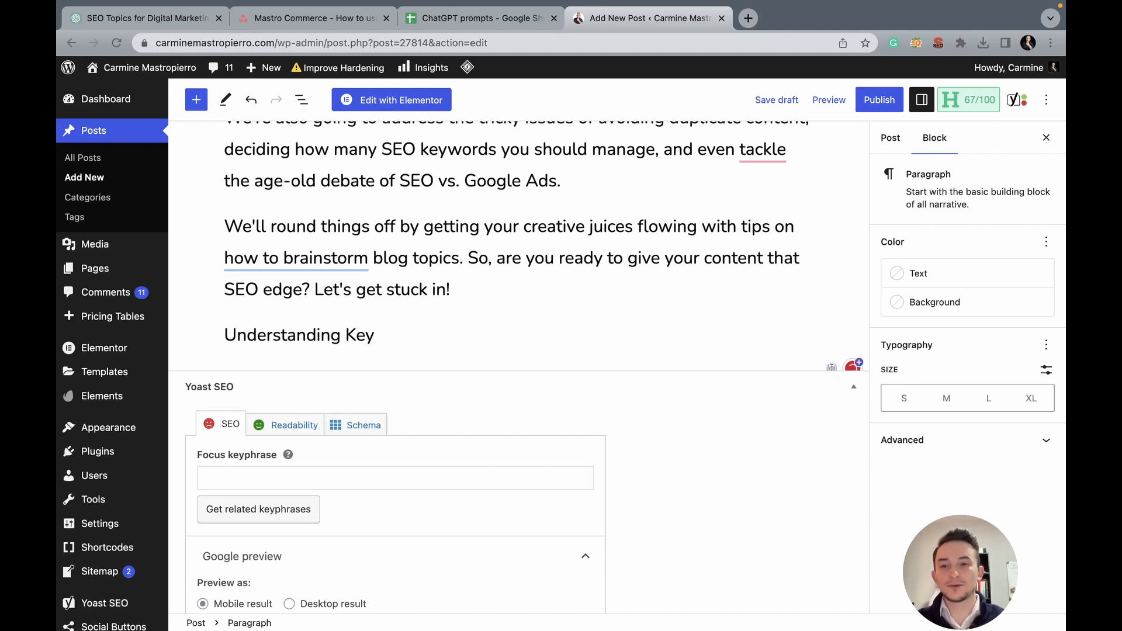
text(words)
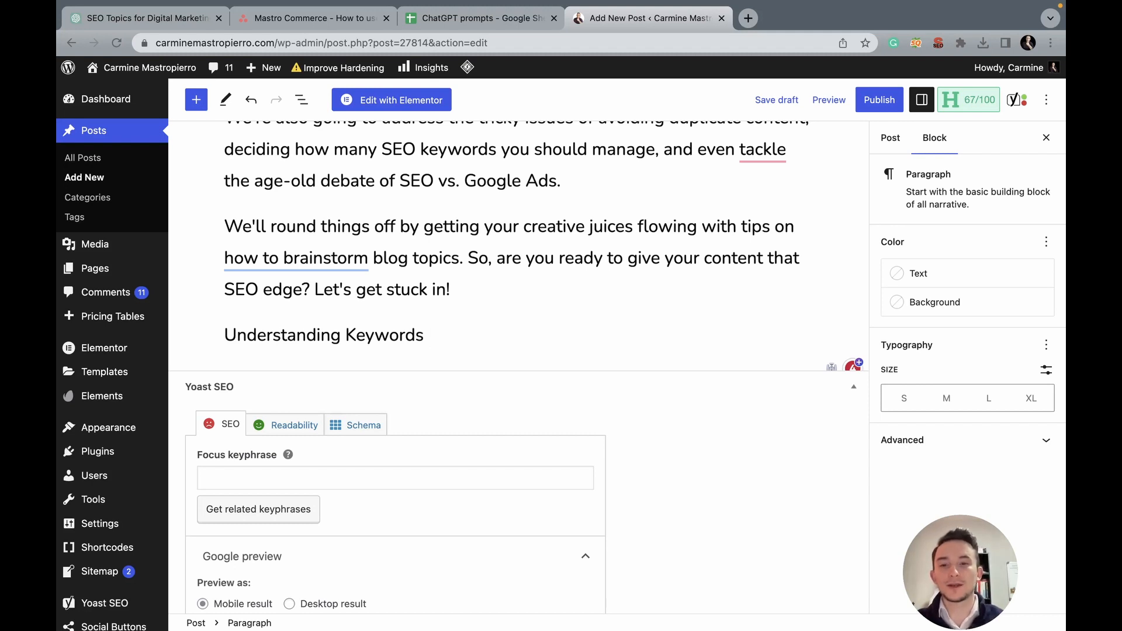
text(and Th)
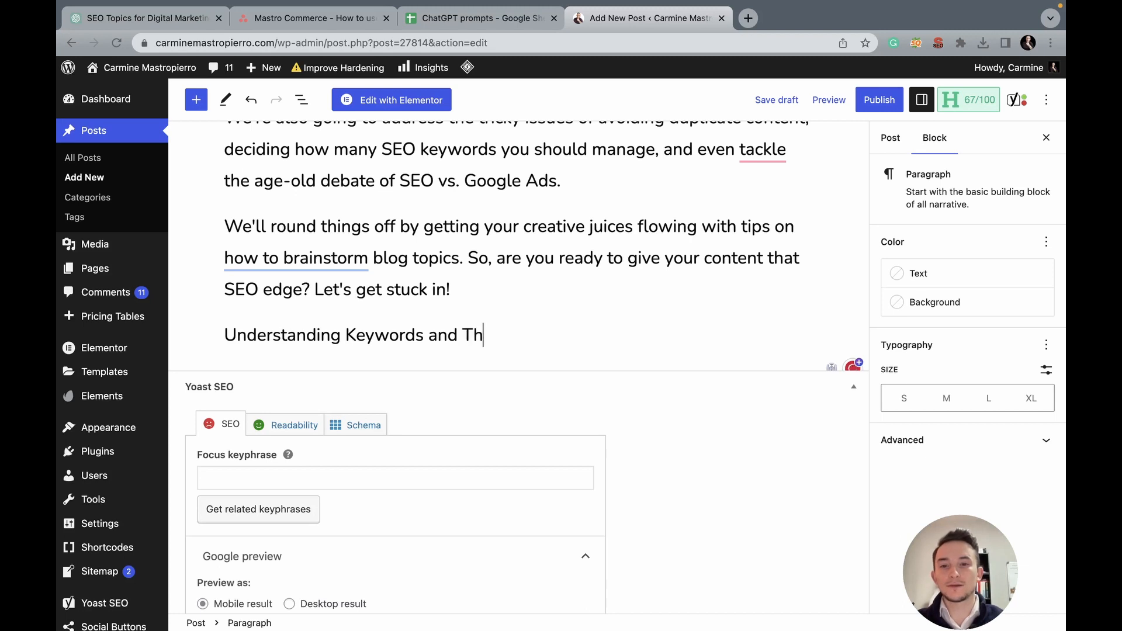
text(eir Role in SEO)
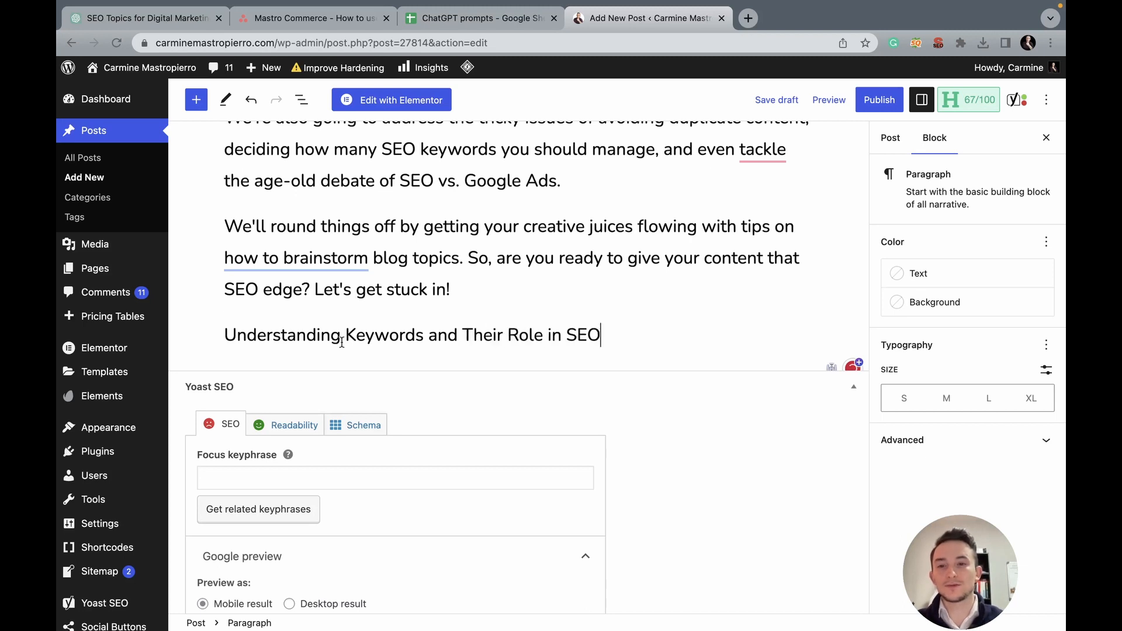
click(241, 294)
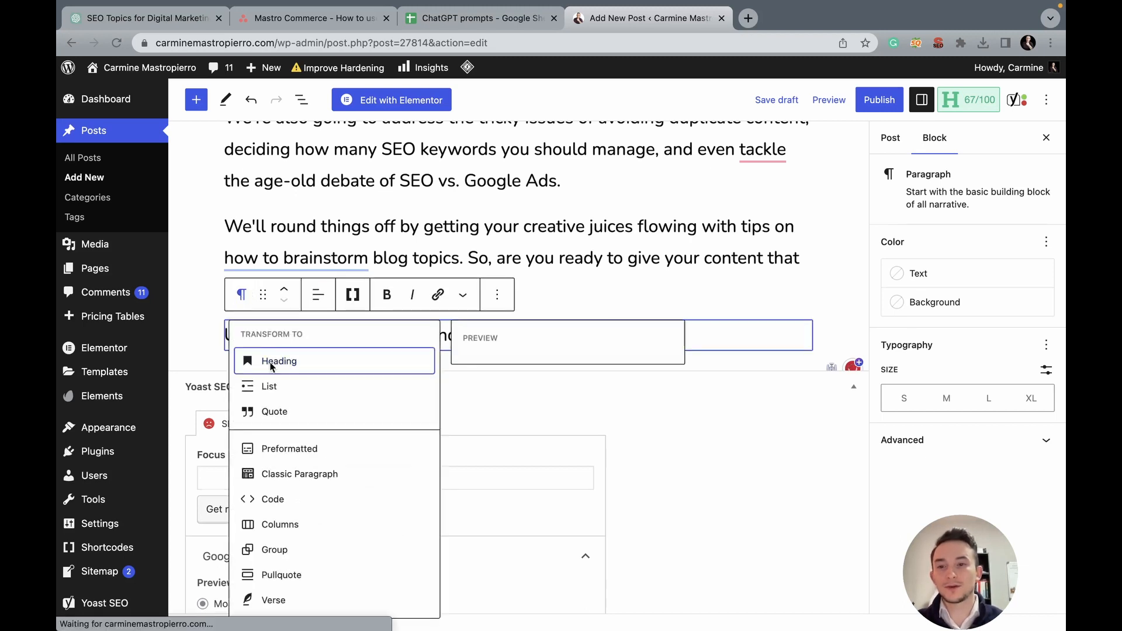
click(278, 361)
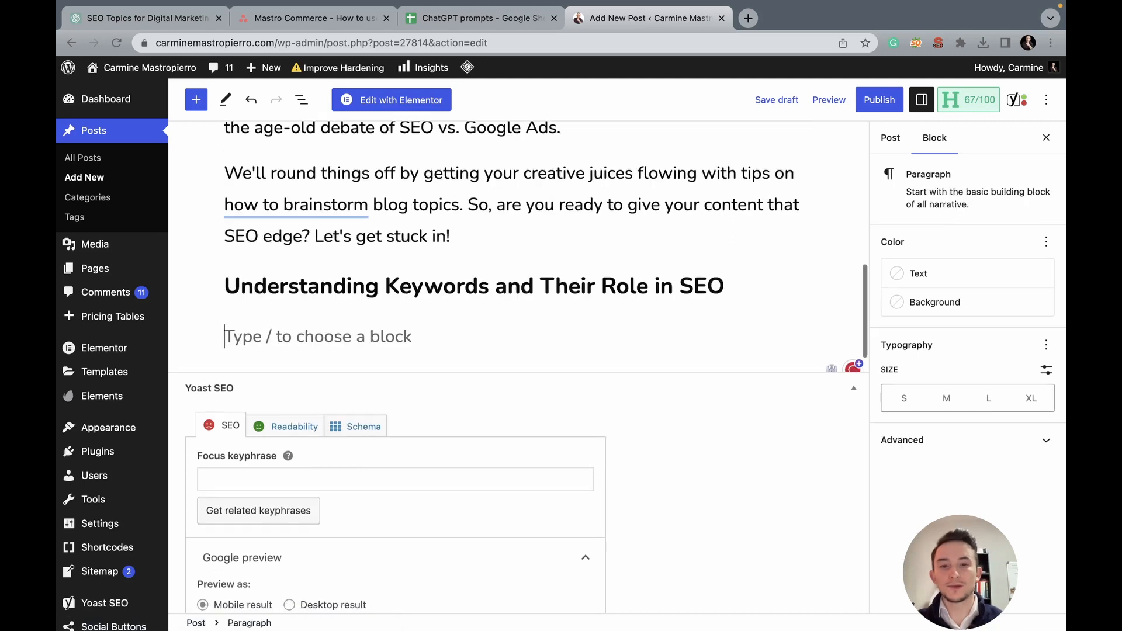
Step: Place the section text beneath the heading and accept Grammarly's comma-splice fix
scroll(down, 3)
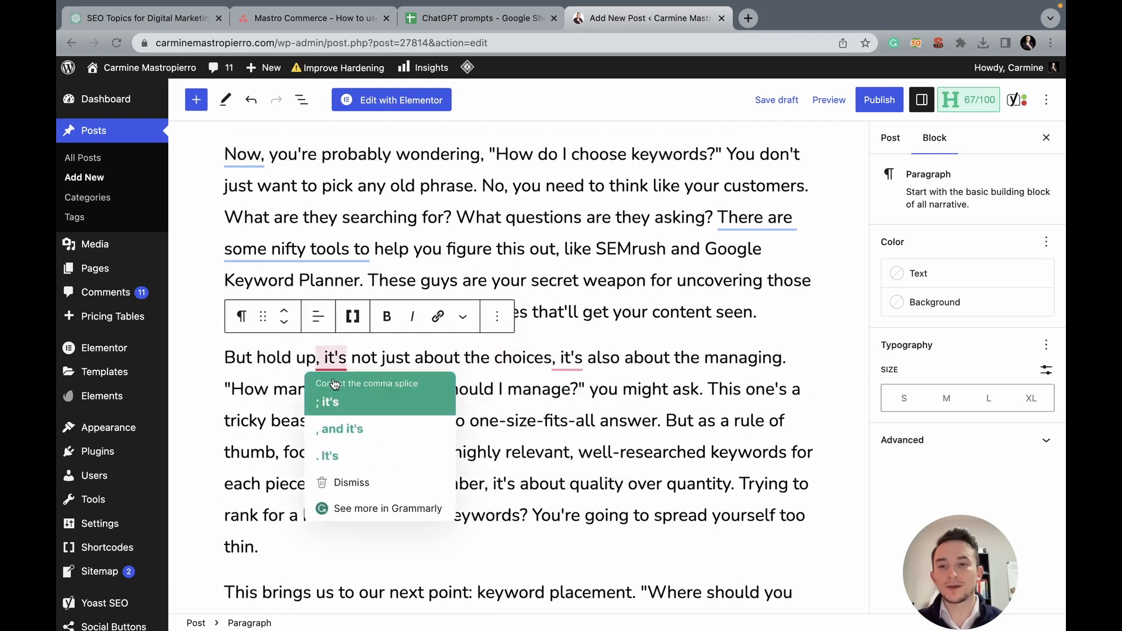
click(328, 400)
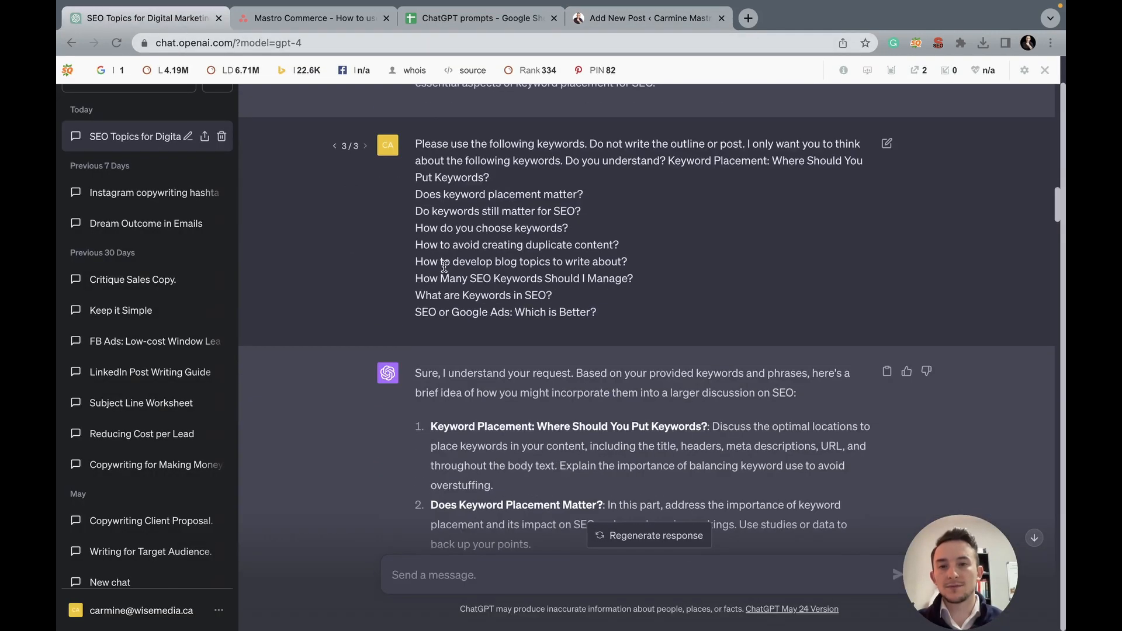
Step: Copy ChatGPT's reply about where to place keywords and return to the post draft
scroll(down, 3)
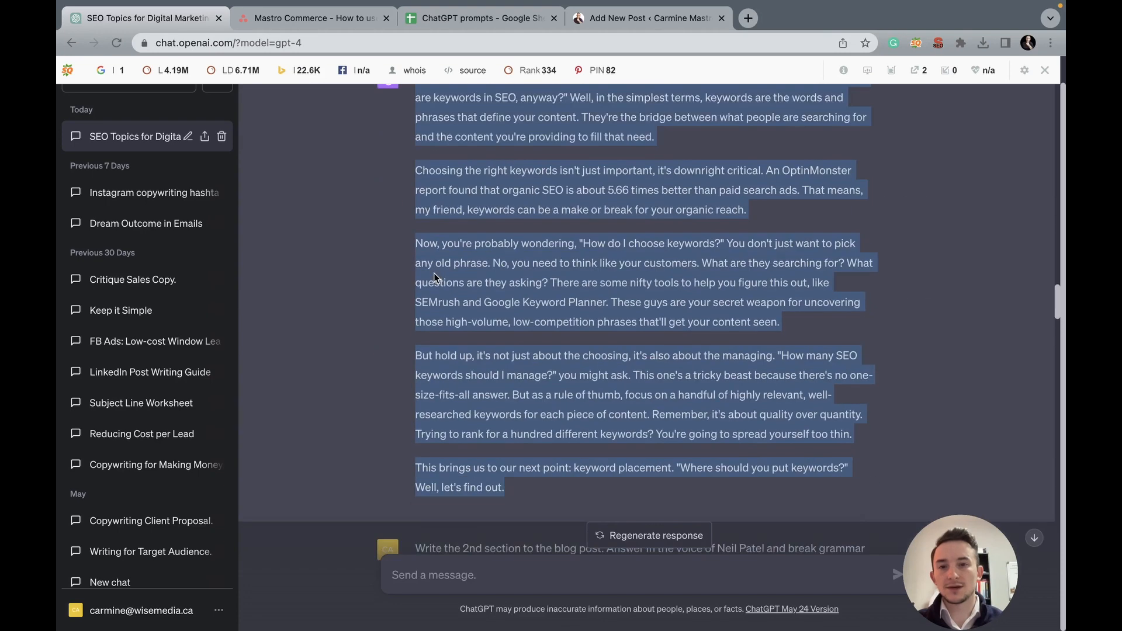
scroll(down, 3)
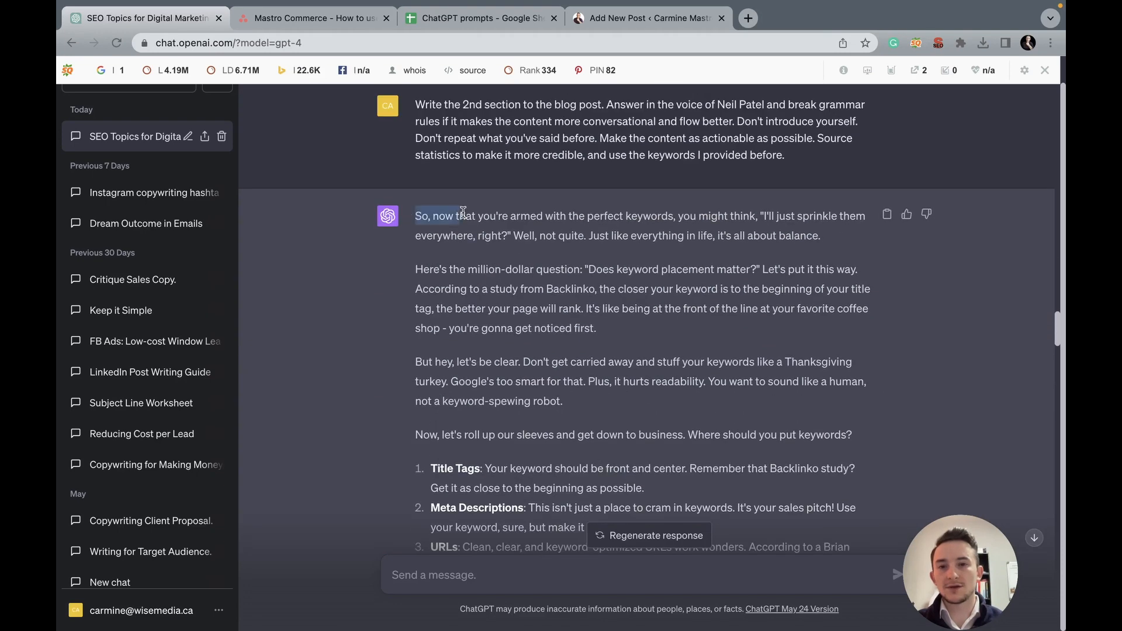
scroll(down, 3)
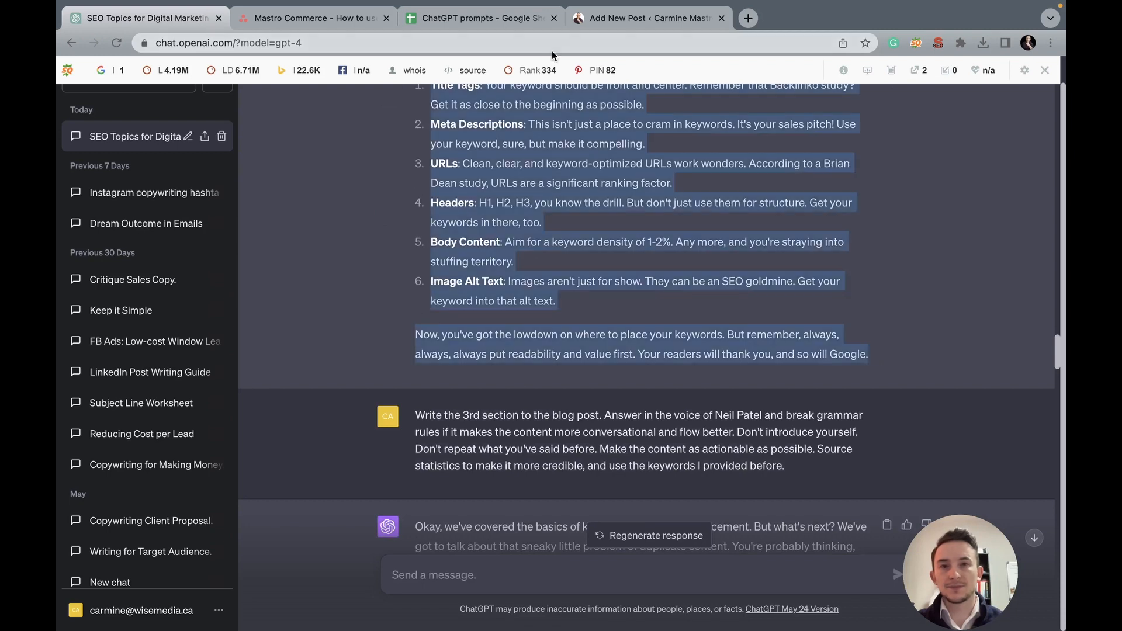
click(647, 17)
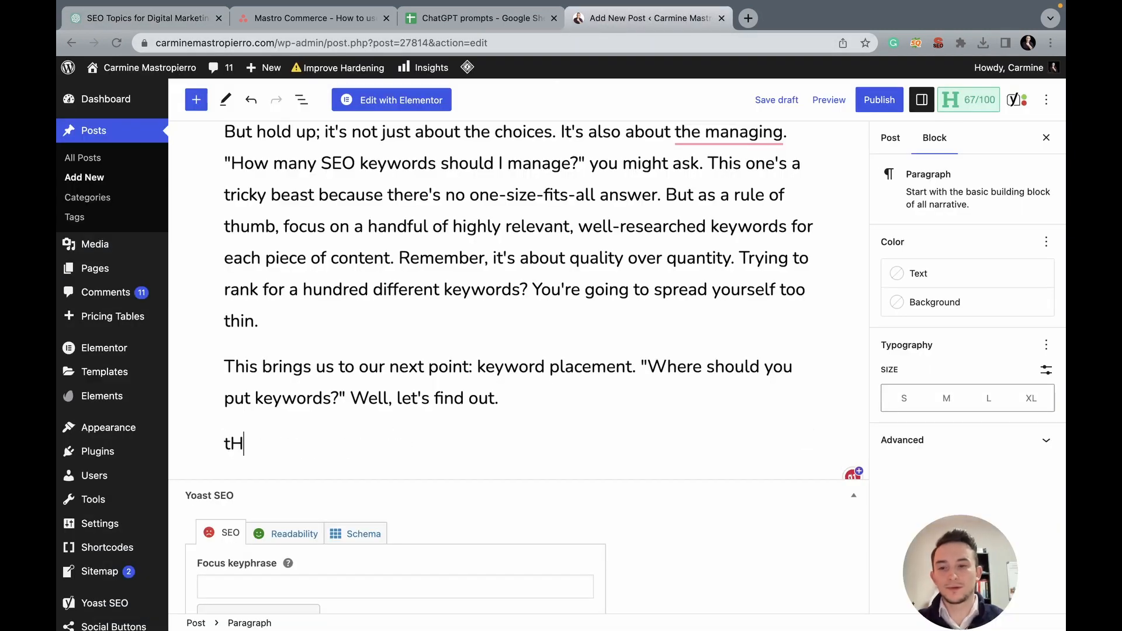
Step: Add the heading 'Basics of Keyword Placement' after the paragraph ending 'Well, let's find out.'
key(Backspace)
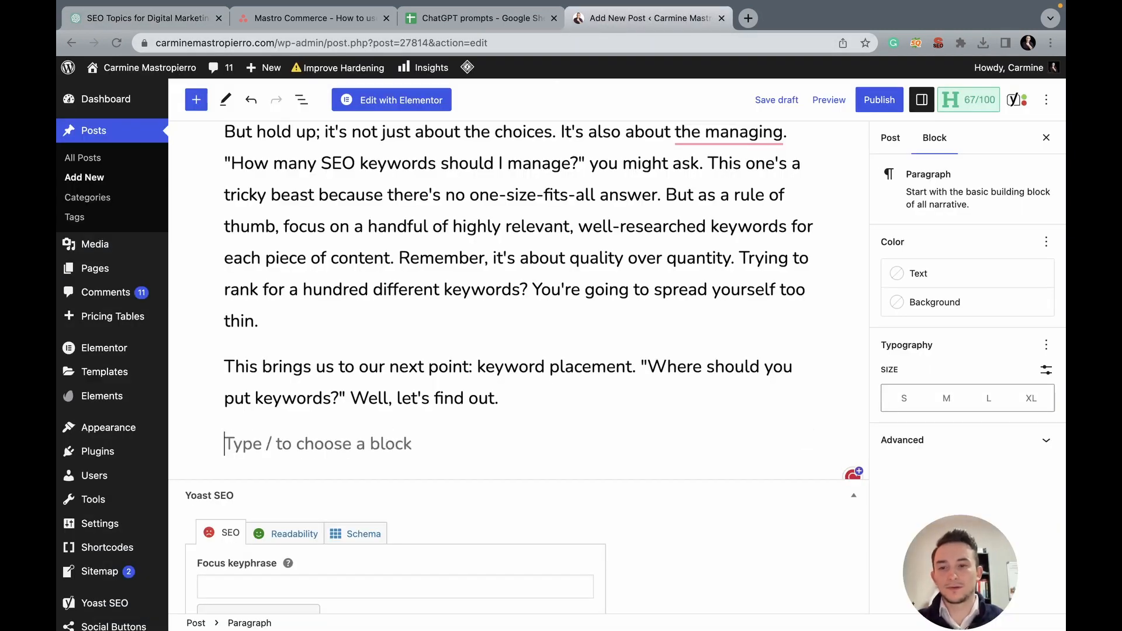
text(Basics of Keyword)
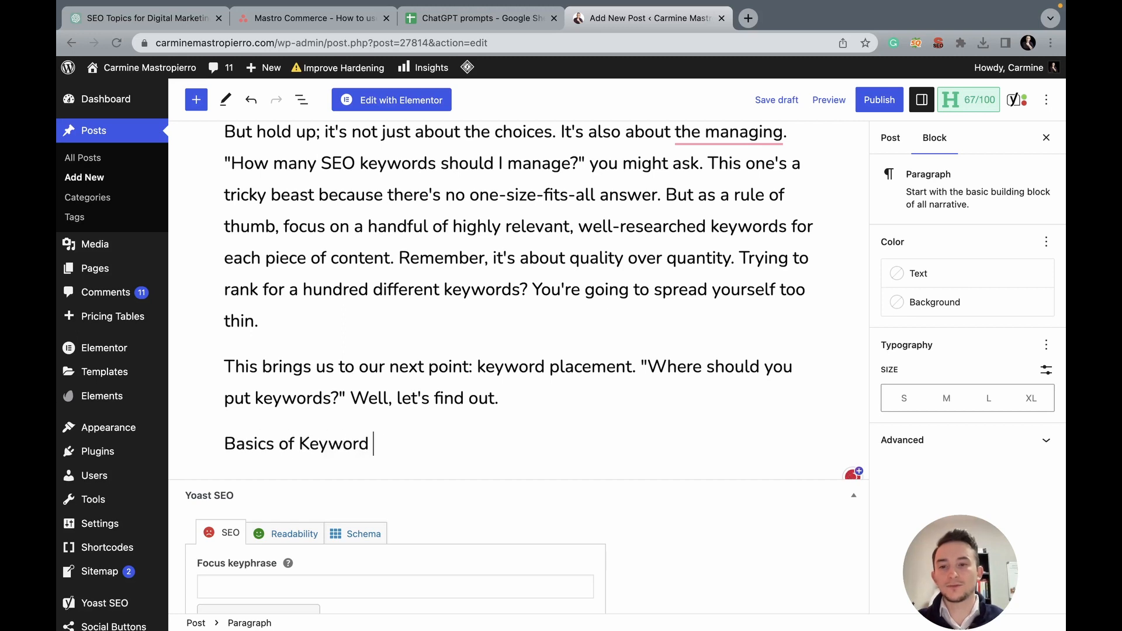
text(Placement)
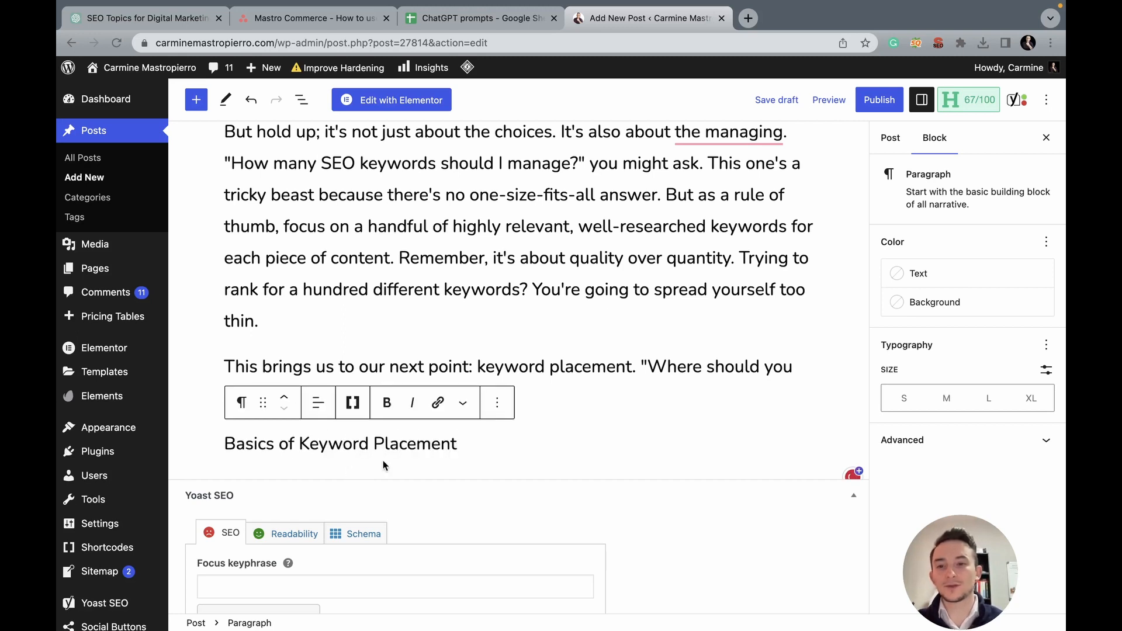
click(241, 402)
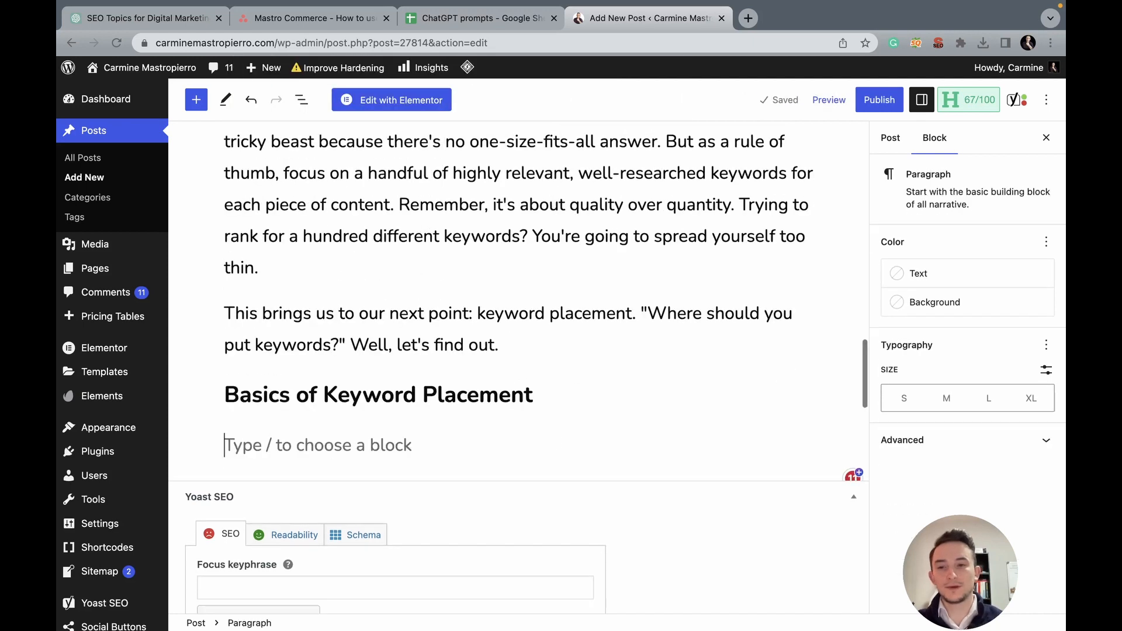
click(142, 18)
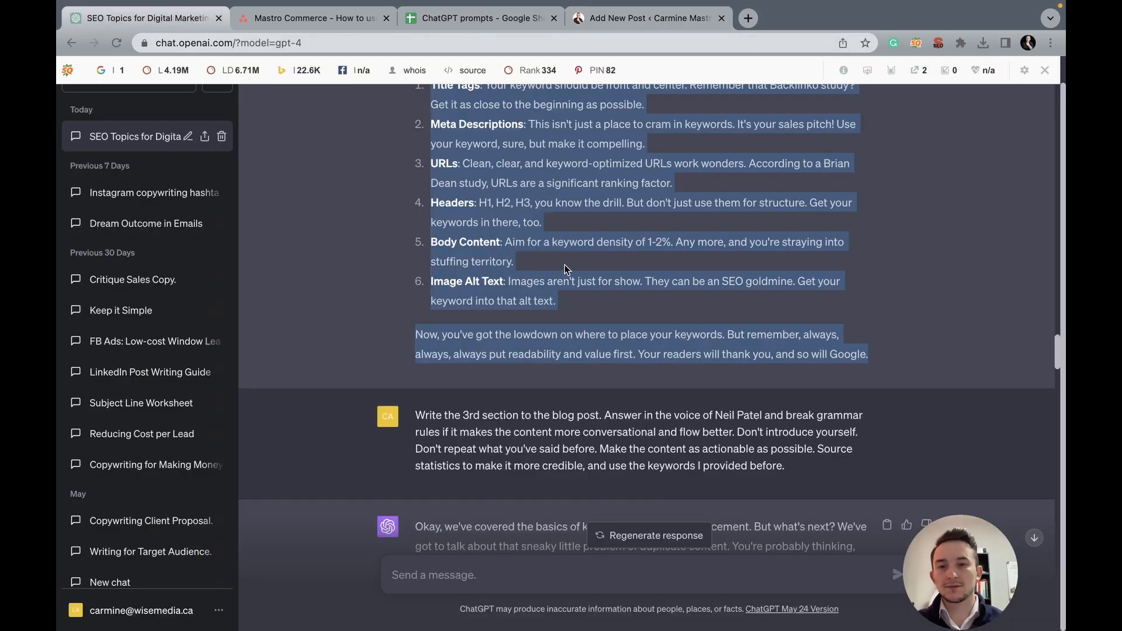
Step: Review ChatGPT's third section on duplicate content and SEO versus Google Ads, then return to the draft
scroll(down, 3)
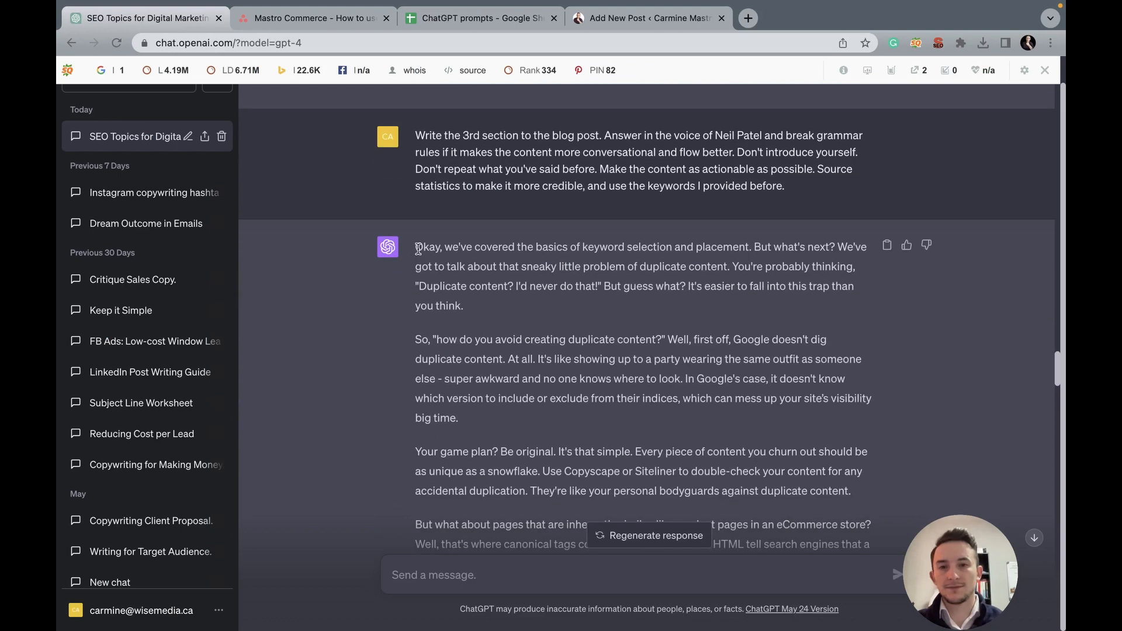
scroll(down, 3)
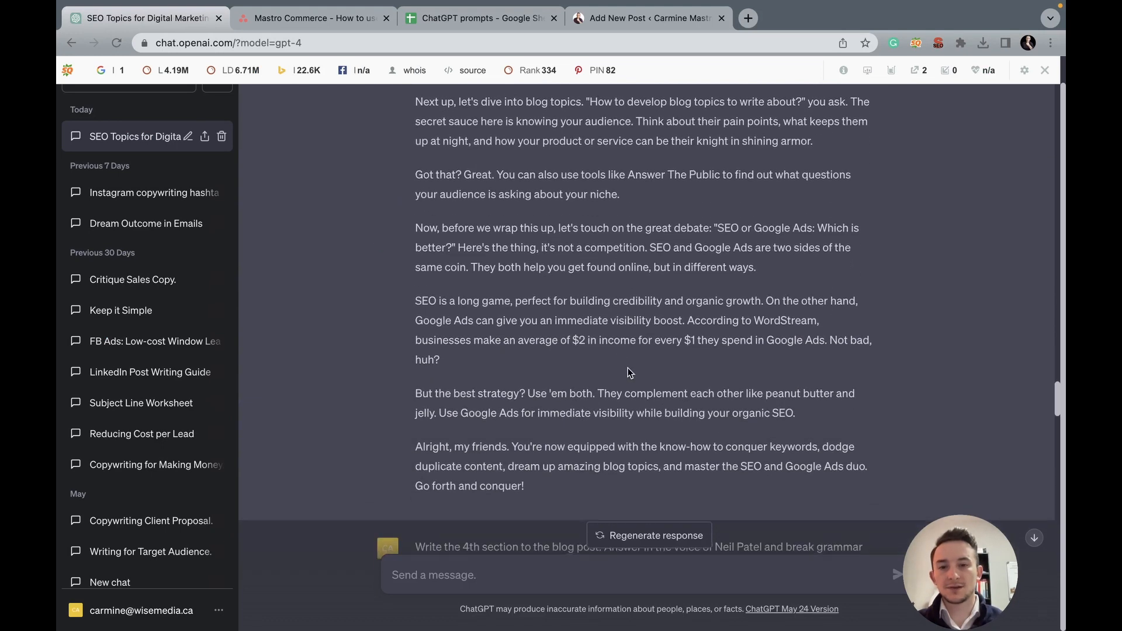
click(647, 18)
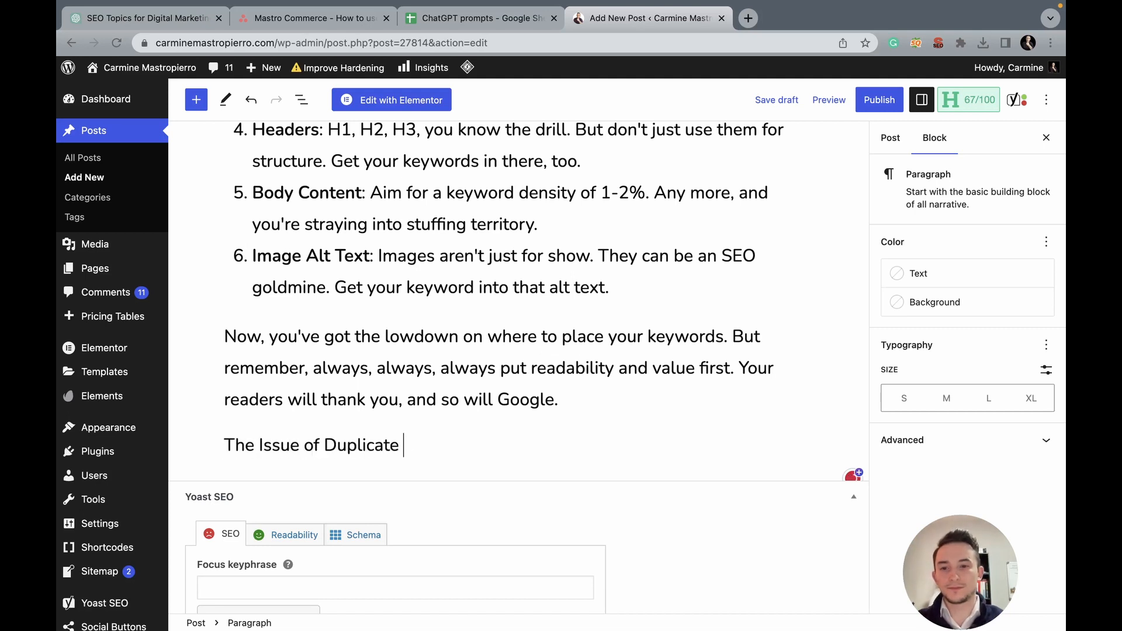
Step: Add the H2 heading 'The Issue of Duplicate Content in SEO' with the third section's text beneath it
text(Content in SEO)
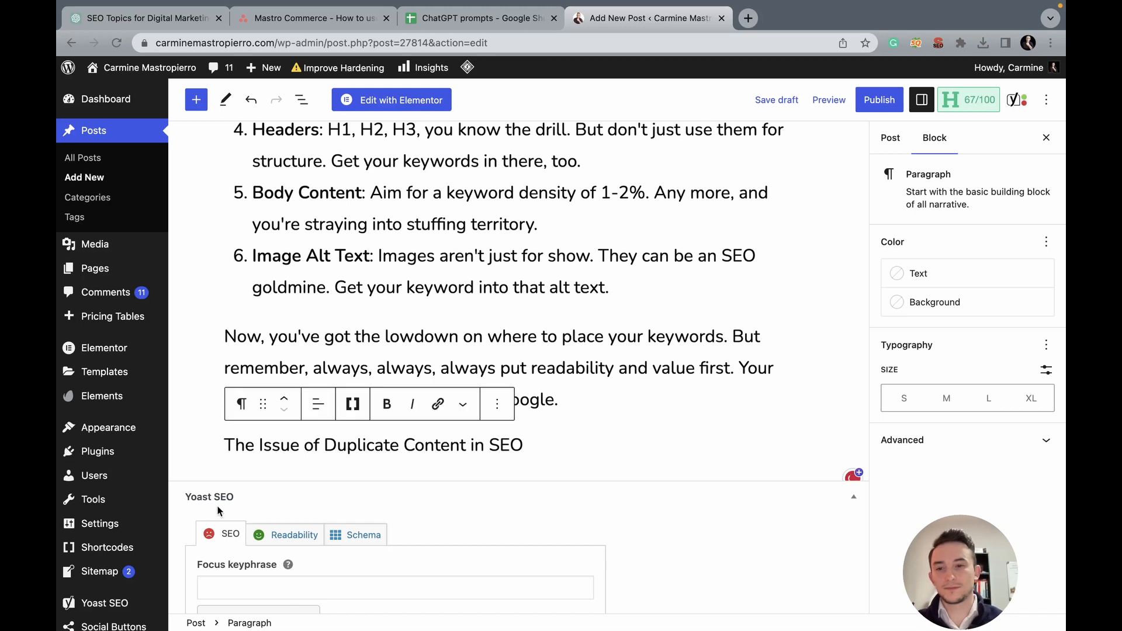
click(373, 444)
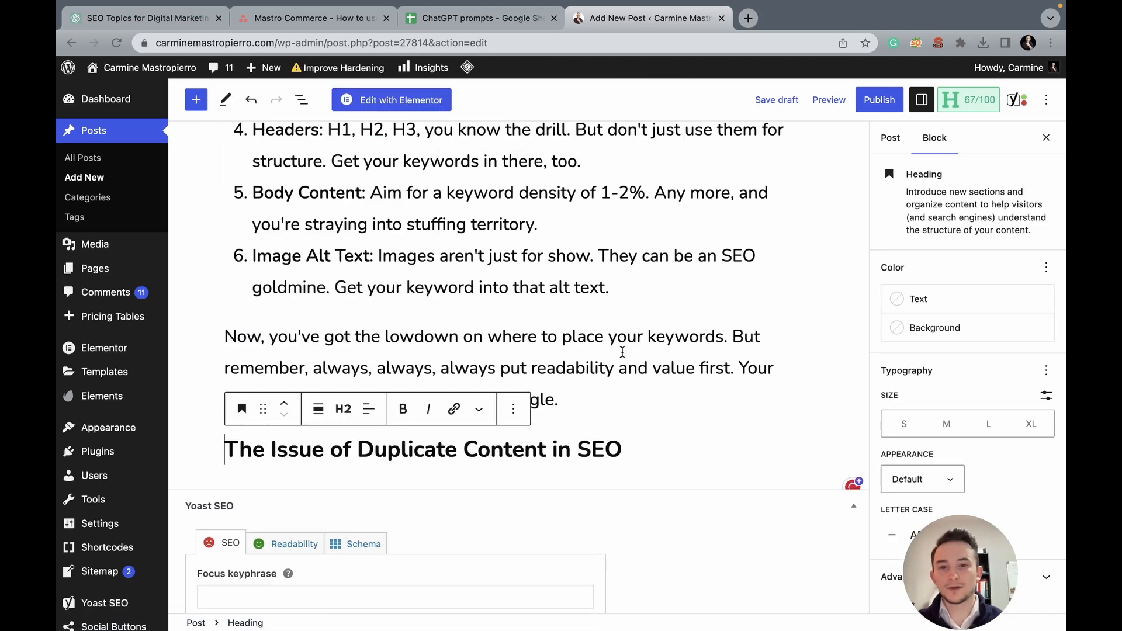
scroll(down, 3)
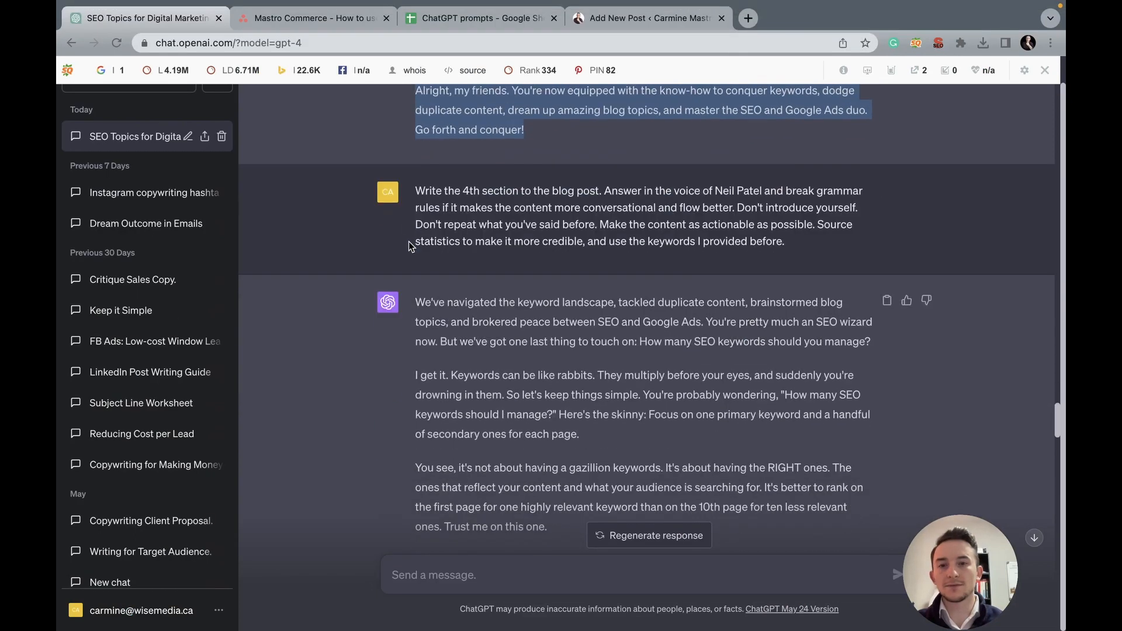
scroll(down, 3)
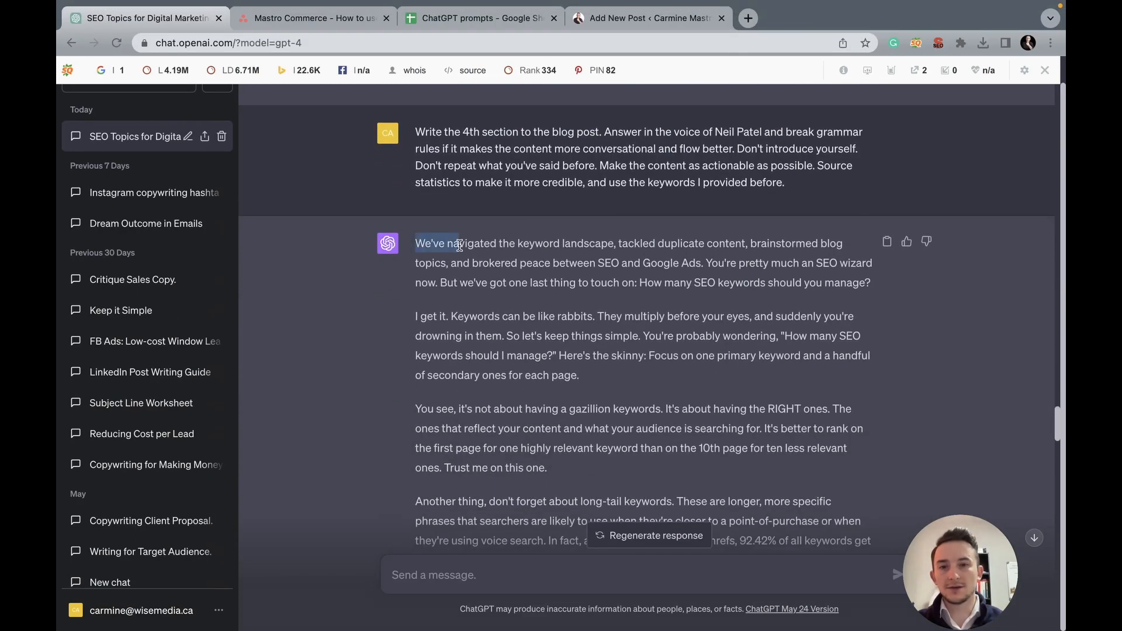
scroll(down, 3)
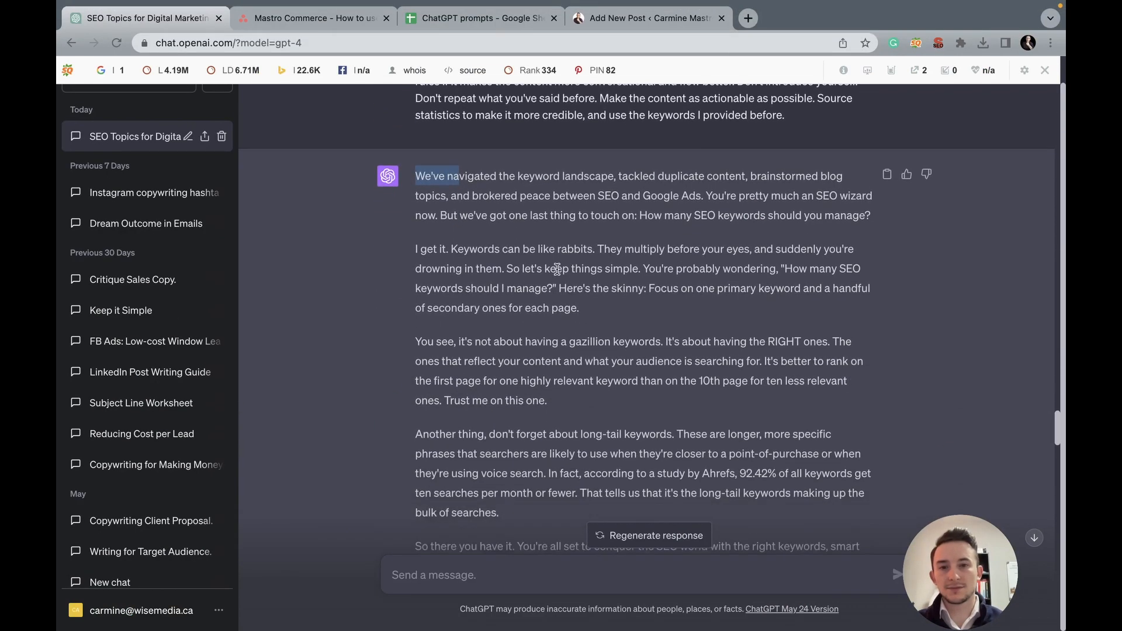
click(647, 17)
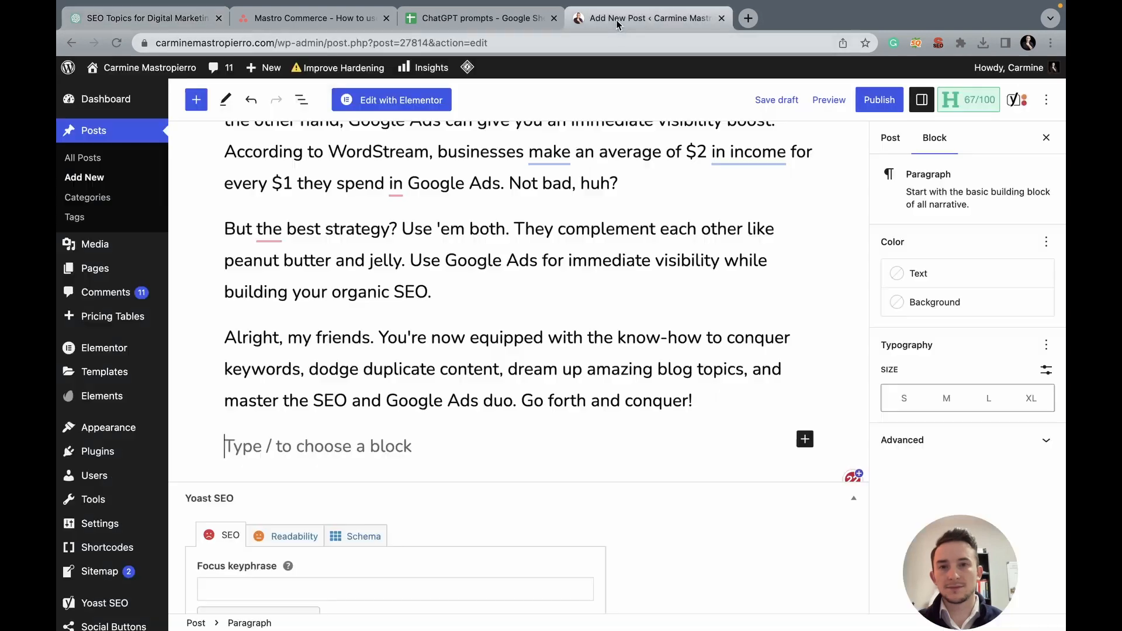
Step: Type the section title 'Managing Keywords For SEO and Google' in a new block at the end of the post
text(m)
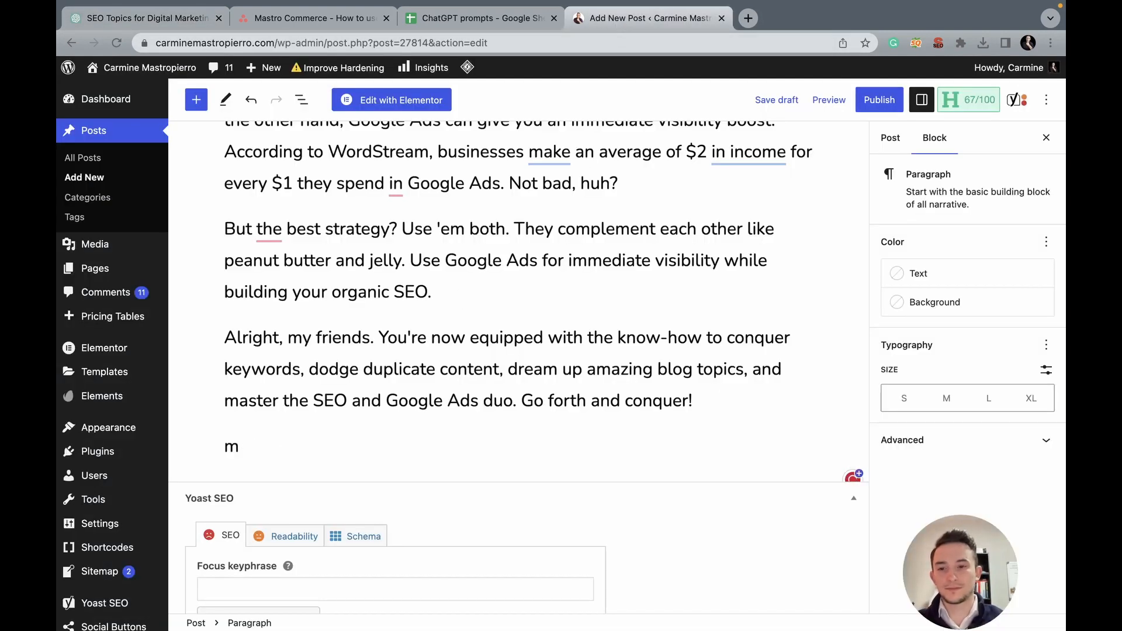
text(anagi)
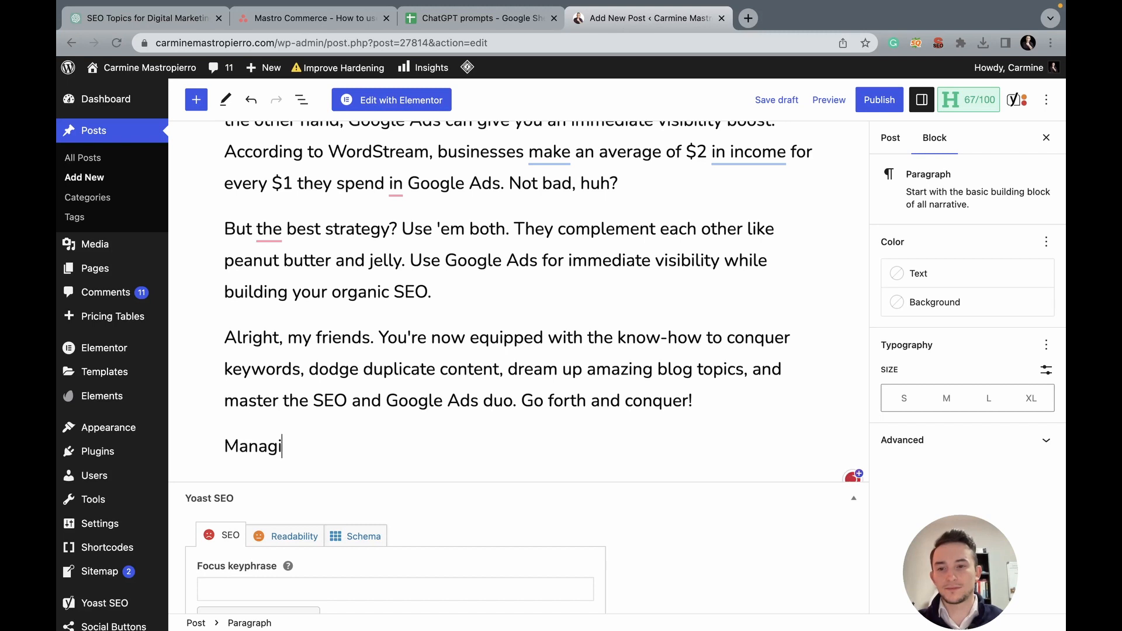
text(ng Keyword)
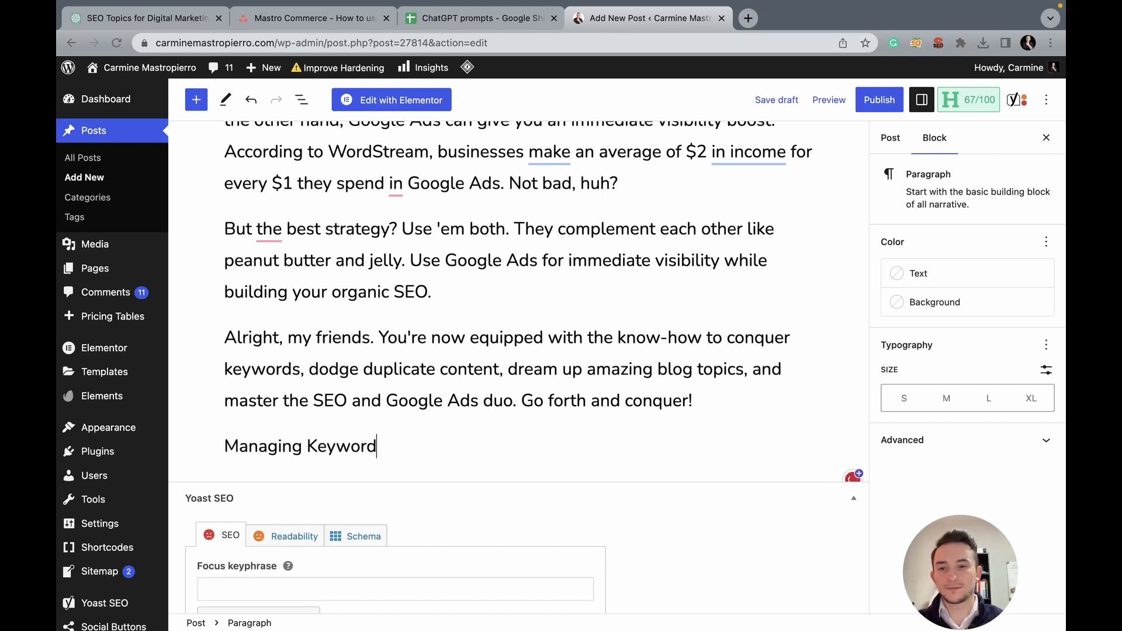
text(s For SEO and)
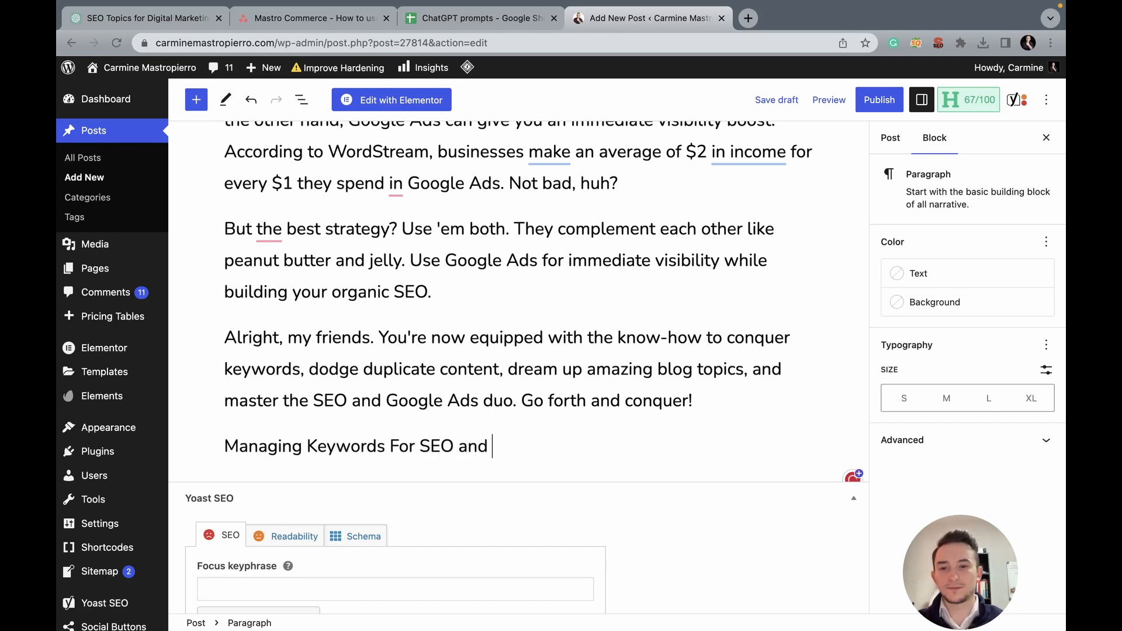
text(Google)
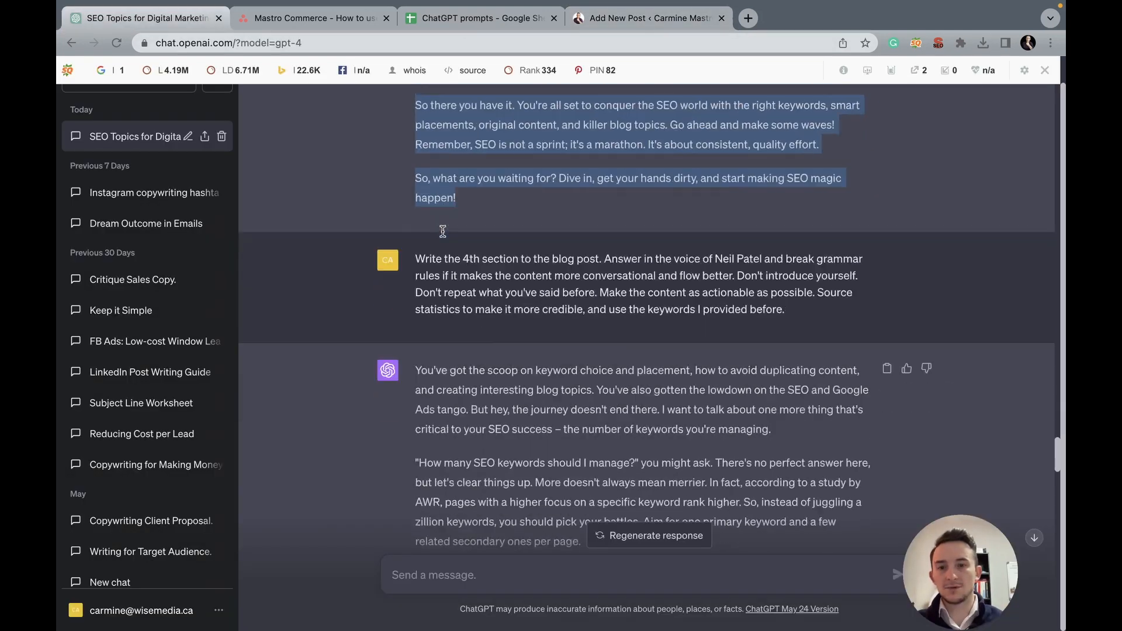
Step: Scroll through ChatGPT's tools and resources answer, then switch back to the WordPress post tab
scroll(down, 3)
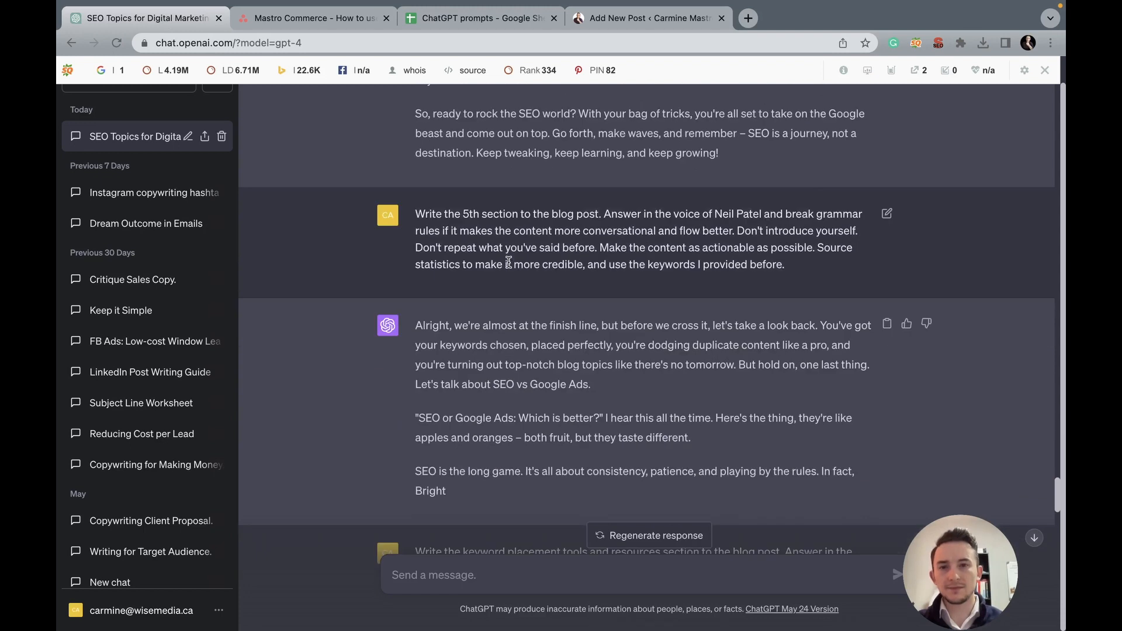
scroll(down, 3)
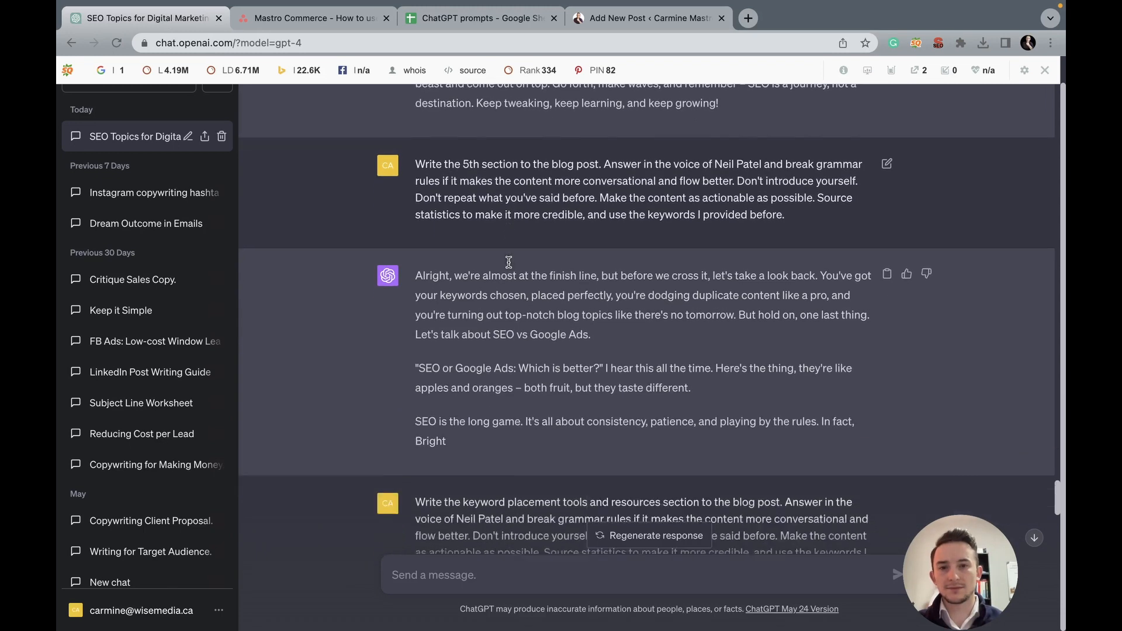
scroll(down, 3)
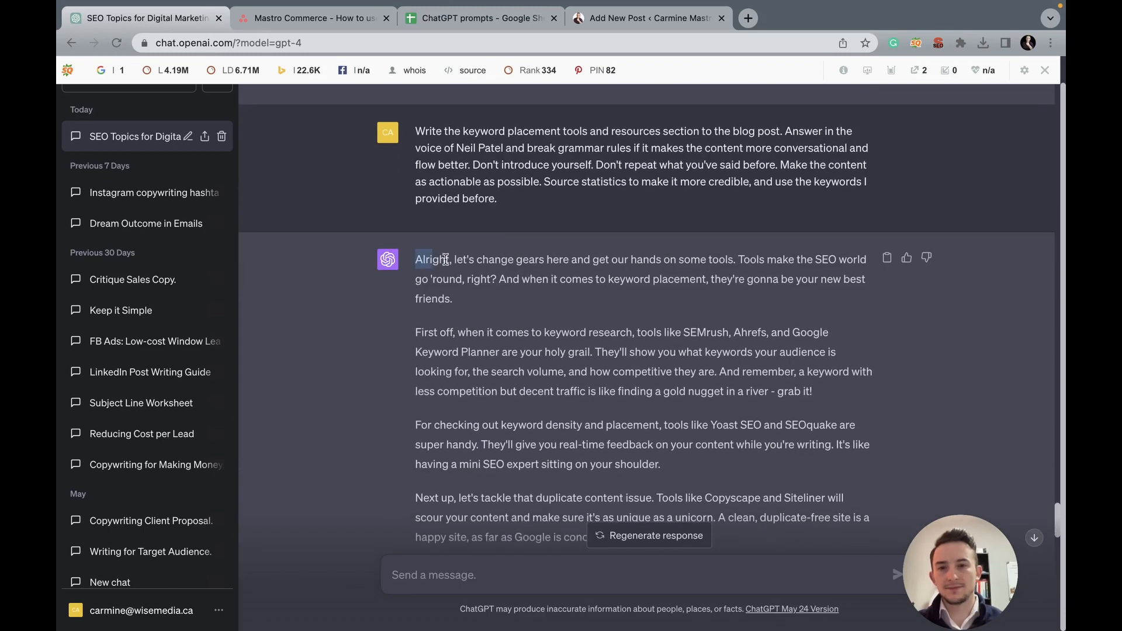
scroll(down, 3)
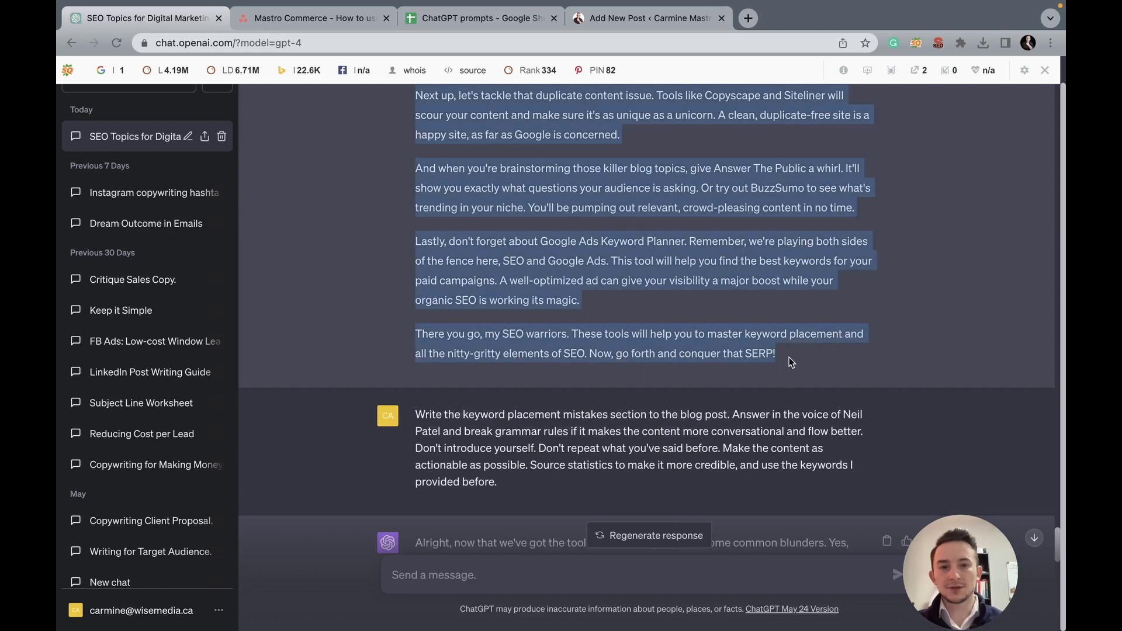
click(647, 17)
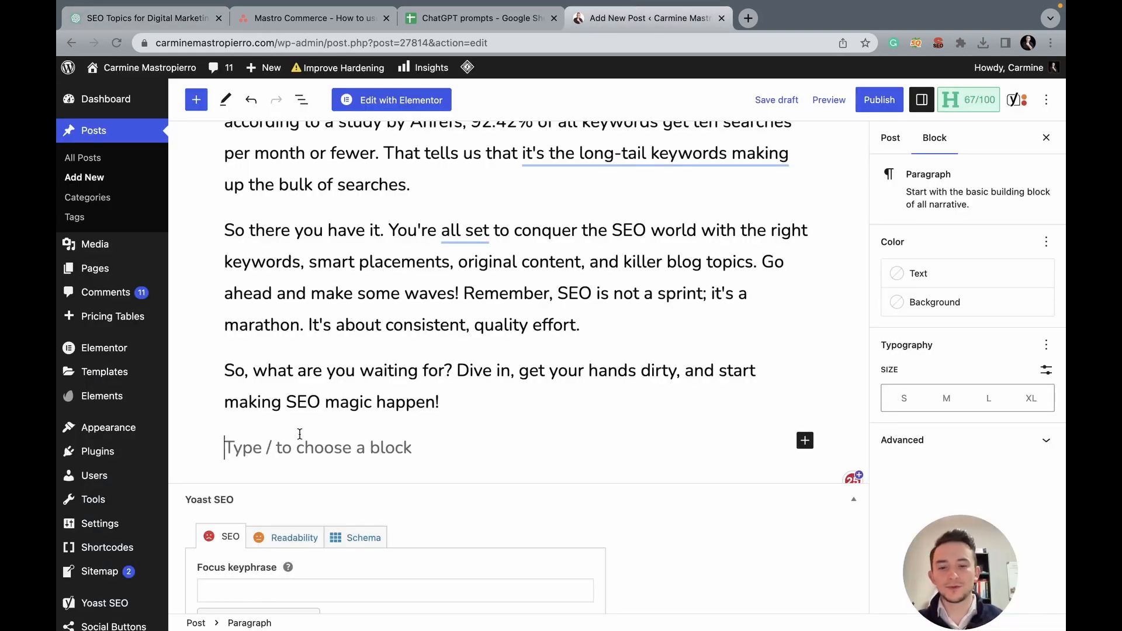
Step: Add 'Keyword Placement Tools and Resources' as a Heading block after the pasted text
text(Keyword Placeme)
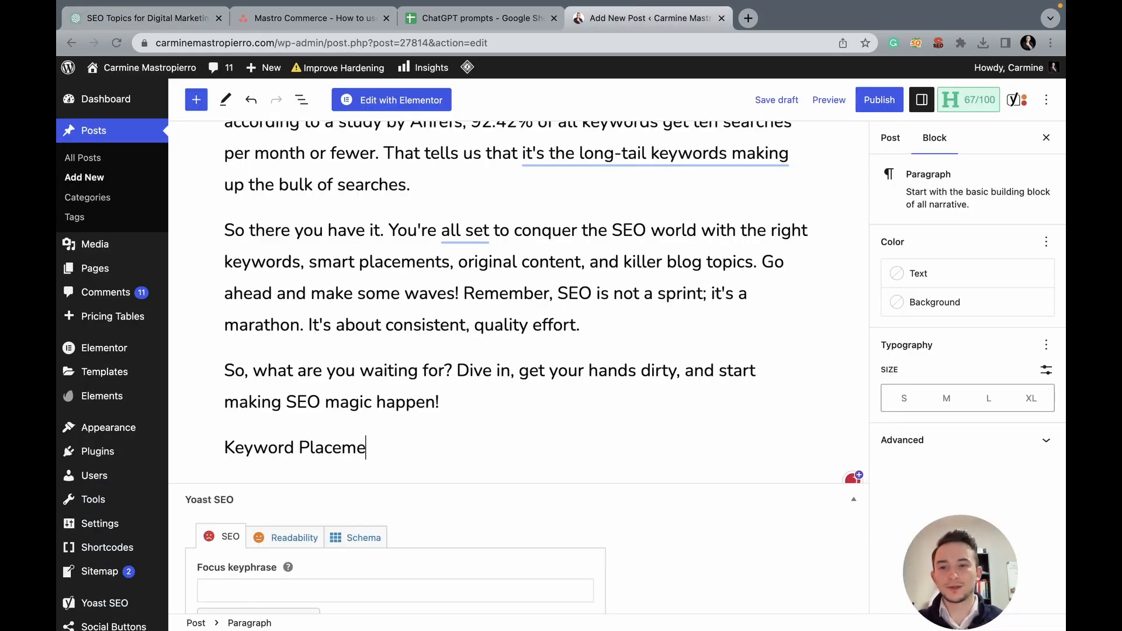
text(nt Tools and Resources)
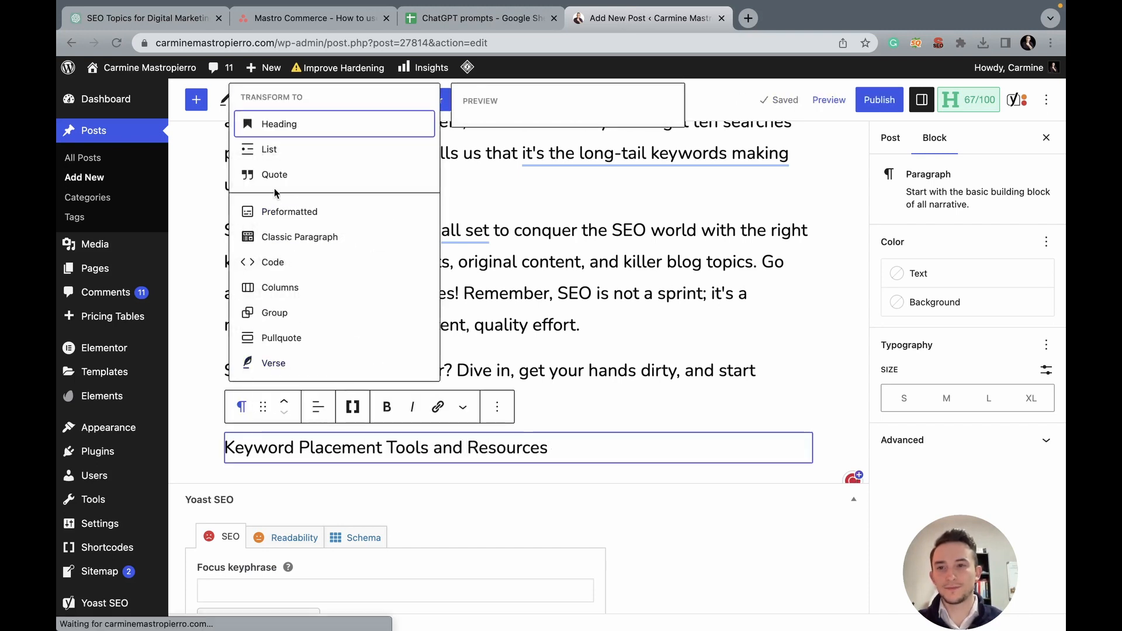
click(279, 124)
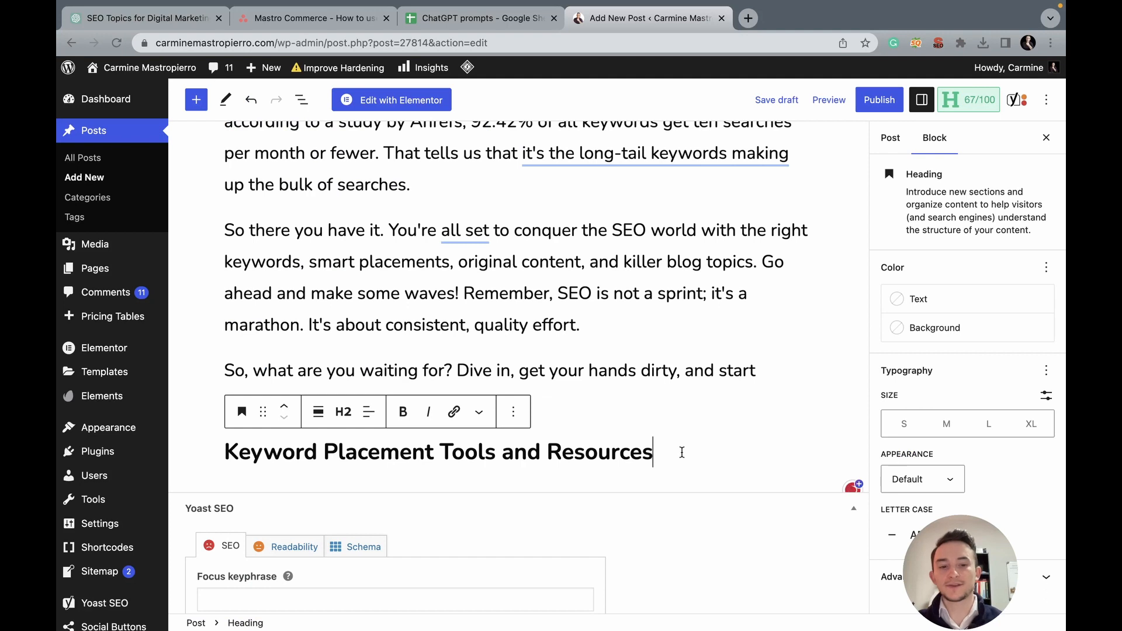
scroll(down, 3)
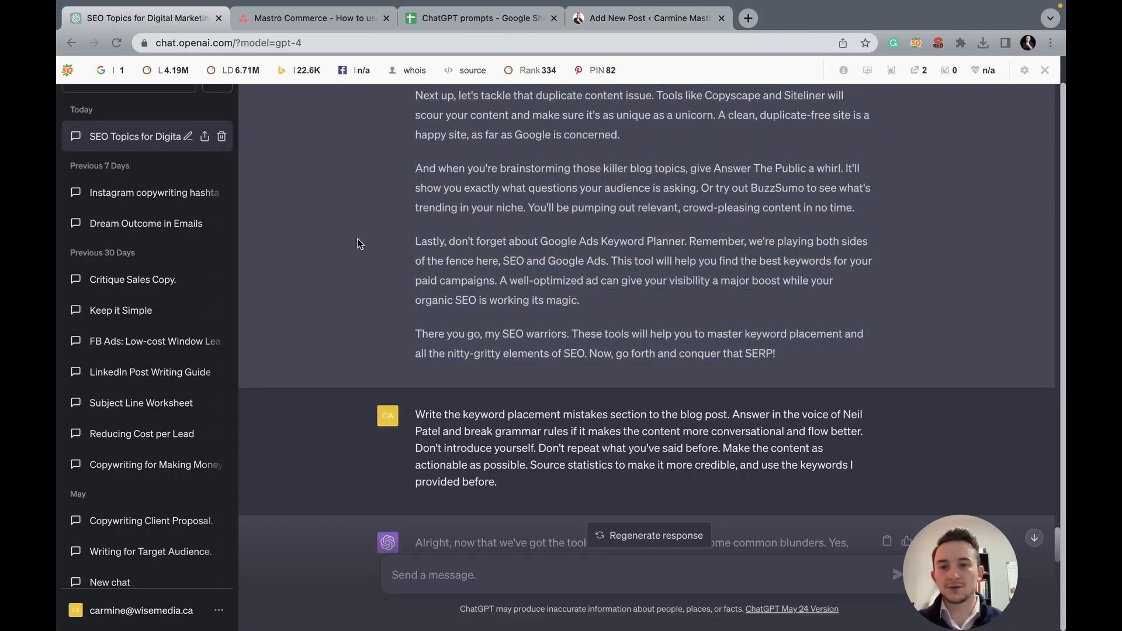
Step: Read down ChatGPT's keyword placement mistakes answer and switch to the WordPress editor tab
scroll(down, 3)
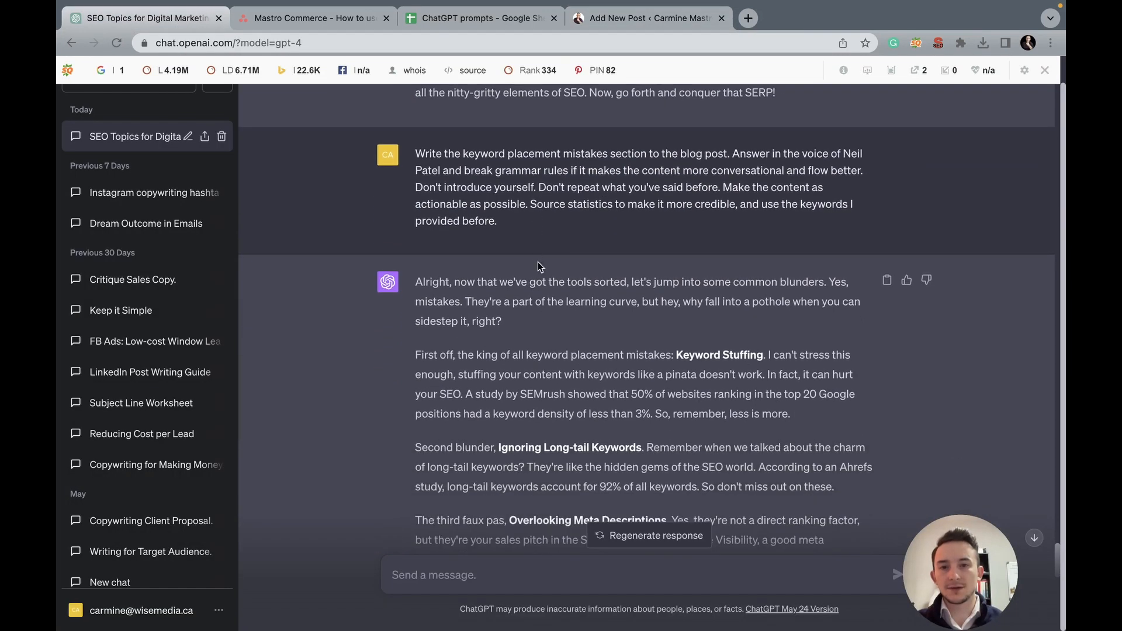
scroll(down, 3)
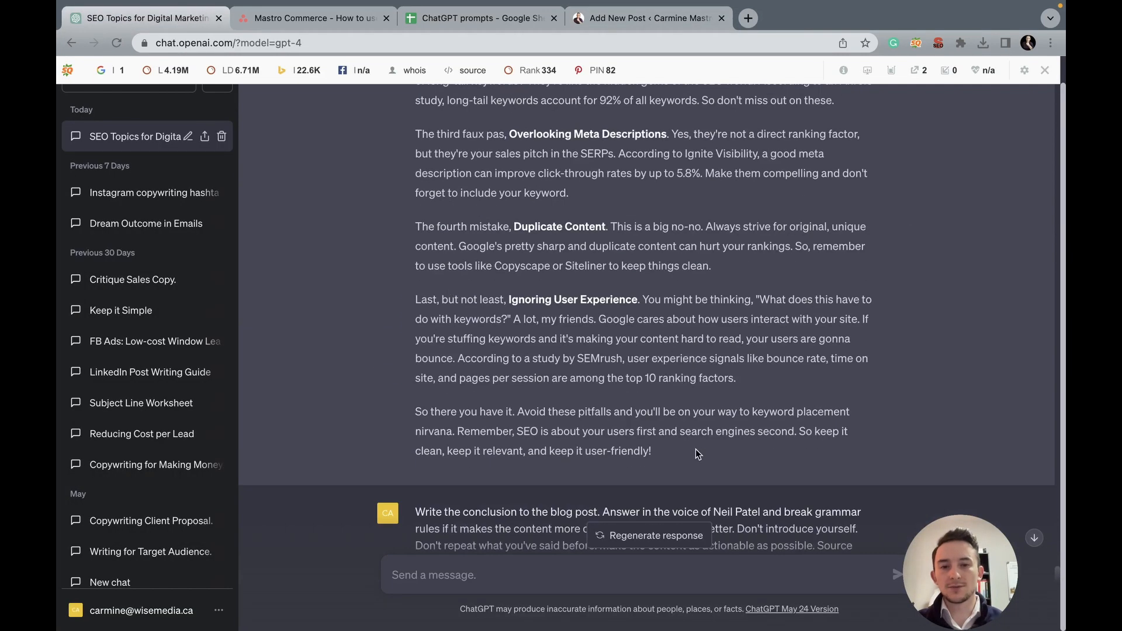
click(648, 18)
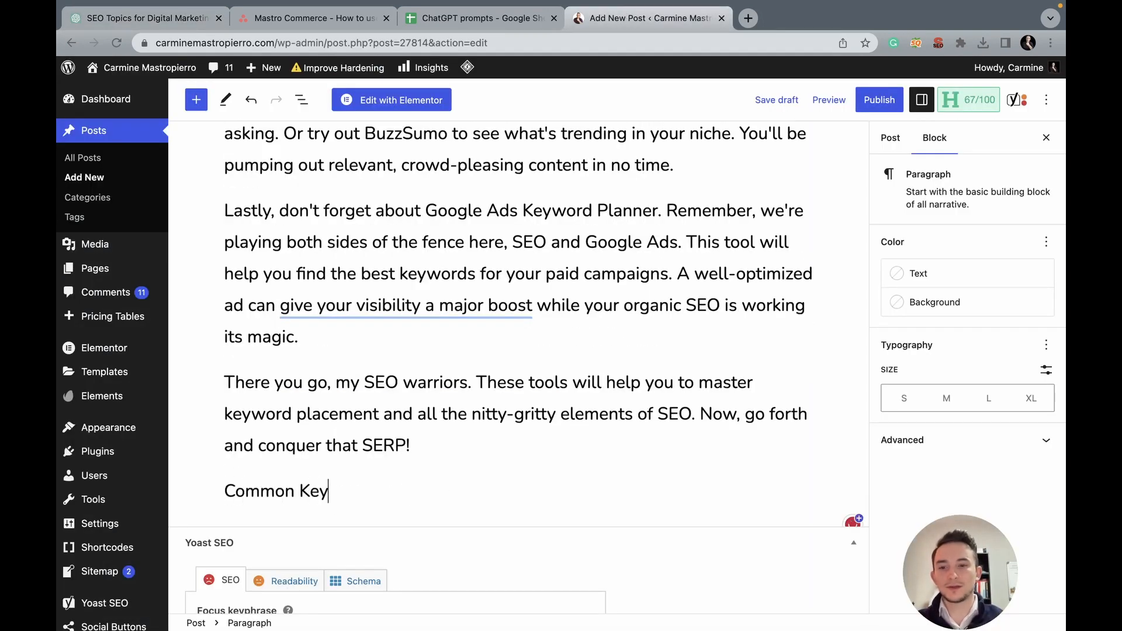
Step: Enter the section title 'Common Keyword Placement Mistakes to Avoid' in a new block
text(word Placement)
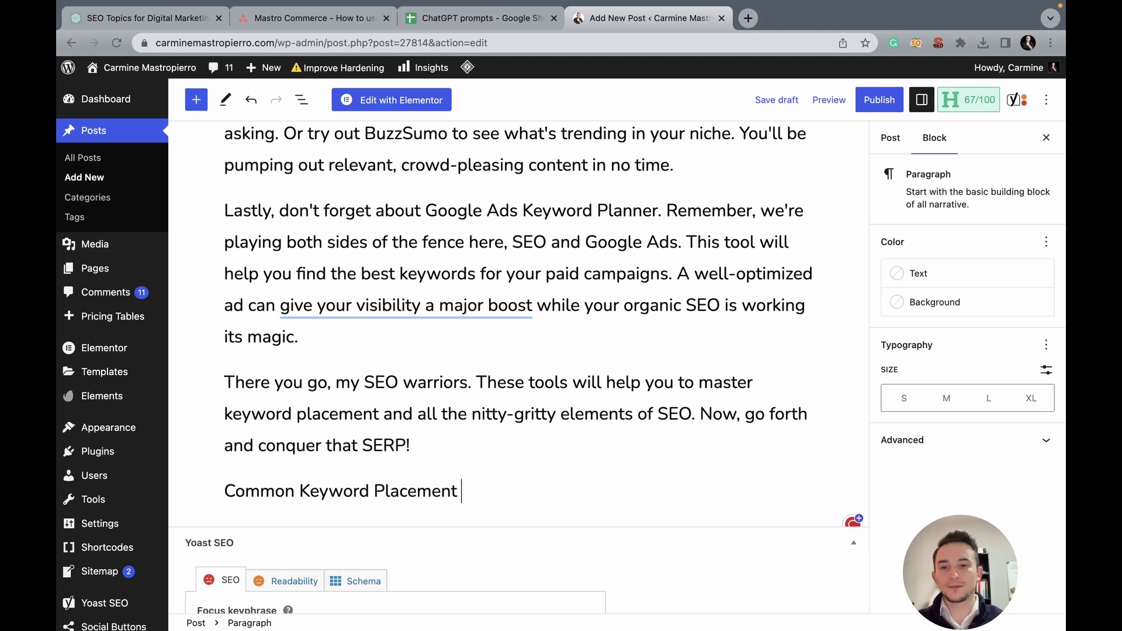
text(Mistakes to)
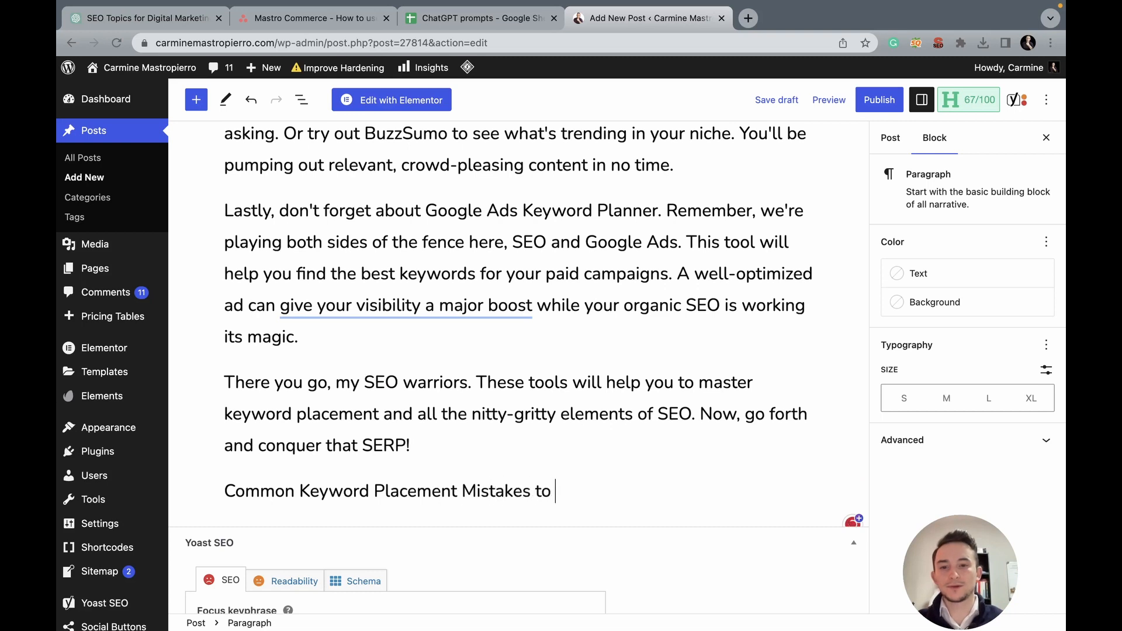
text(Avoid)
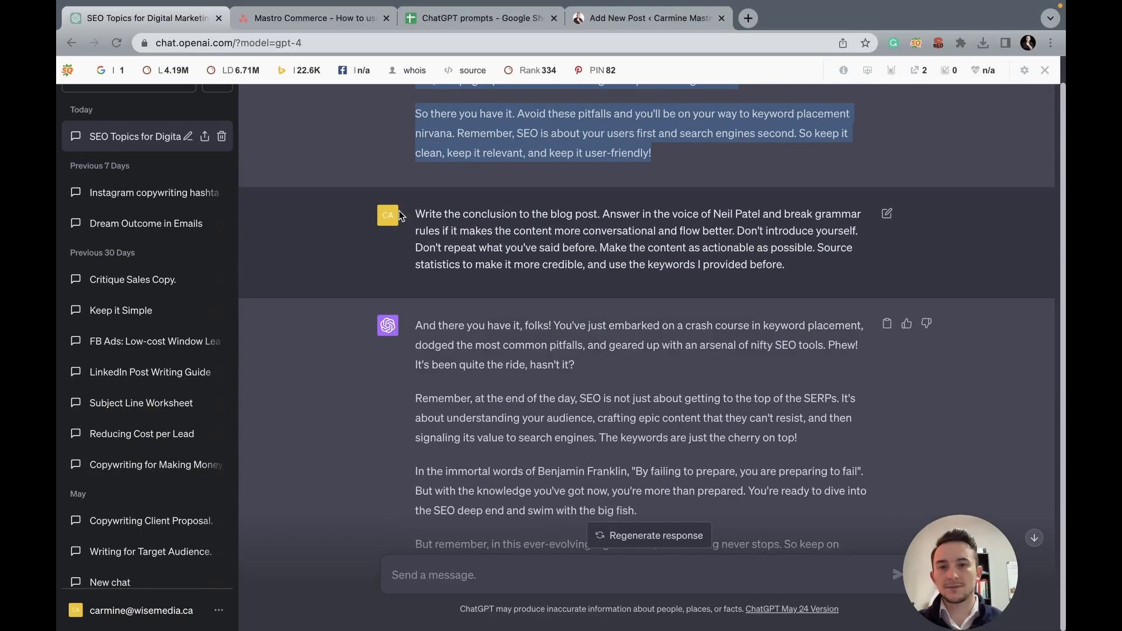
scroll(down, 3)
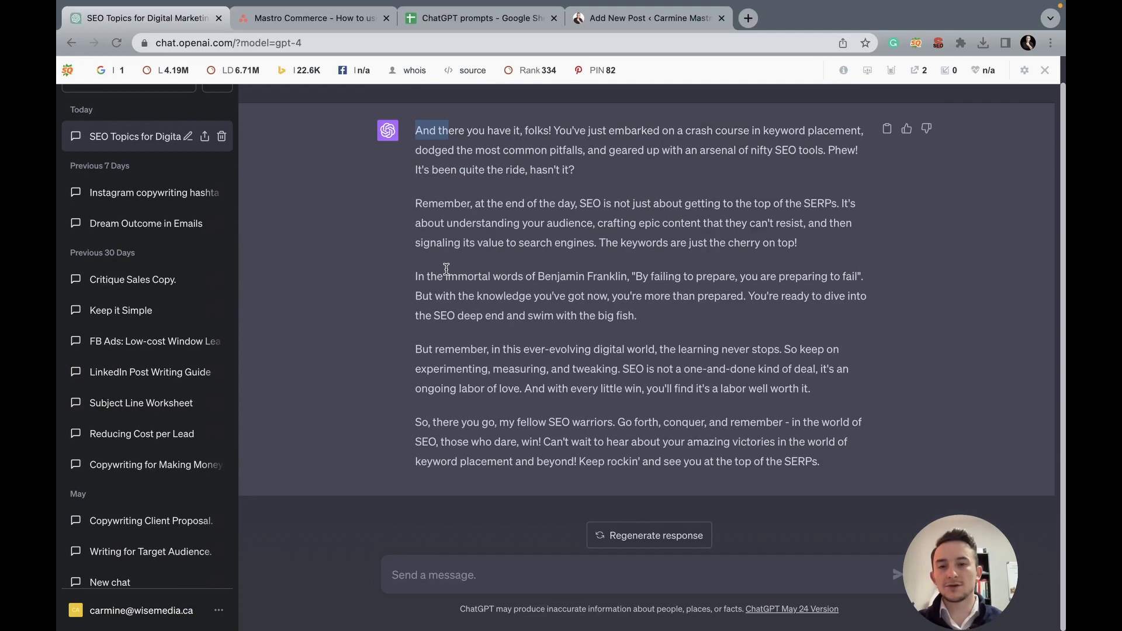
Step: Select ChatGPT's whole conclusion response and switch to the blog post editor
drag(449, 129, 819, 460)
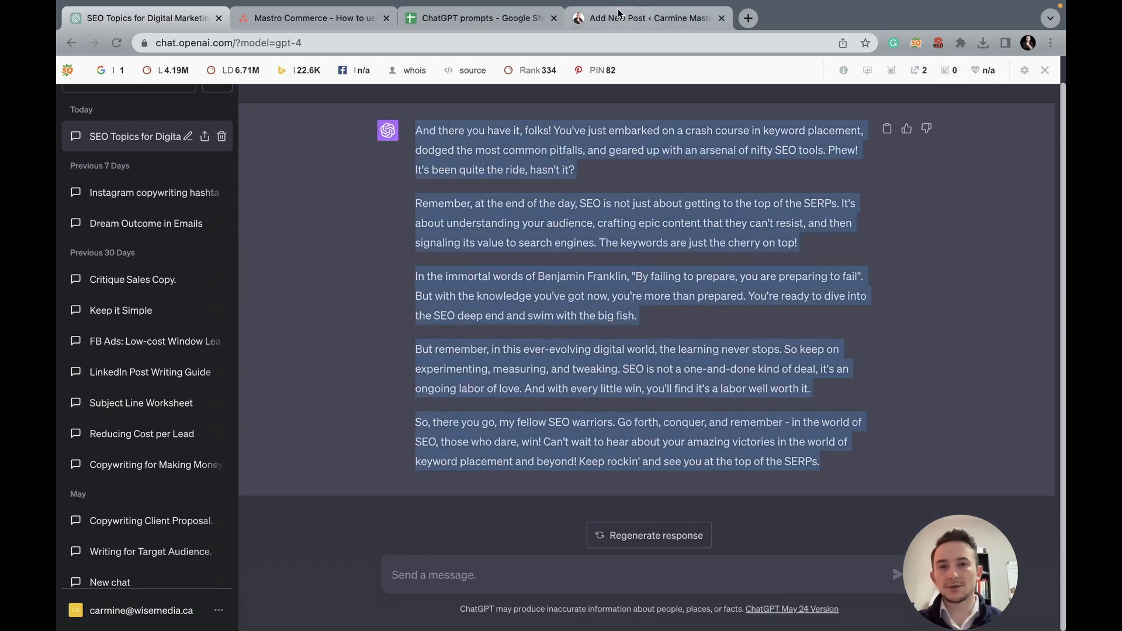
click(647, 18)
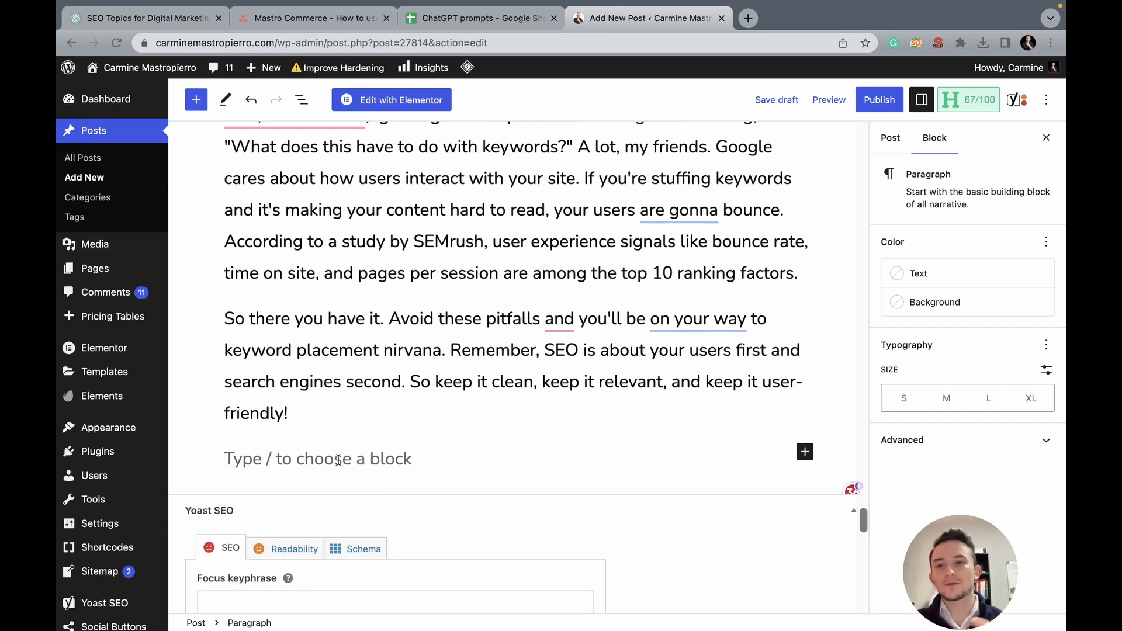
Step: Add 'Wrapping Up Keyword Placement and SEO' as a Heading block for the conclusion
text(Wrapping)
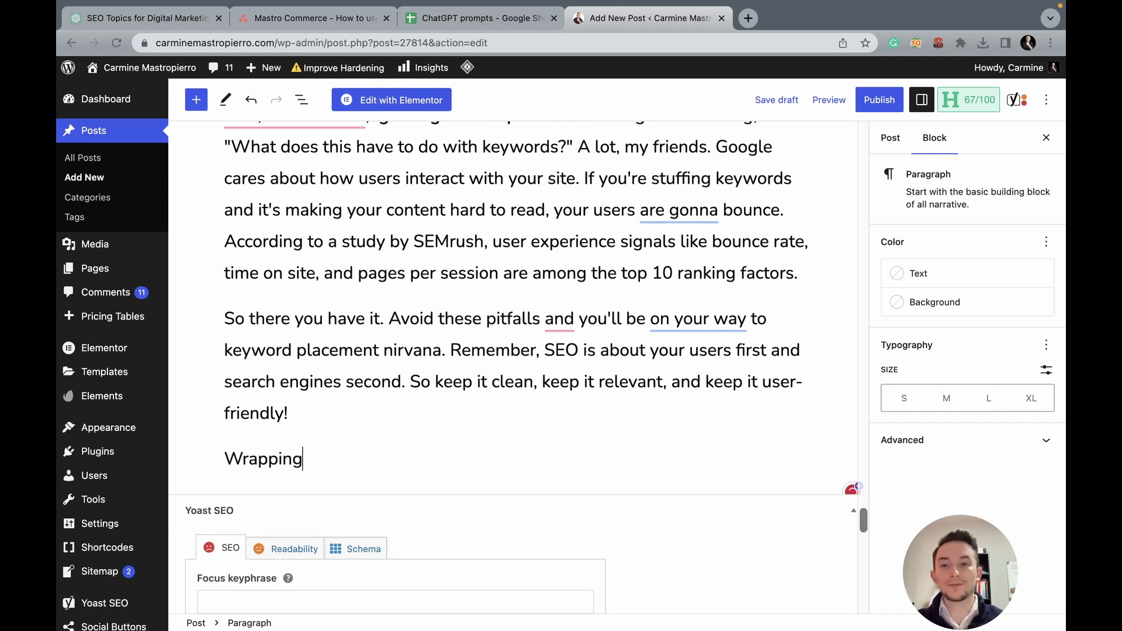
text(Up Keywird Placement and SEO)
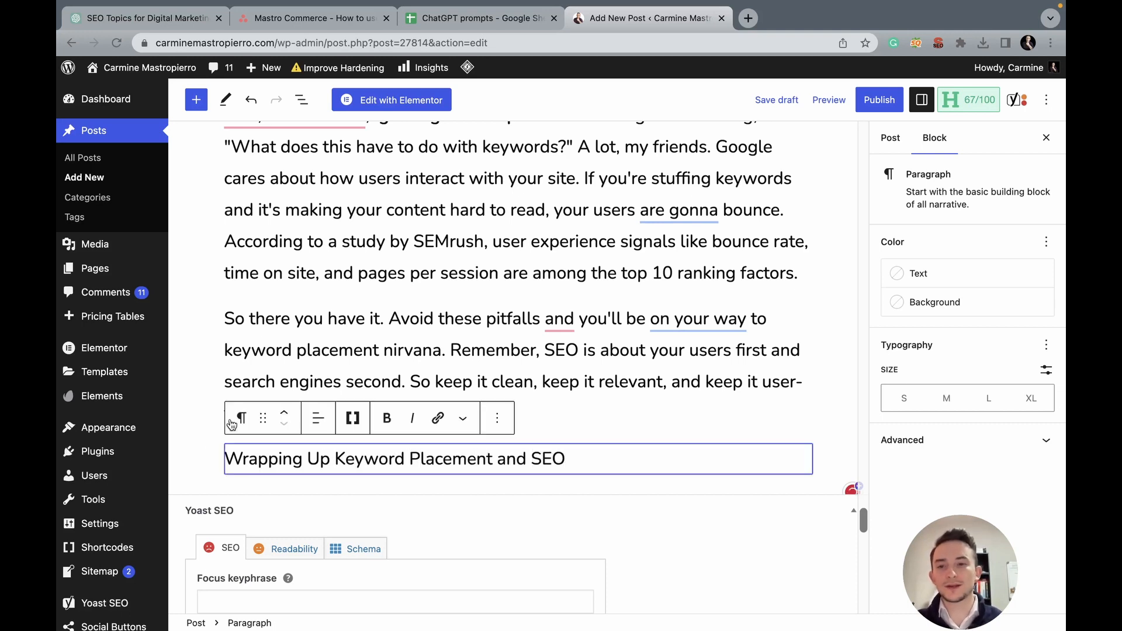
click(238, 418)
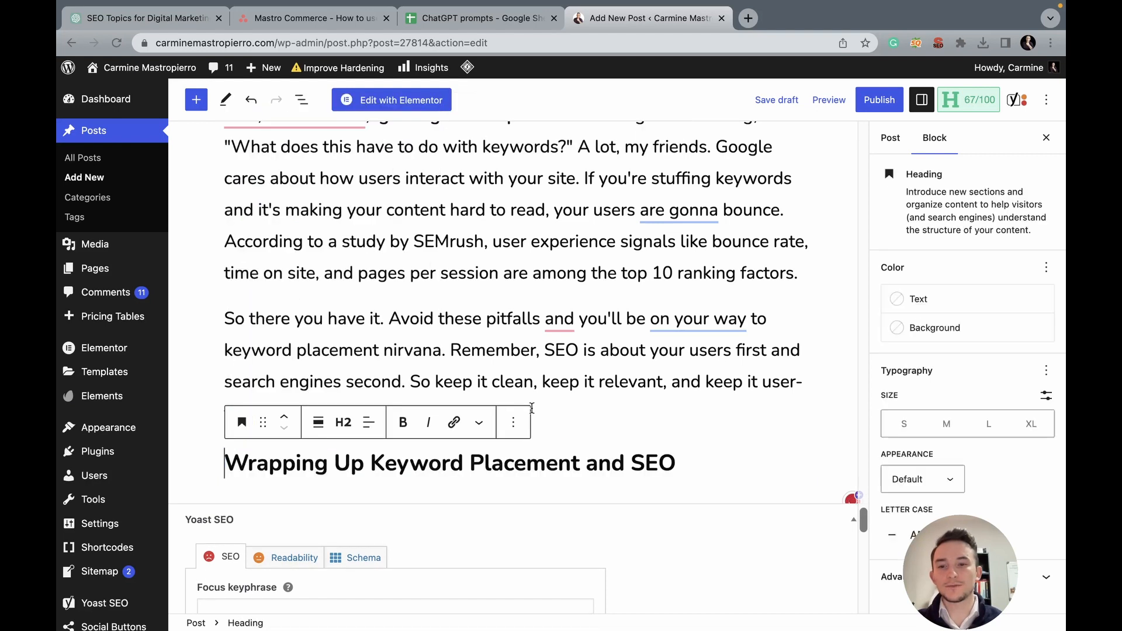
scroll(down, 3)
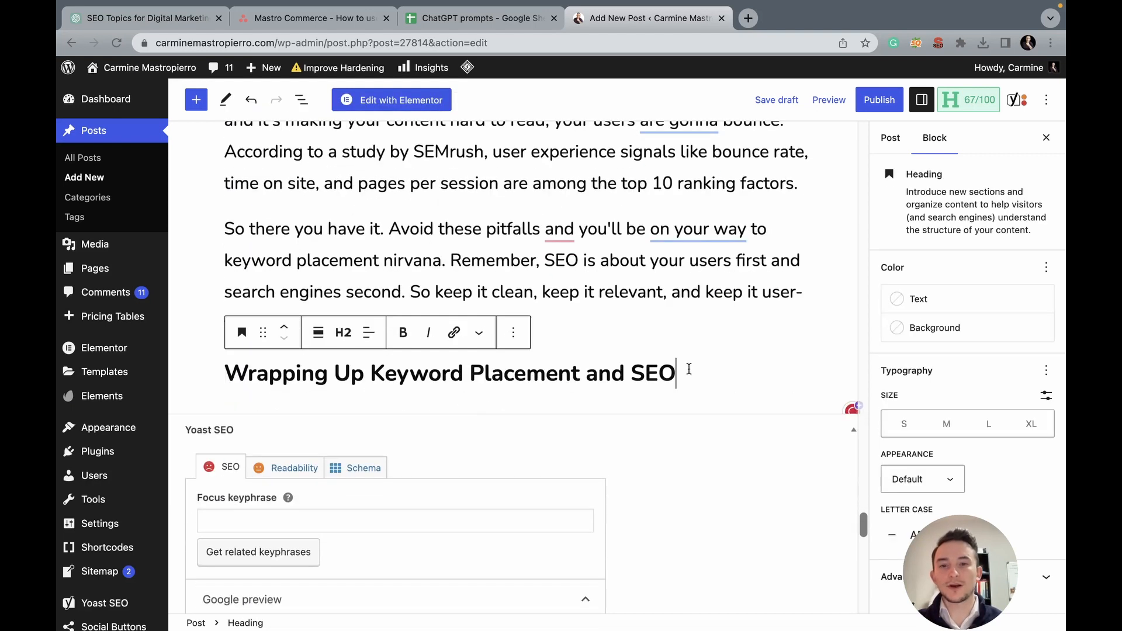
scroll(down, 3)
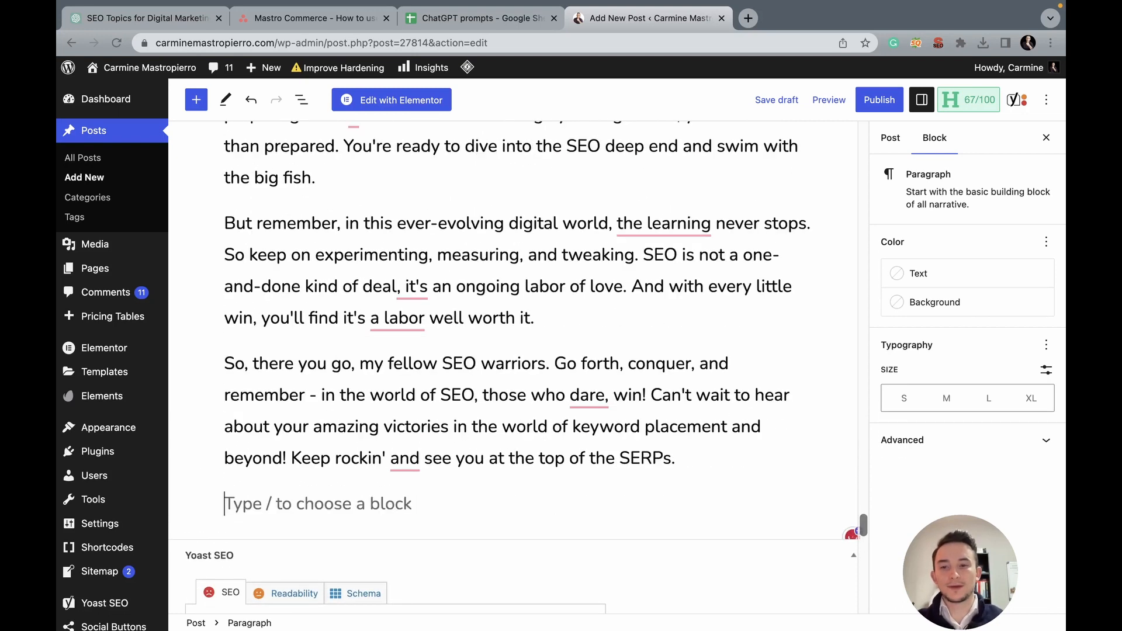
text(If you)
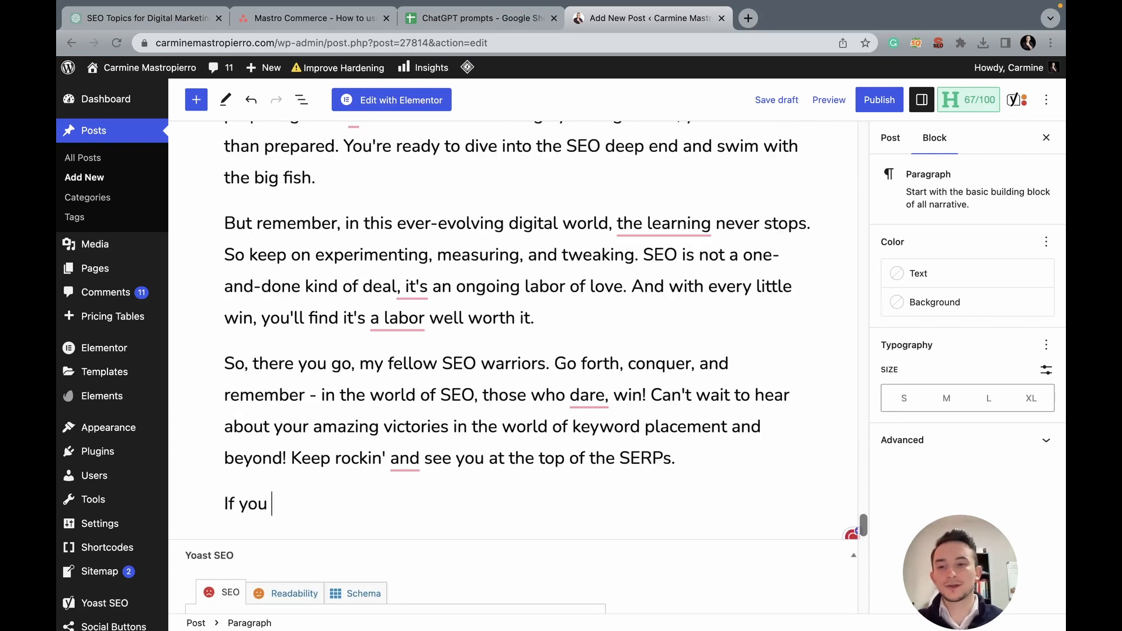
text(want to learn m)
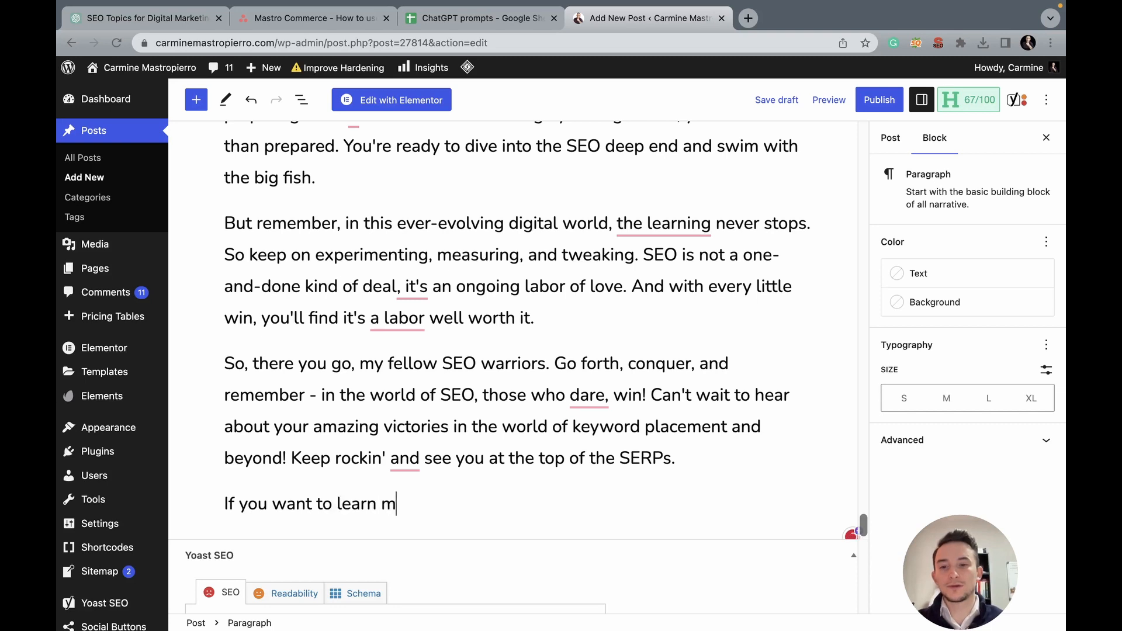
text(ore about SEO writing,)
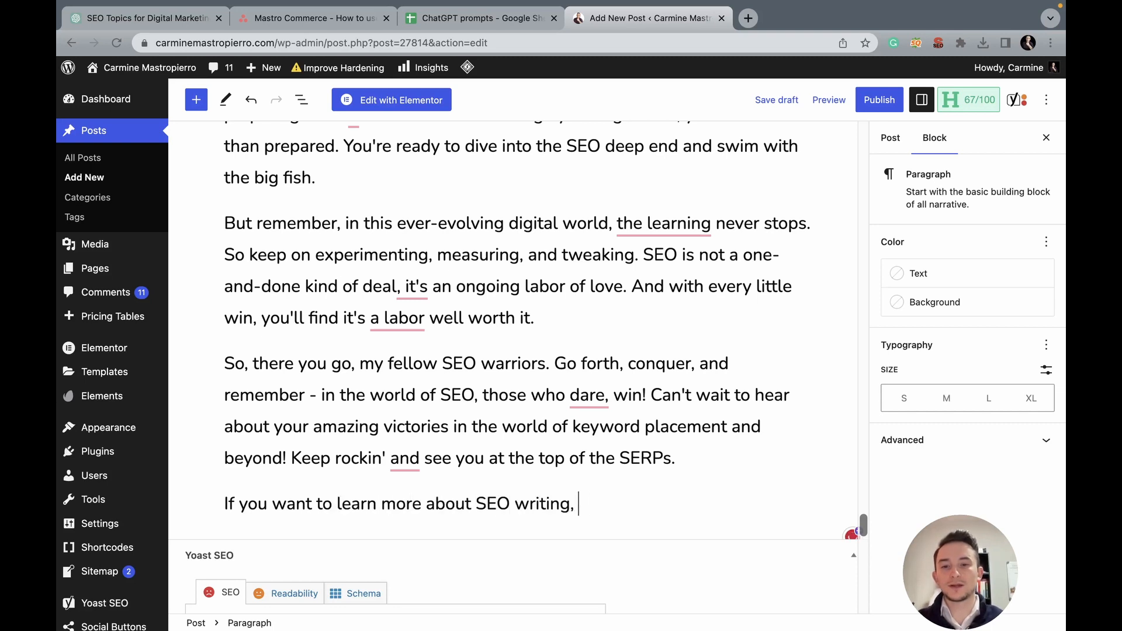
text(check out my SEO copywriting course.)
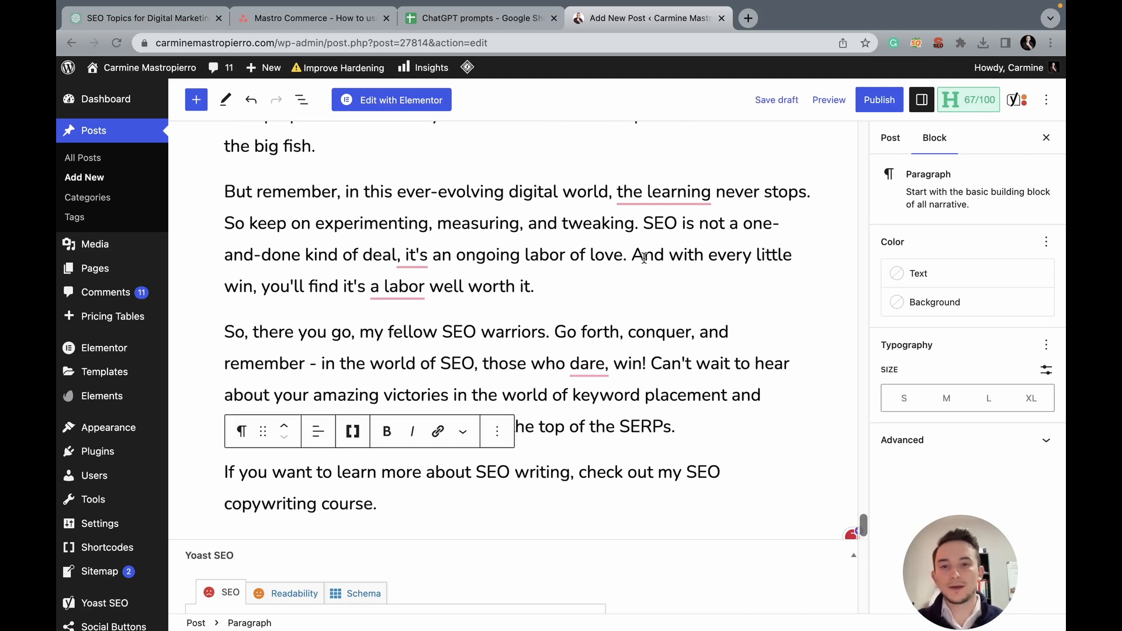
scroll(down, 3)
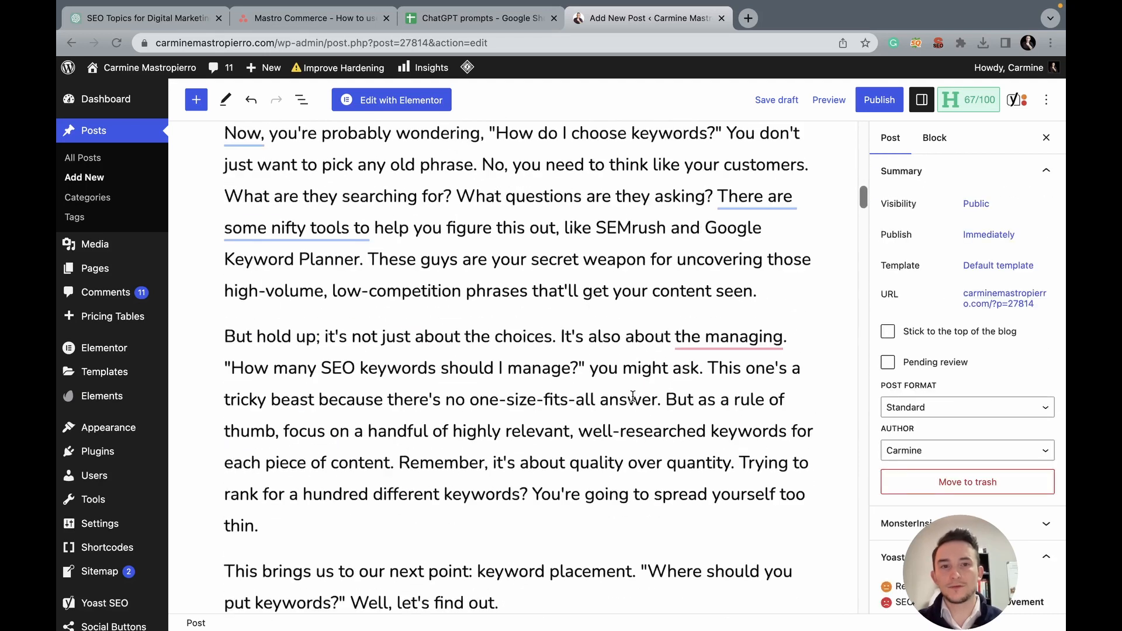
scroll(down, 3)
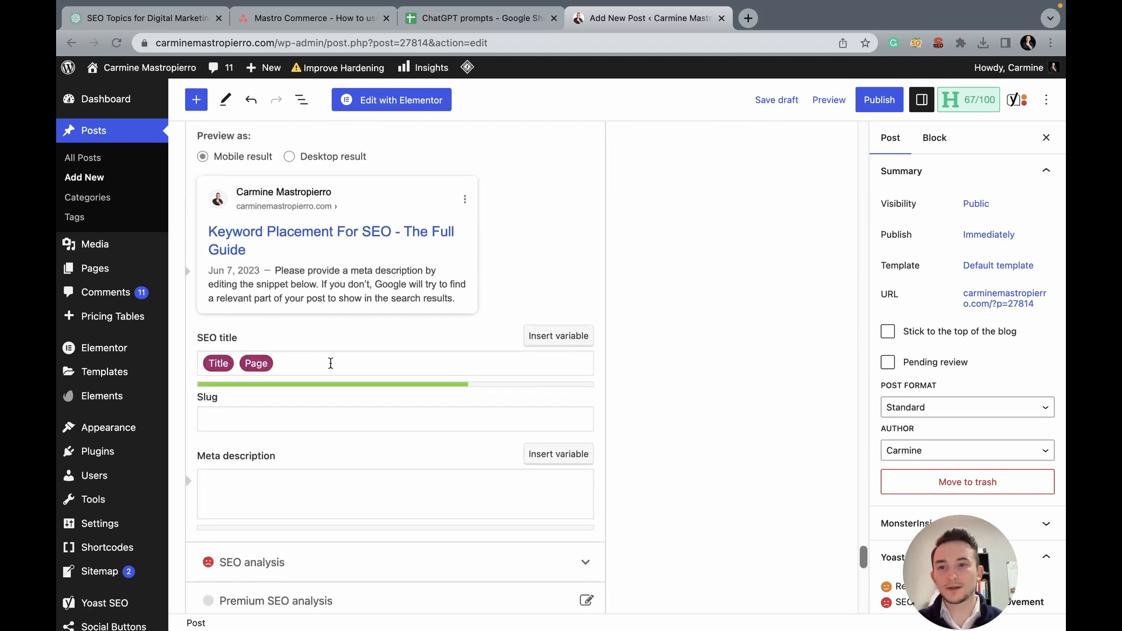
Step: Set the Yoast SEO slug to keyword-placement-SEO
click(395, 419)
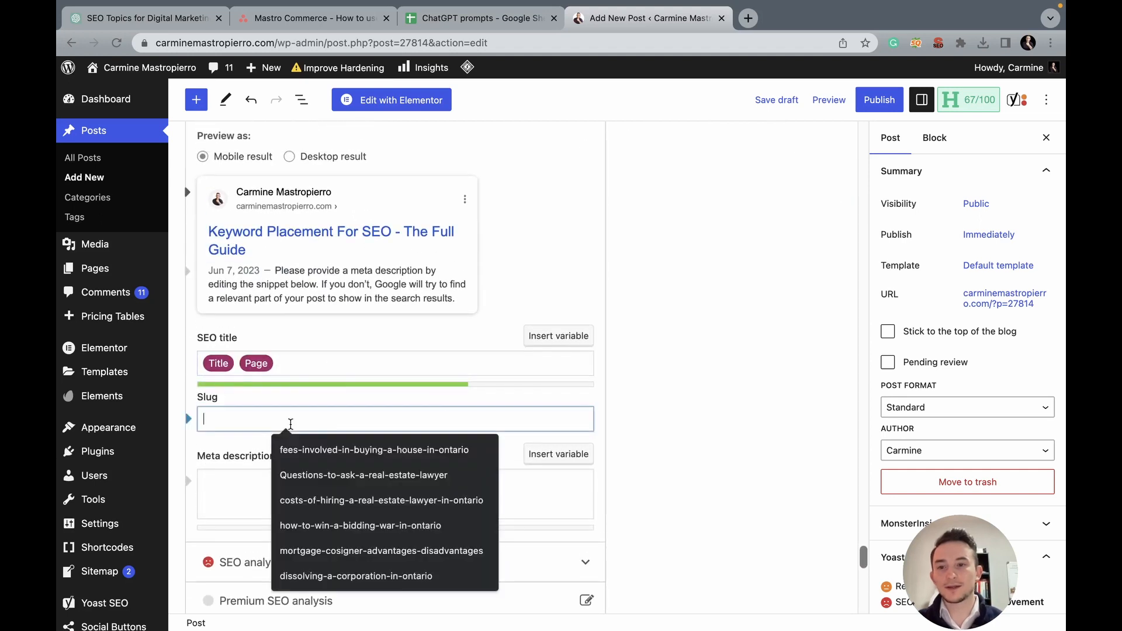
text(keyword-)
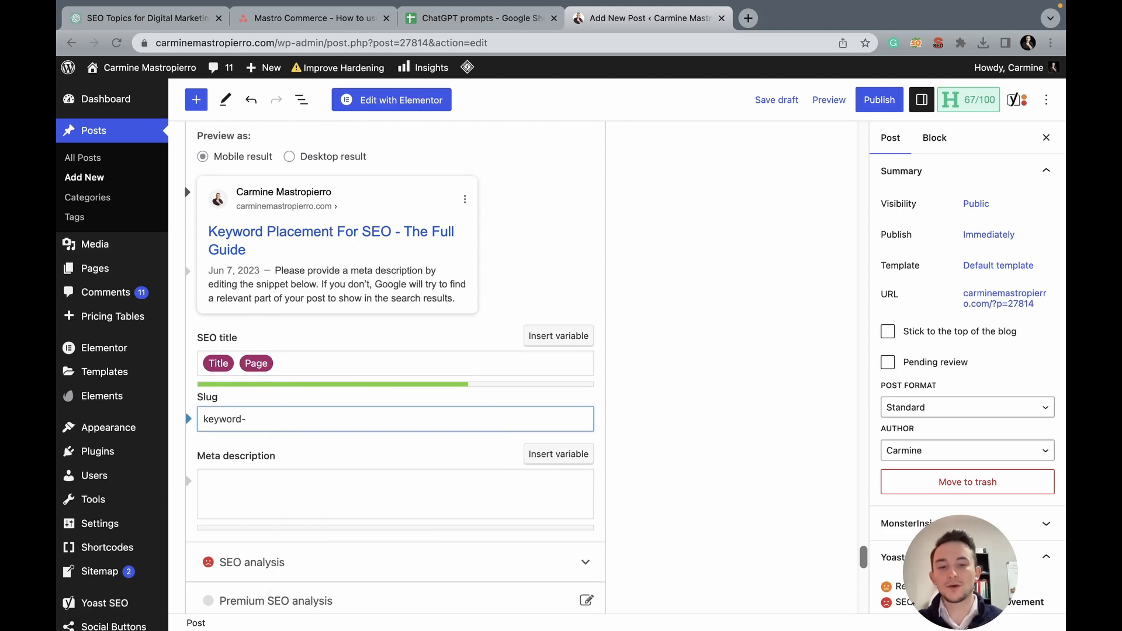
text(placement)
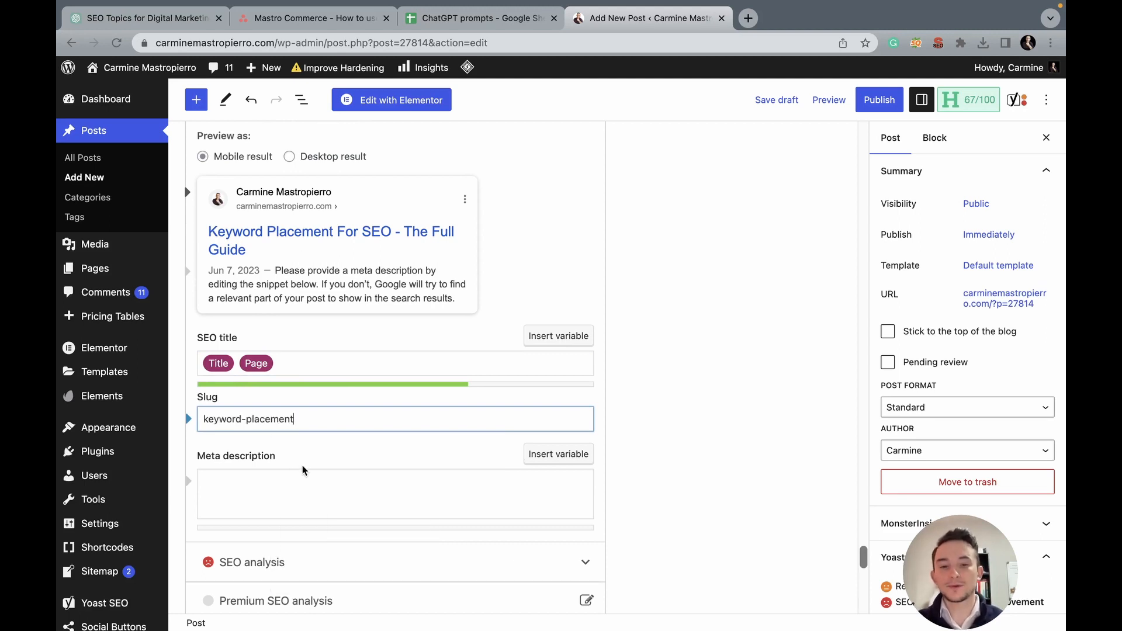
text(-SEO)
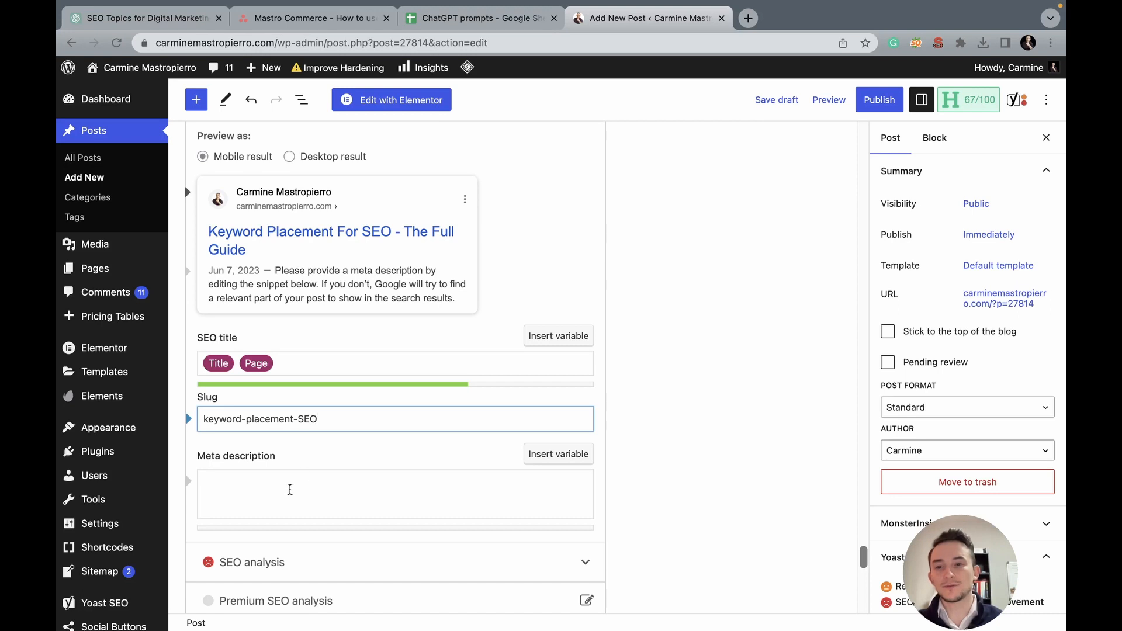
Step: Write the meta description about properly performing keyword placement for SEO content and ranking higher on Google
text(Learn)
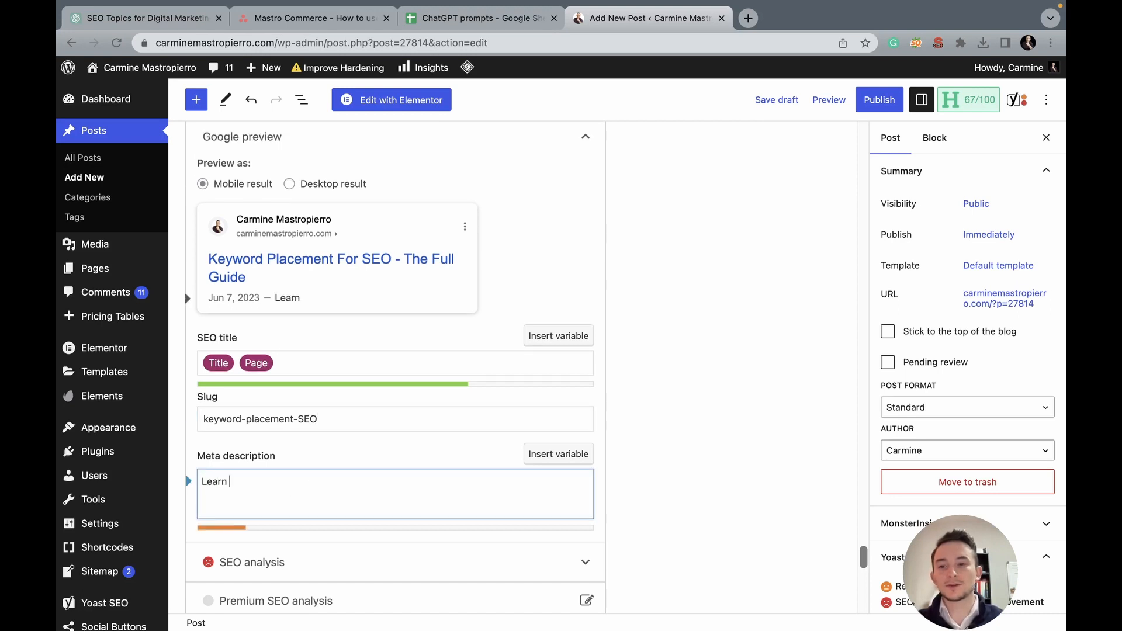
text(more about h)
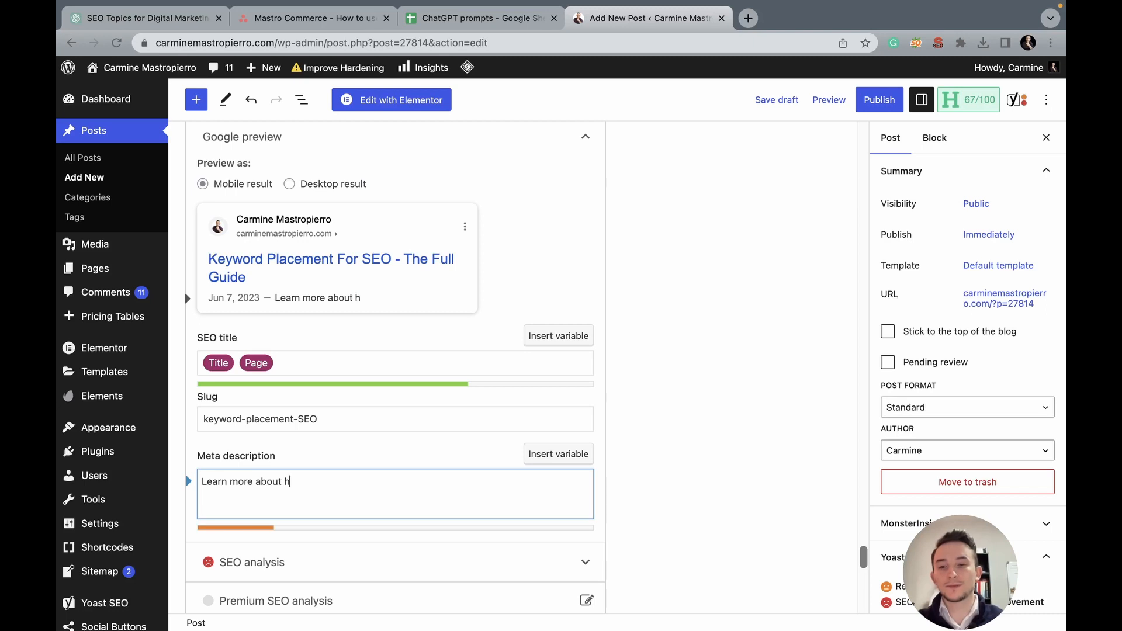
text(ow to properly)
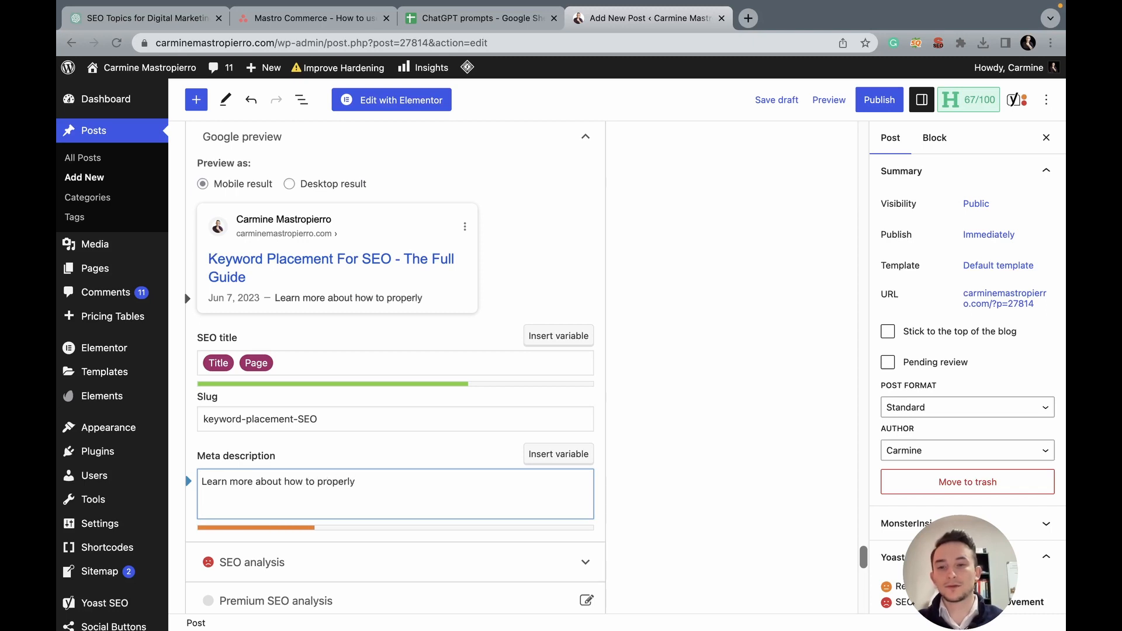
text(perform keyword)
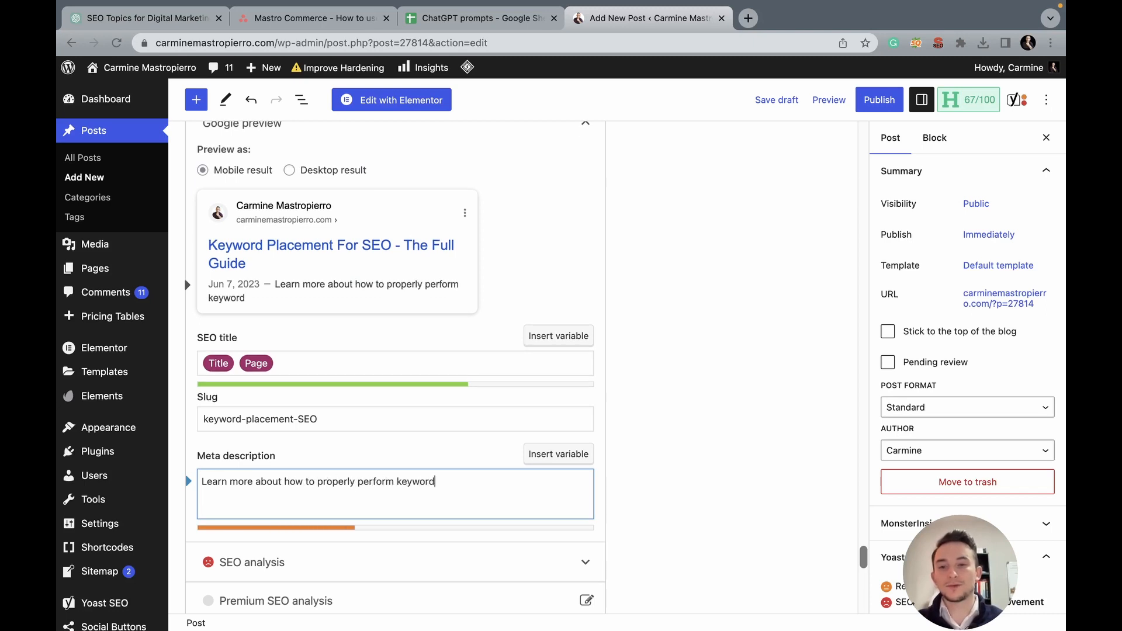
text(placement)
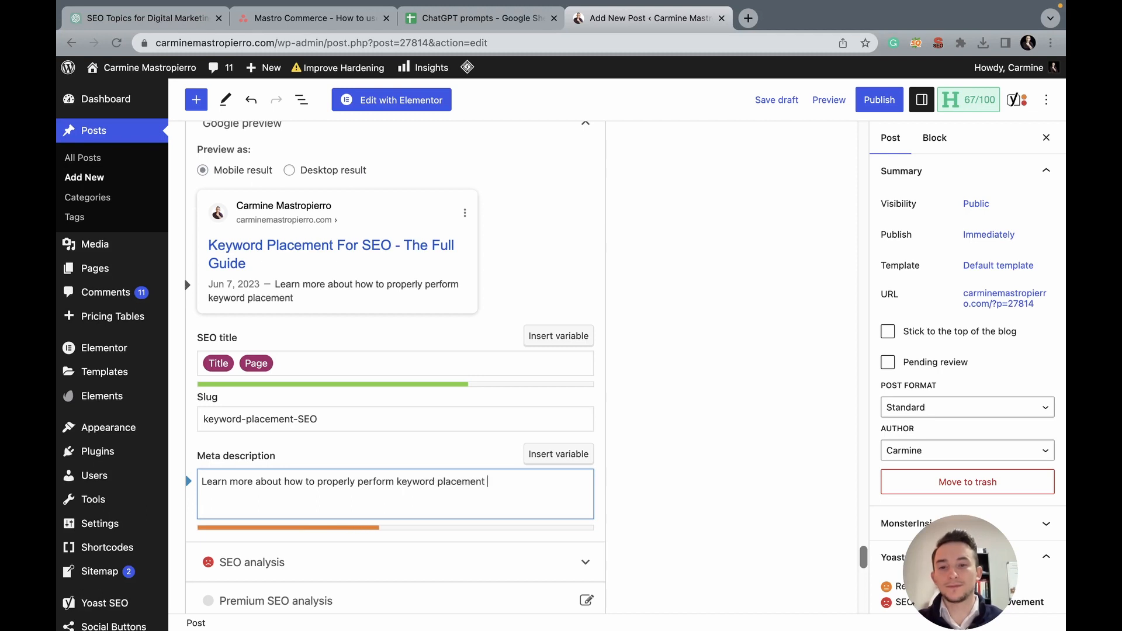
text(for your SEO c)
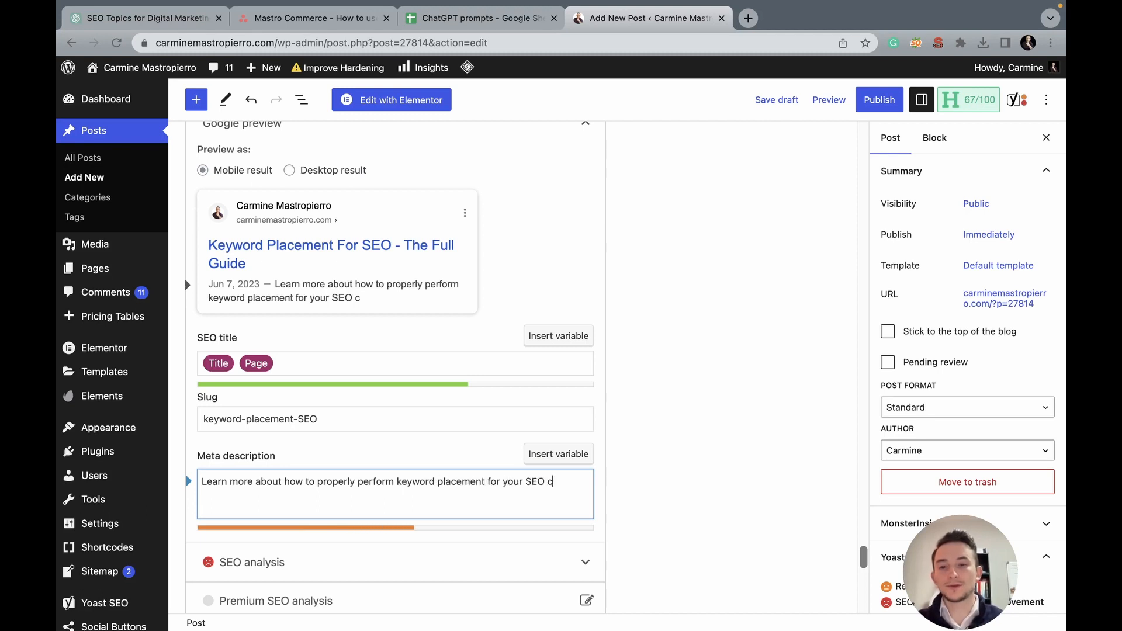
text(ontent, and rank higher on Google.)
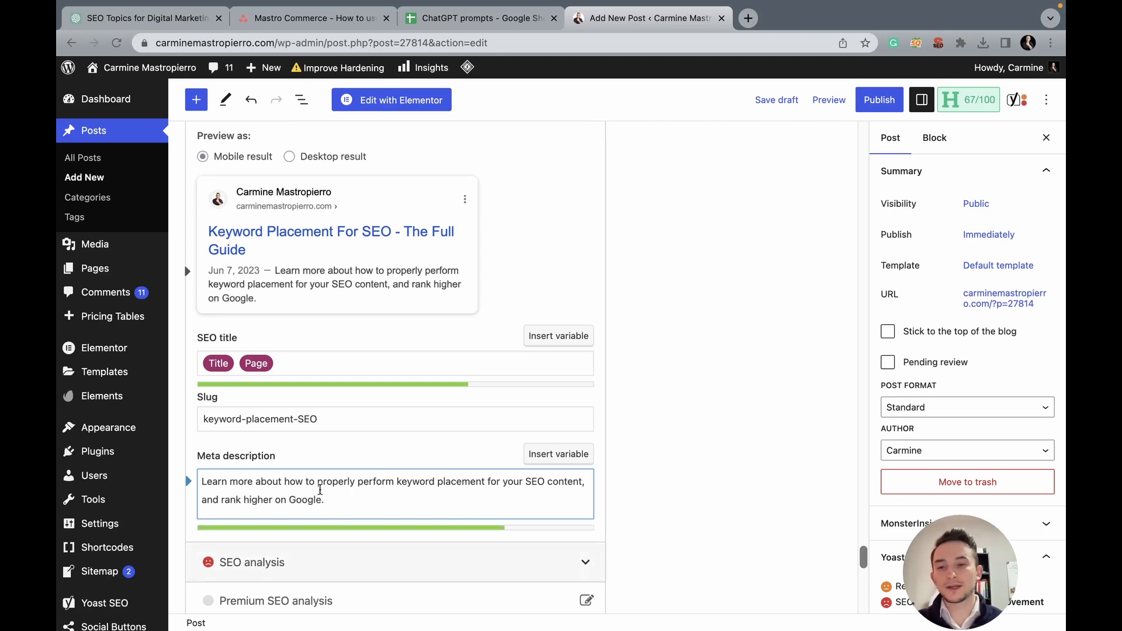
scroll(down, 3)
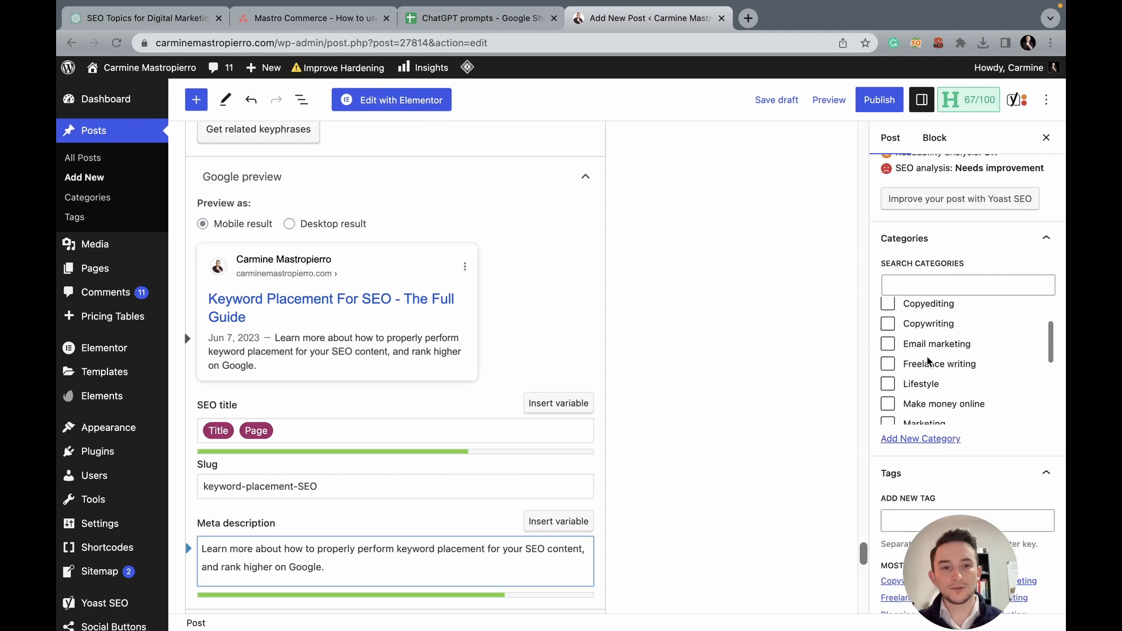
Step: Tick the SEO category for the post and return to the Post settings sidebar
scroll(down, 3)
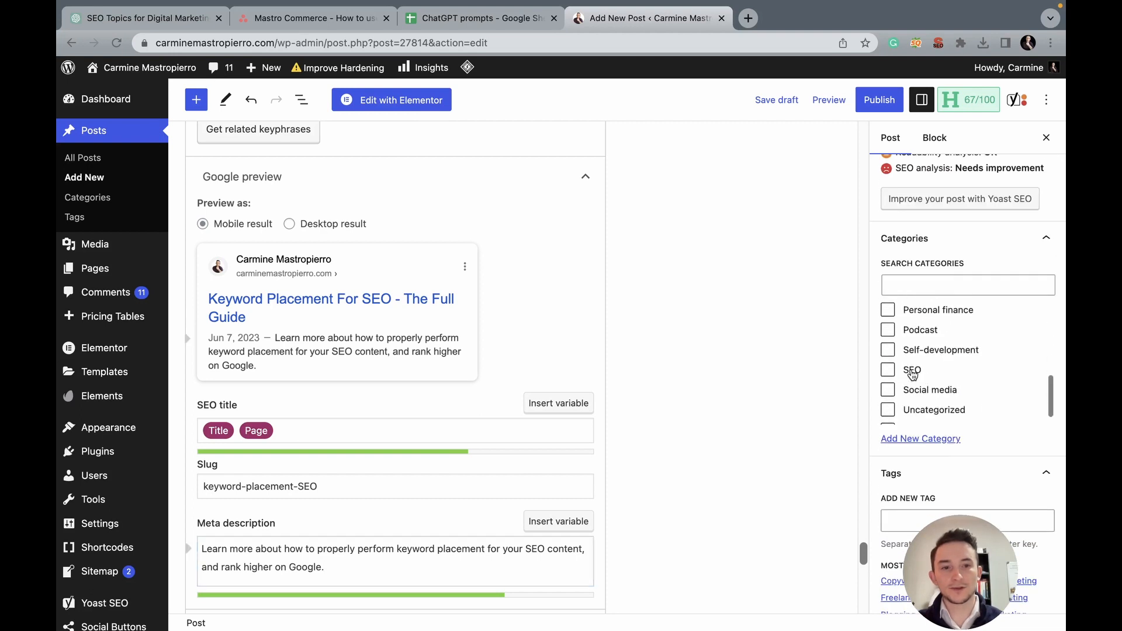
click(886, 370)
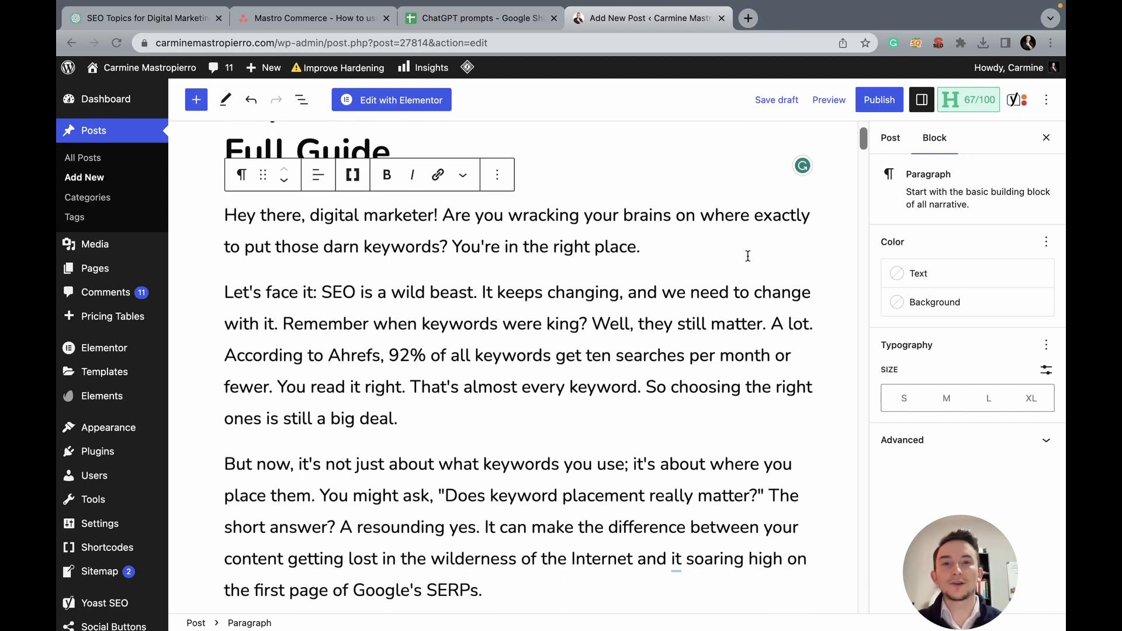
mouse_move(698, 278)
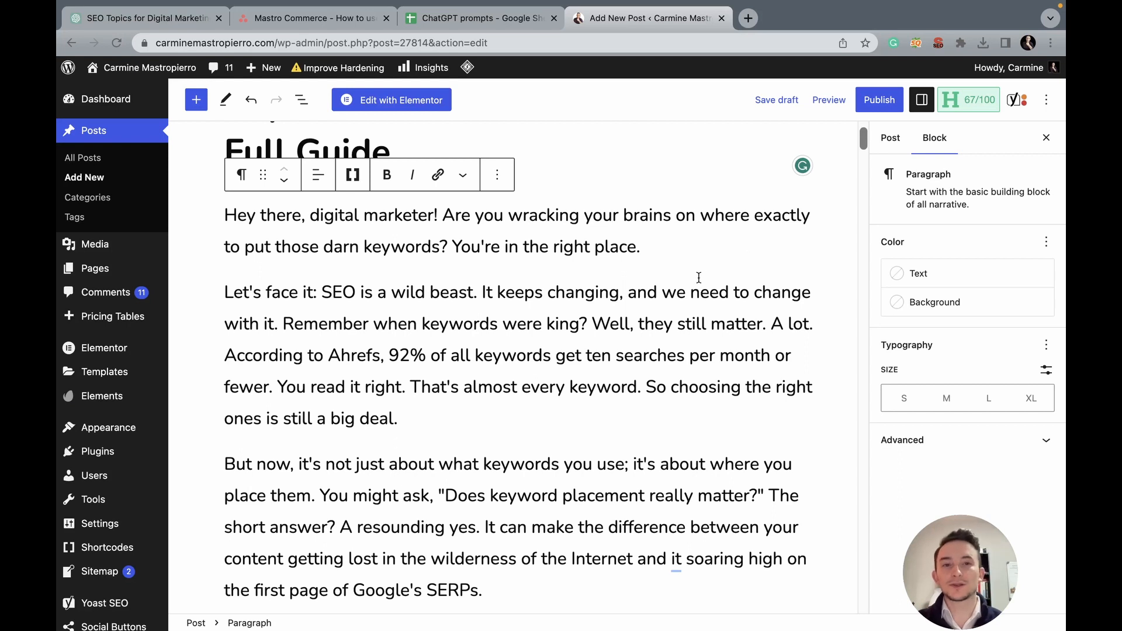
click(890, 137)
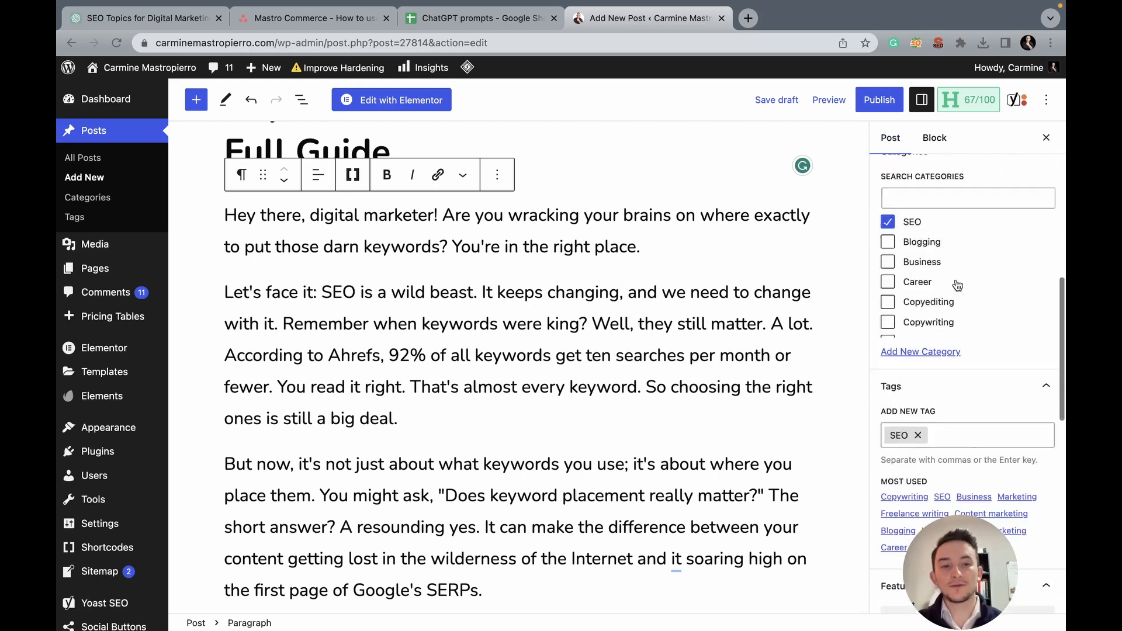
scroll(down, 3)
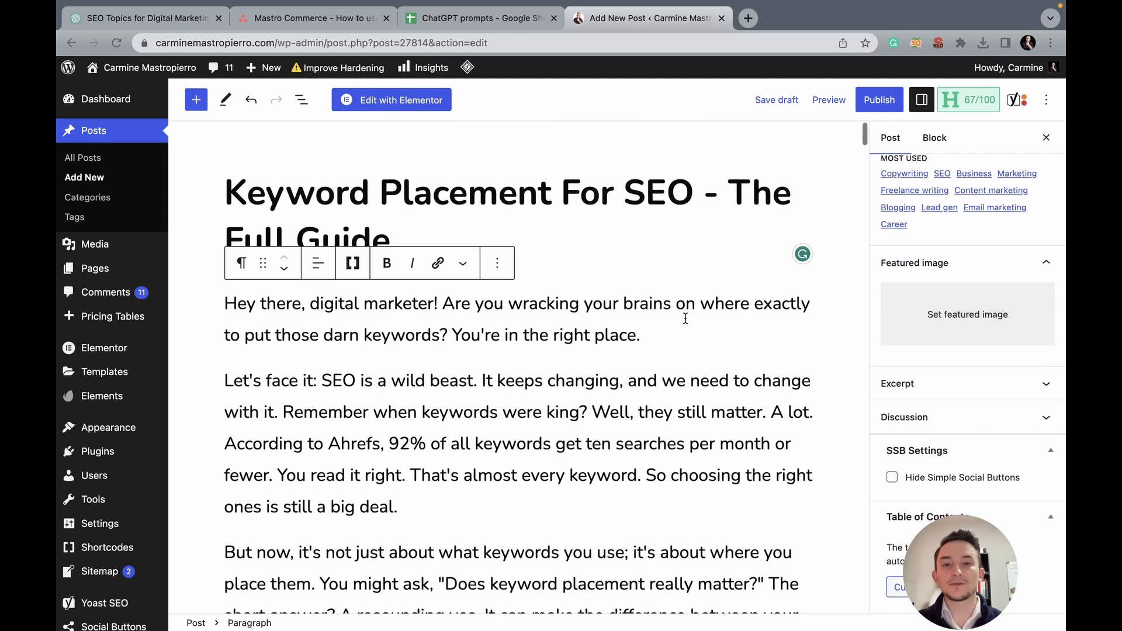
scroll(down, 3)
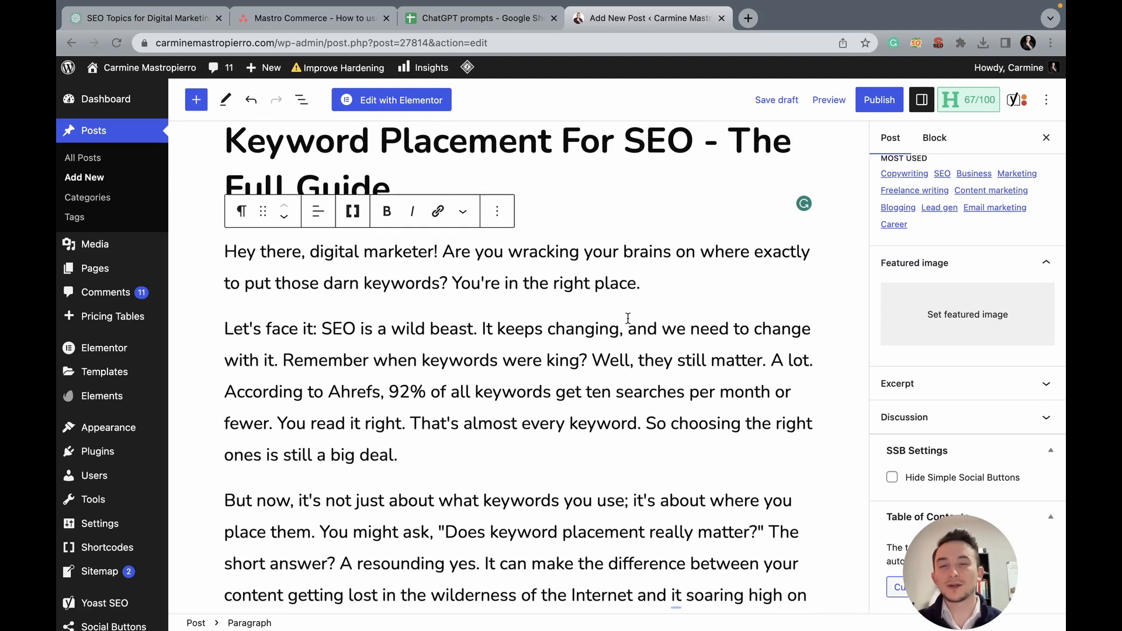
scroll(down, 3)
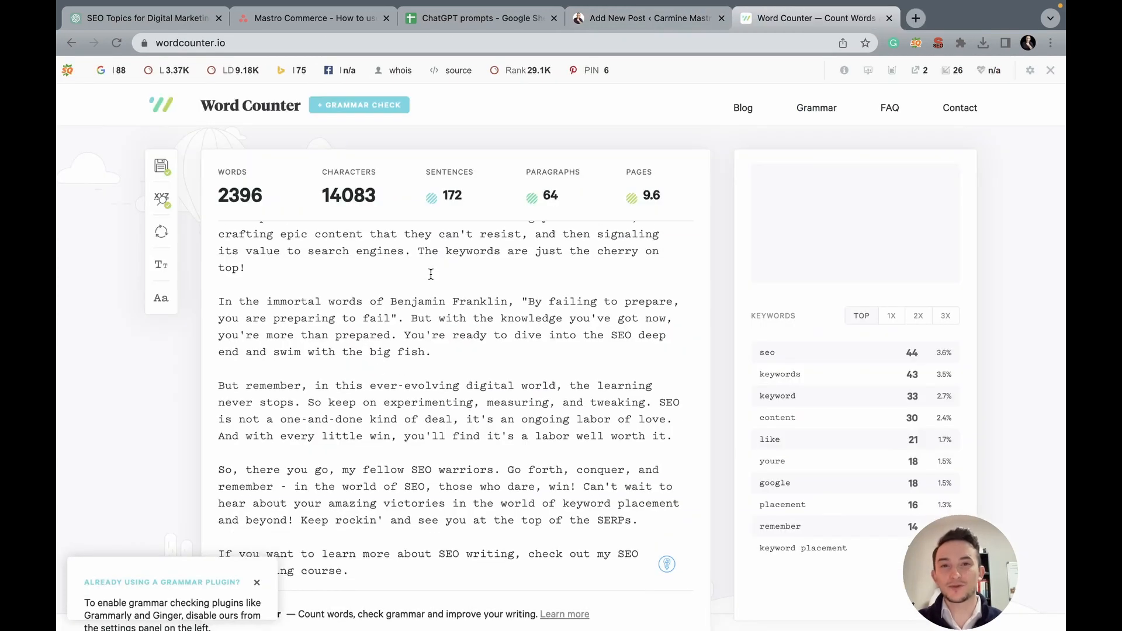
Step: After checking the 2,396-word count, return to the Add New Post tab in WordPress
click(247, 266)
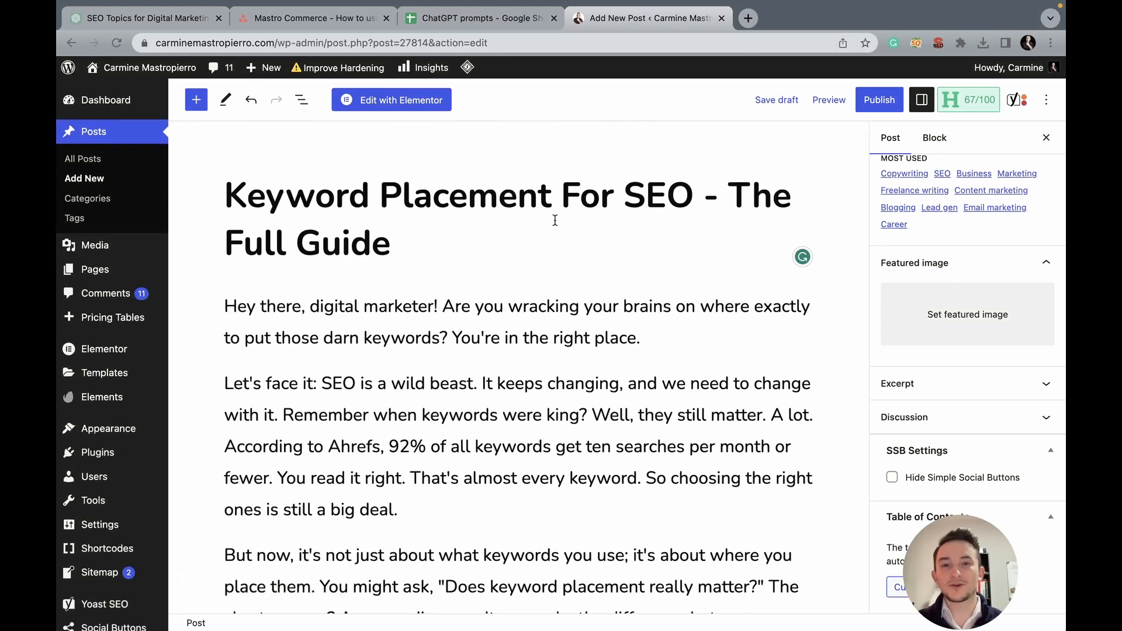
scroll(down, 3)
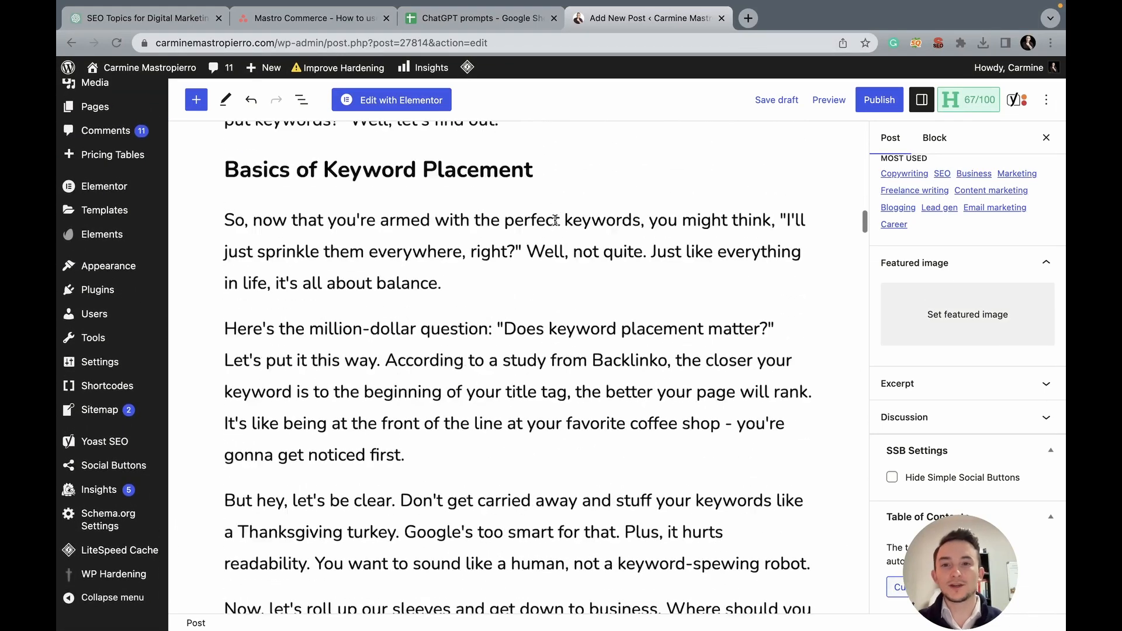
scroll(down, 3)
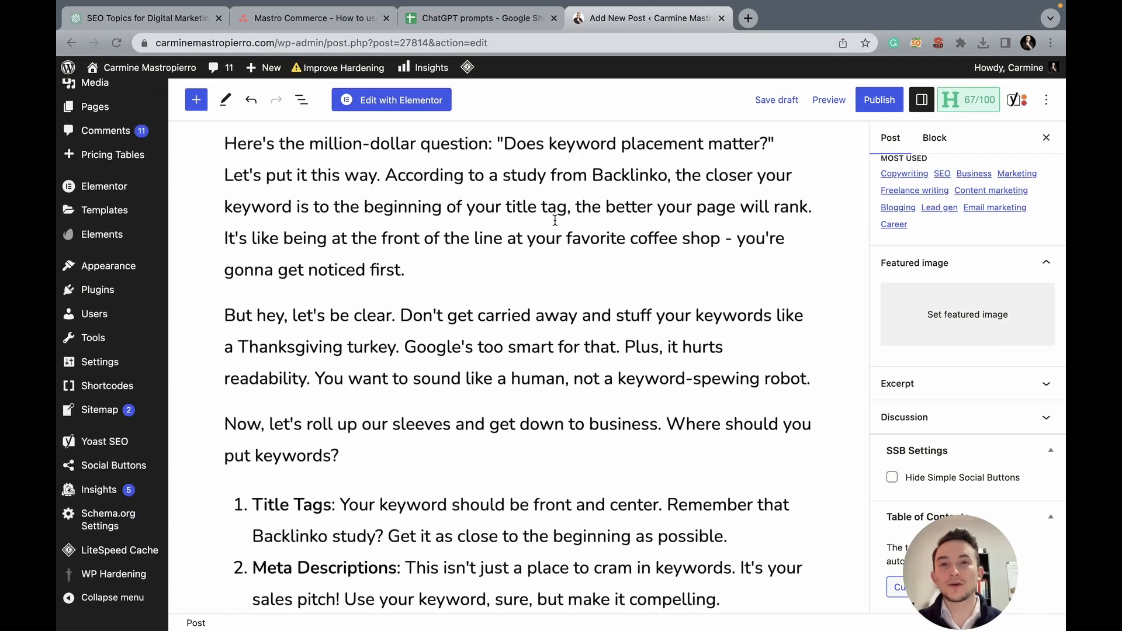
scroll(down, 3)
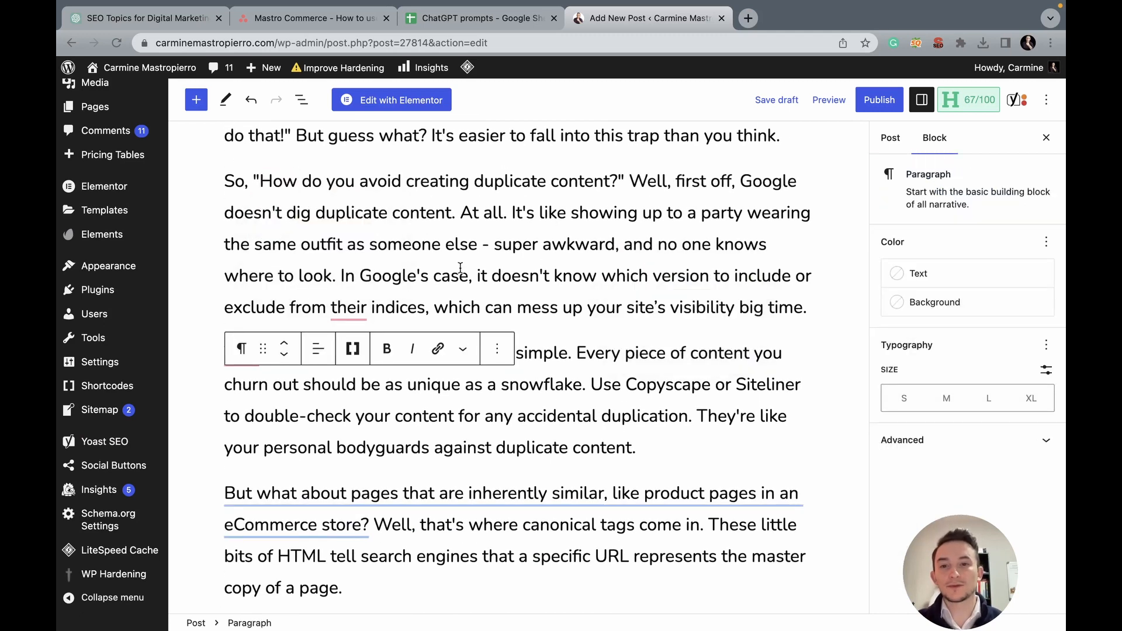
scroll(down, 3)
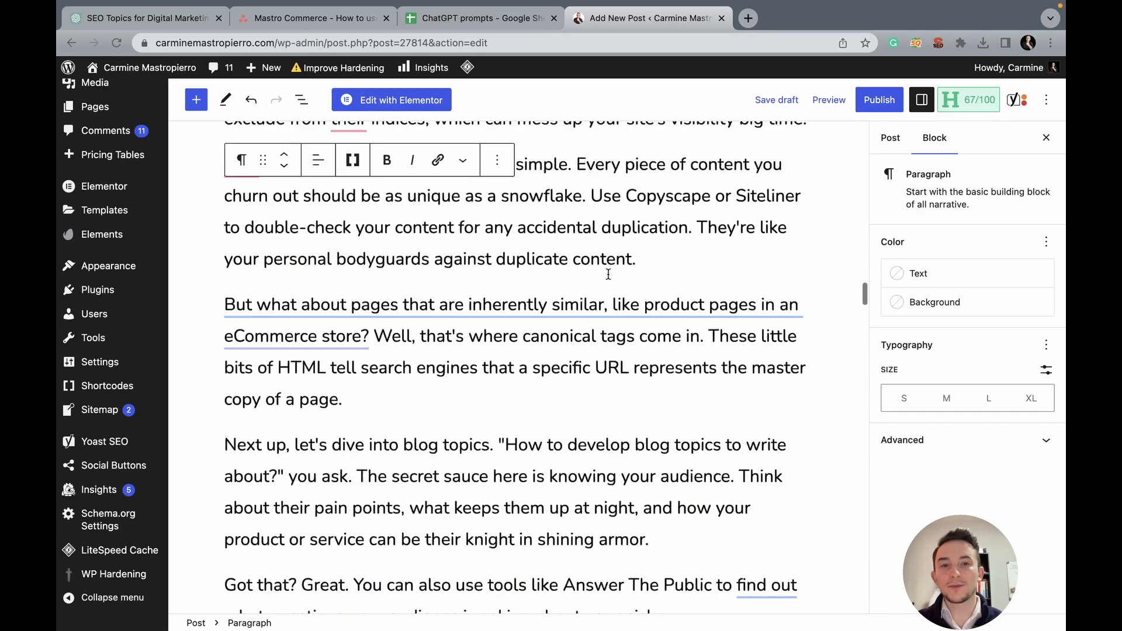
click(891, 137)
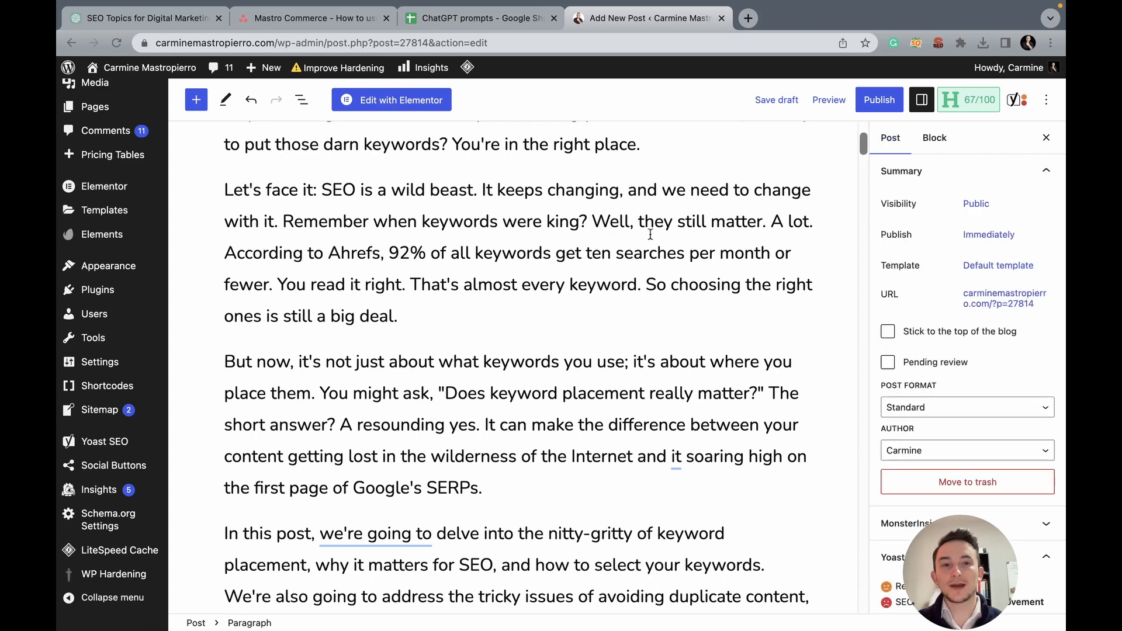
scroll(up, 3)
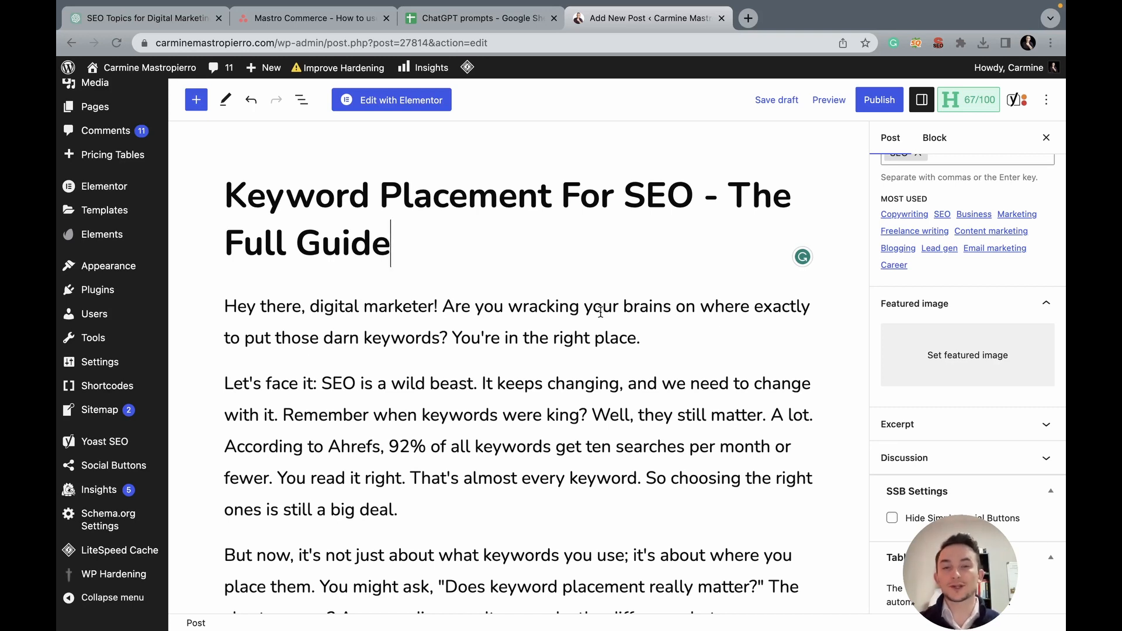
scroll(down, 3)
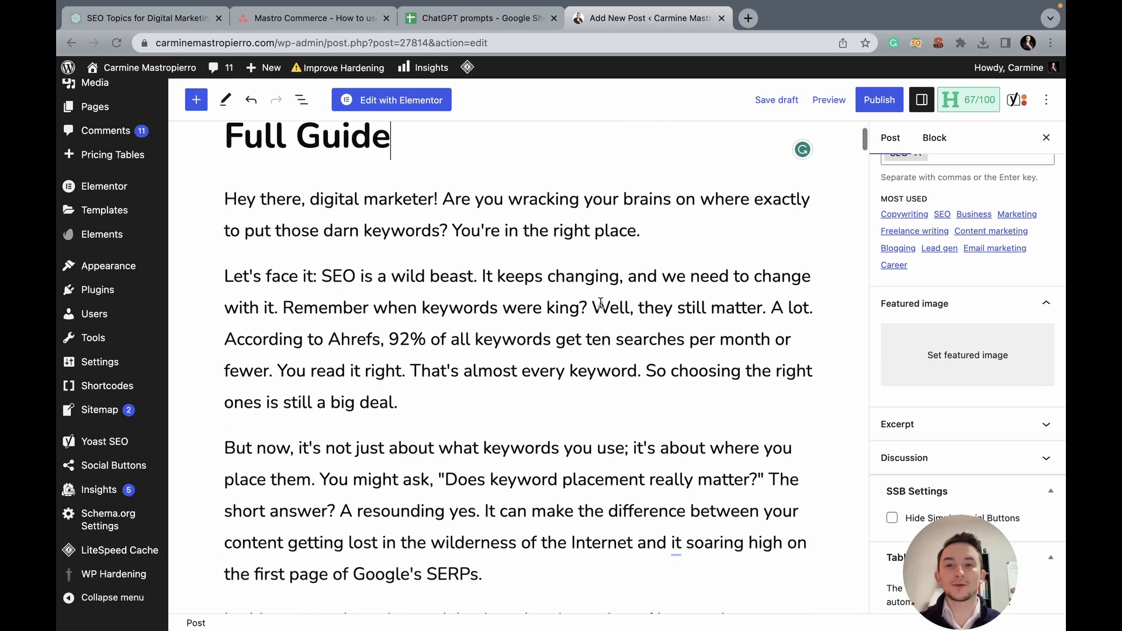
scroll(down, 3)
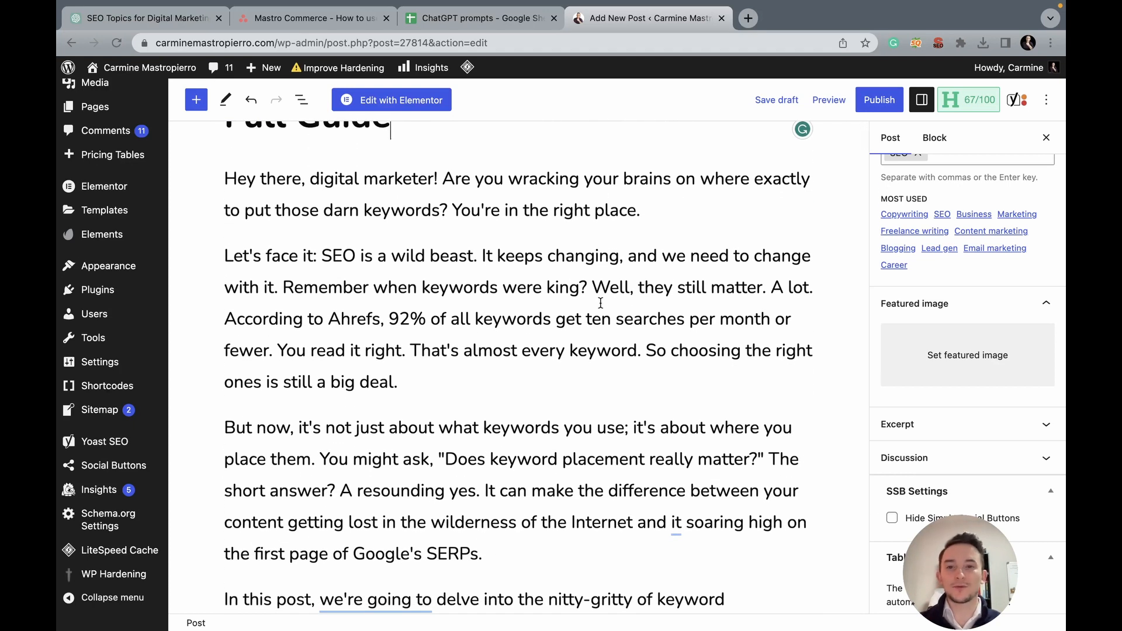